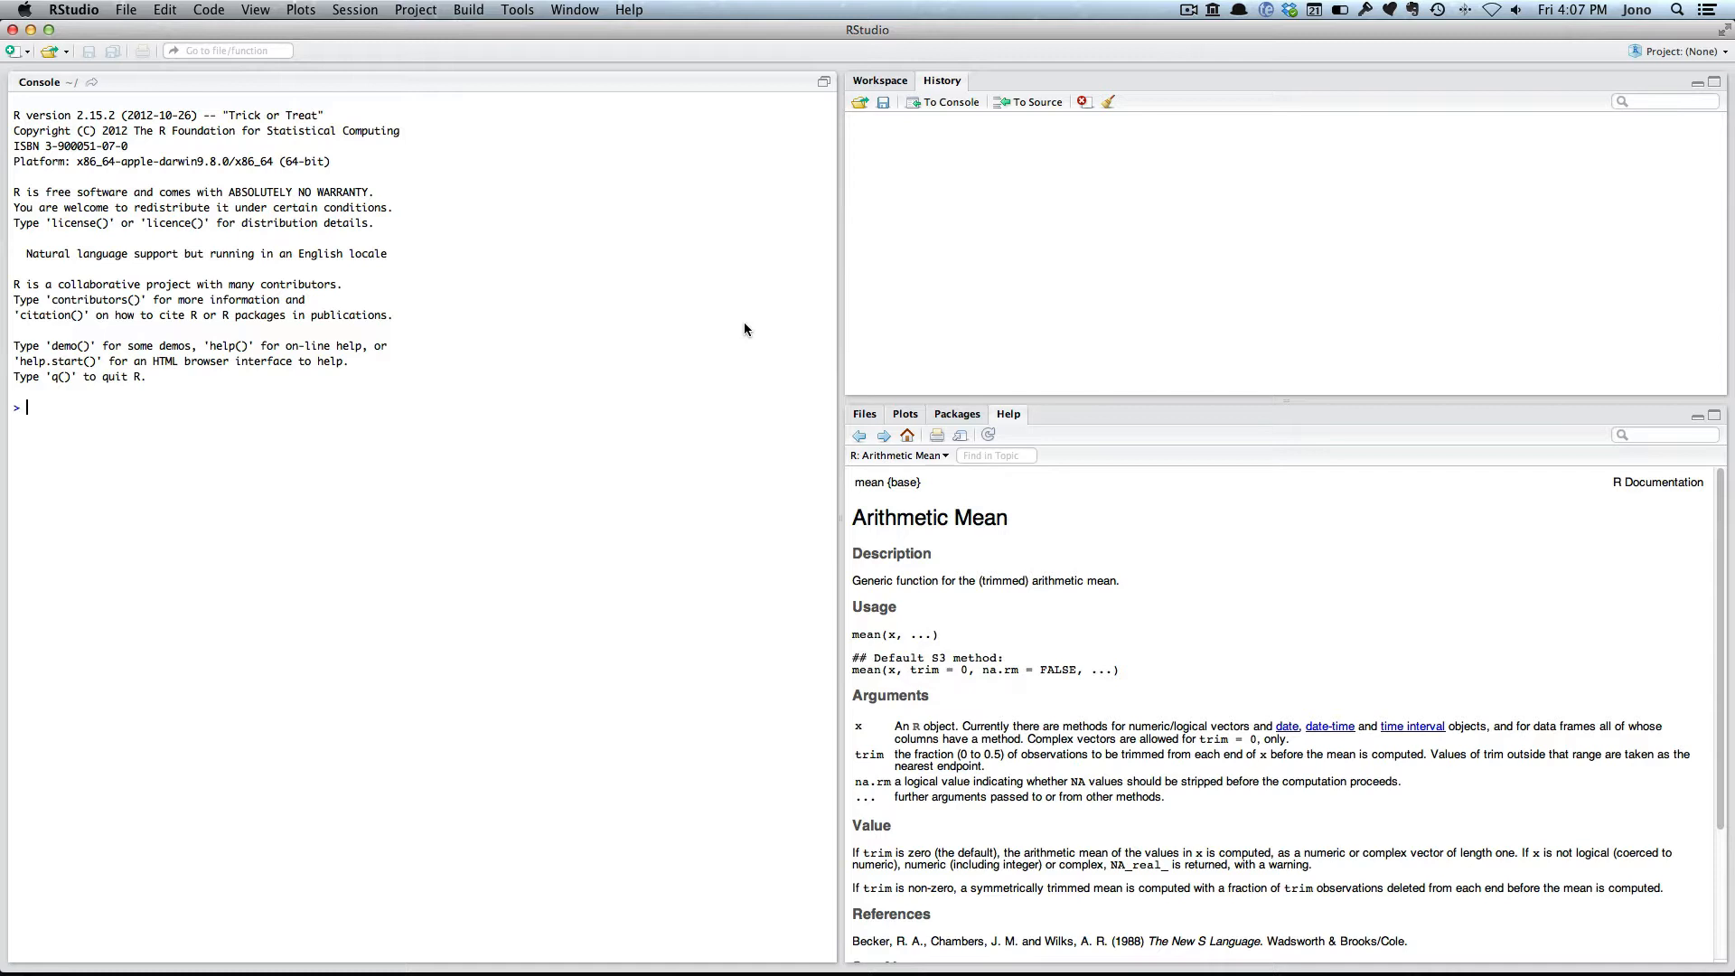
Run myfavouriteNumber <- 10 in the console to create the variable.
text(my)
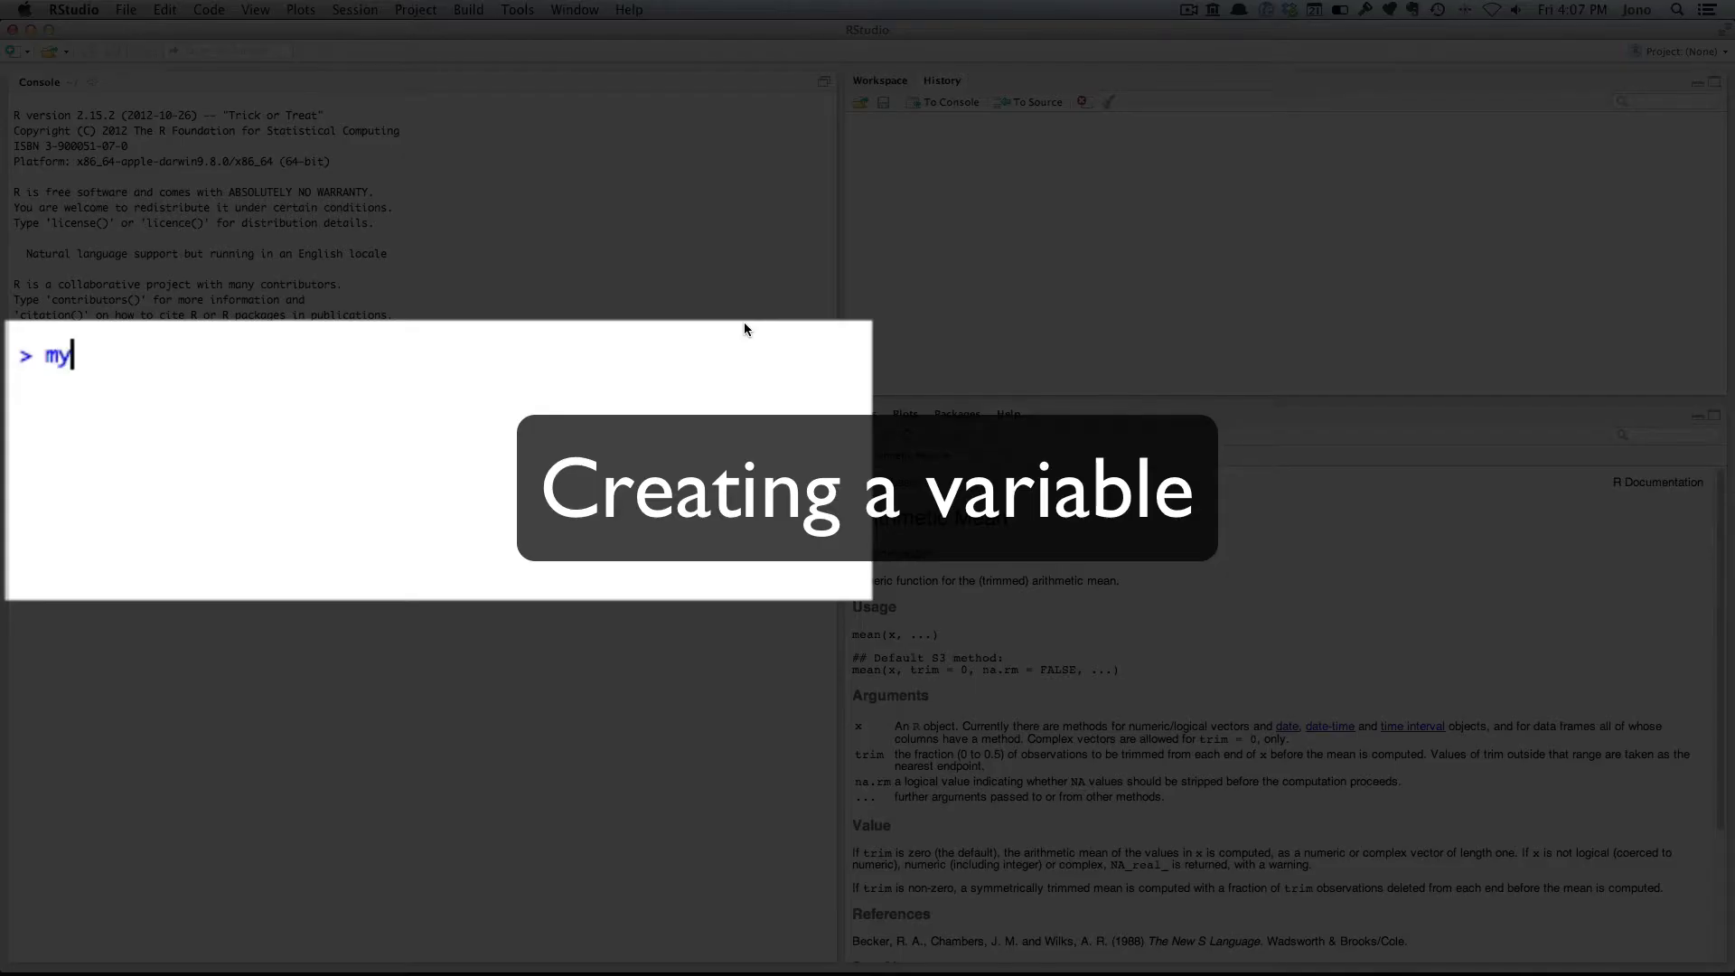
text(favour)
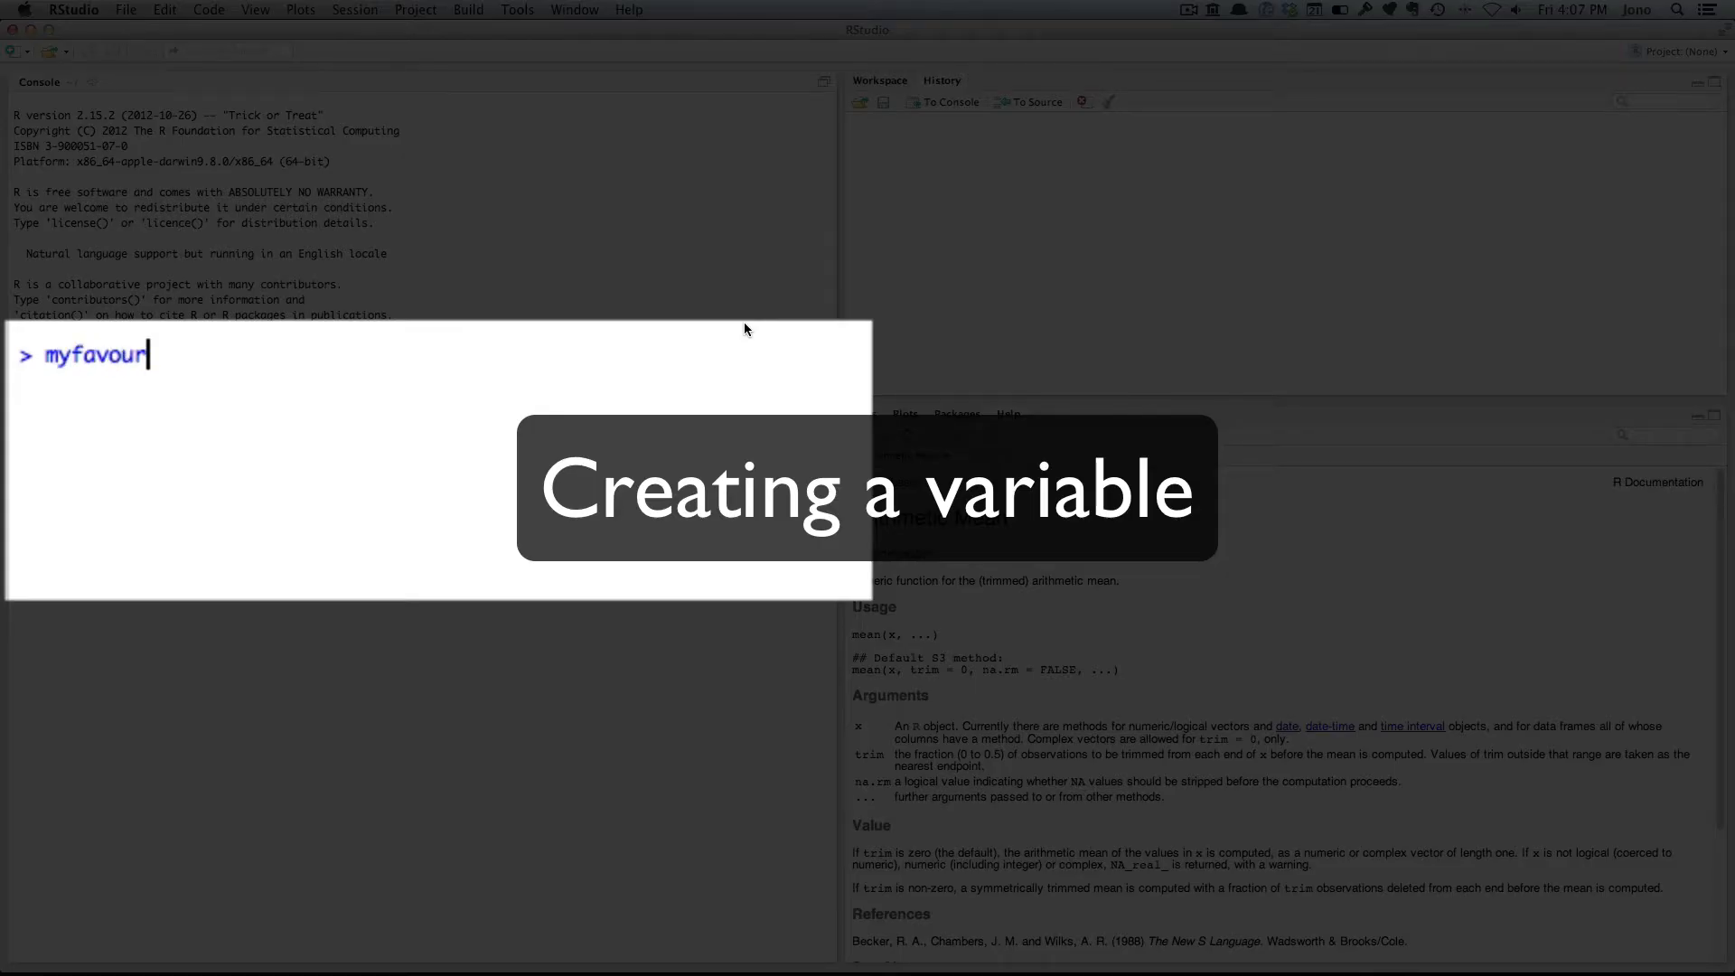
text(ite)
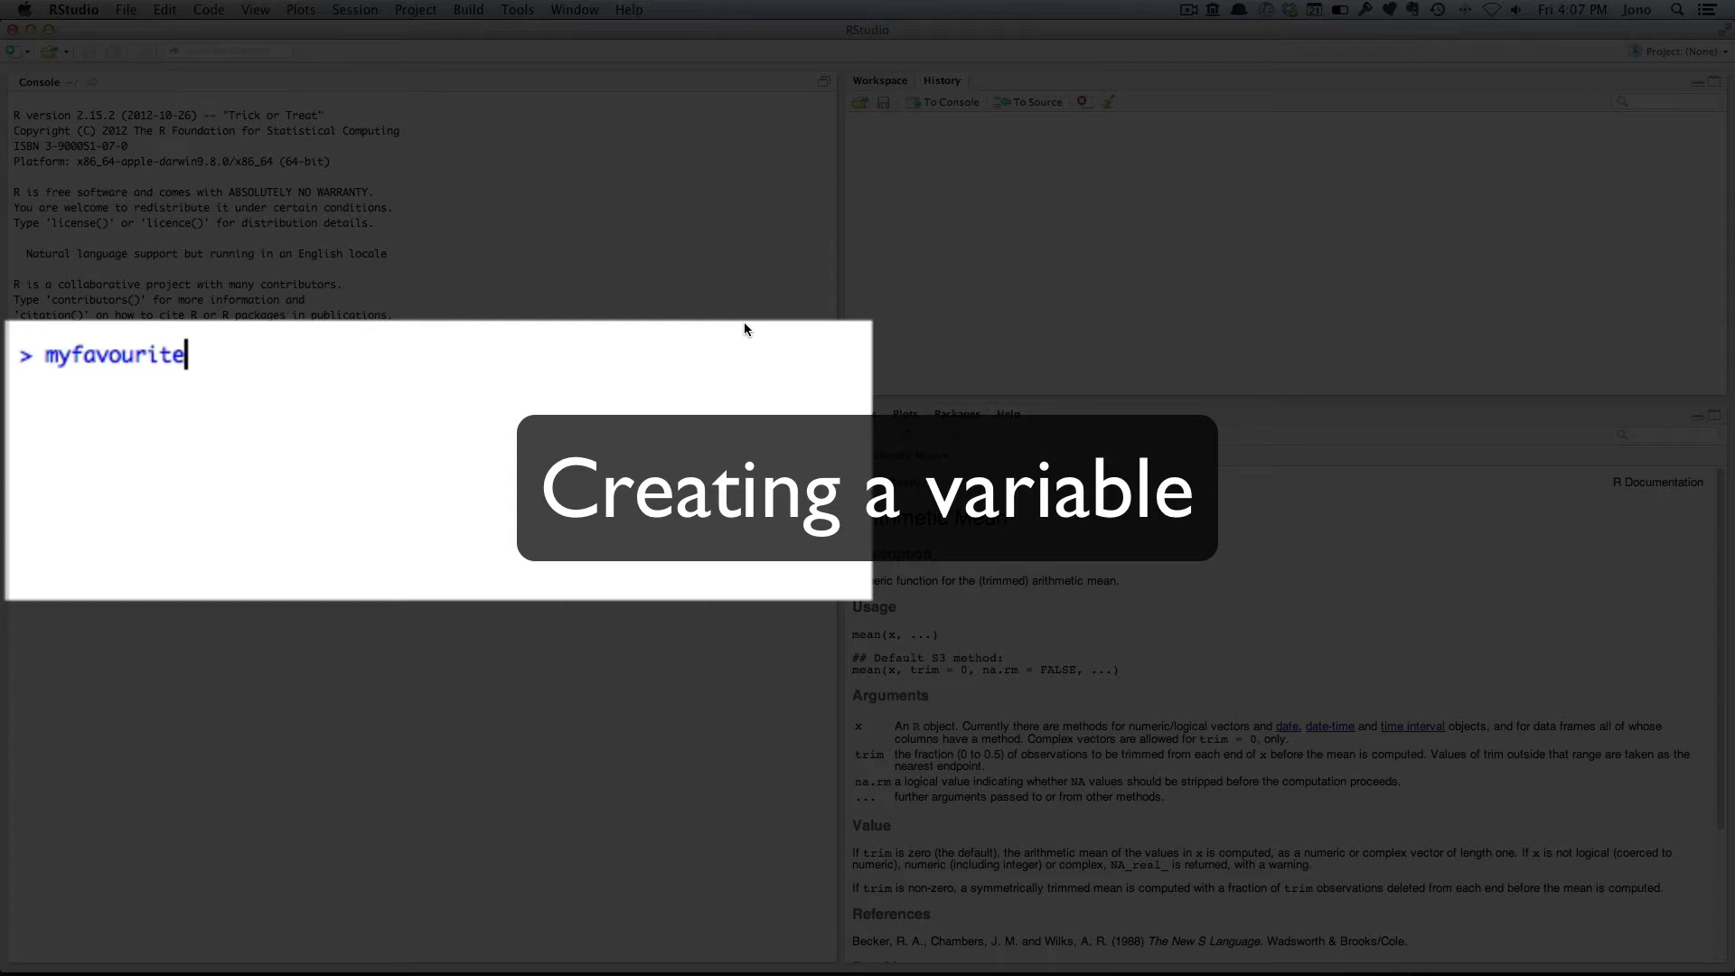
text(Numbe)
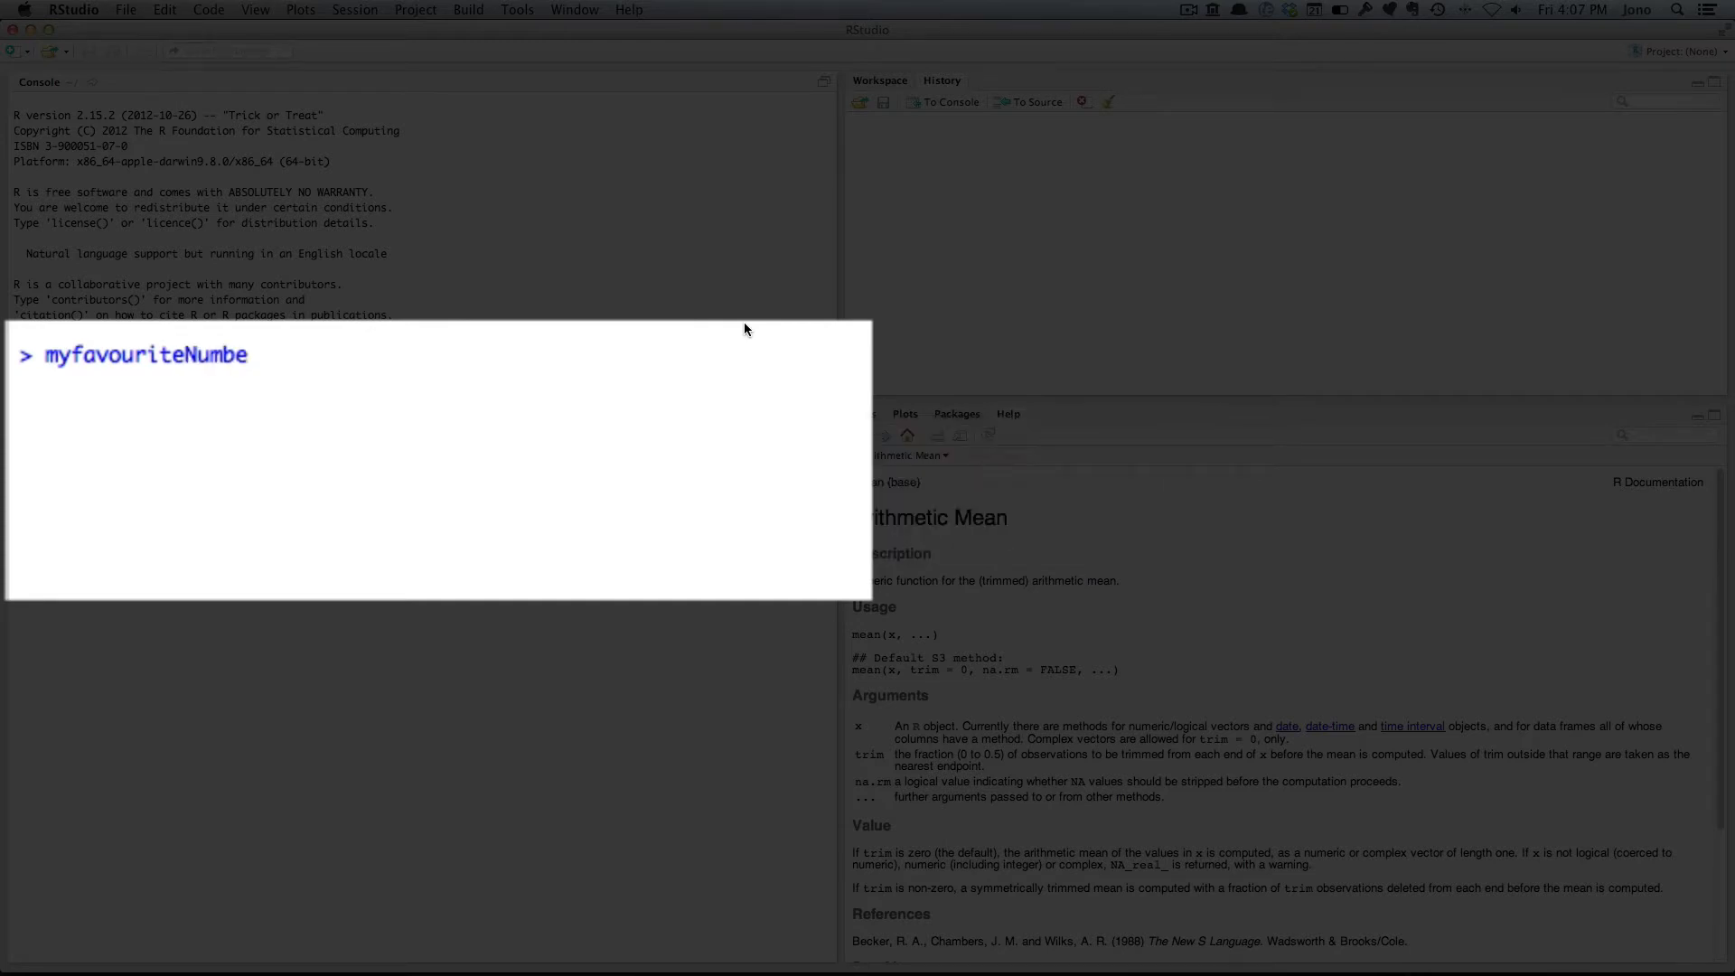
text(r)
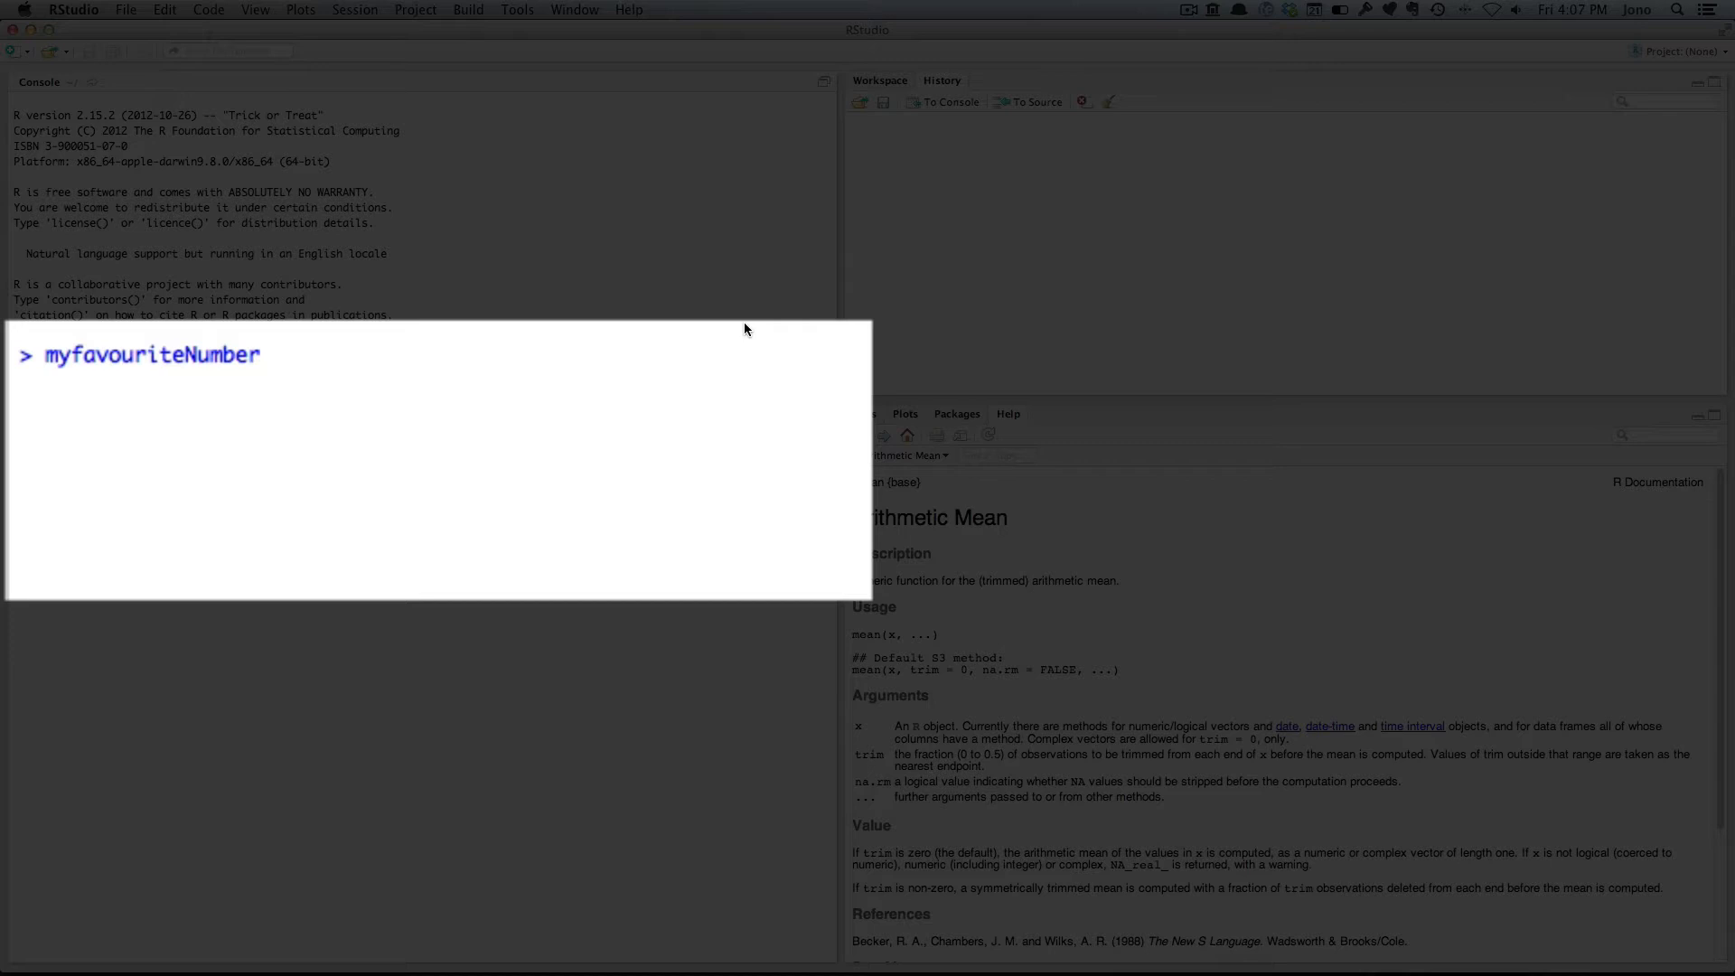
text(<-)
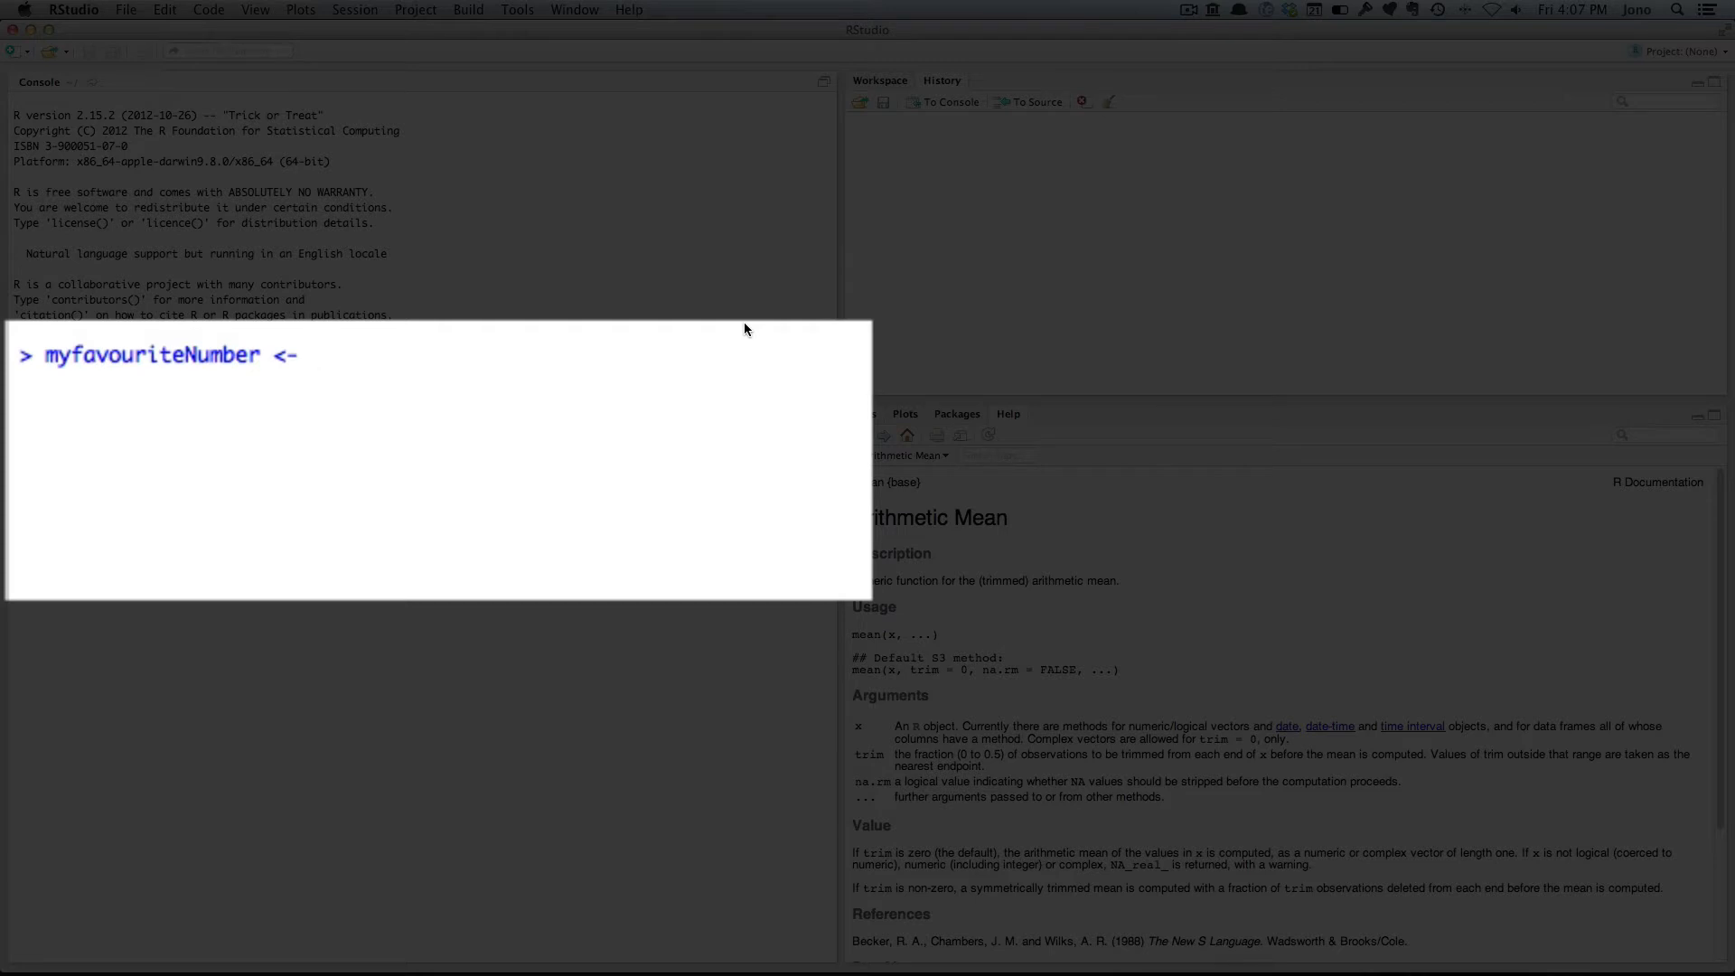
text(10)
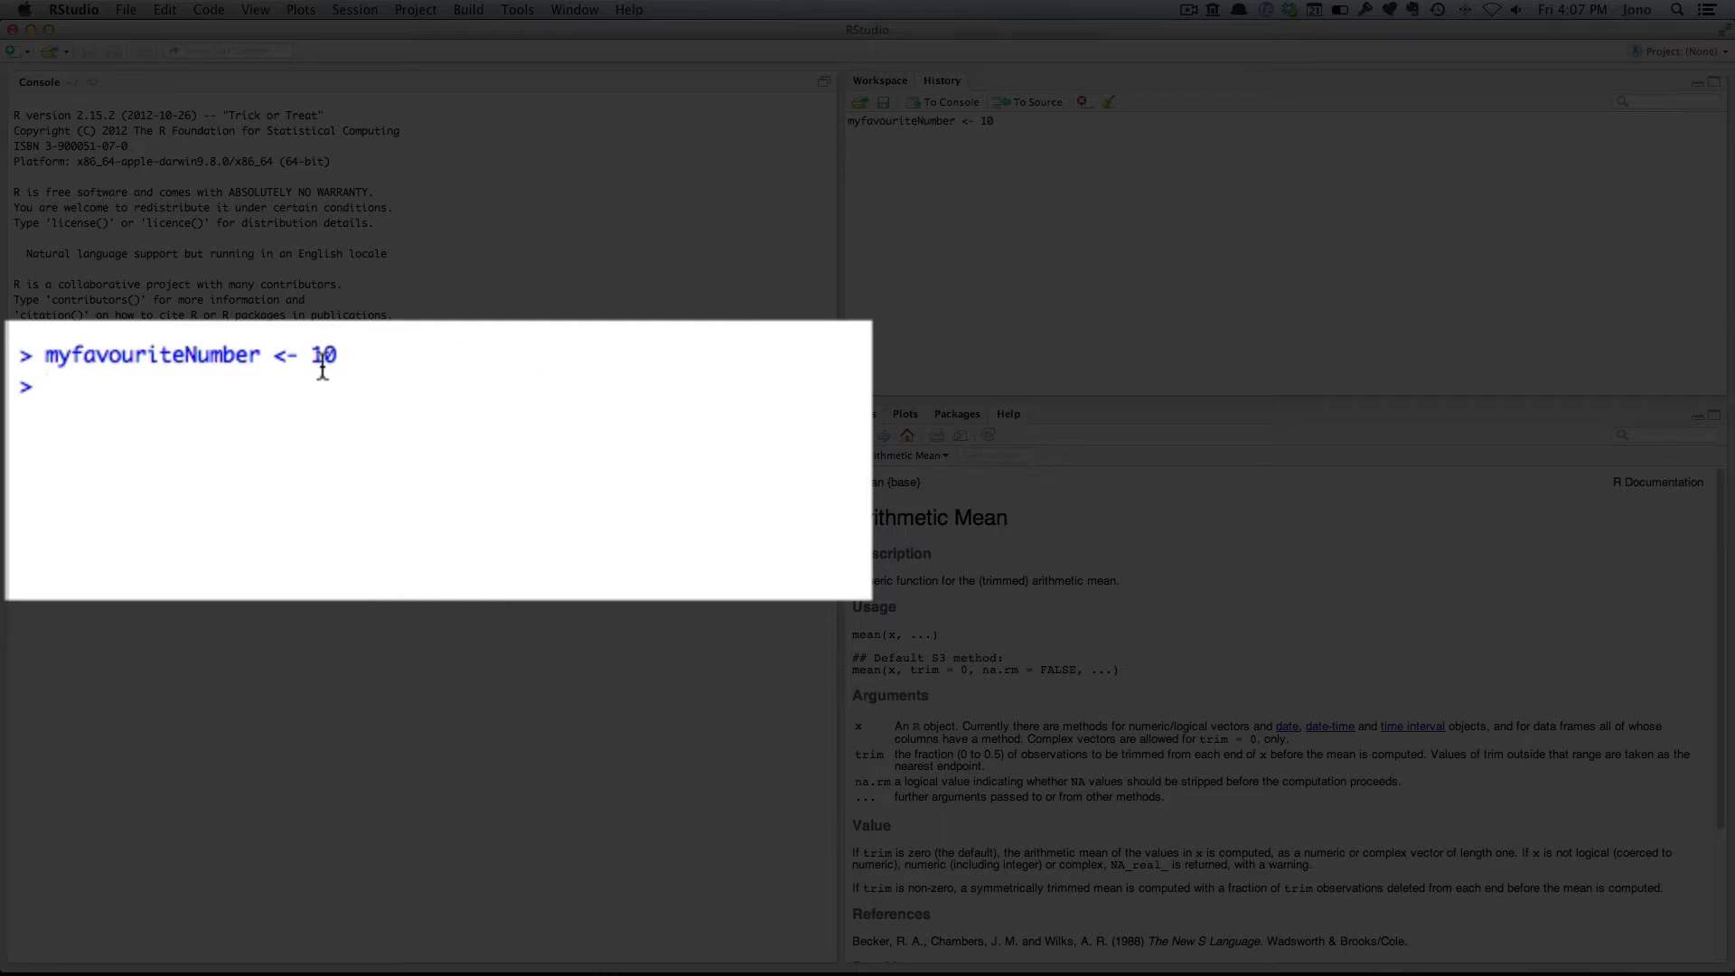
mouse_move(329, 354)
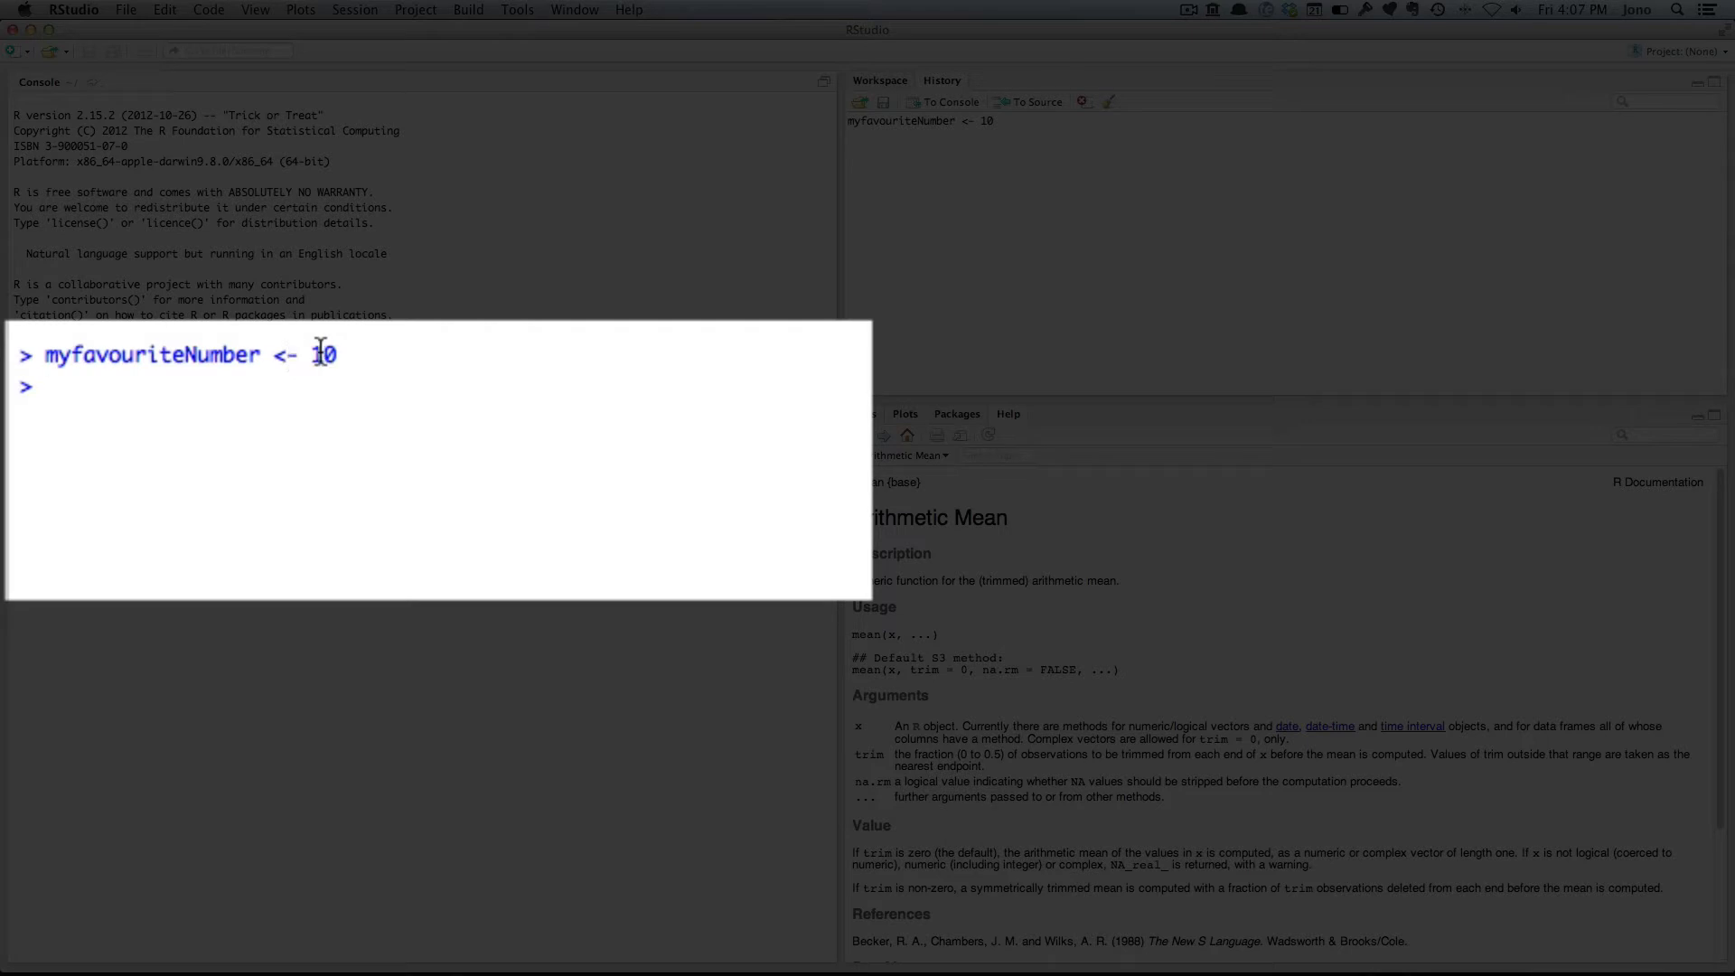
mouse_move(260, 385)
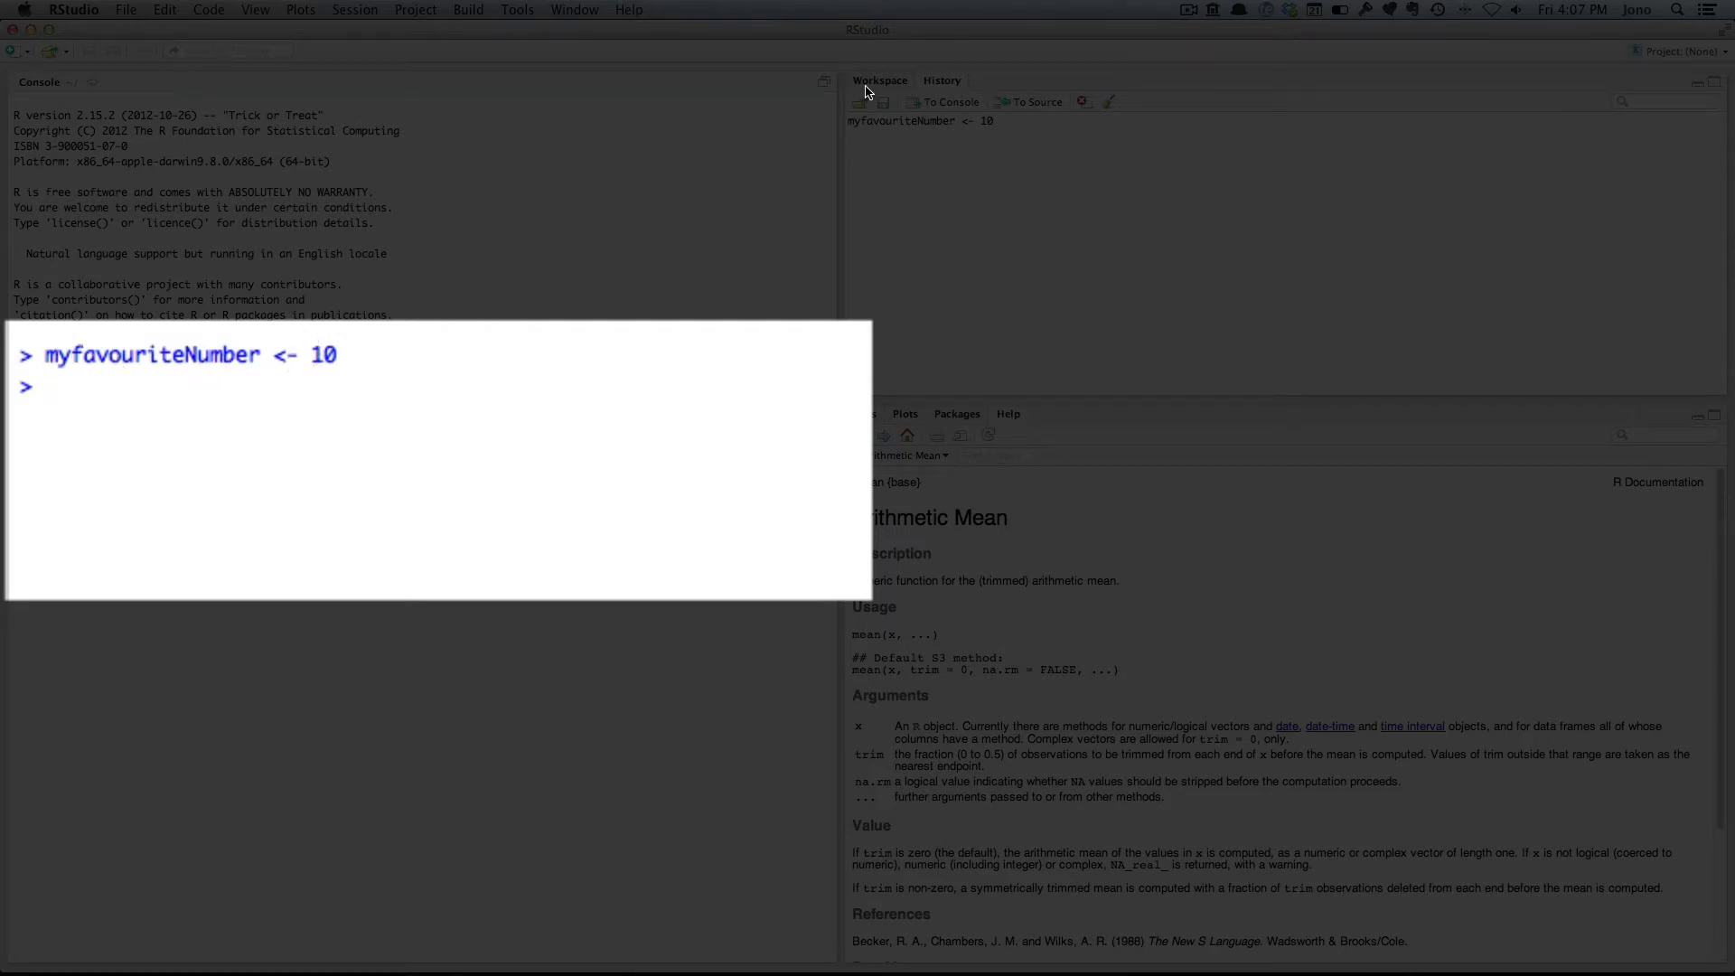
Show the Workspace pane listing myfavouriteNumber with value 10.
click(880, 81)
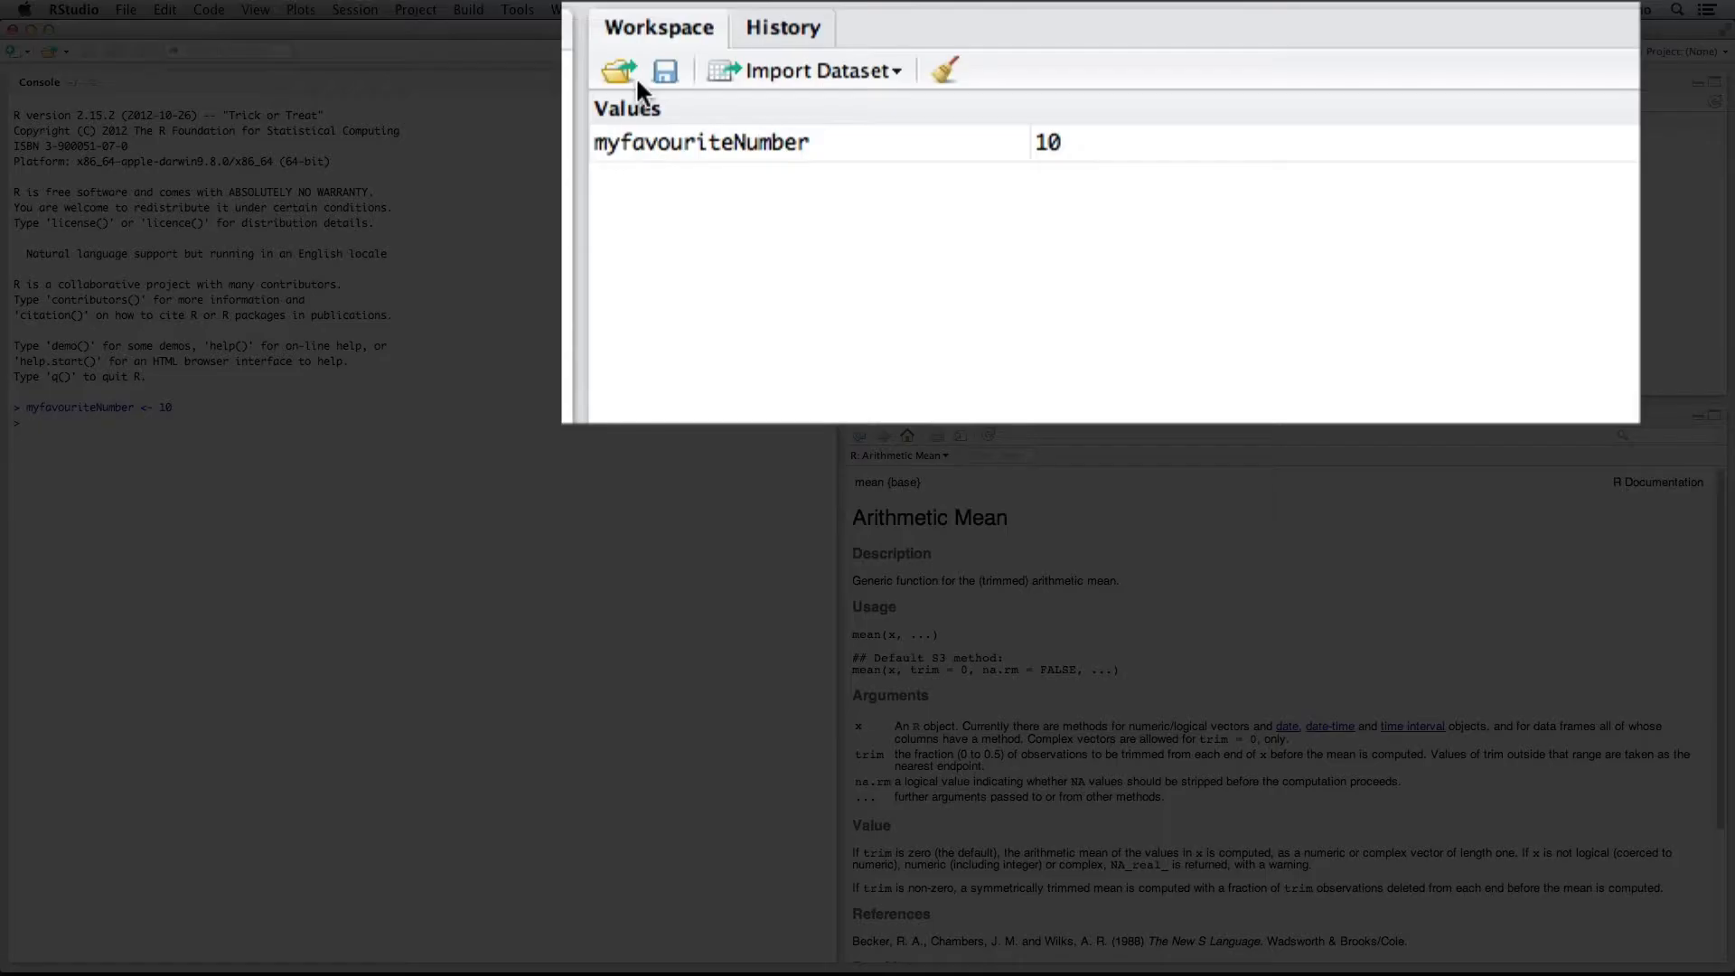
mouse_move(1046, 141)
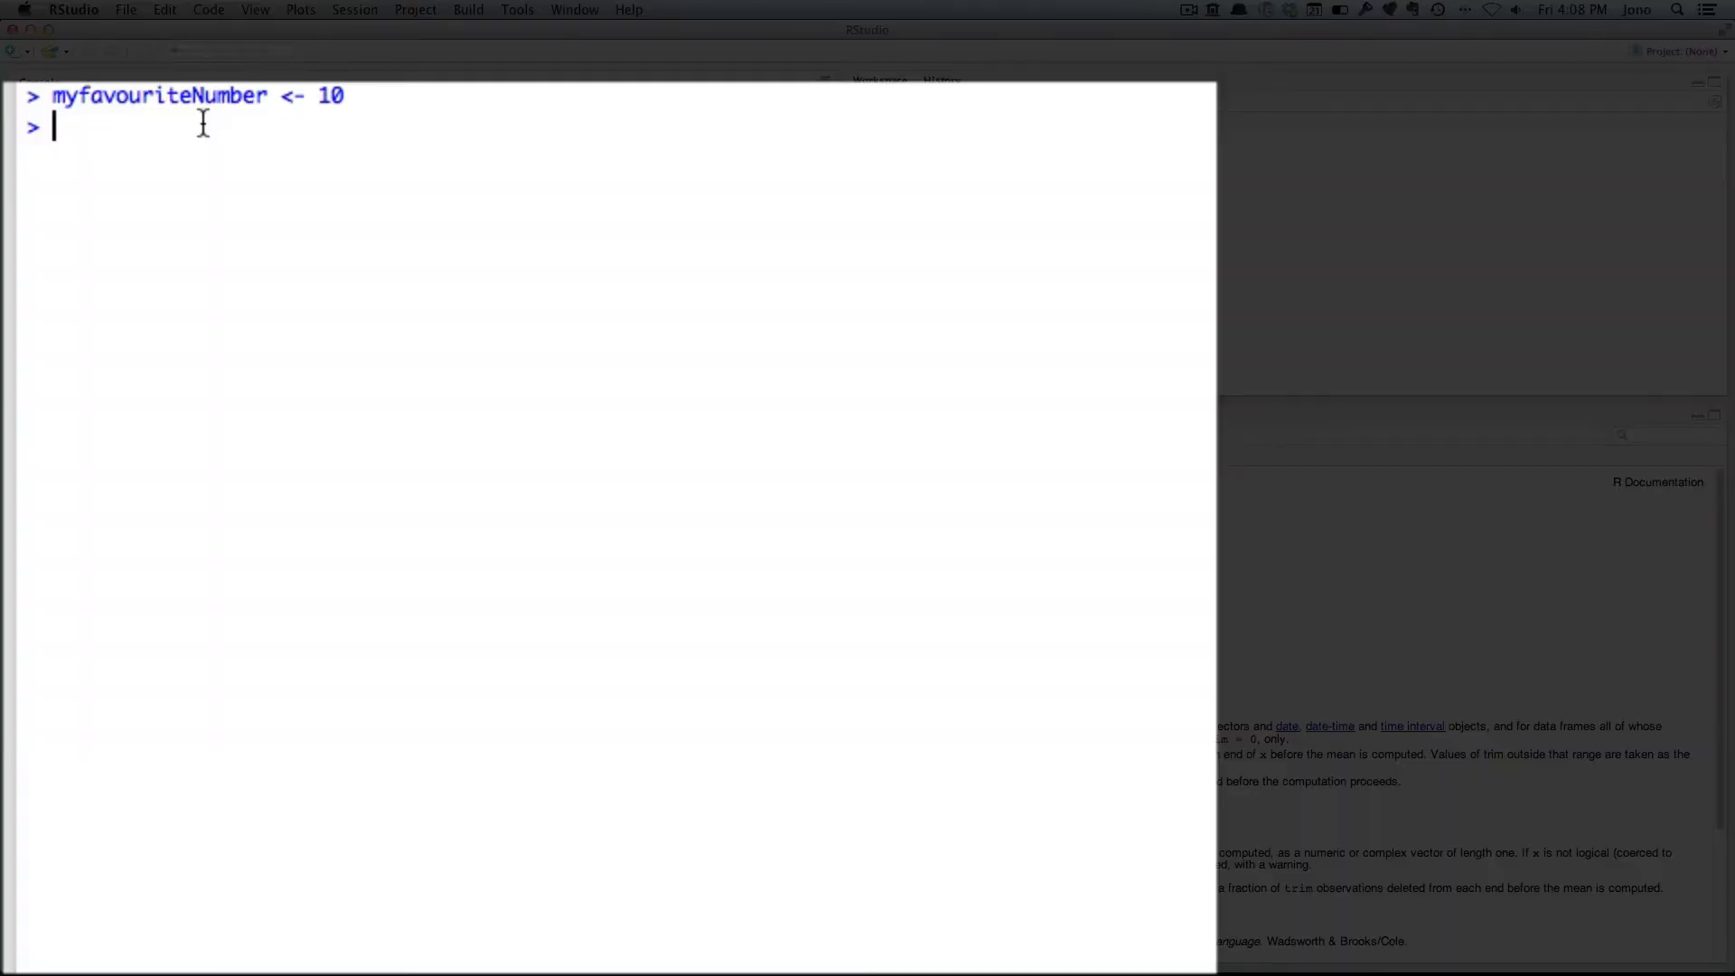
Print myfavouriteNumber, then evaluate myfavouriteNumber + 3 to get 13.
text(myf)
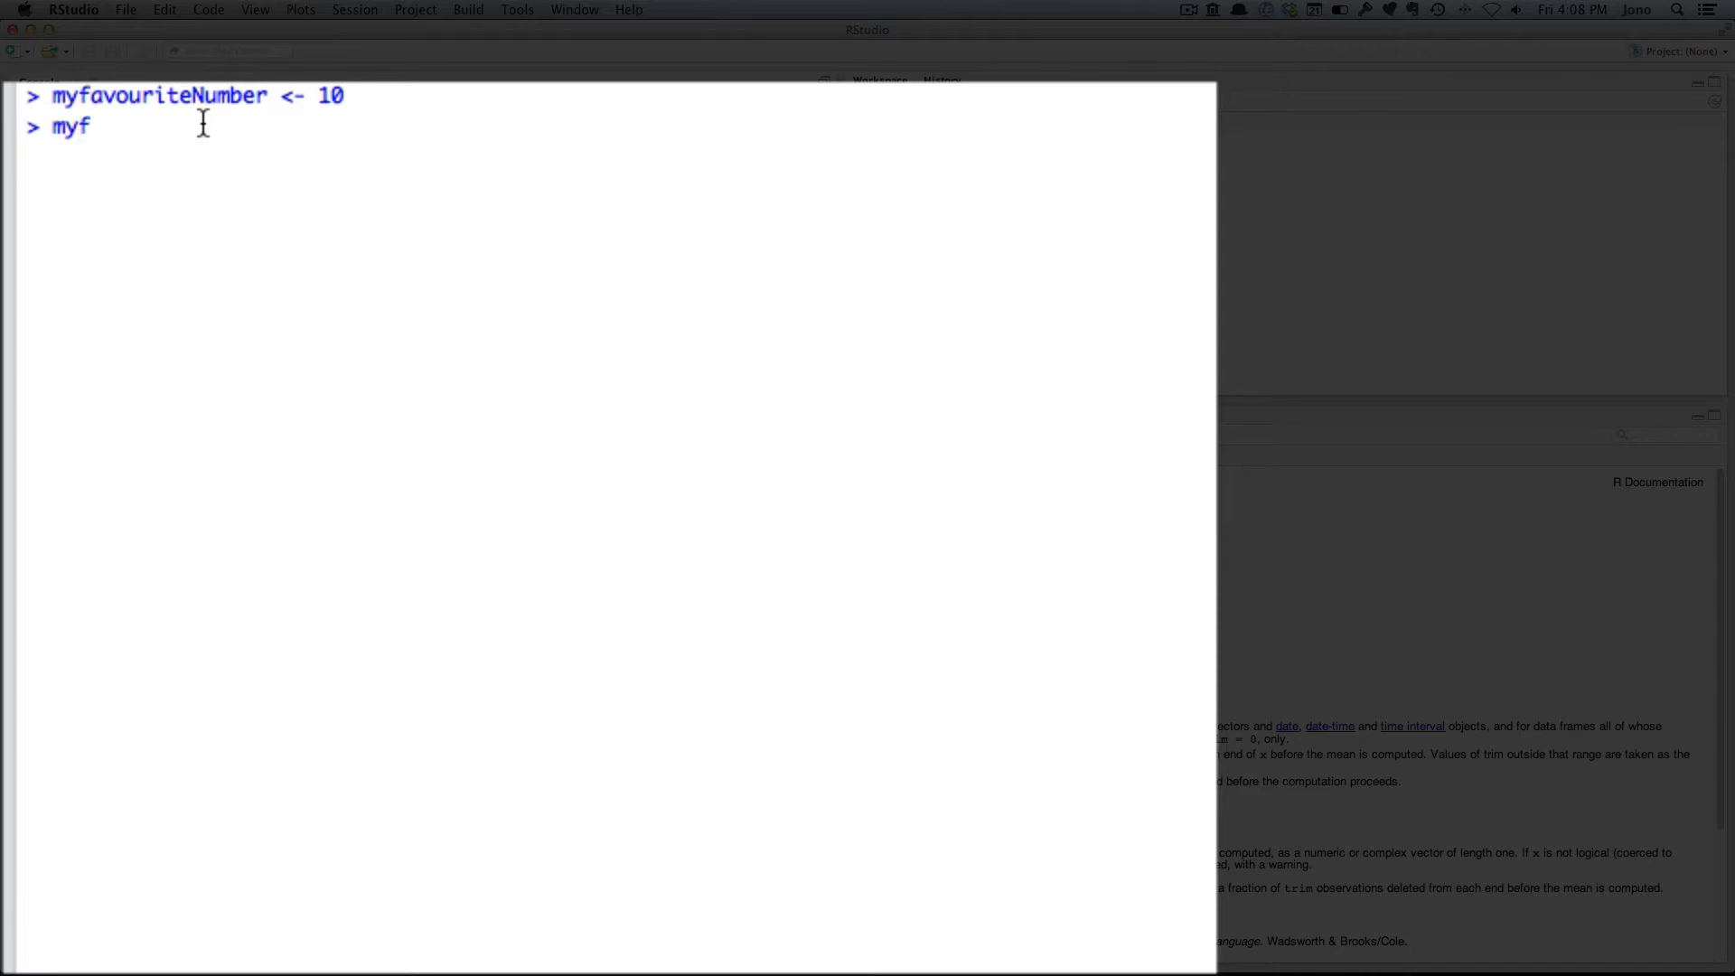
text(av)
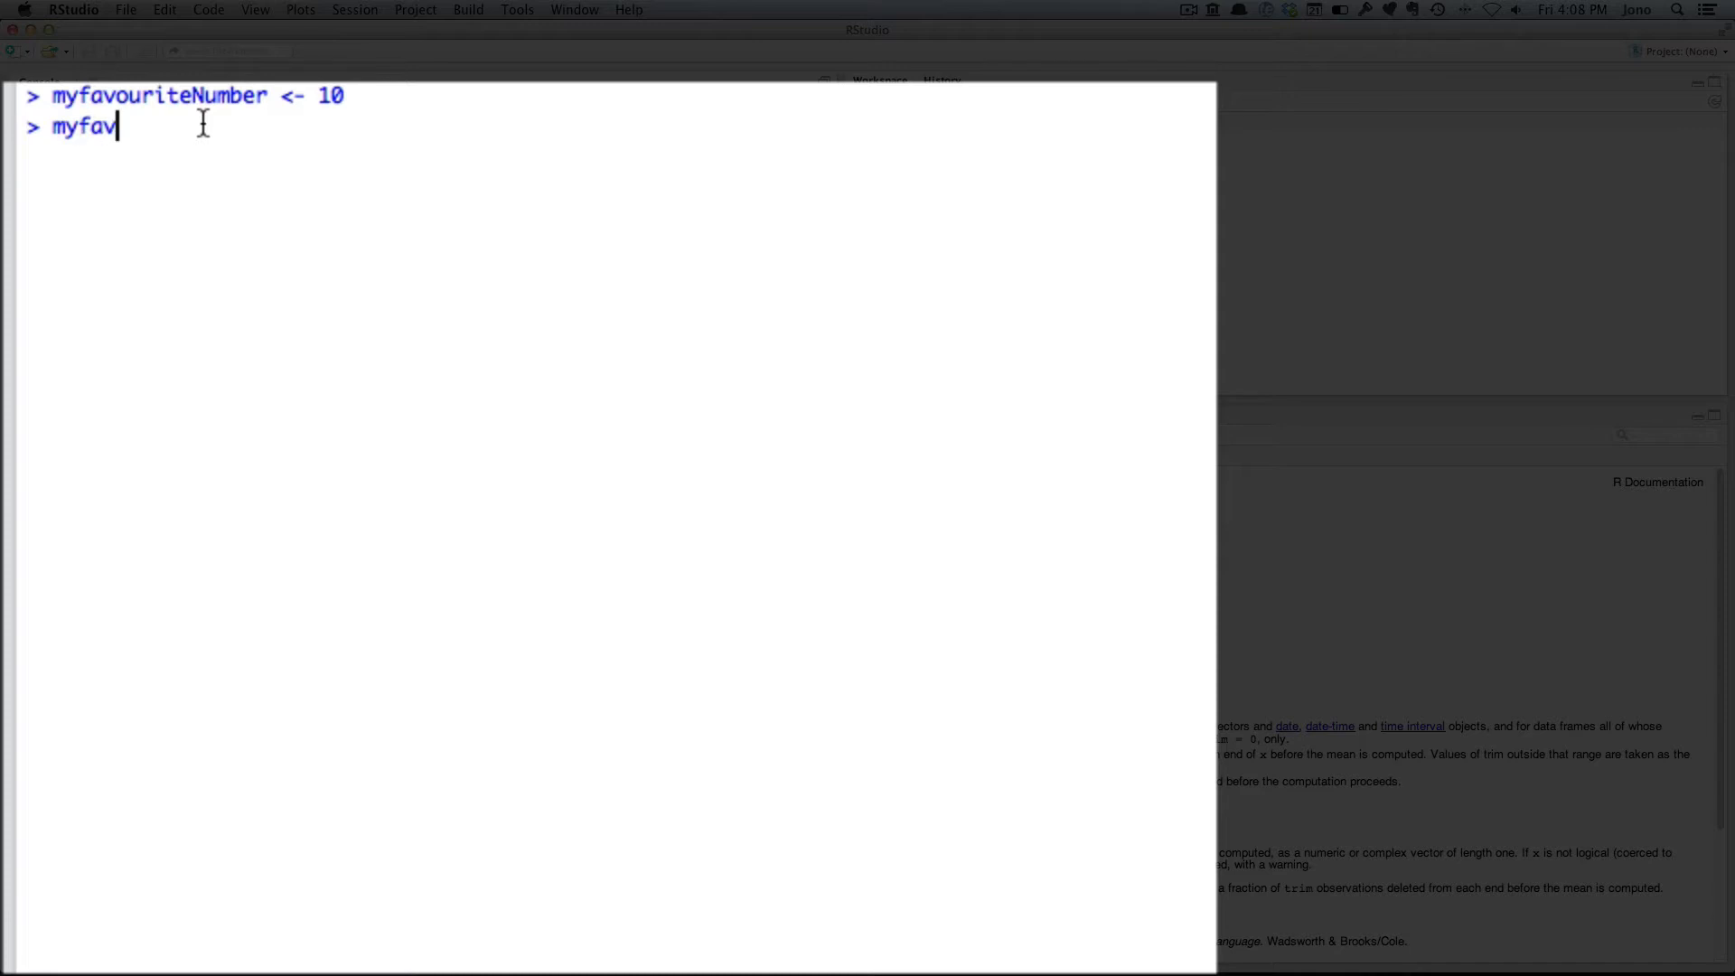
text(ouriteNumber)
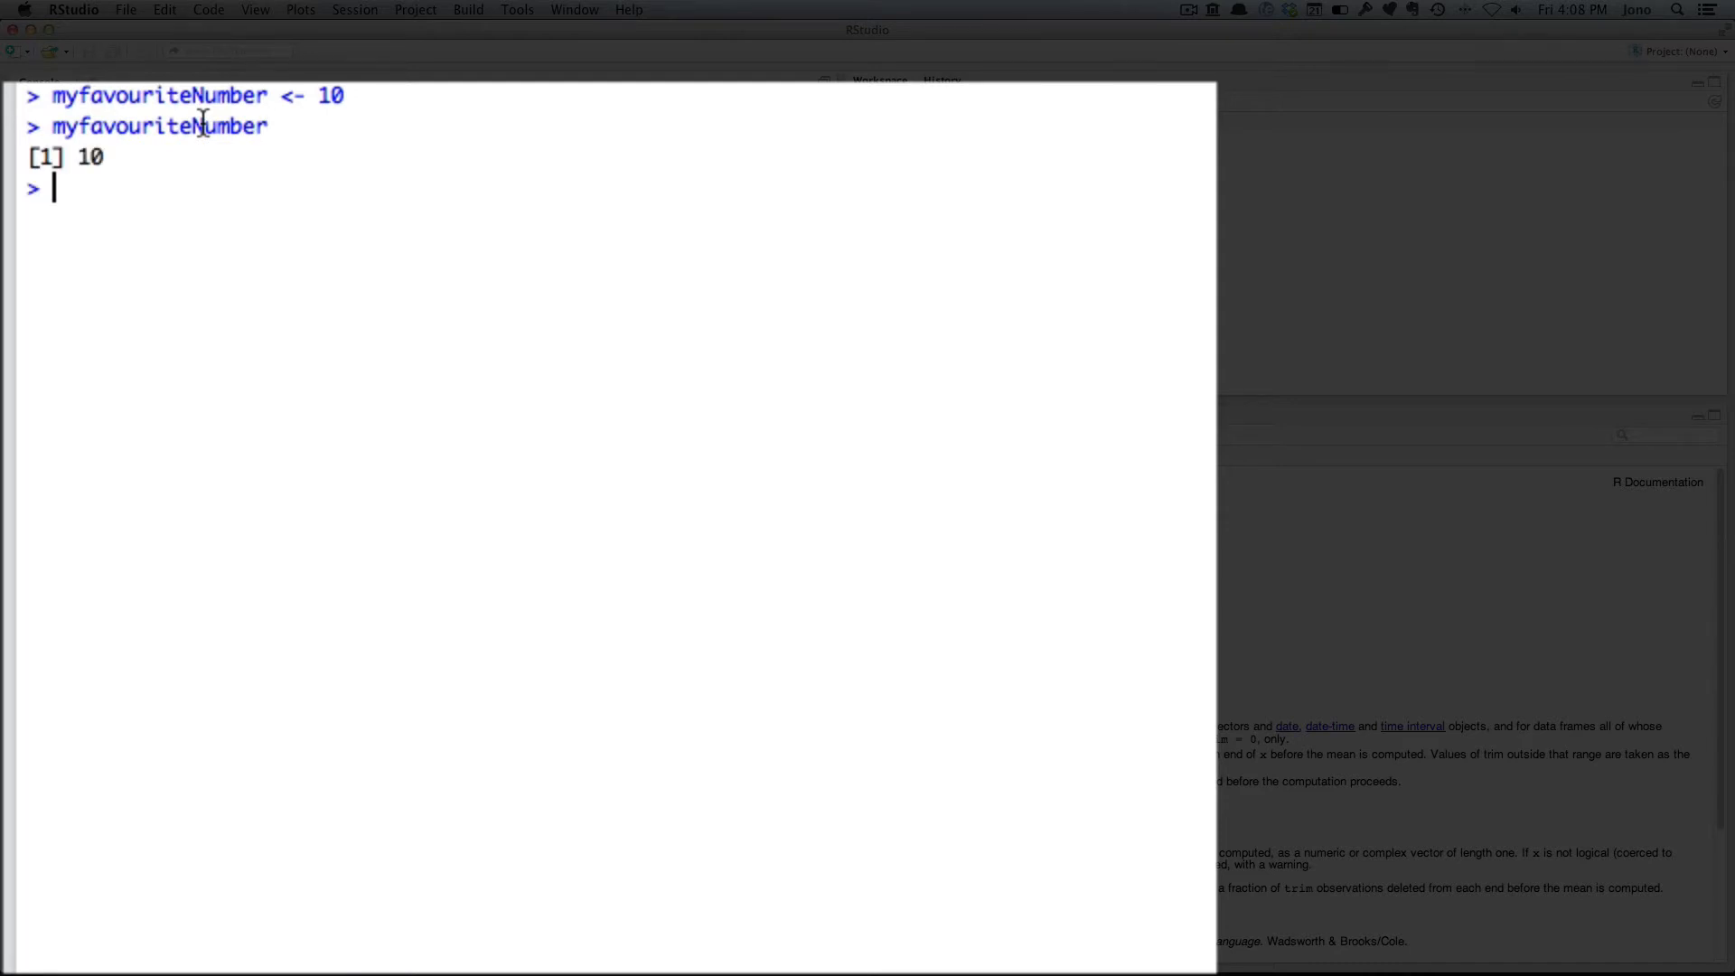
text(myfavouriteNumber)
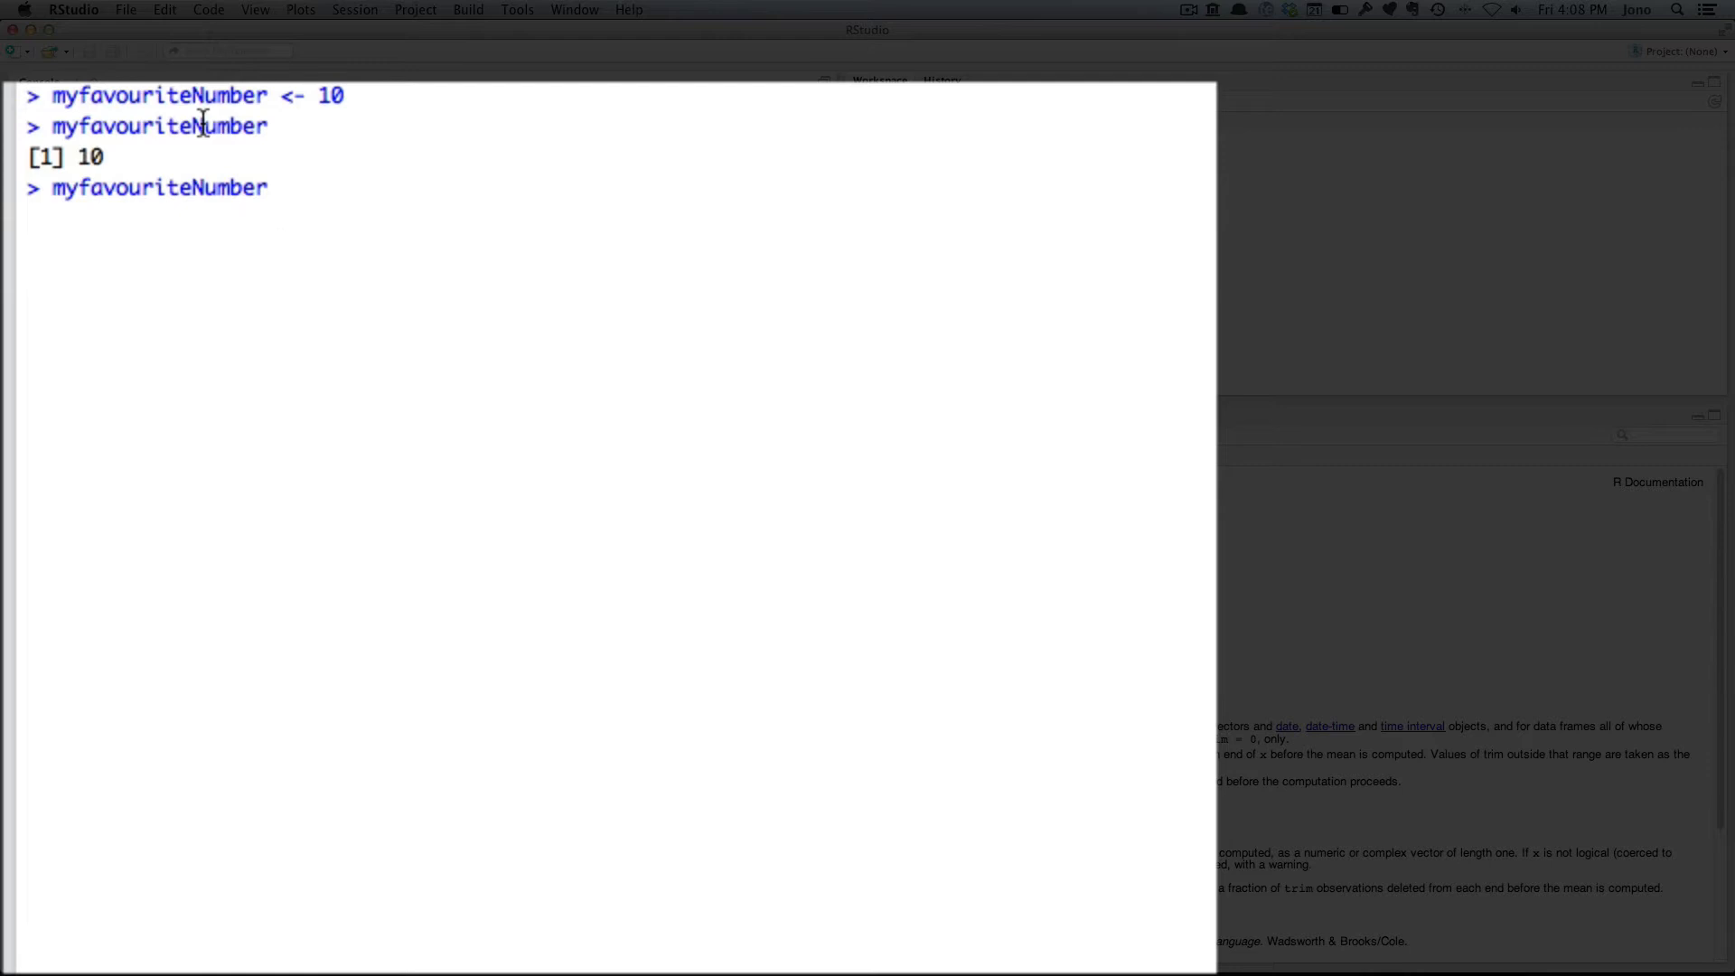
text(+ 3)
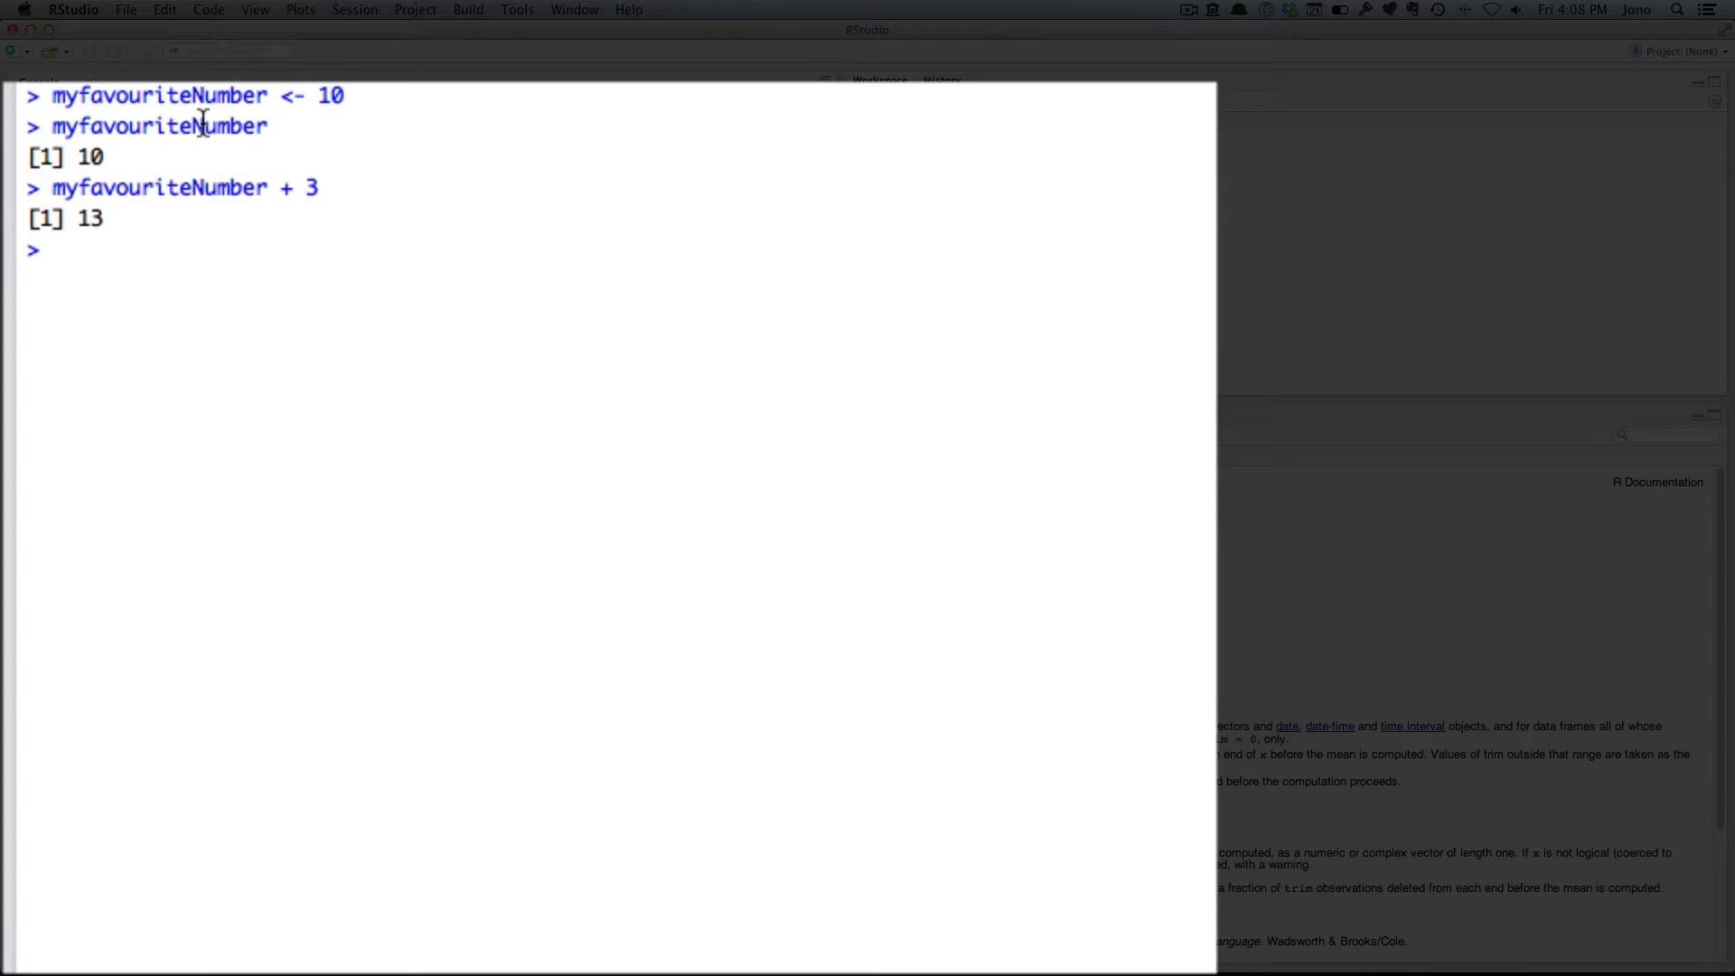
Store 6 in a second variable mysecondfavouritenumber.
text(my)
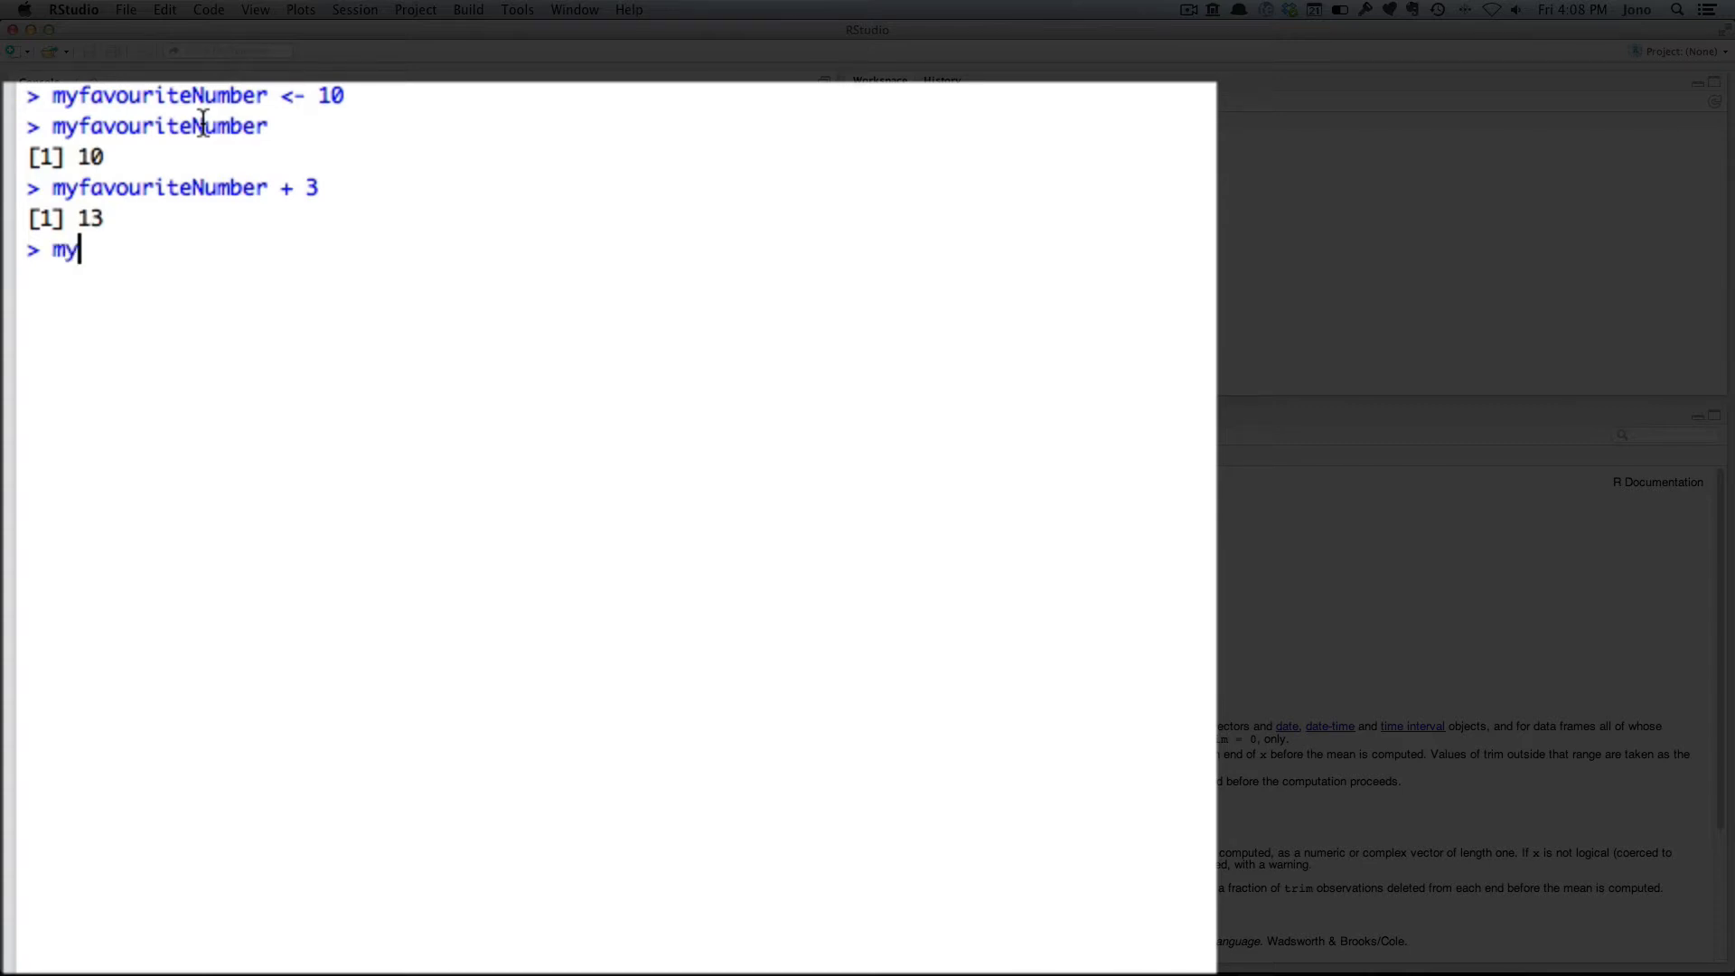
text(second)
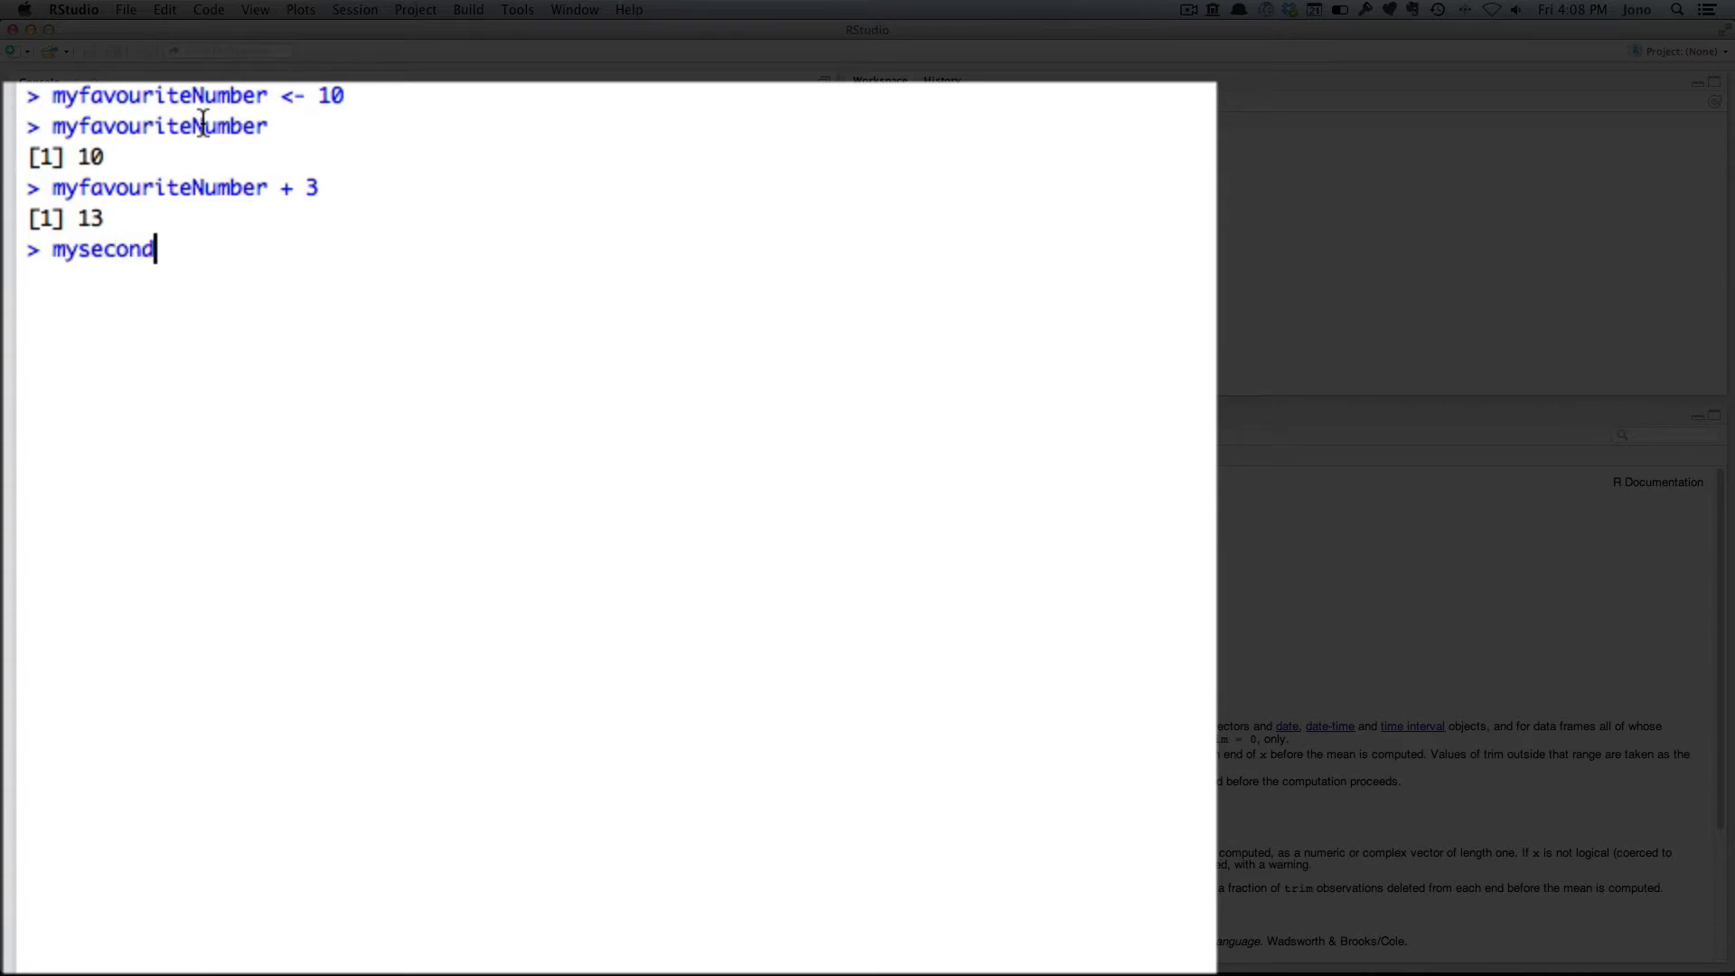
text(fa)
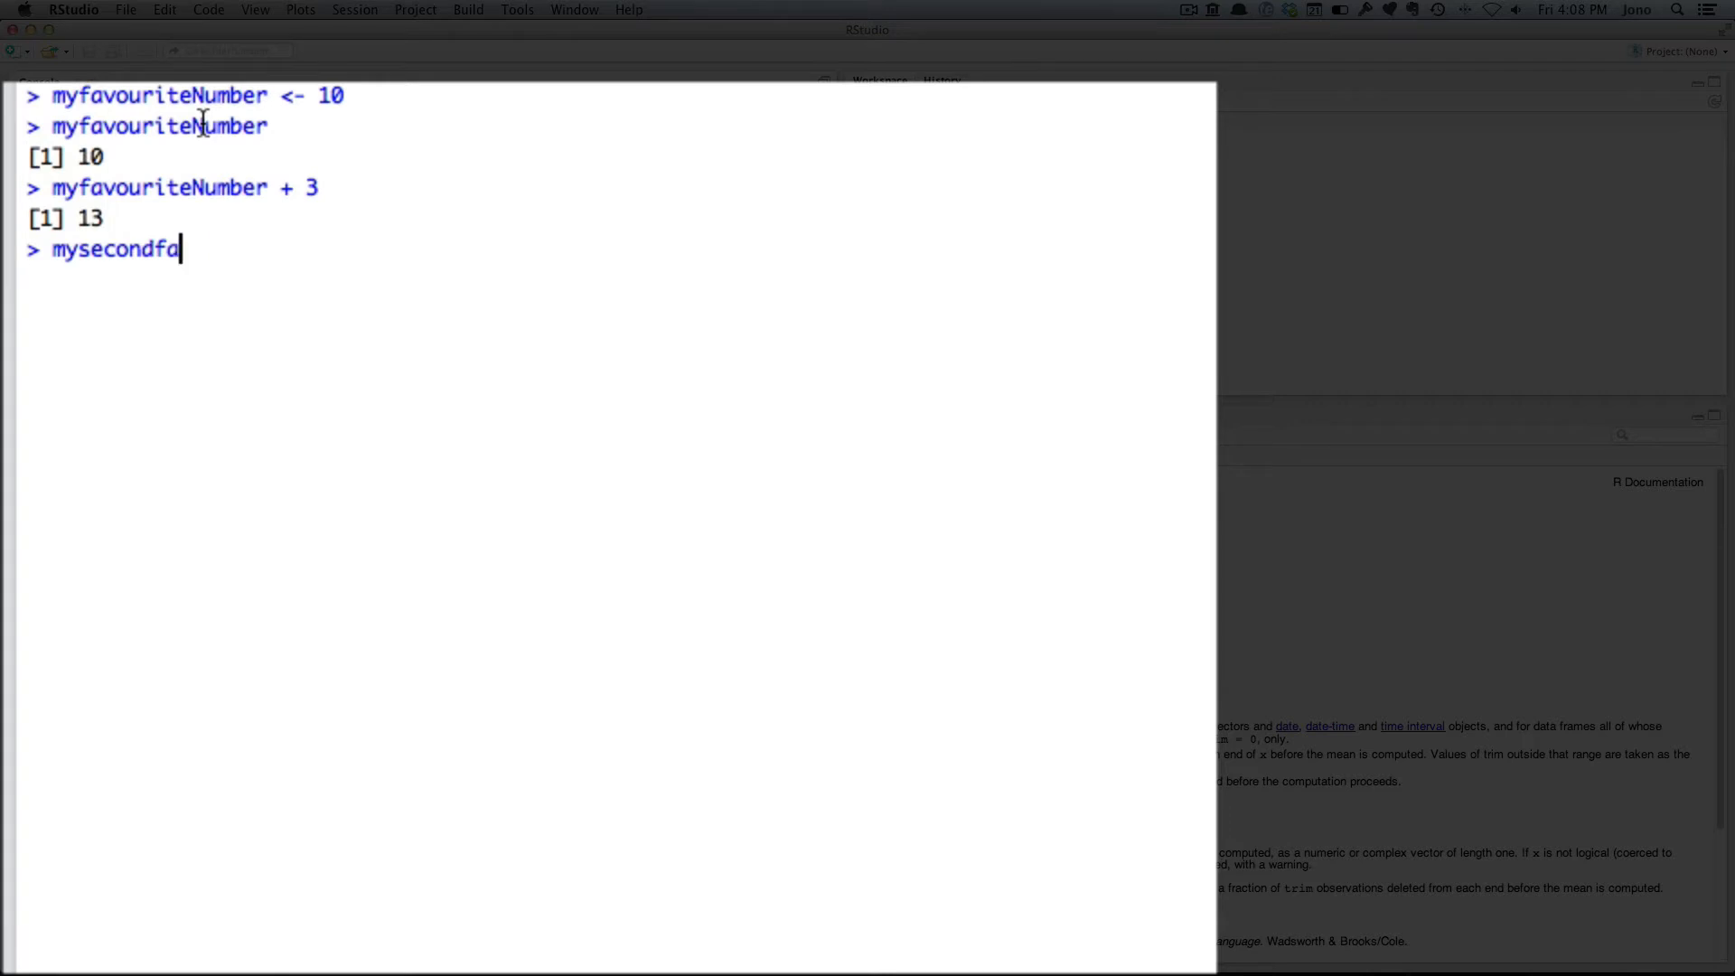
text(vour)
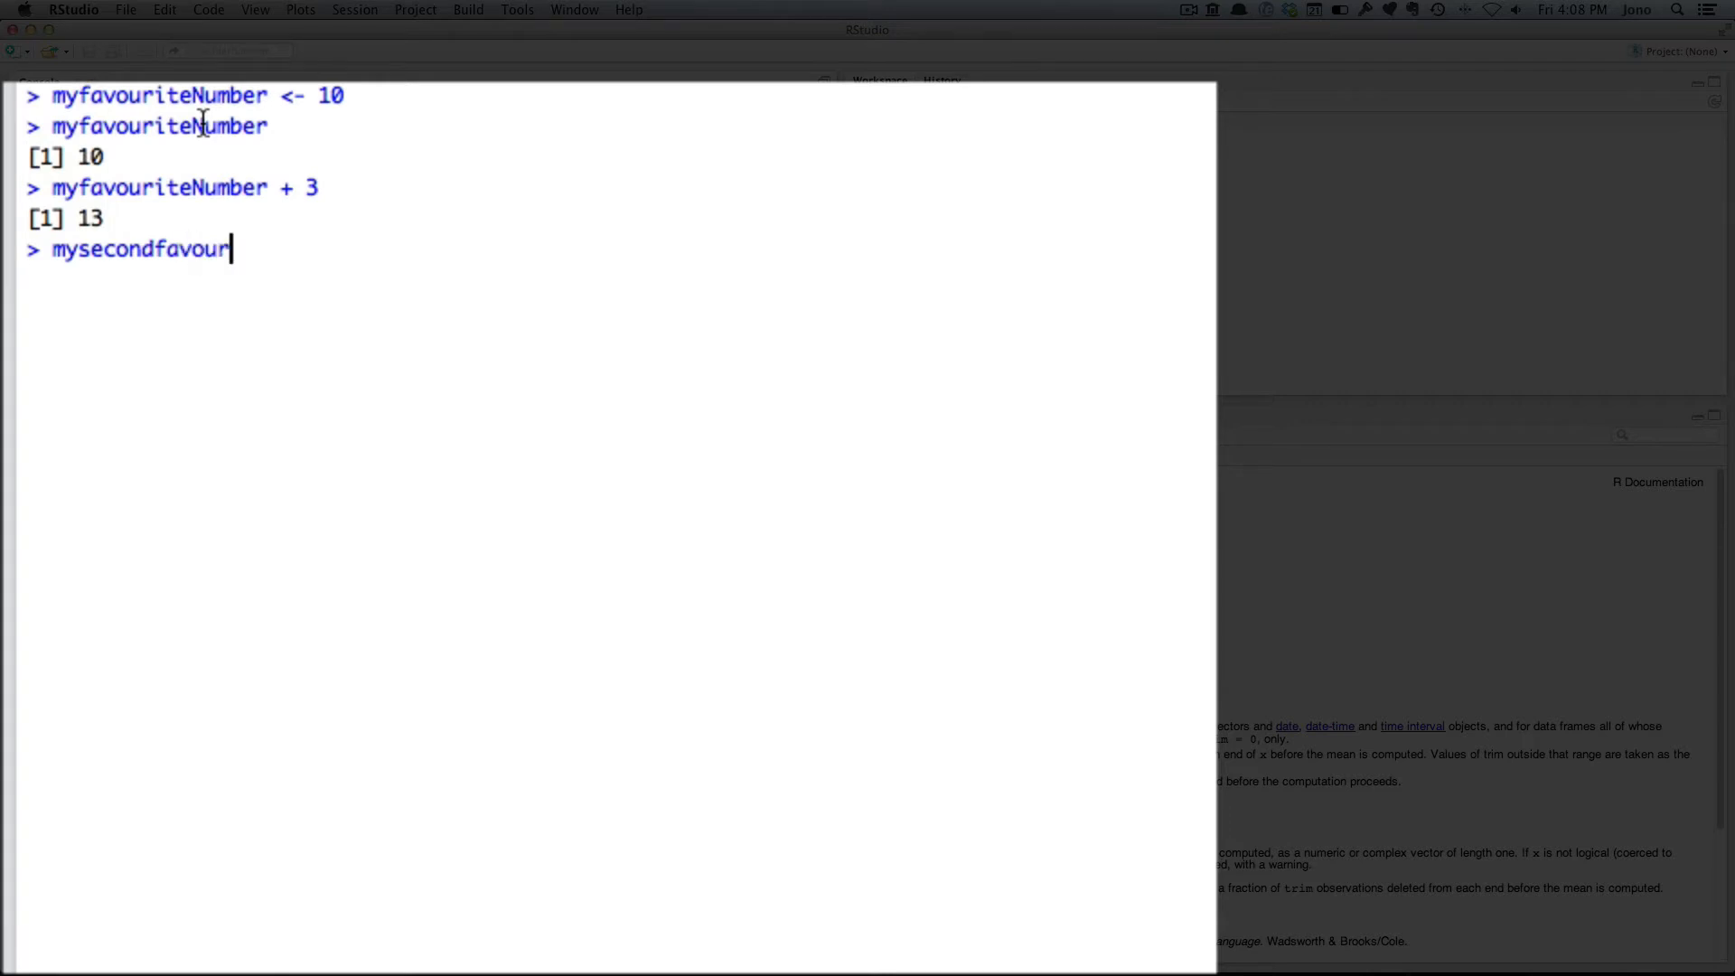
text(itenumber)
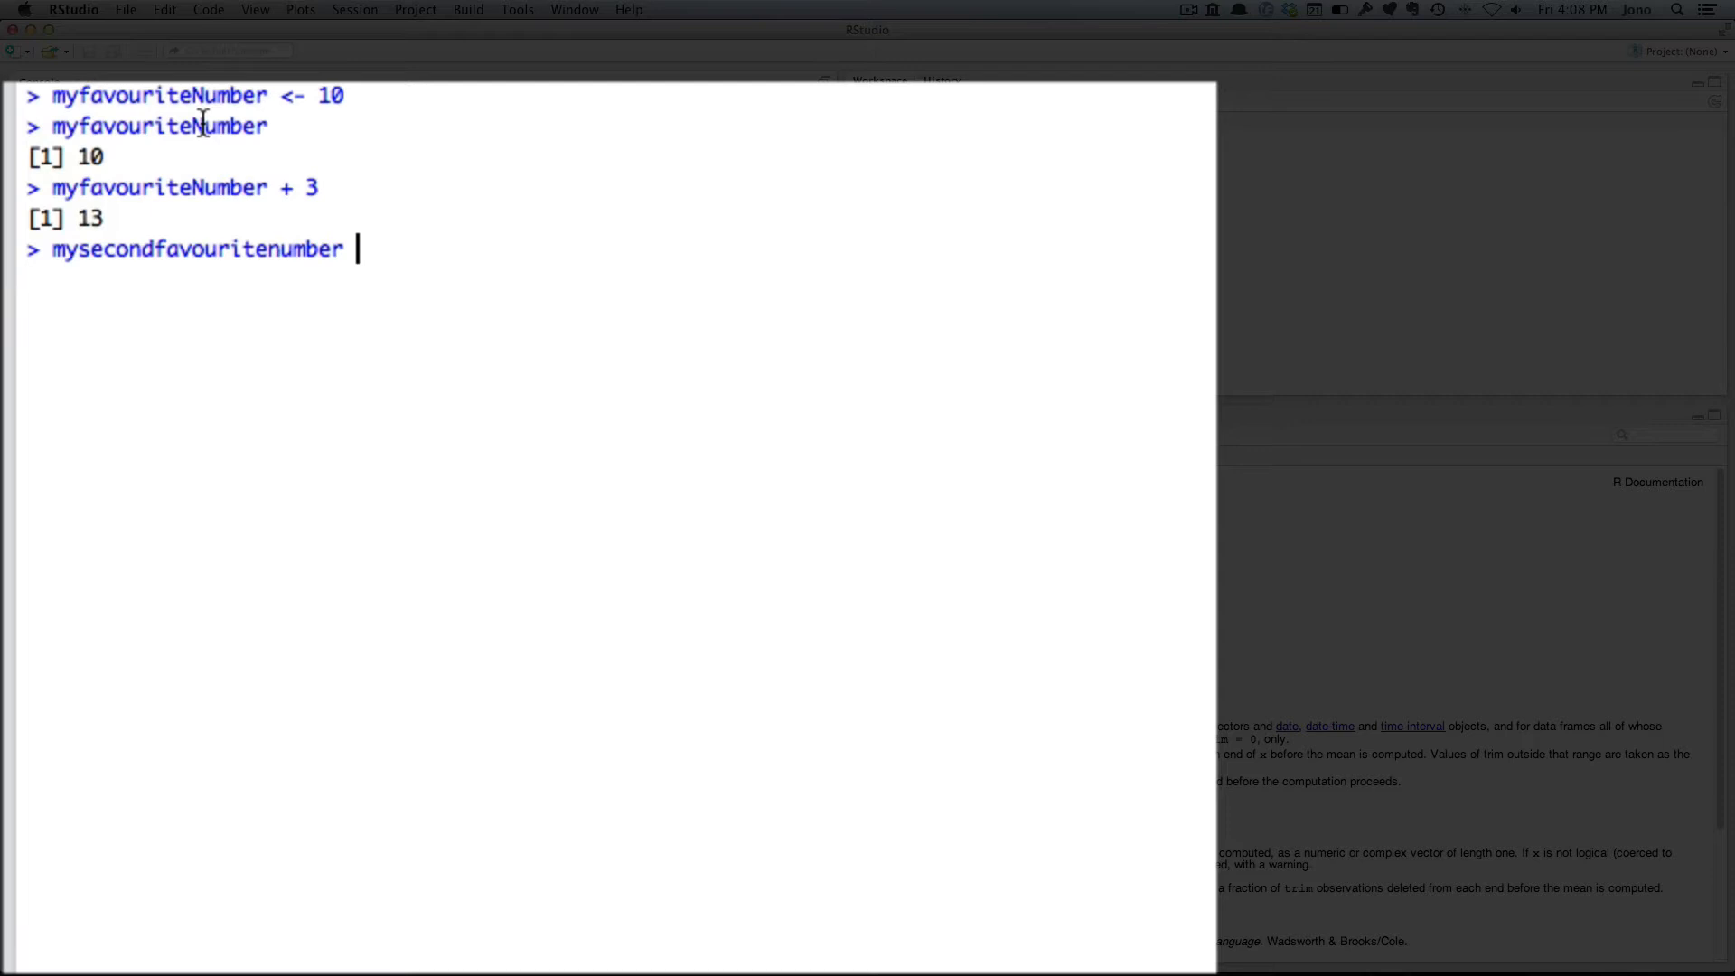
text(<- 6)
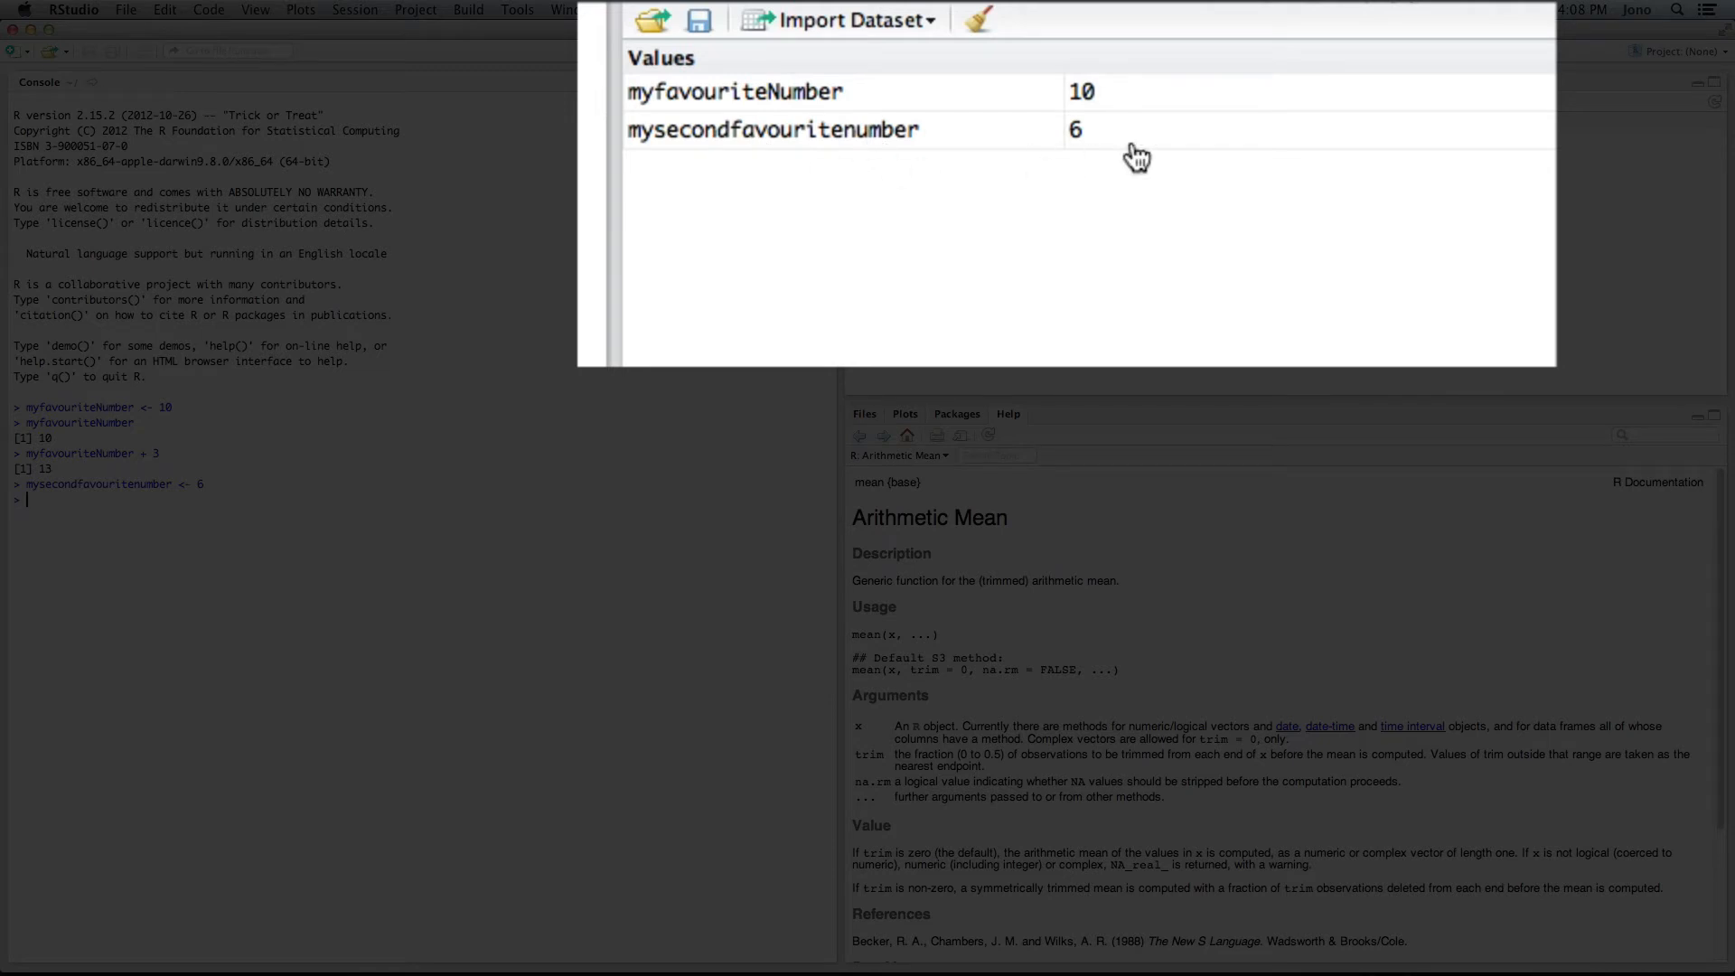
mouse_move(116, 528)
text(myfavouriteNumber)
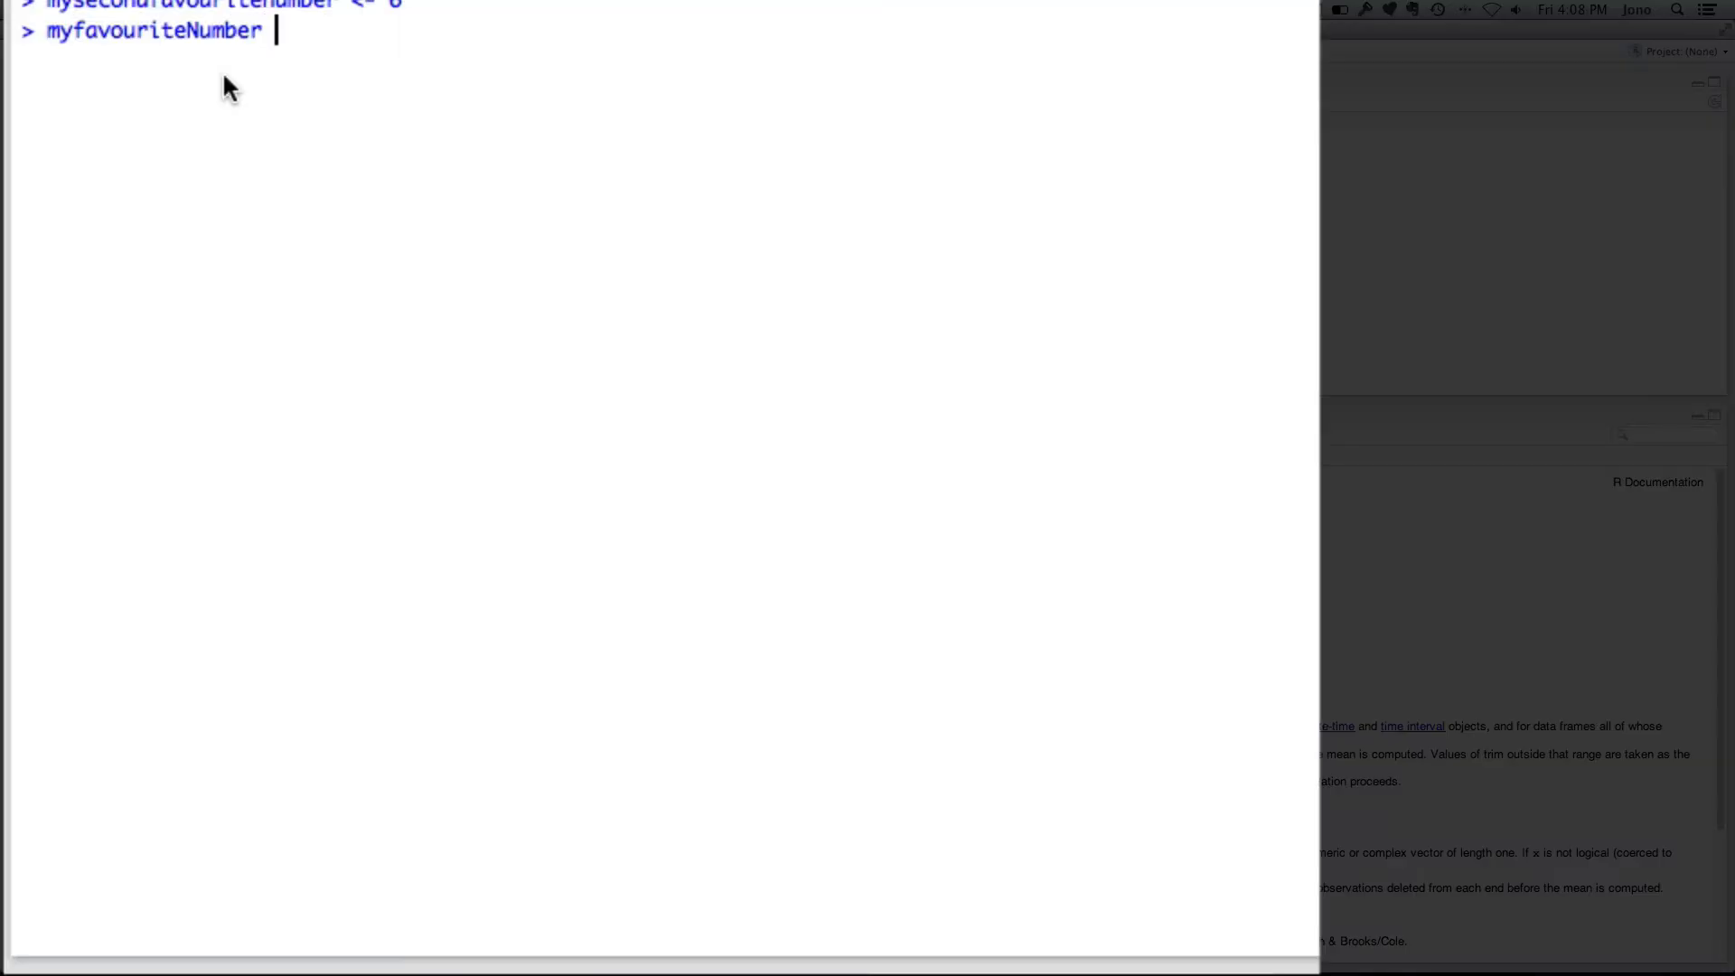
Evaluate myfavouriteNumber + mysecondfavouritenumber, returning 16.
text(+ mysecondfavouritenumber)
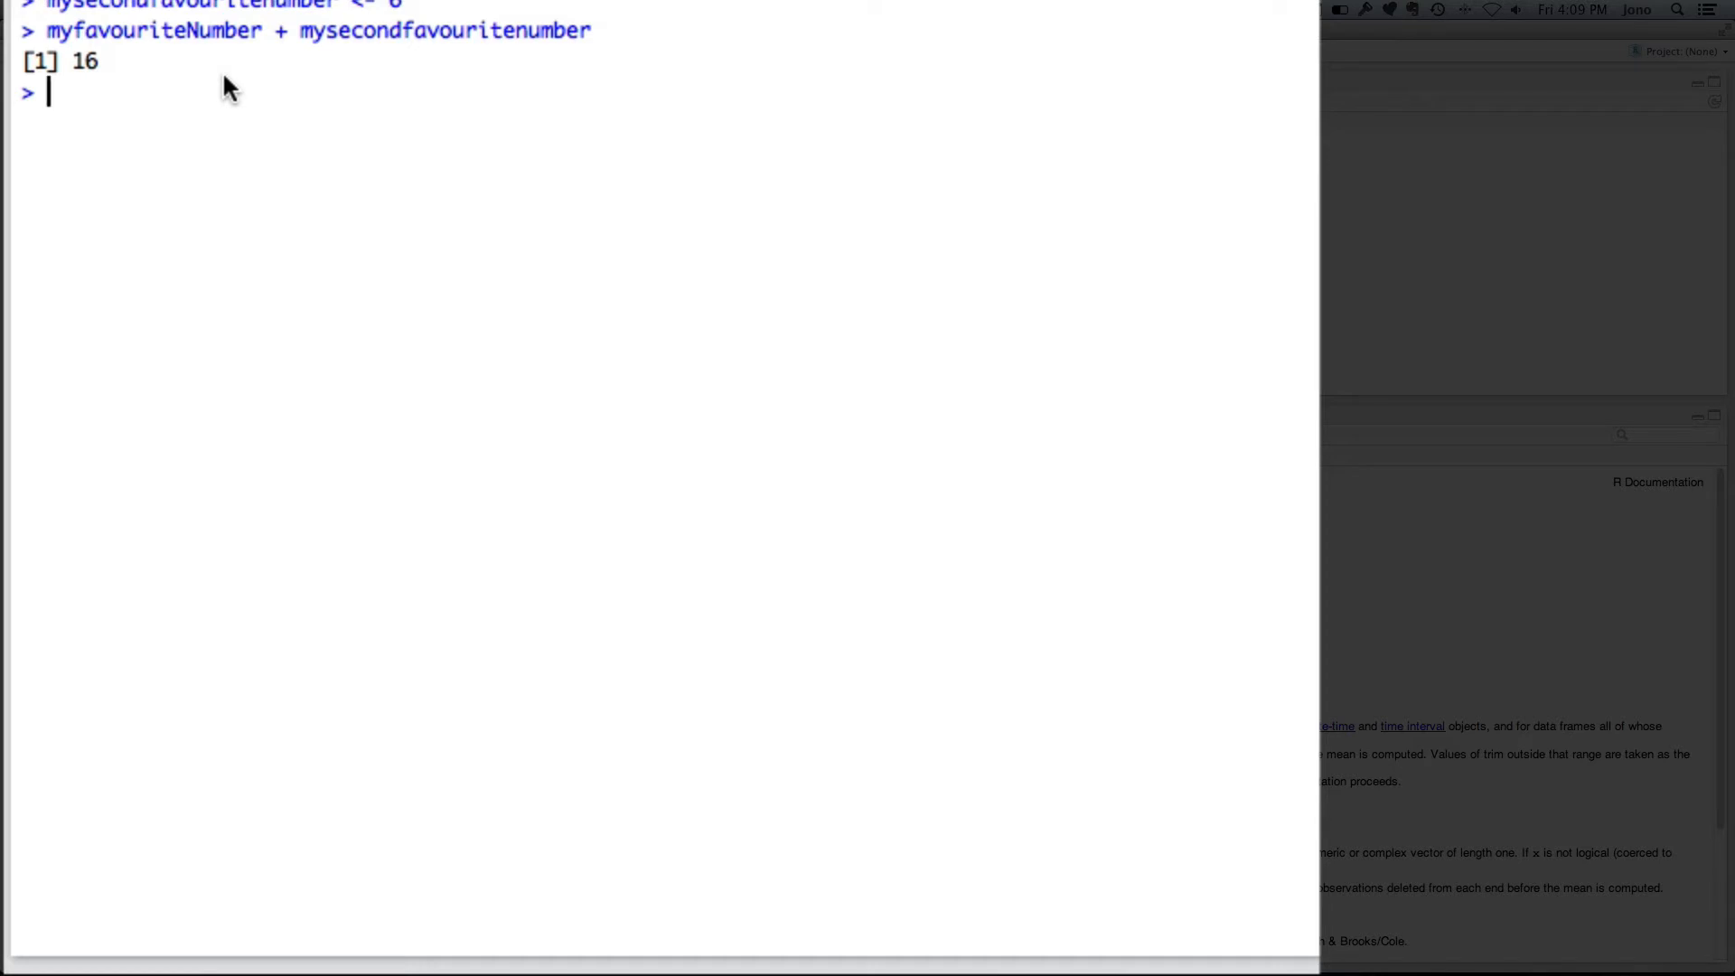
Create the numeric vector myfirstlist <- c(1,2,3,6,10).
text(myfir)
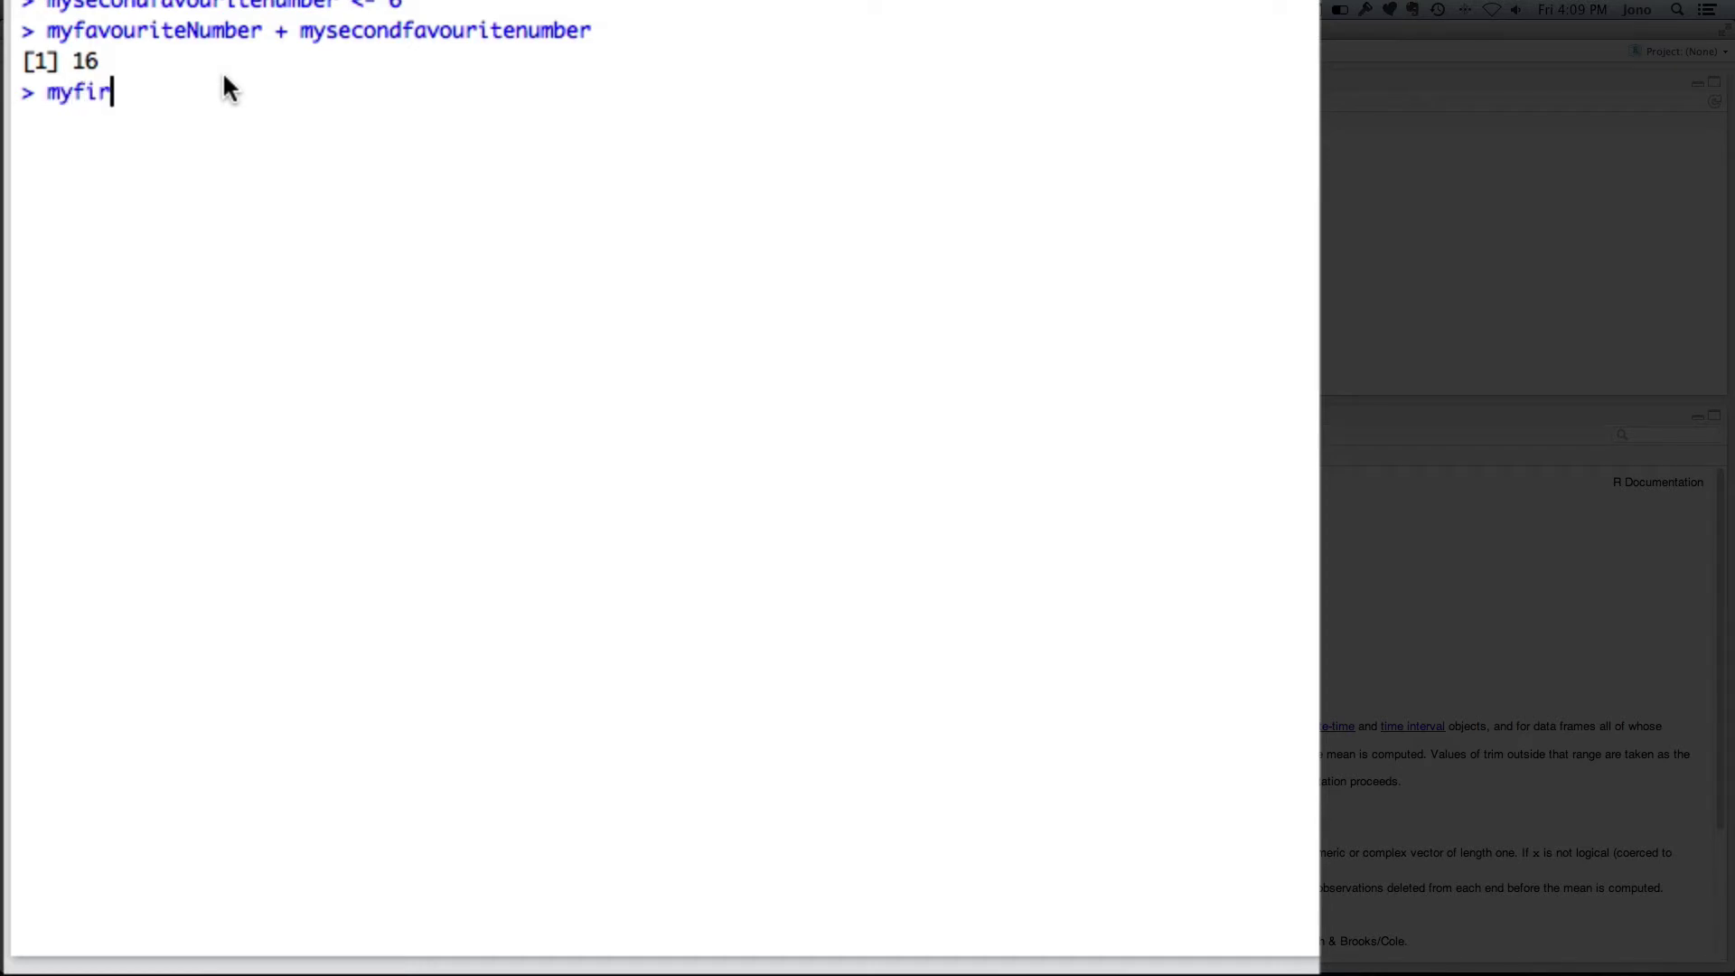
text(stlist)
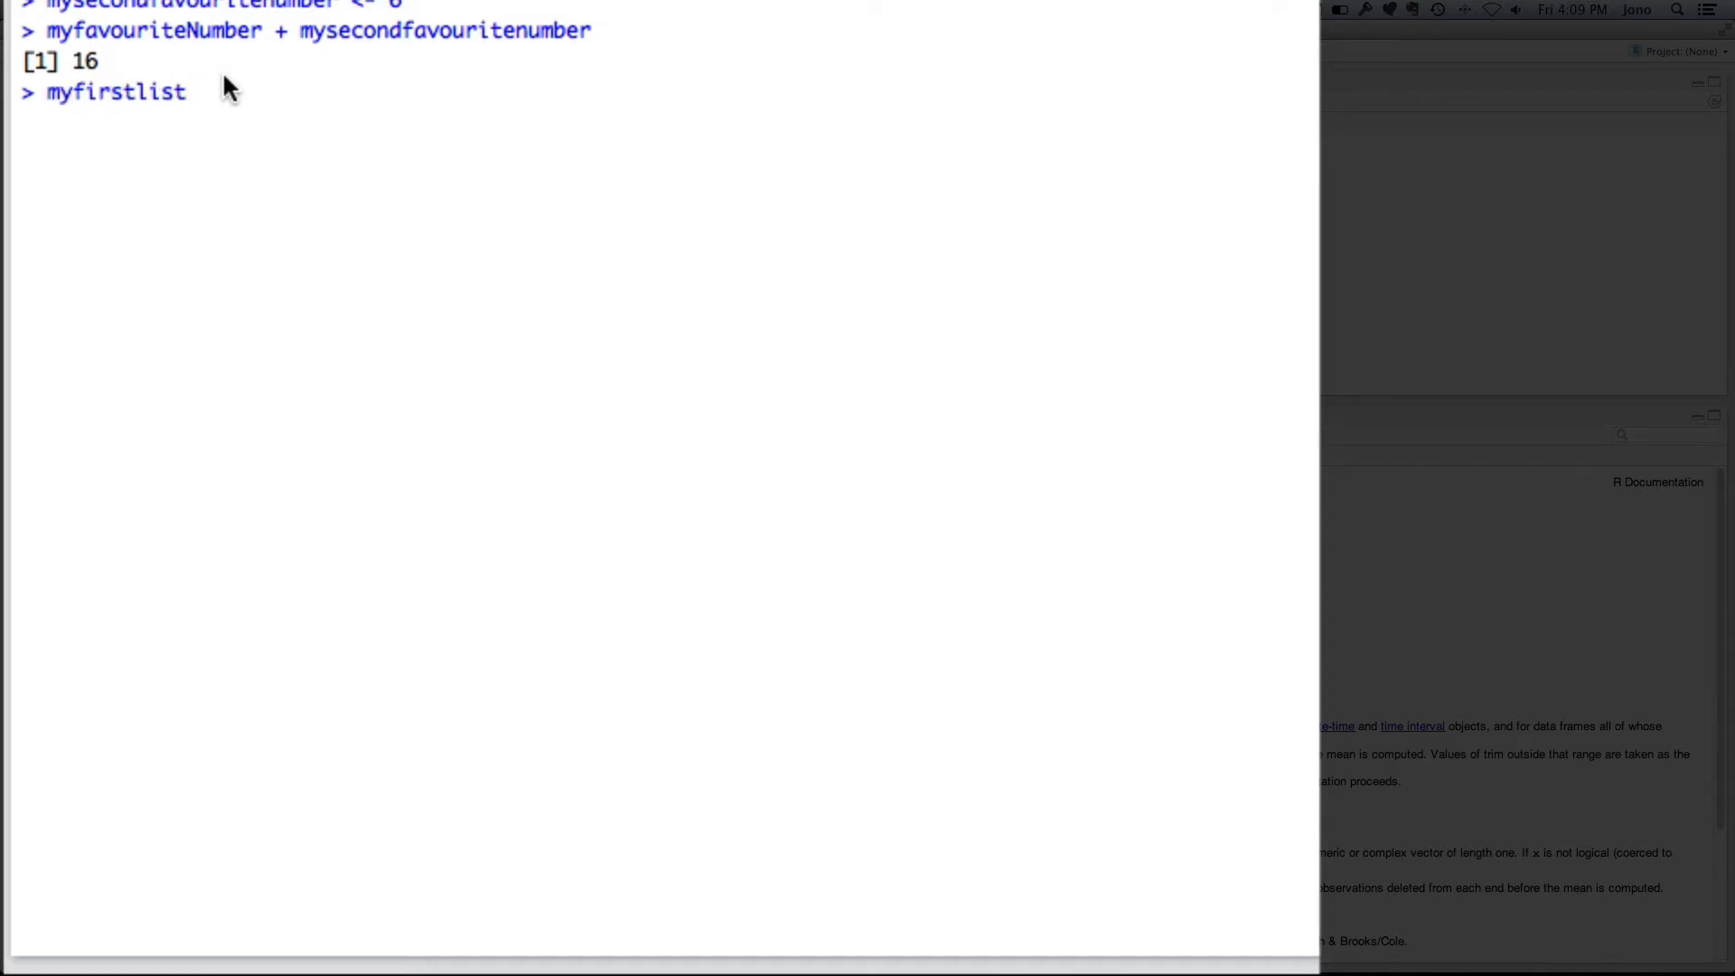
text(<)
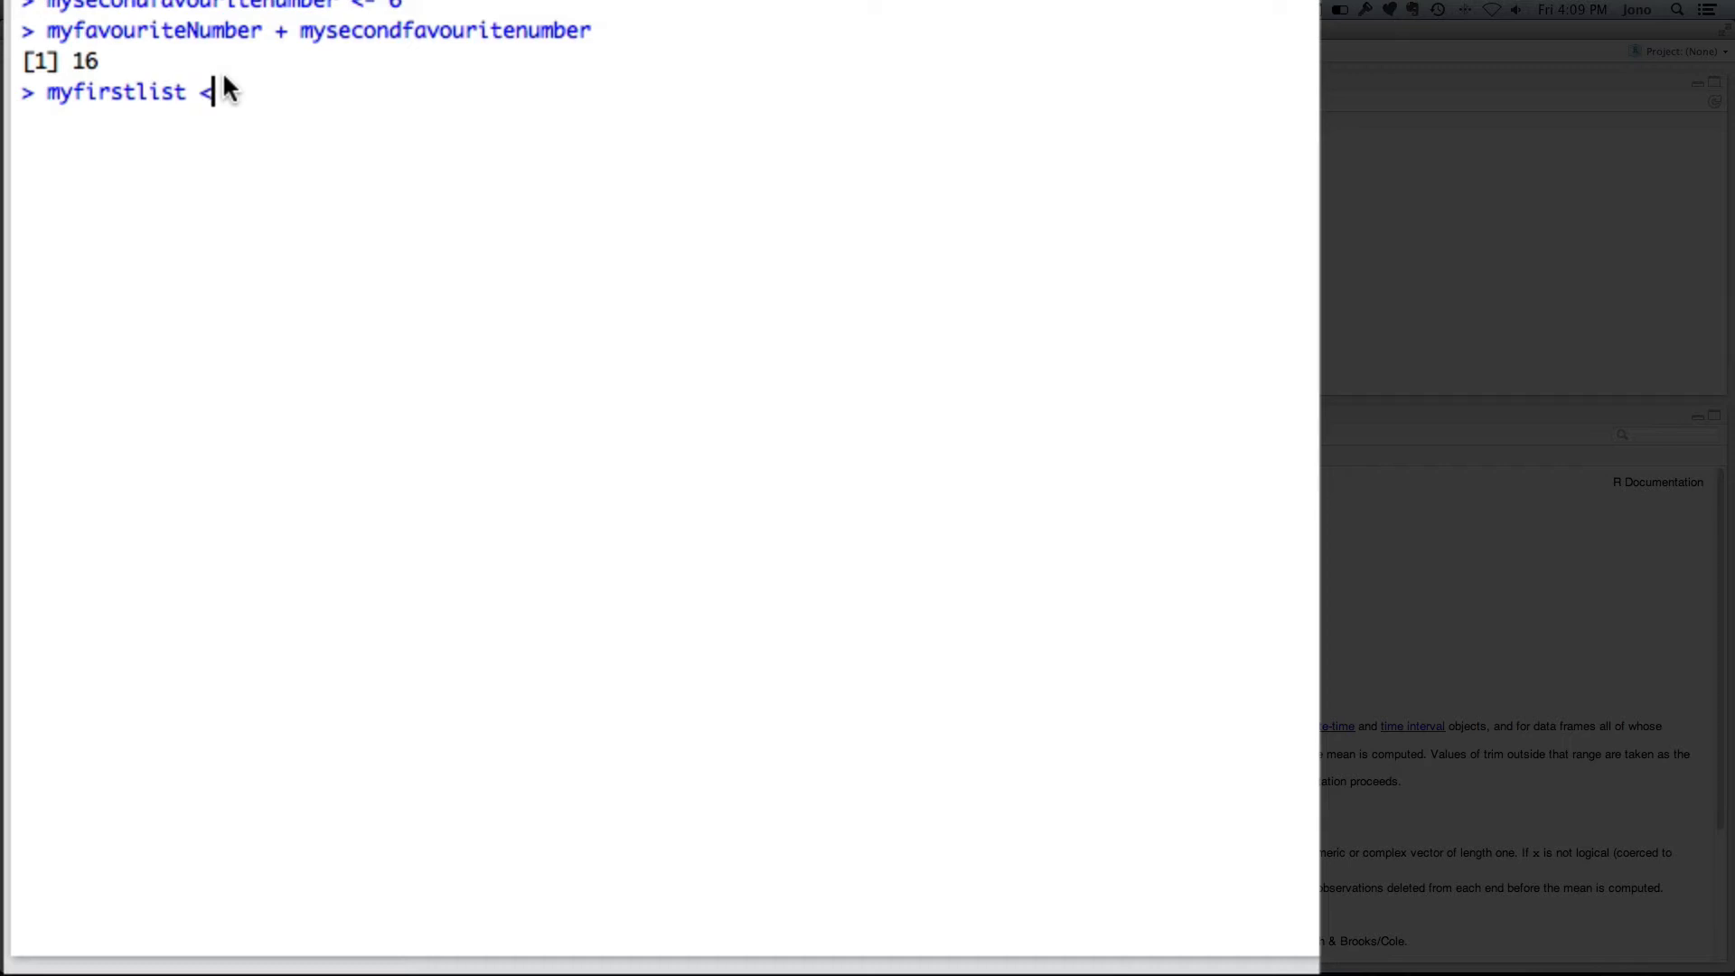
text(-c)
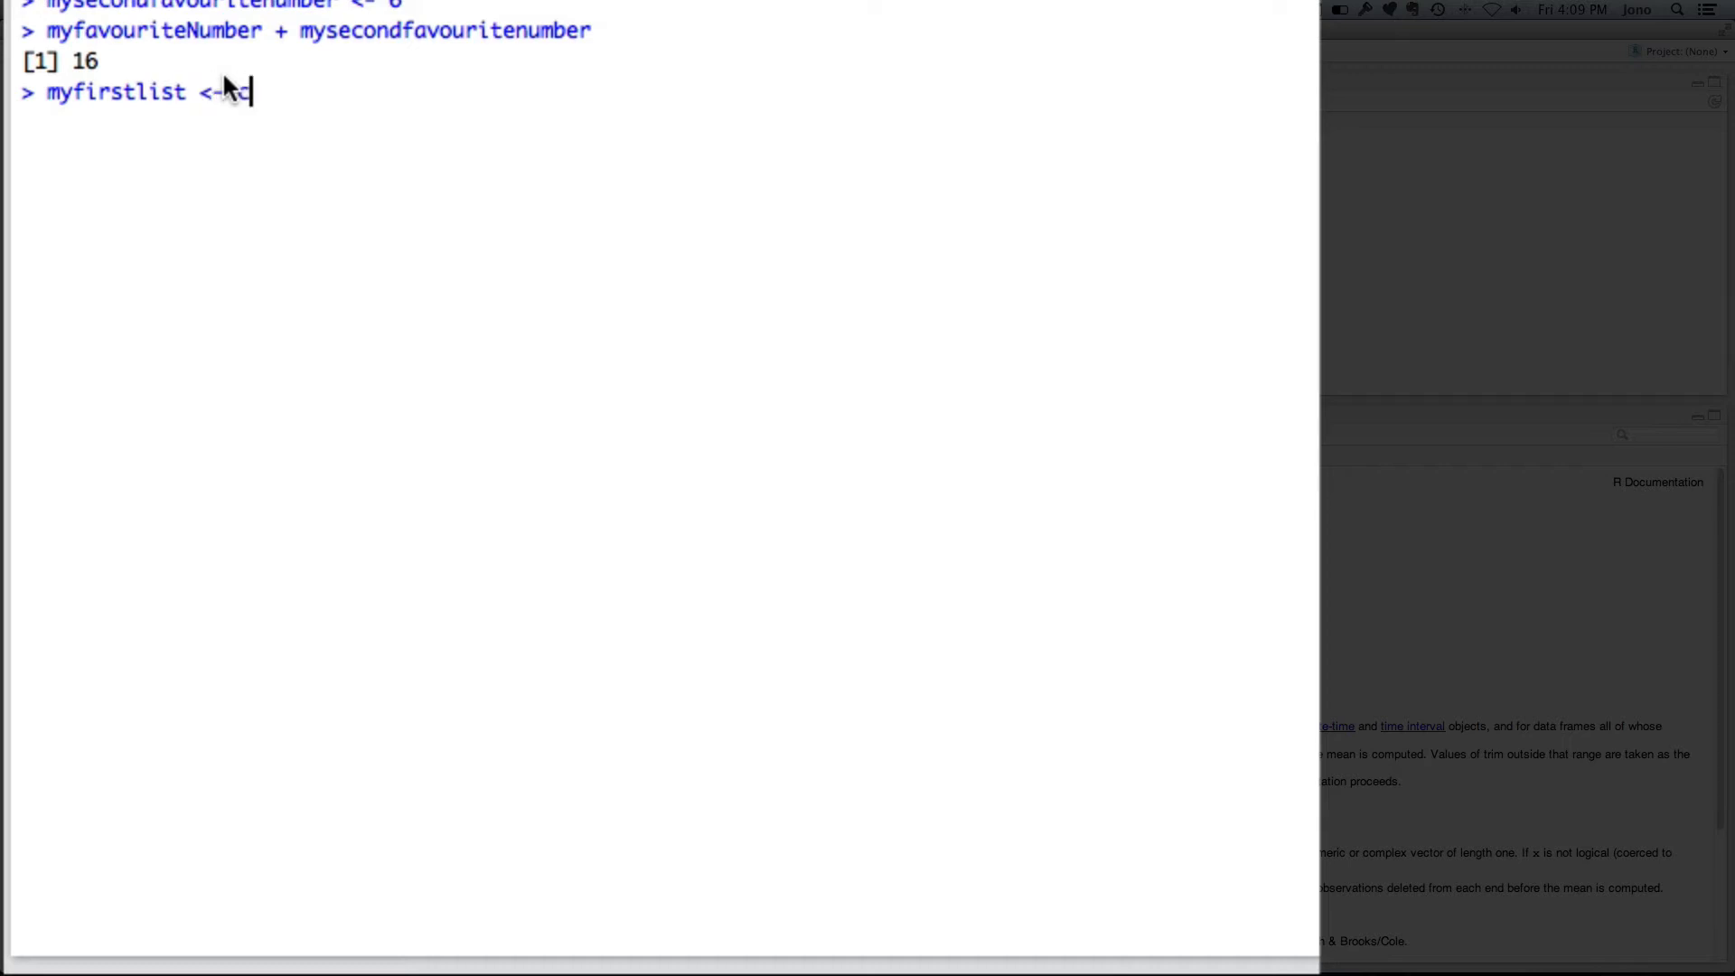
text(c(1,2,)
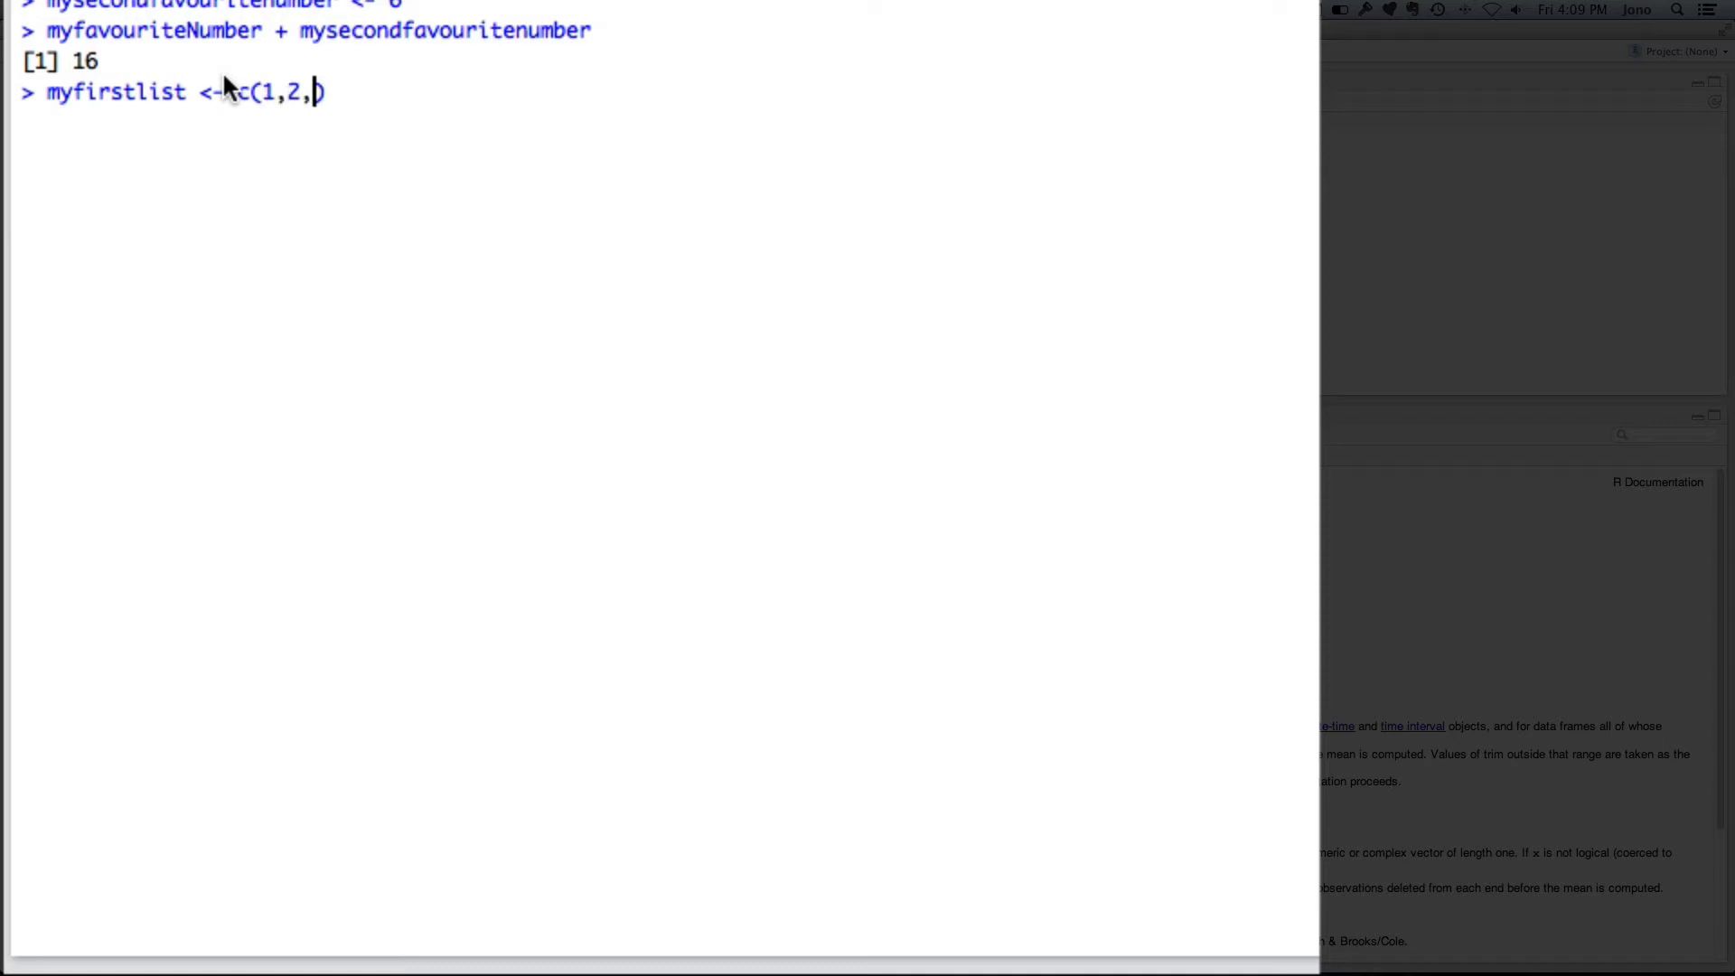
text(3,6,10)
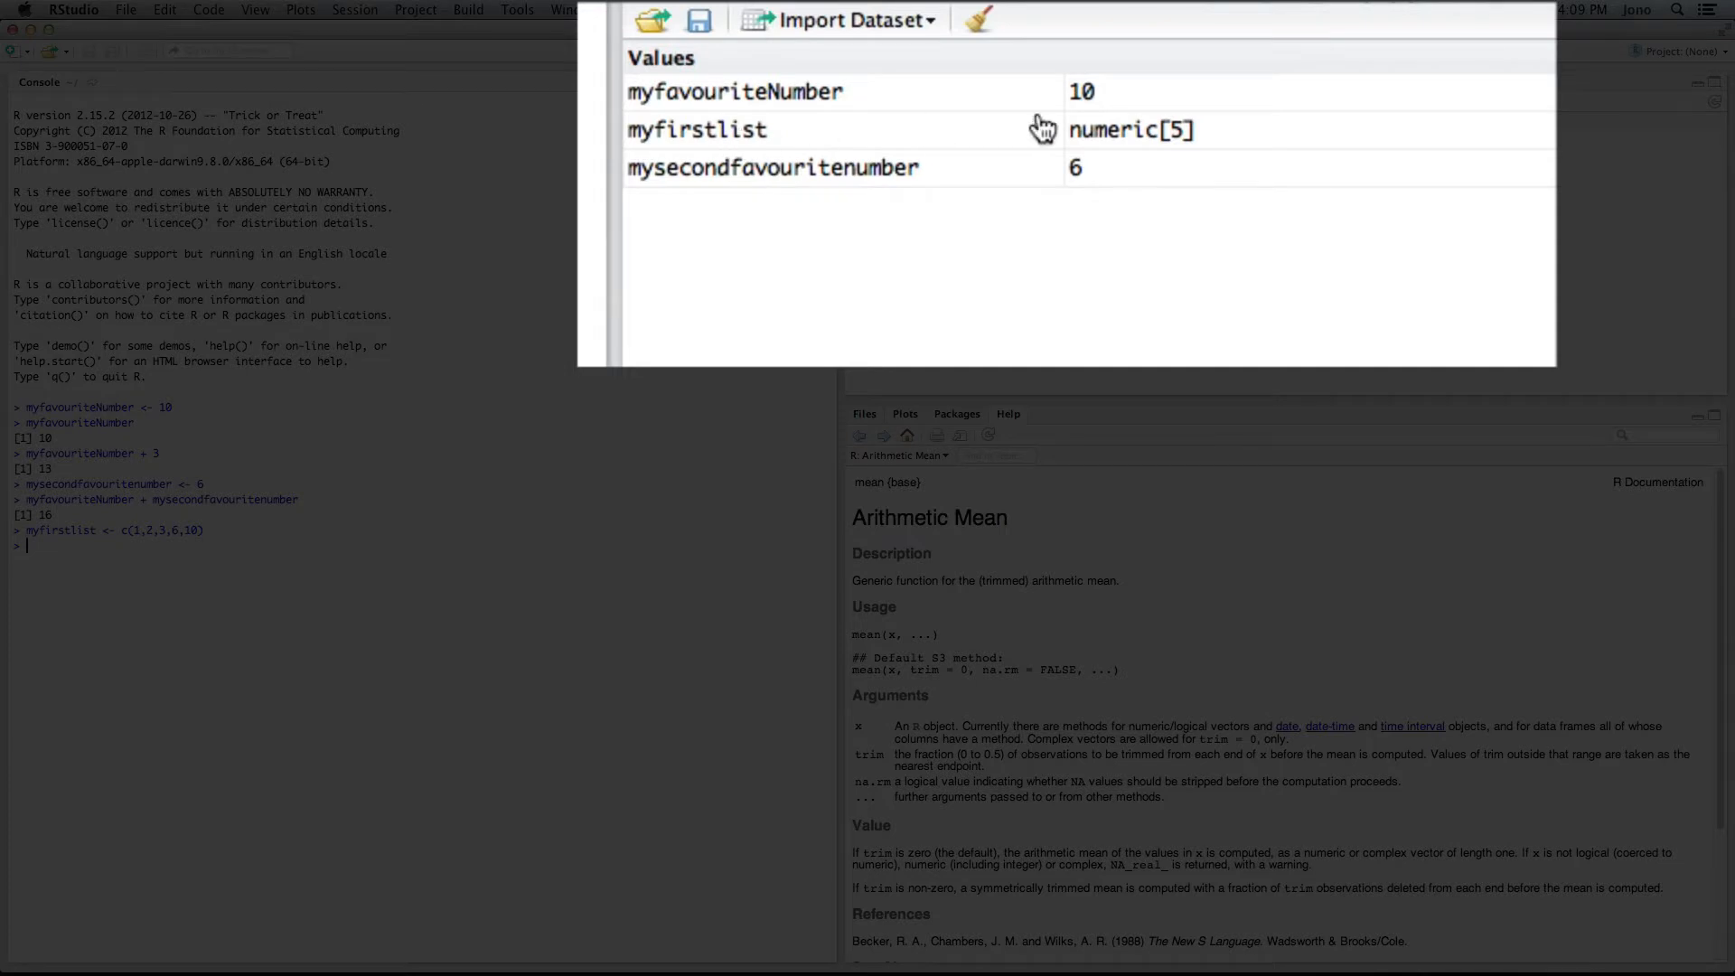
mouse_move(1092, 143)
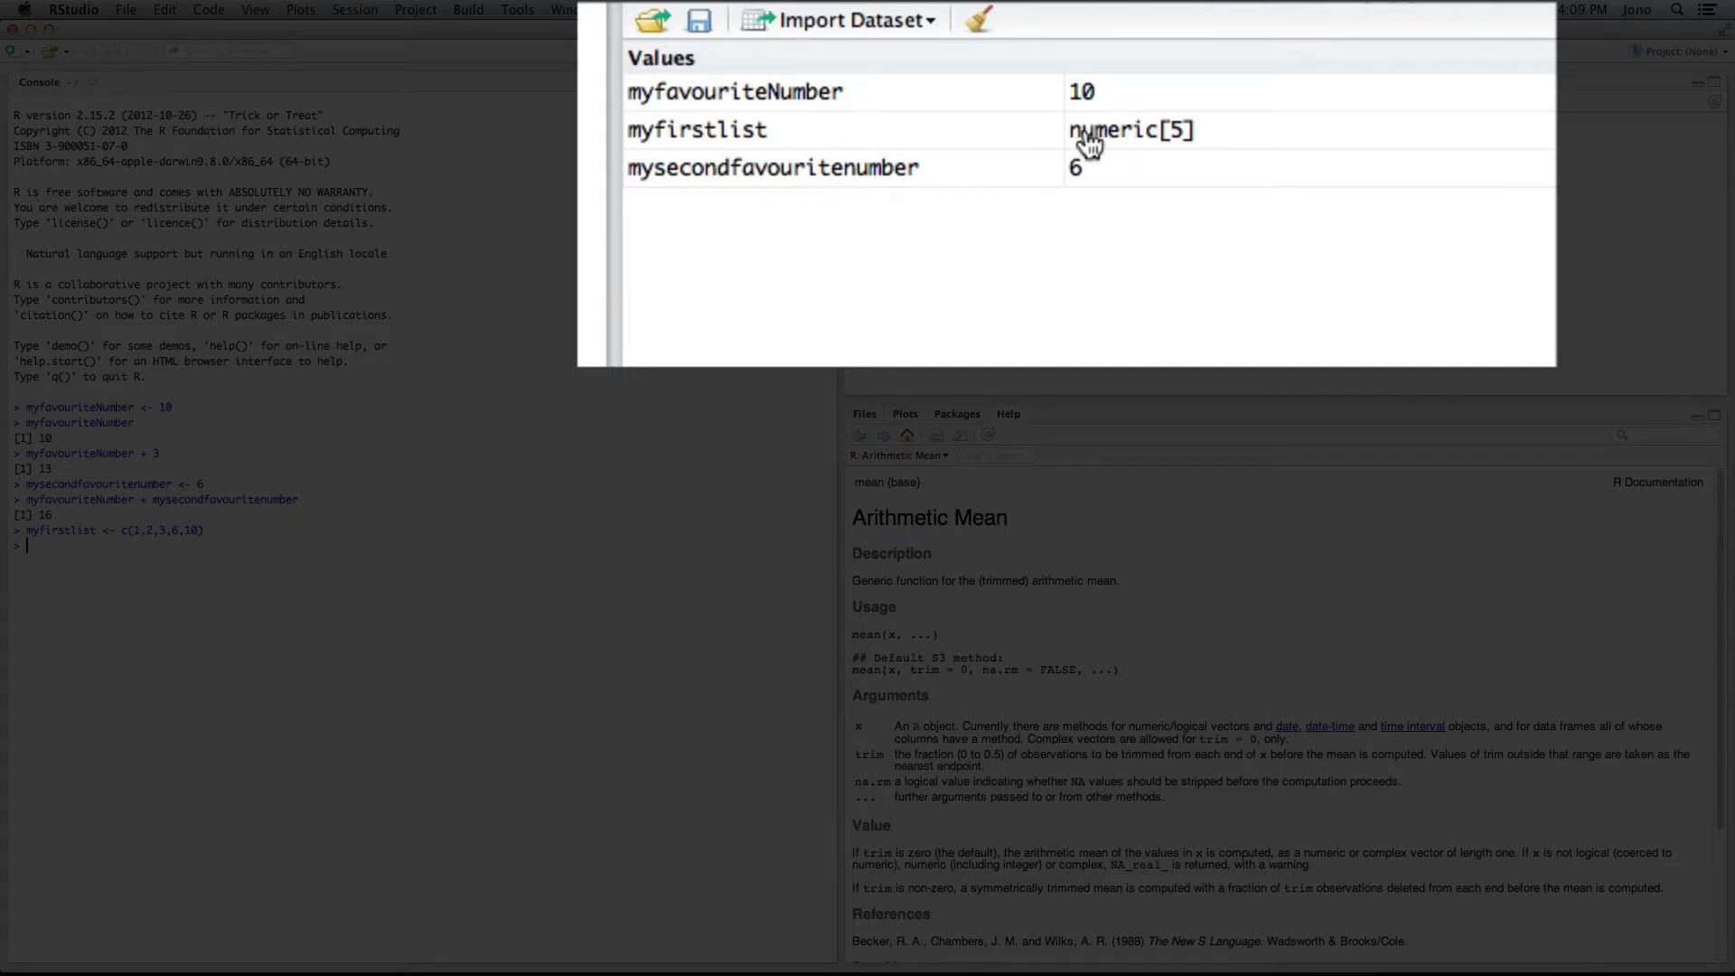
mouse_move(1145, 145)
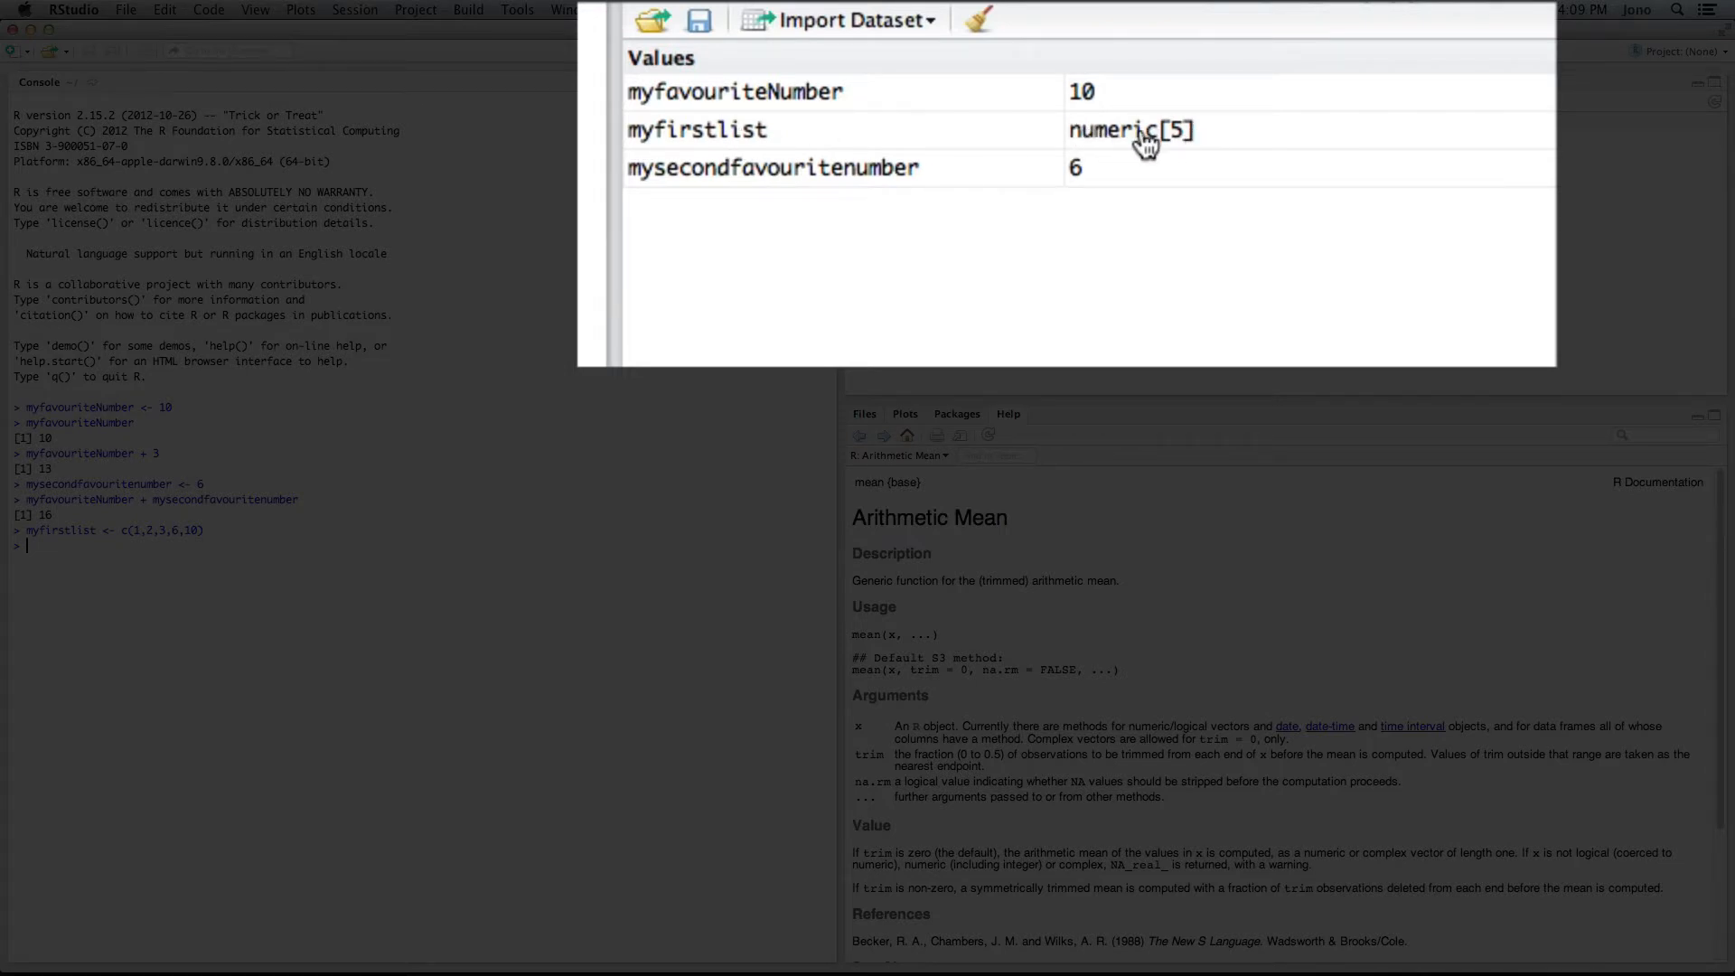
mouse_move(1185, 138)
text(fix(myfirstlist))
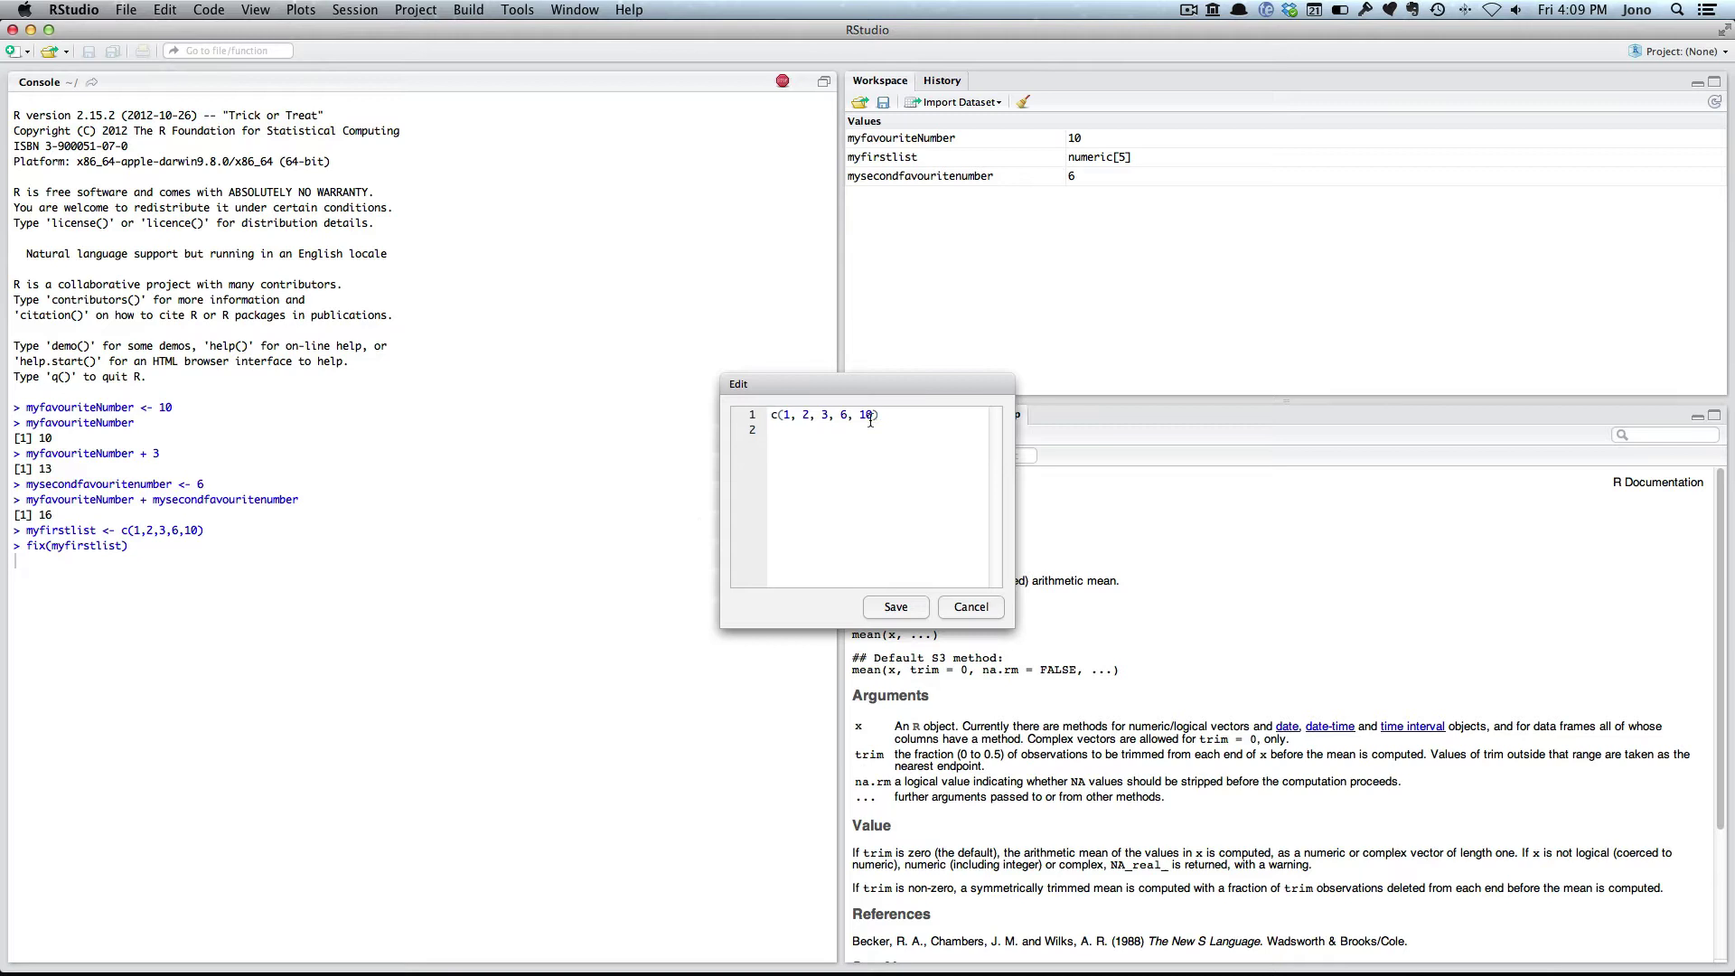
mouse_move(904, 607)
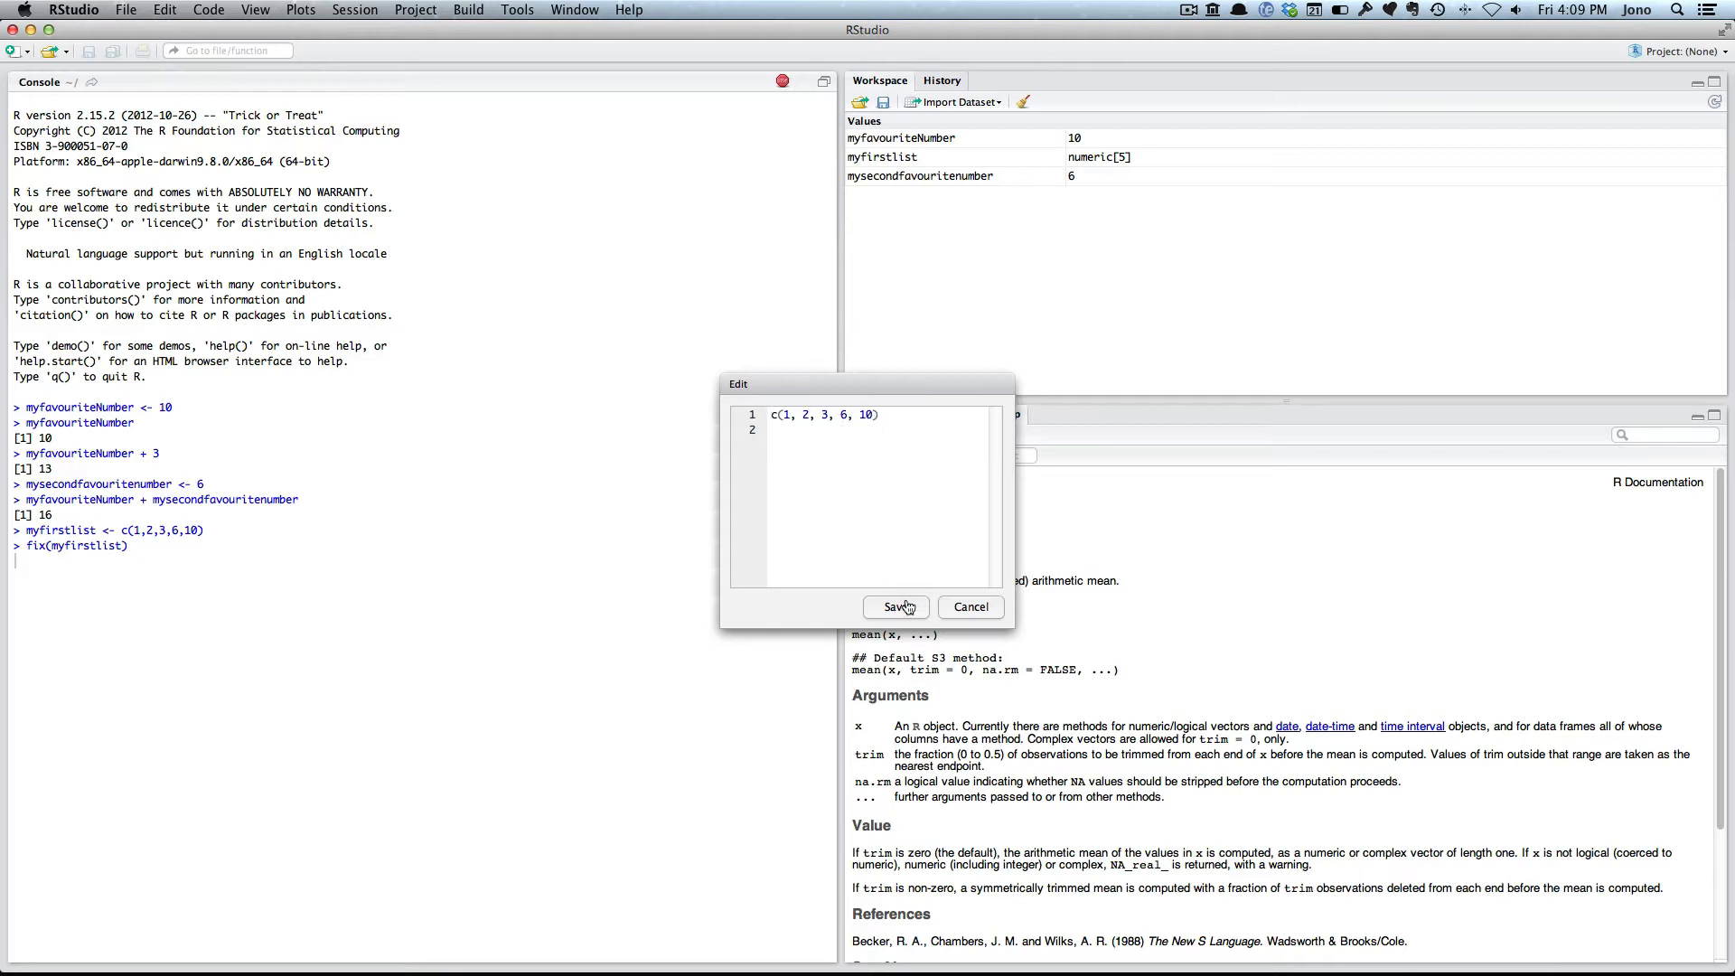
Save the fix editor unchanged so myfirstlist still prints 1 2 3 6 10.
click(896, 607)
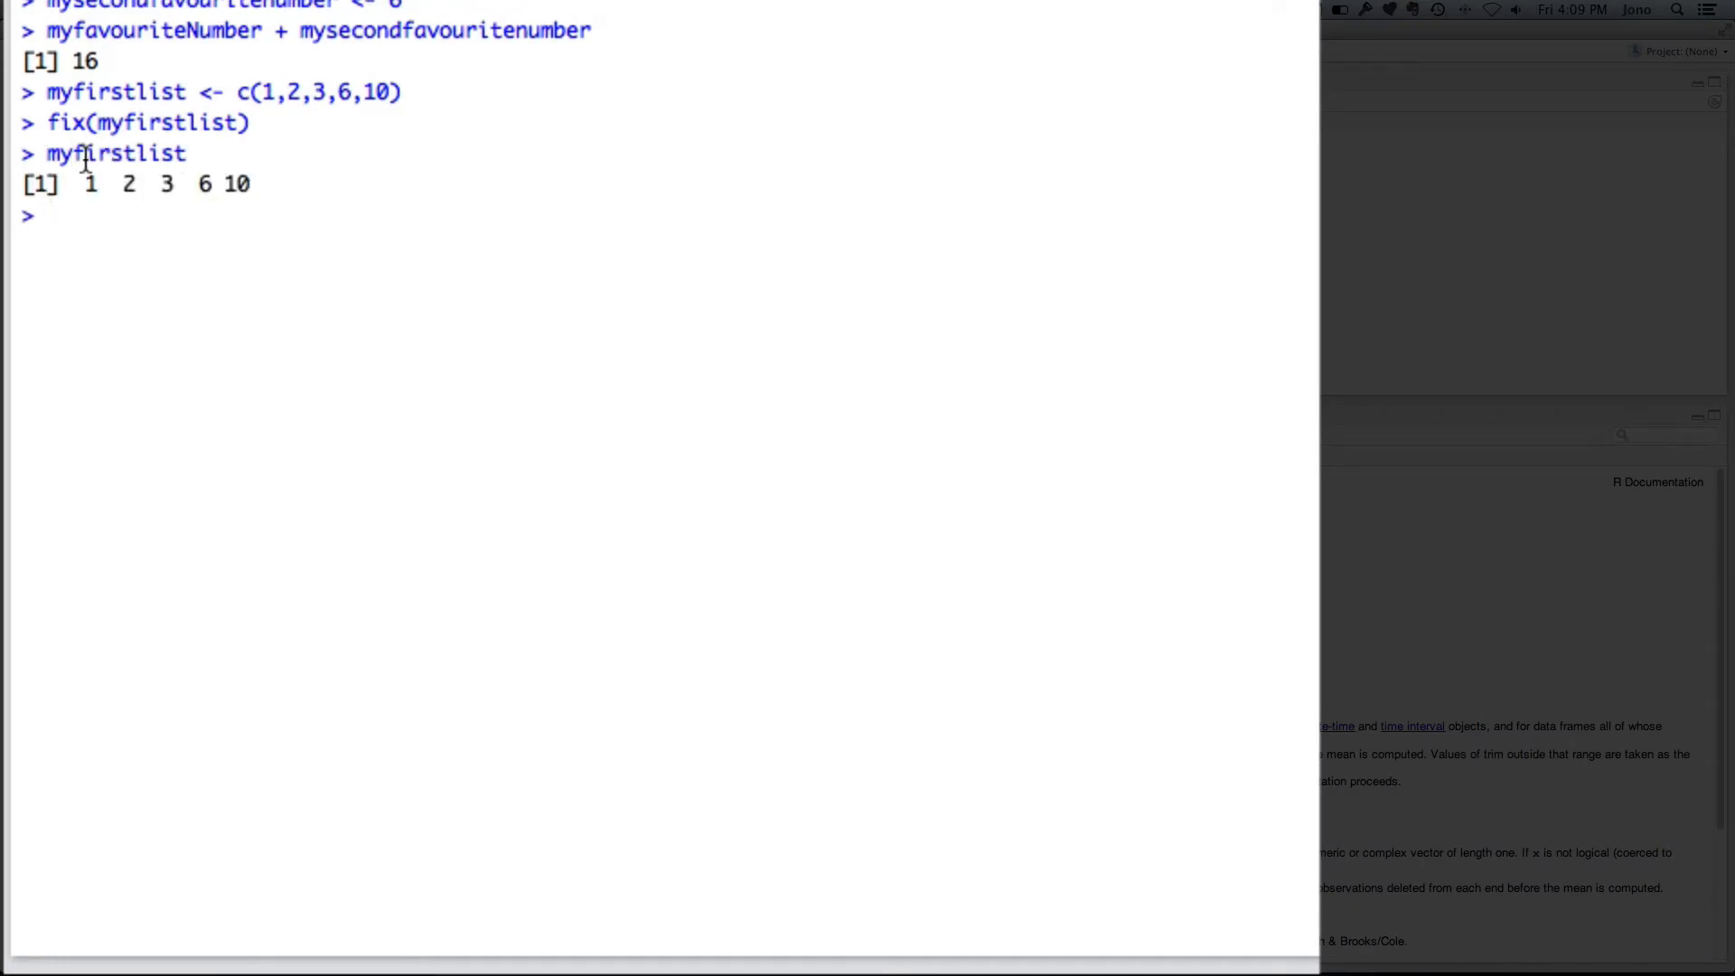
Evaluate myfirstlist + 2, giving 3 4 5 8 12.
text(myfirstlist)
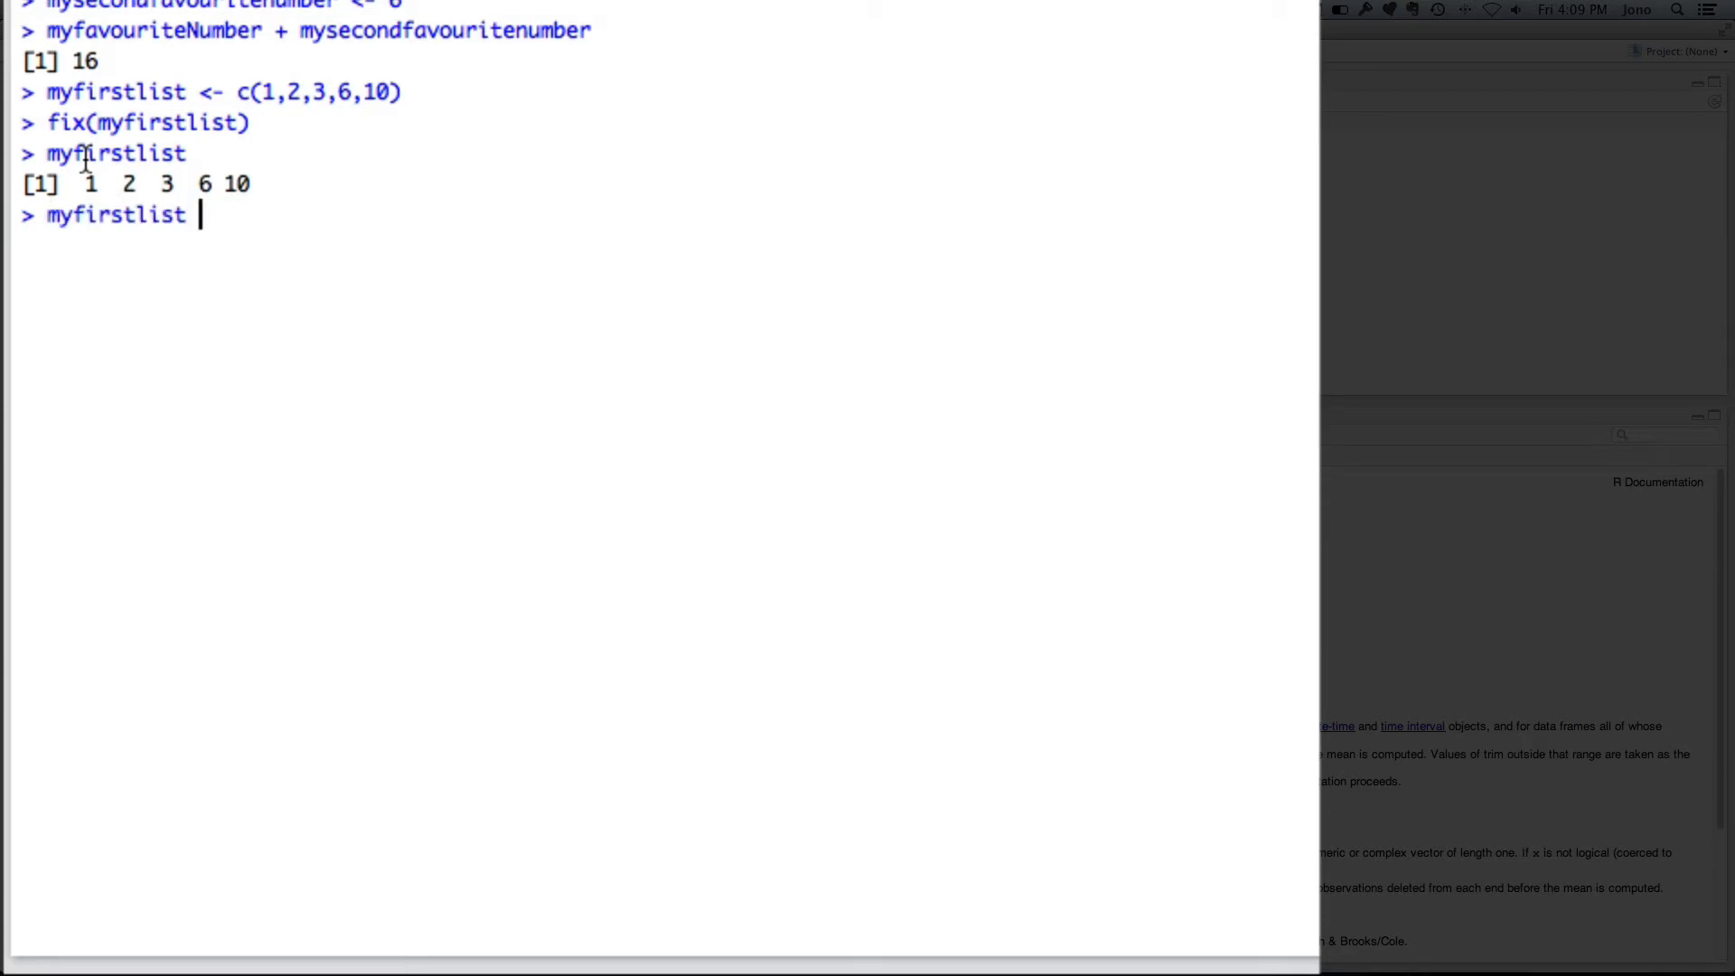
text(+ 2)
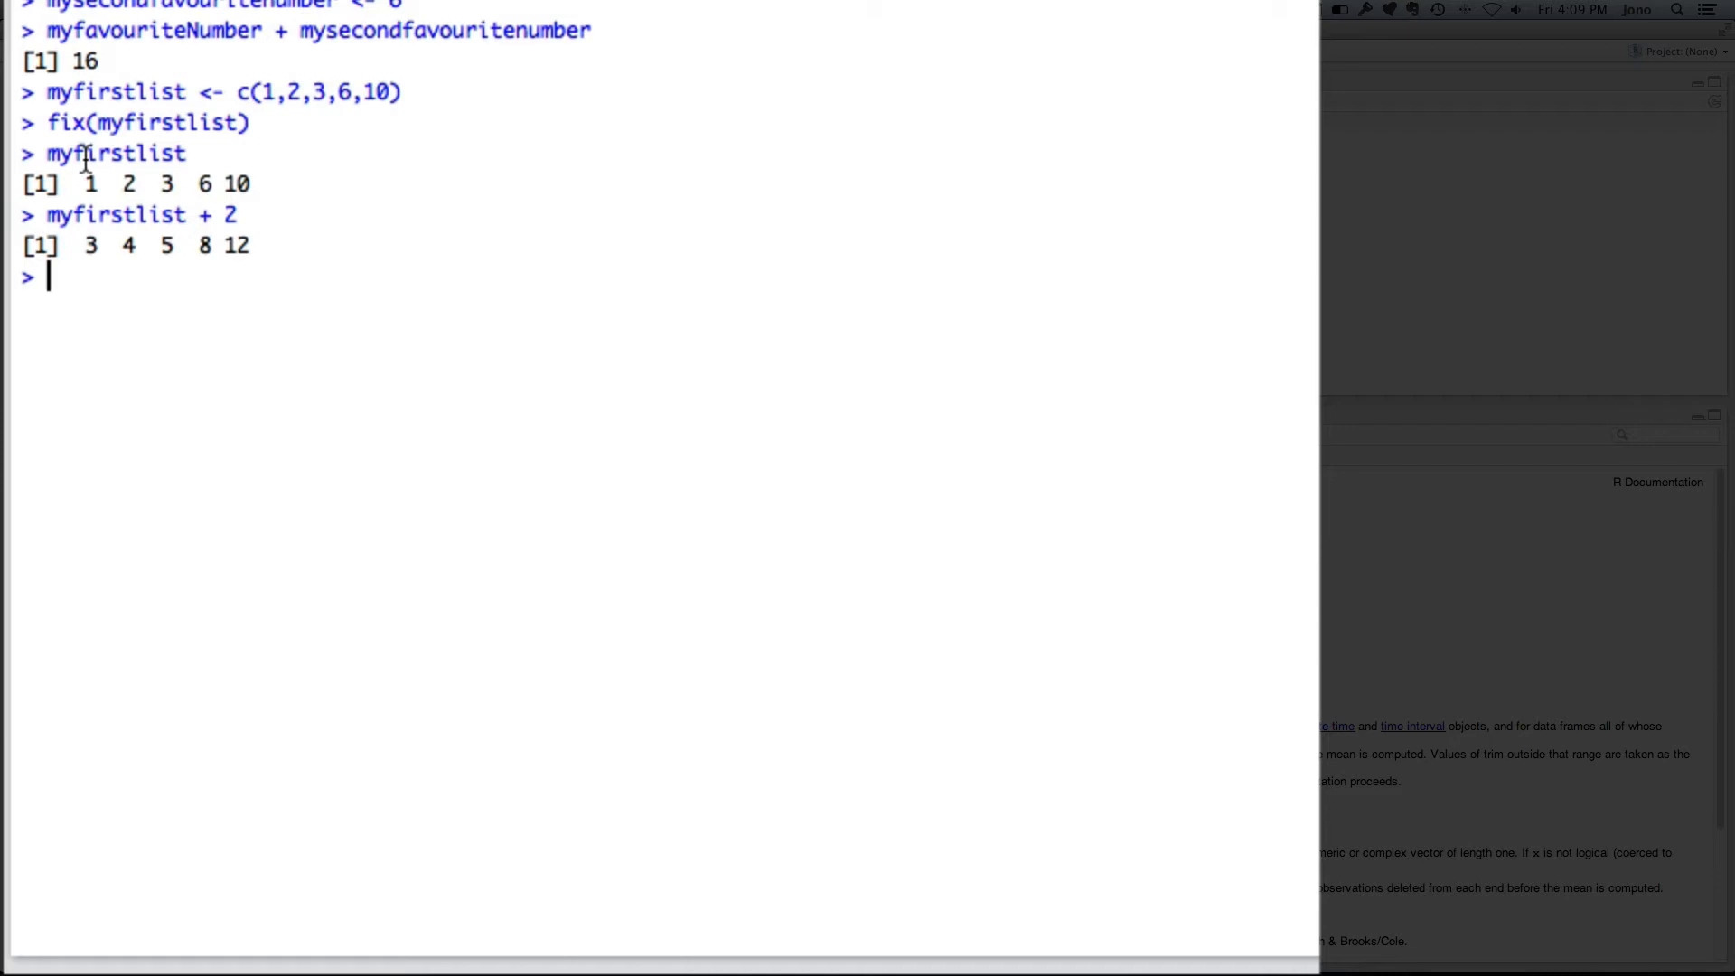
Store myfirstlist + 2 as mycalculation and print it.
text(m)
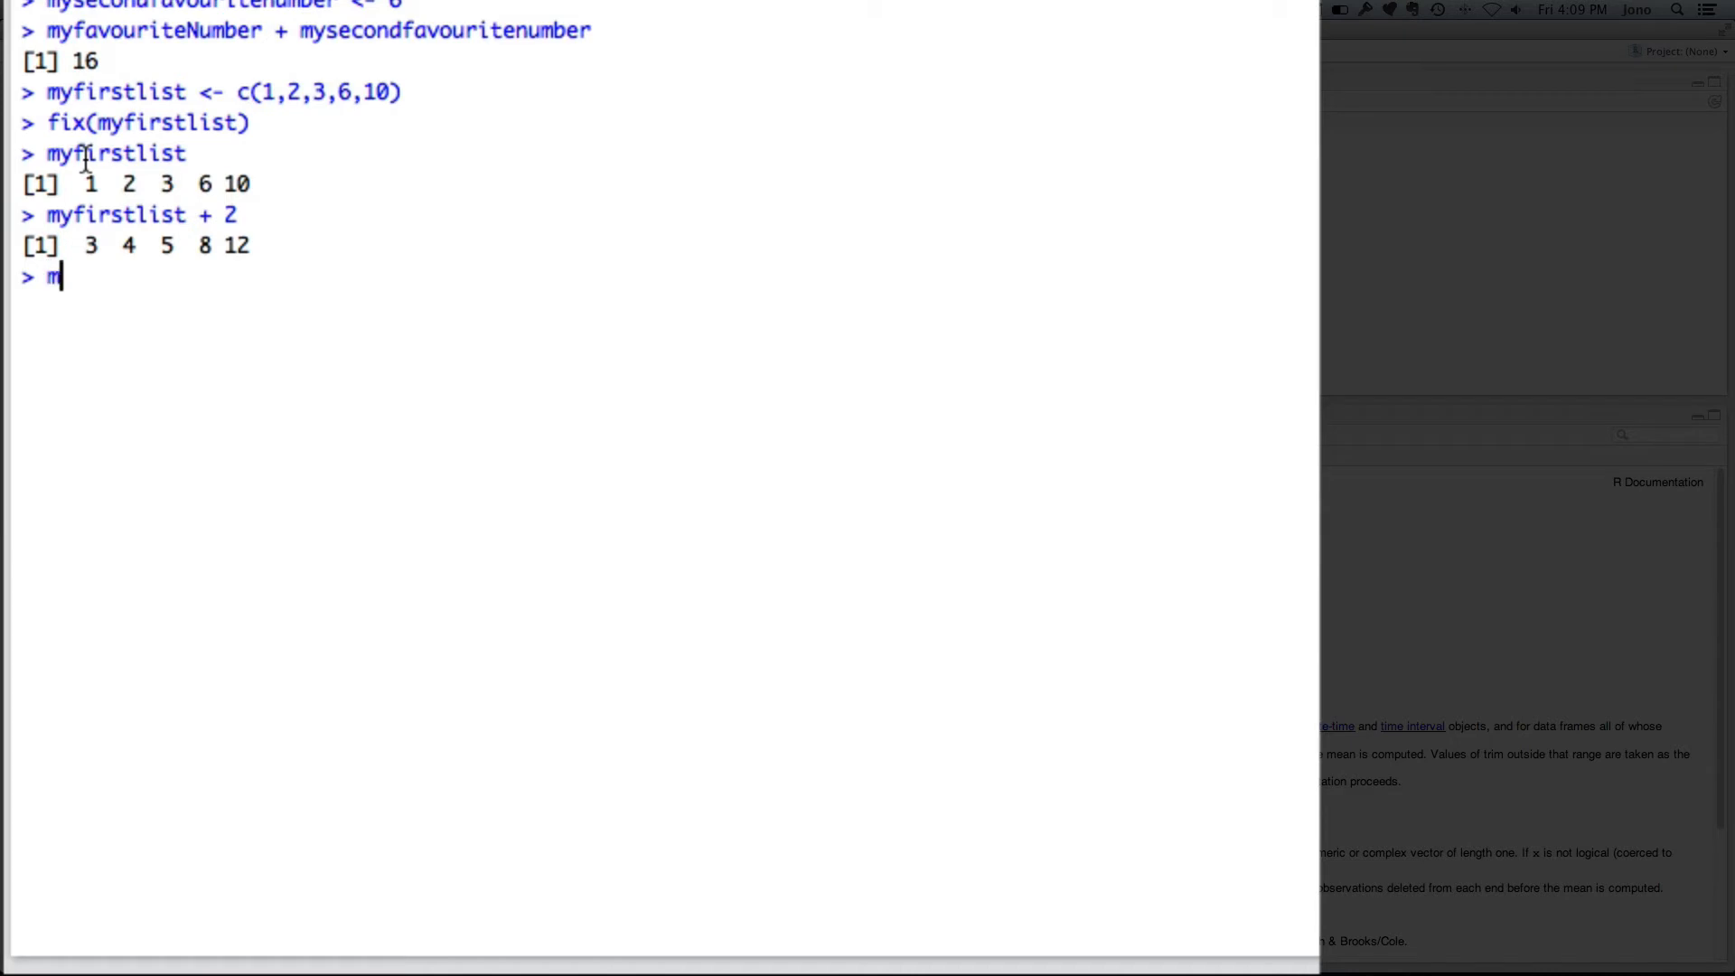
text(ycalcu)
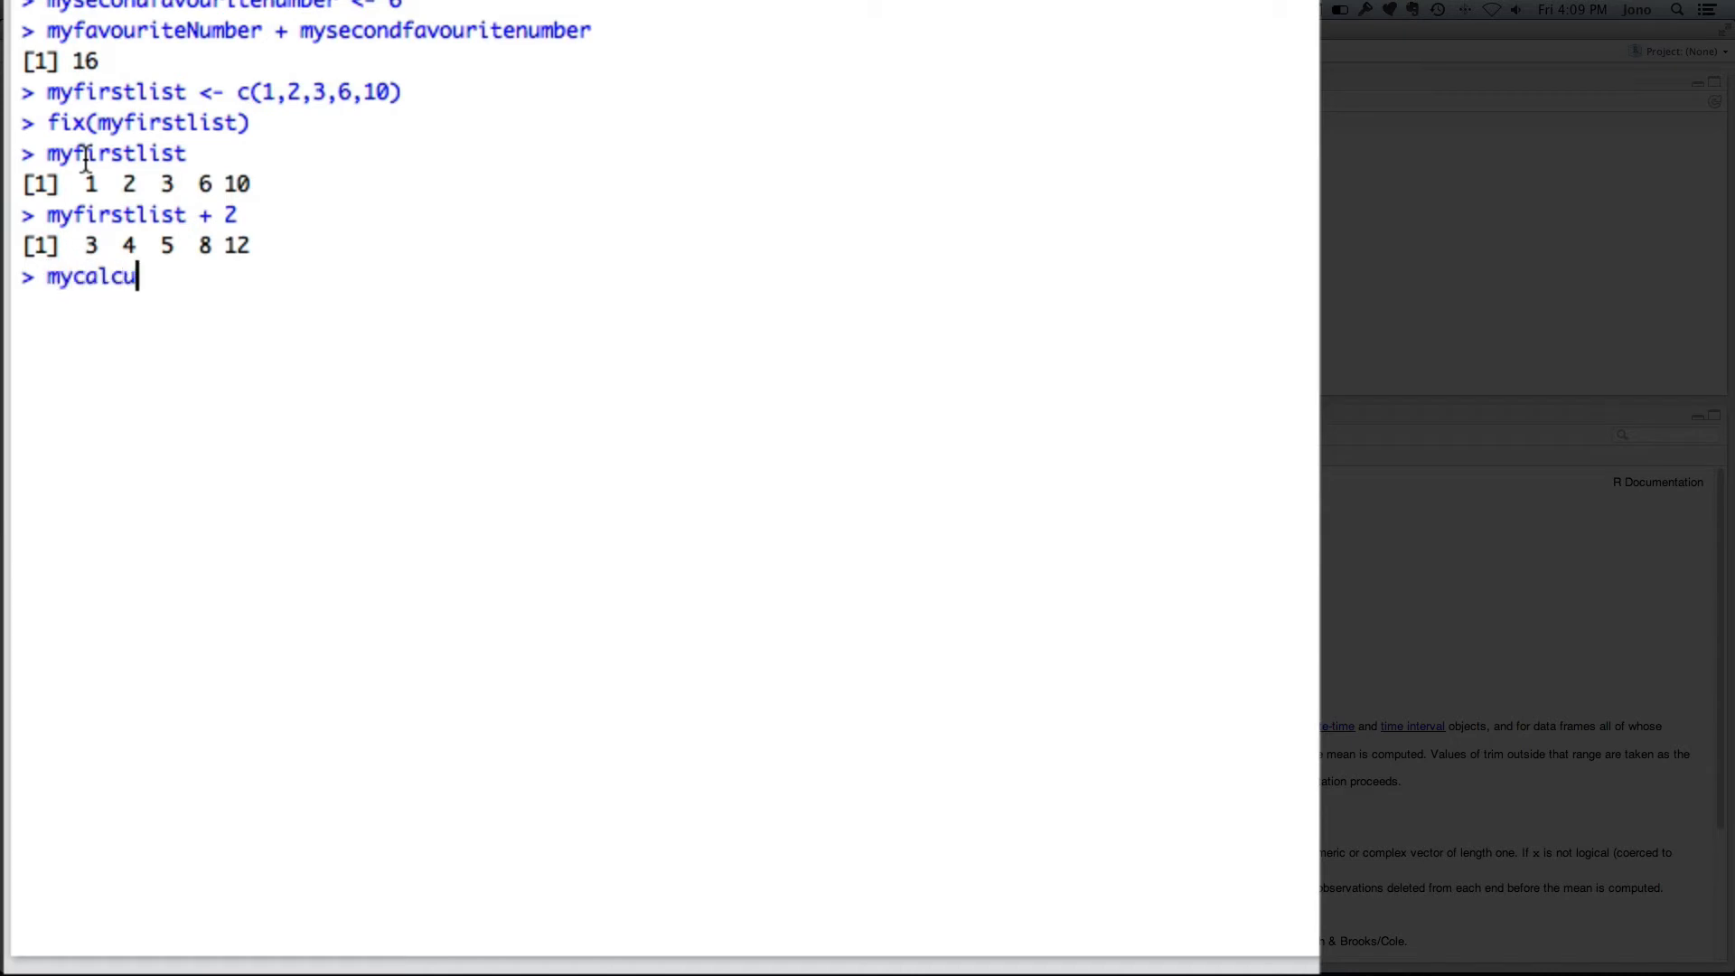
text(lation <-)
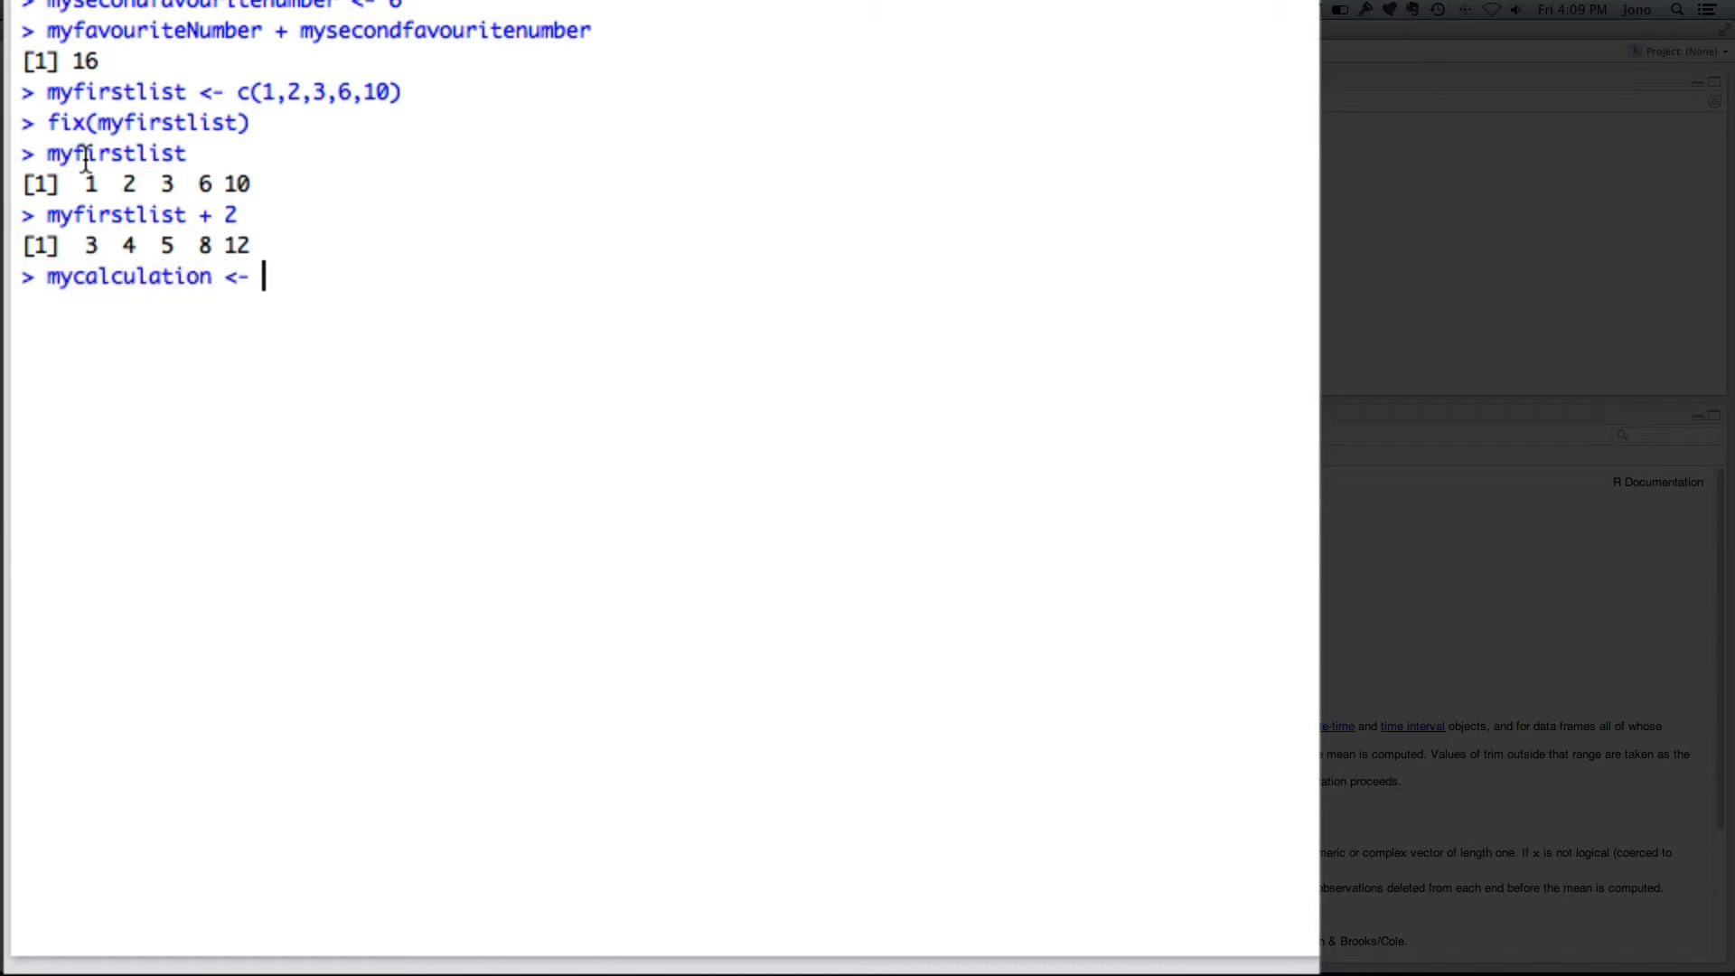
text(my)
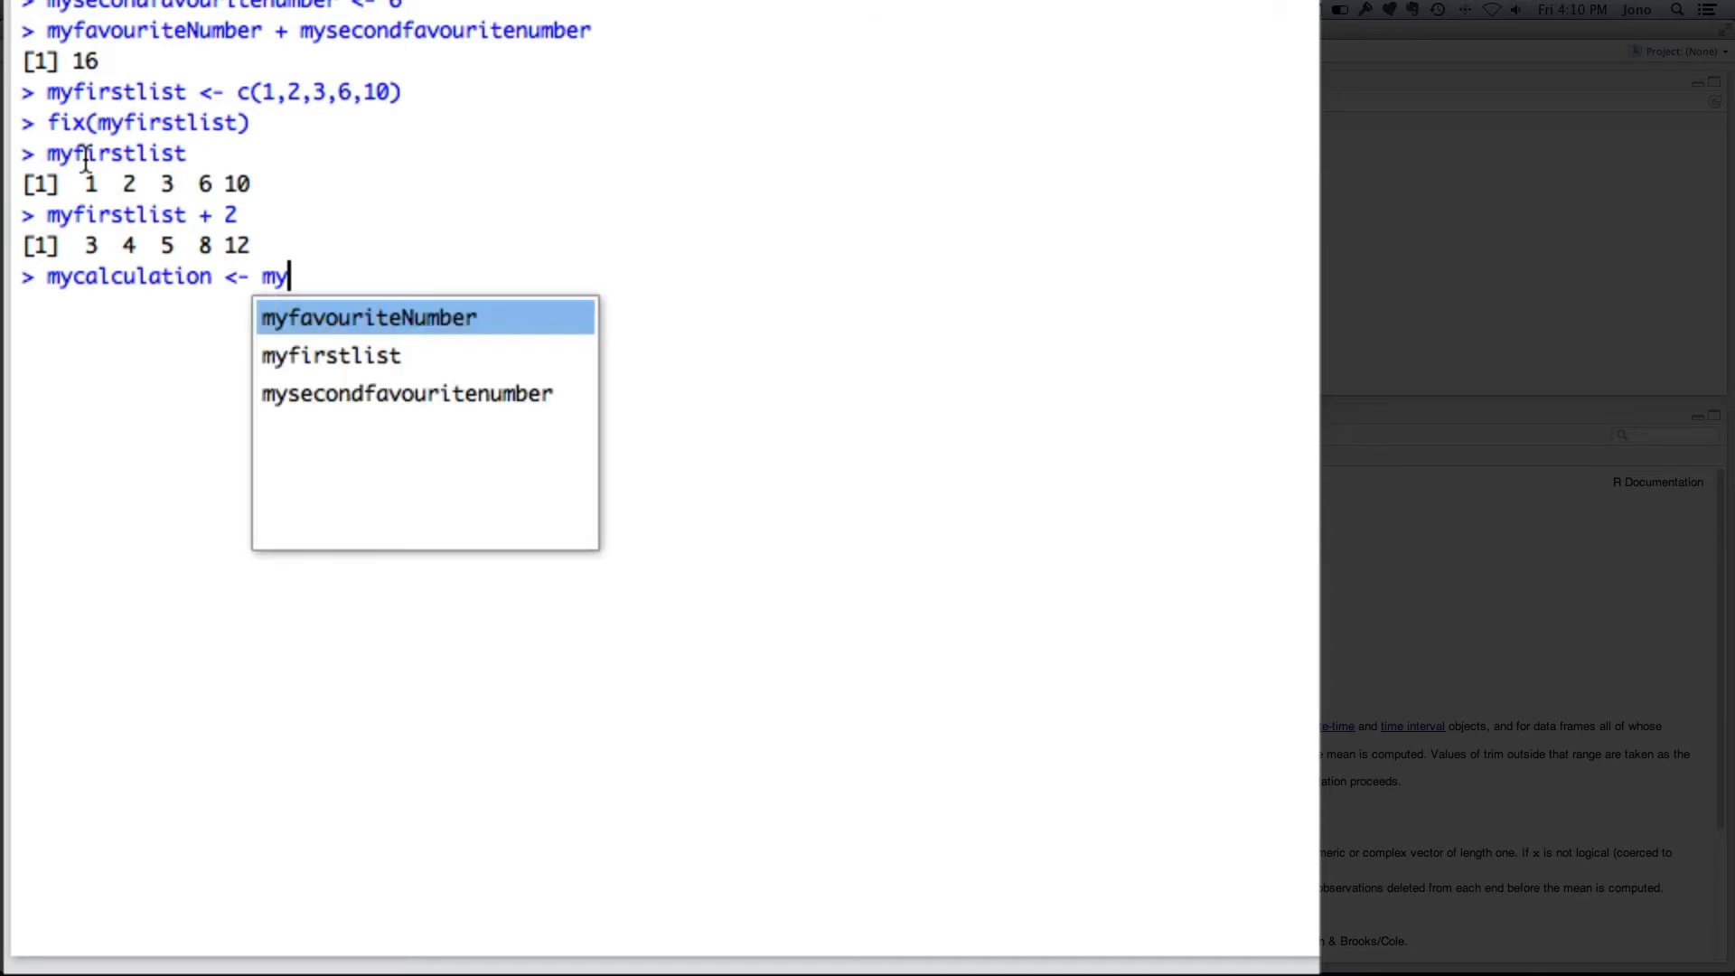
text(firstlist +)
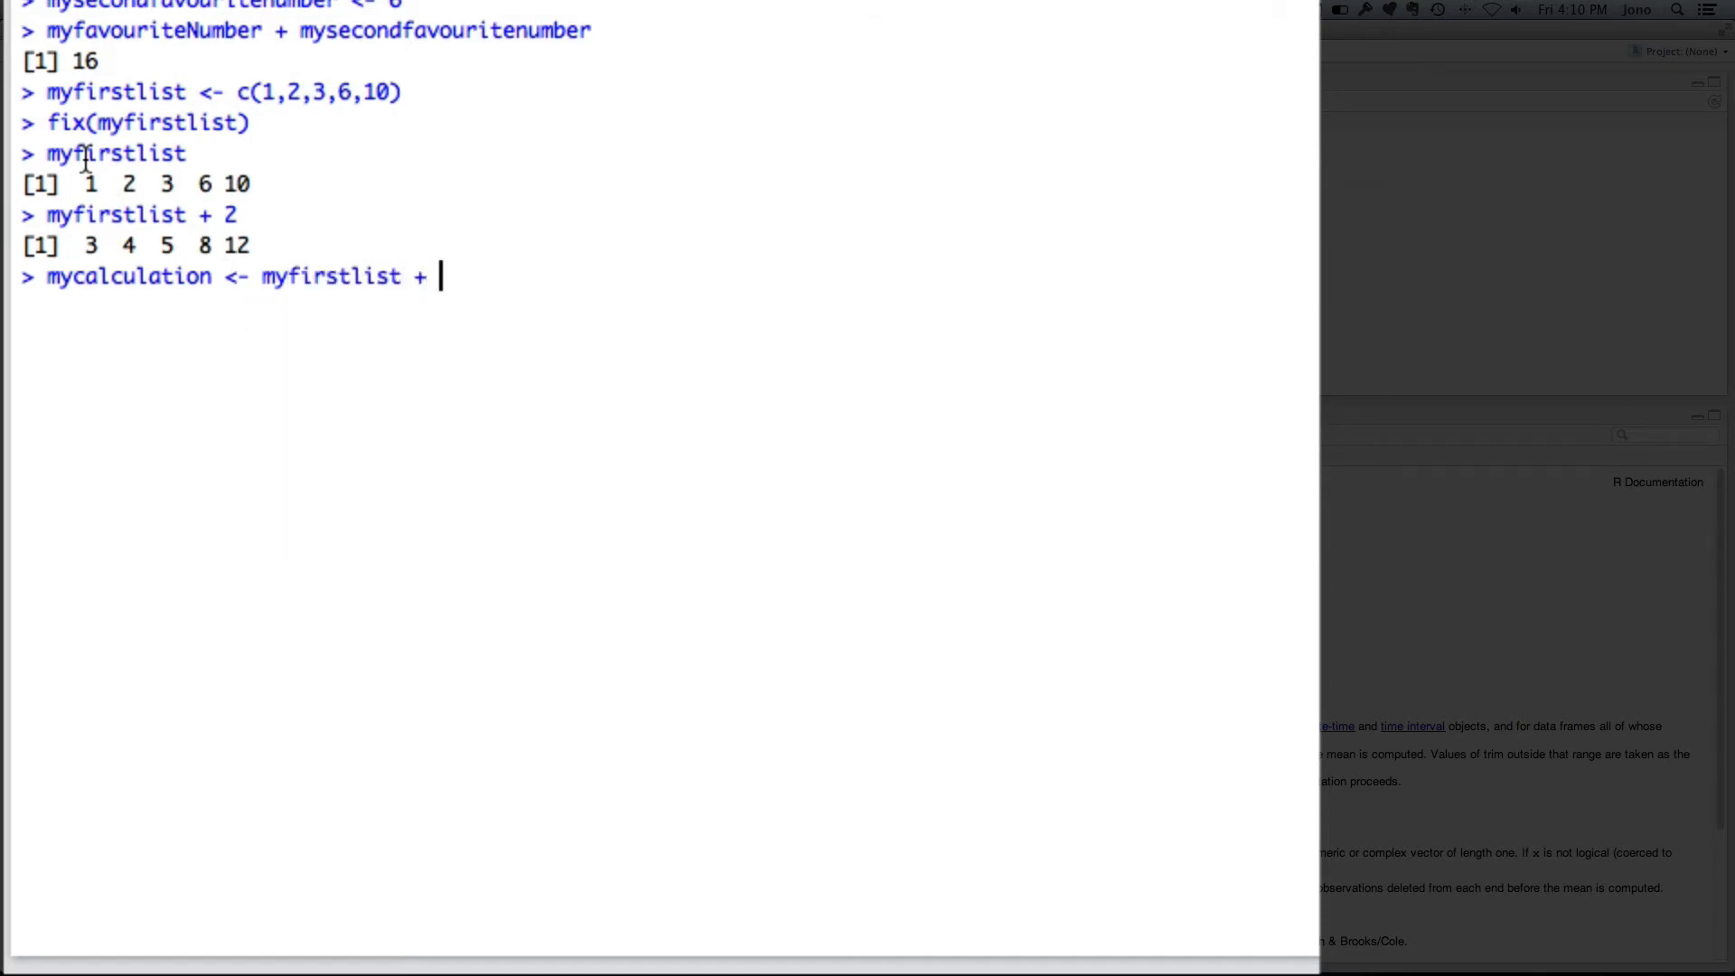
text(2)
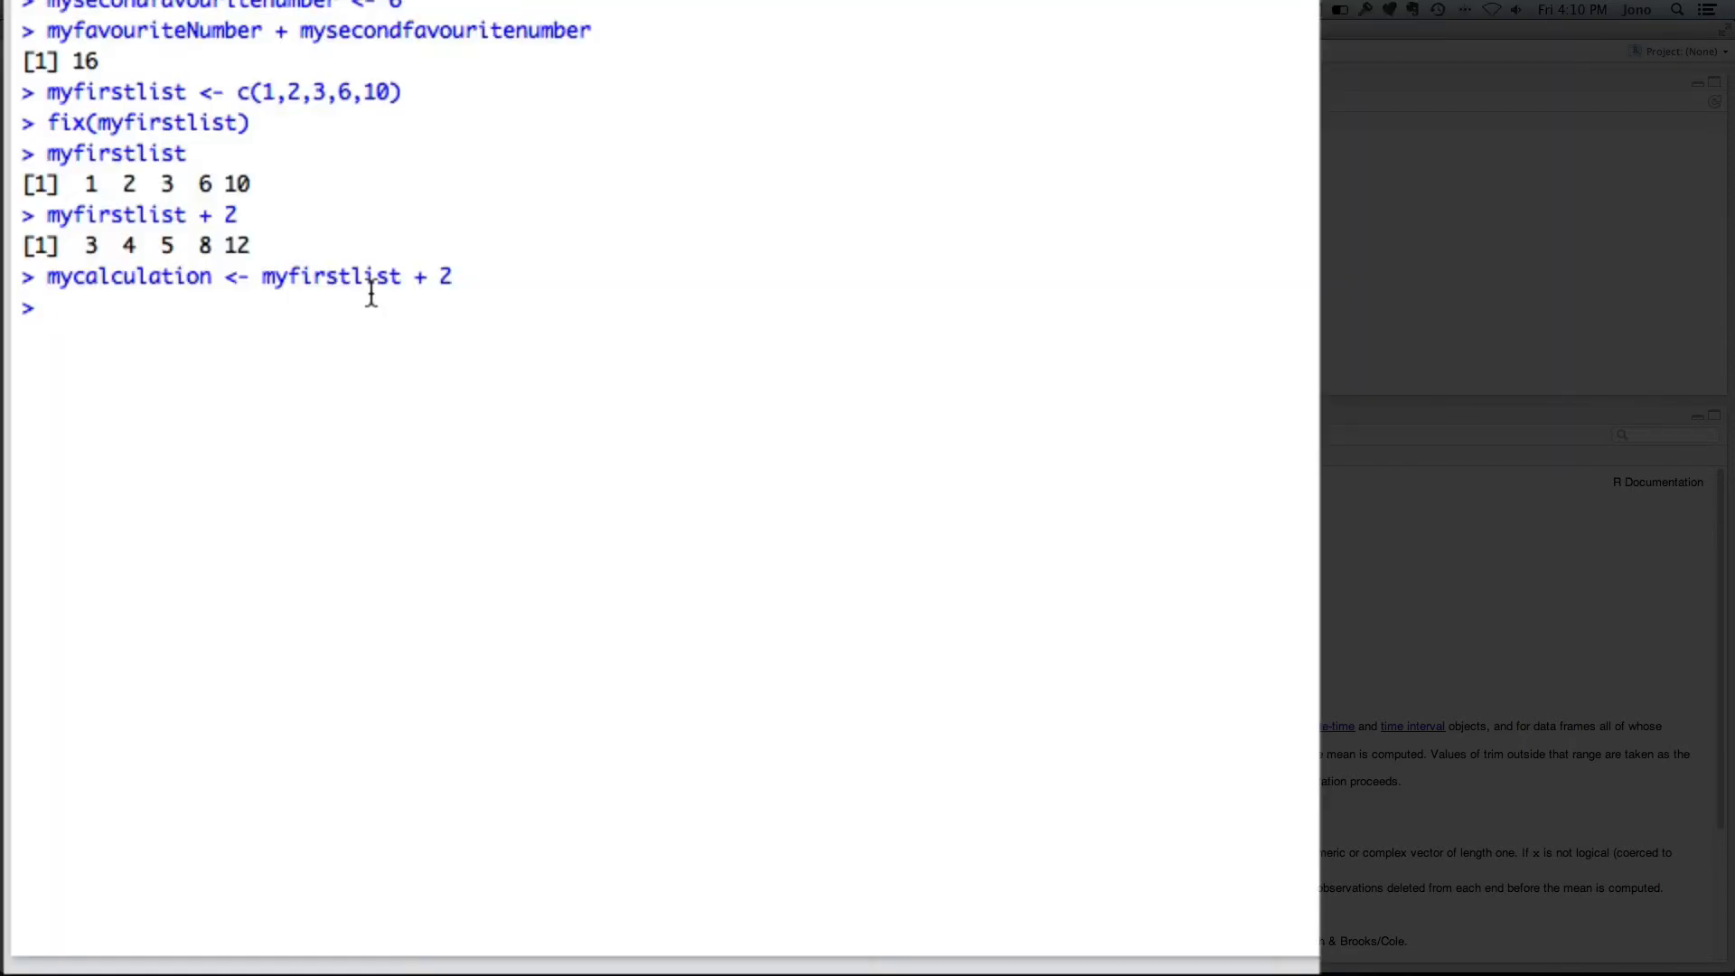
text(mycalculation)
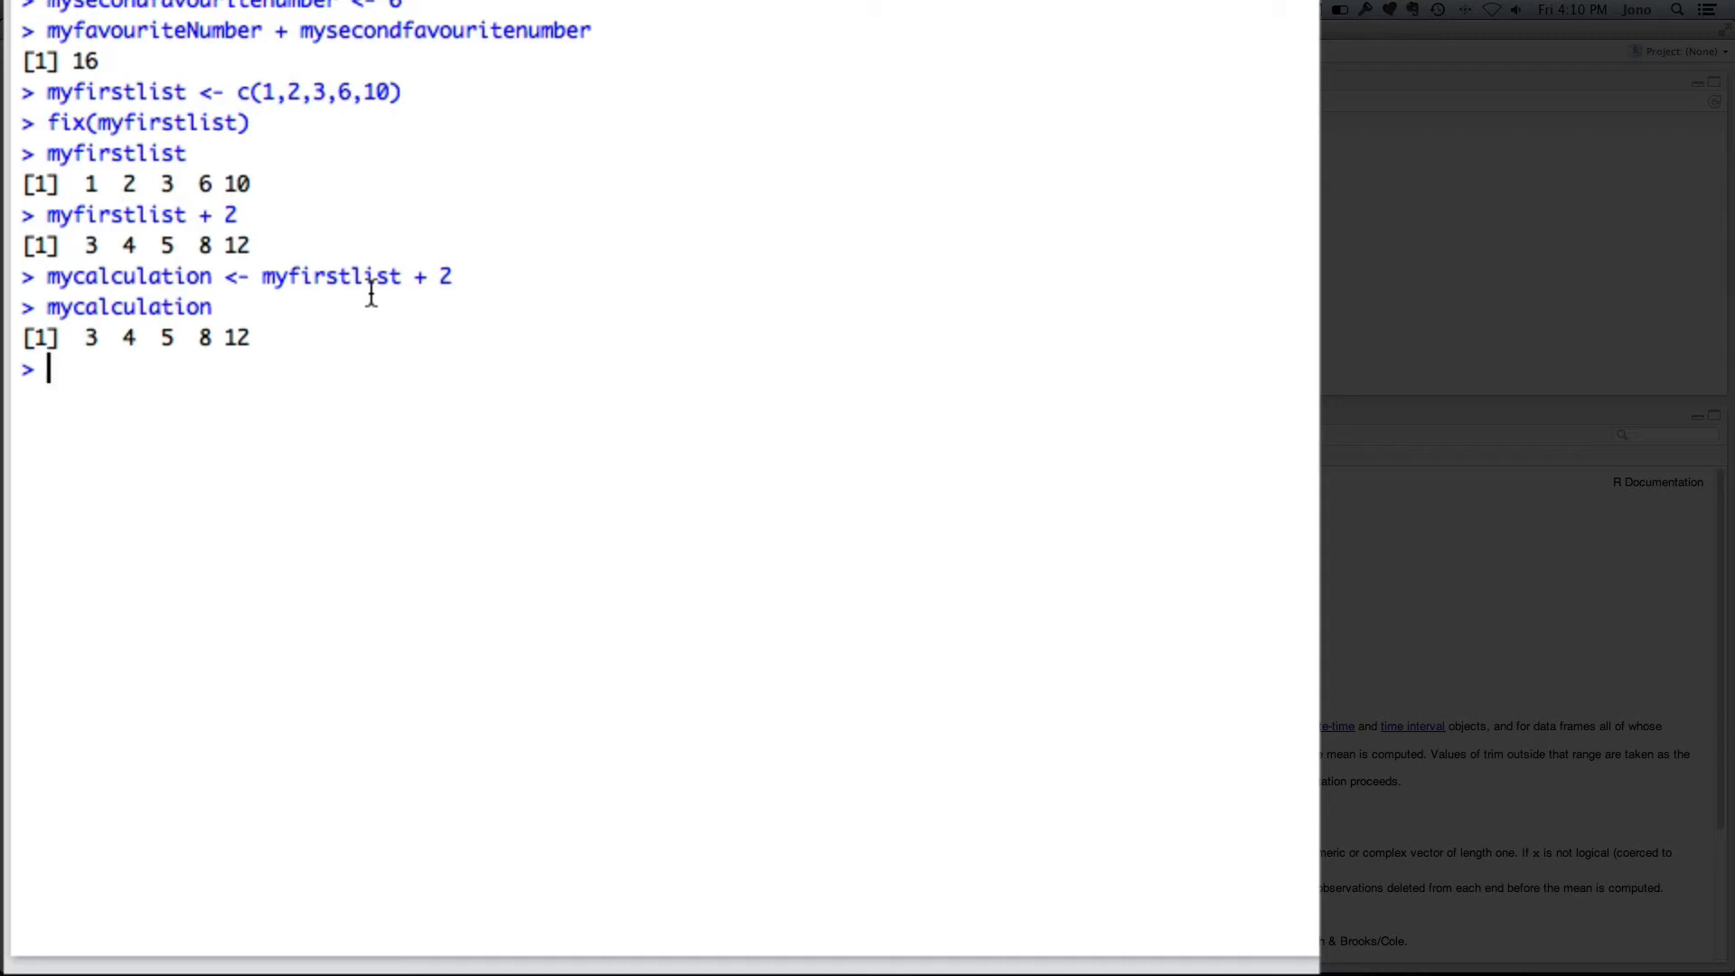
Create the character vector mystringlist <- c('dog','cat') and print it.
text(my)
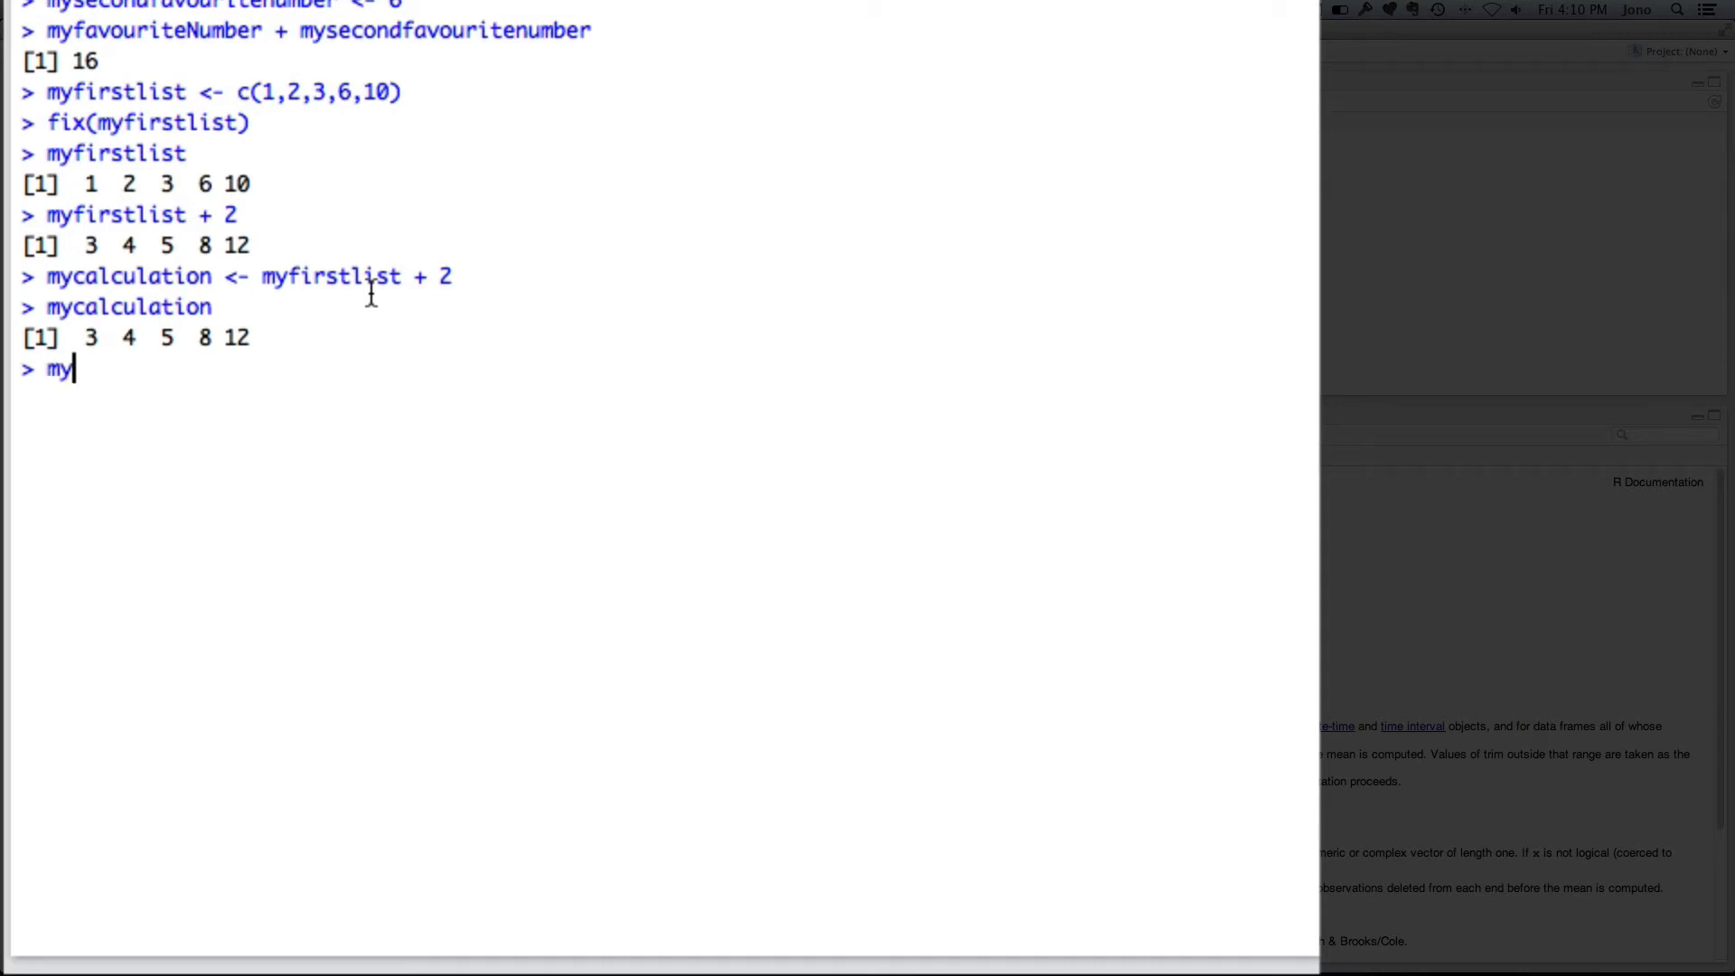
text(stringli)
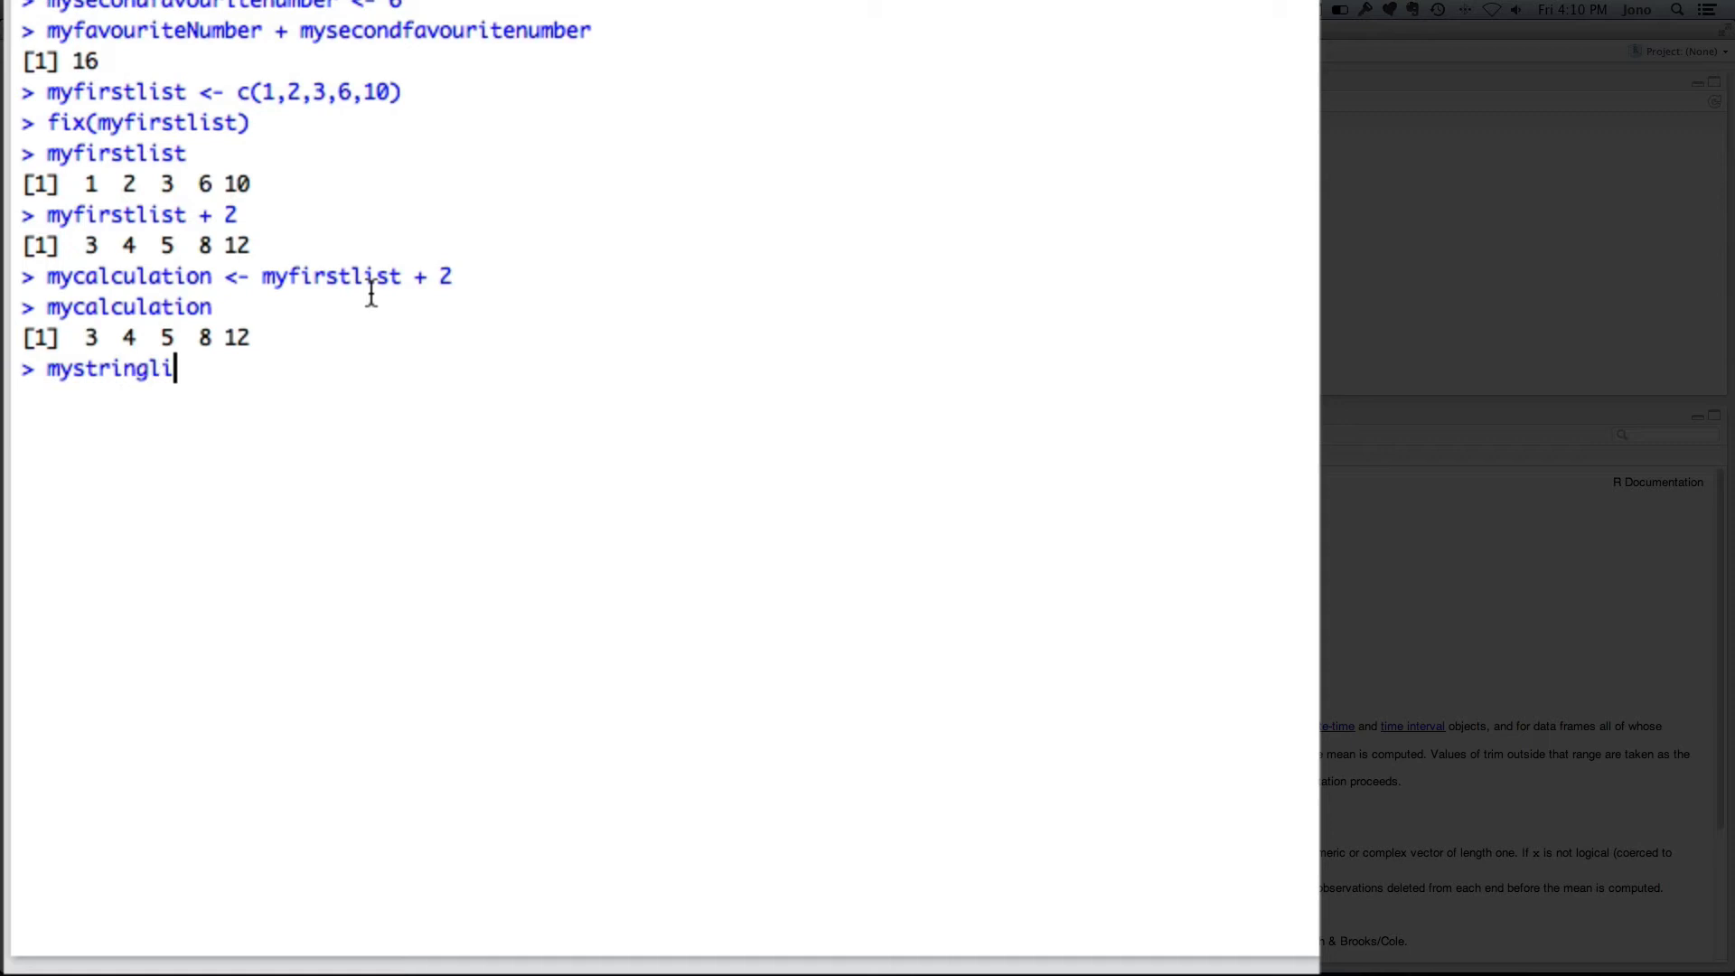
text(st <-)
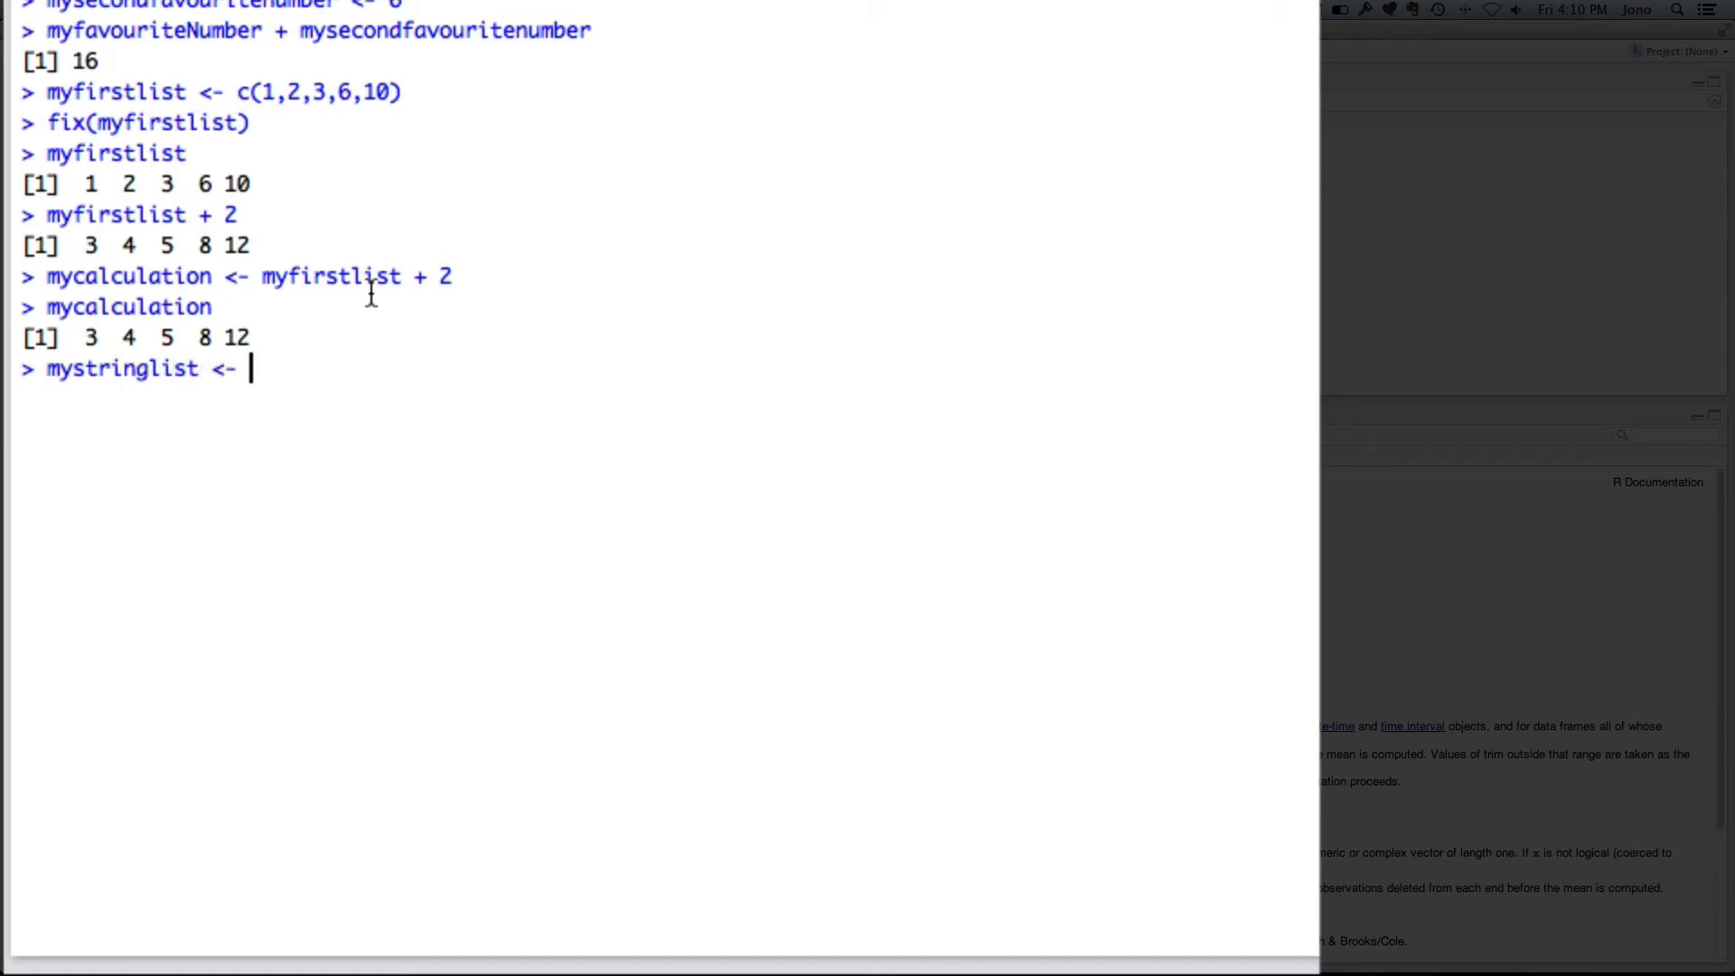
text(c()
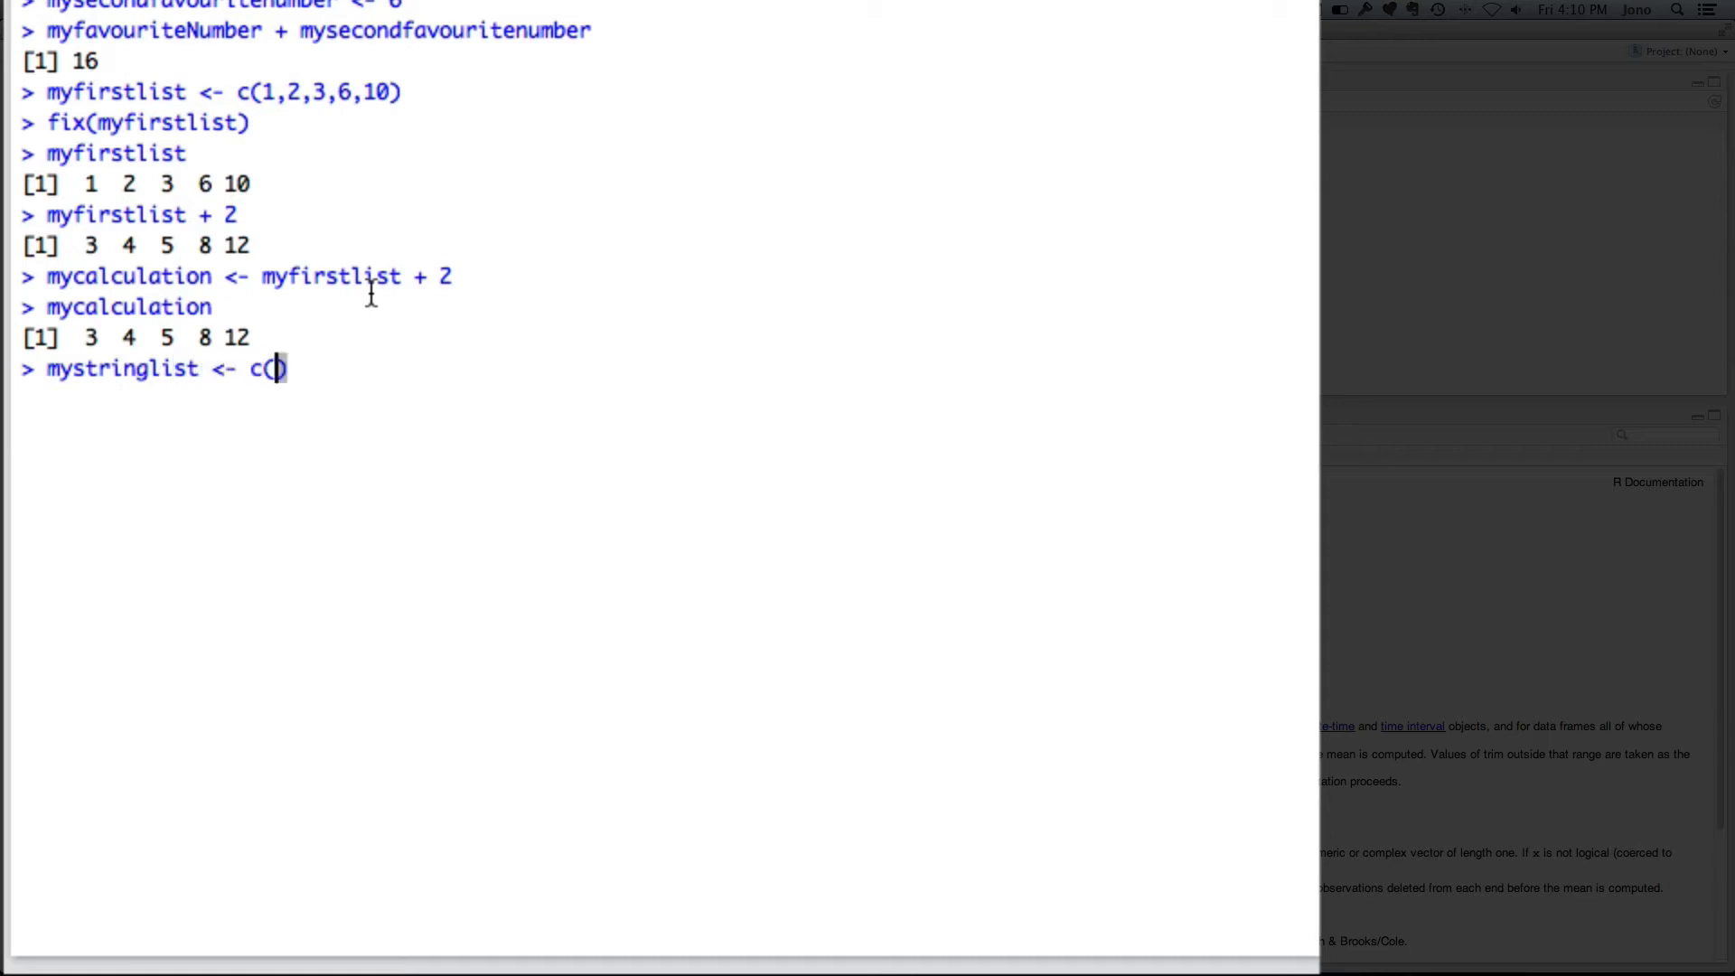
text('dog')
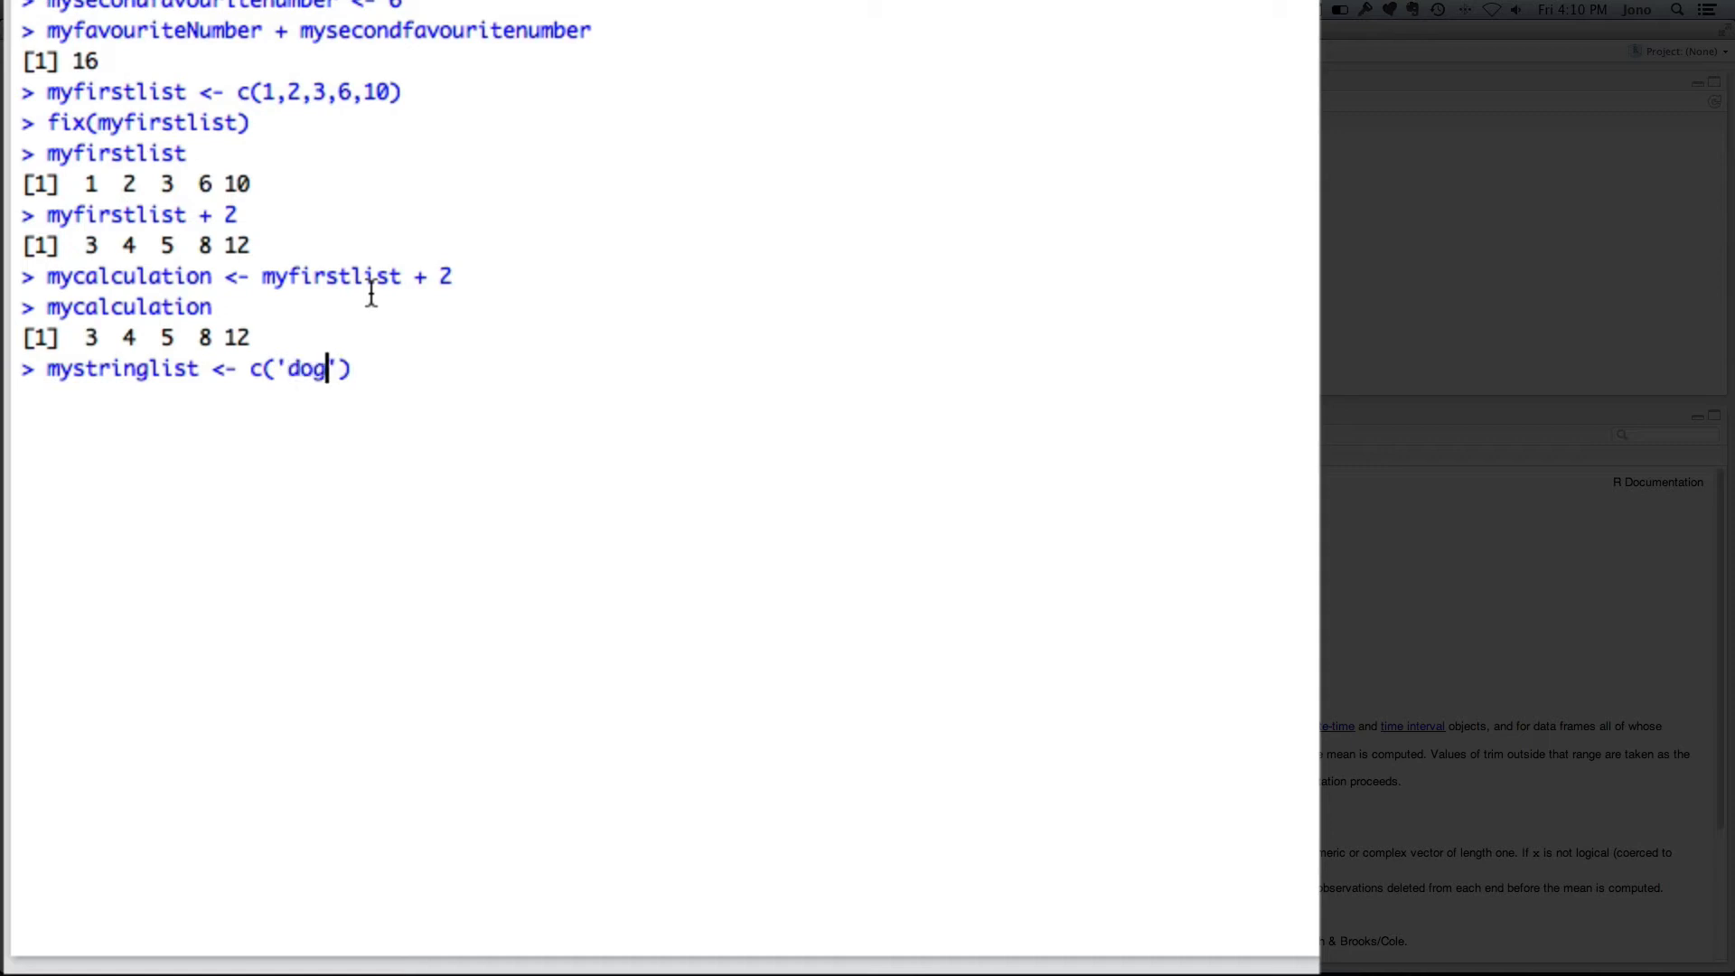
text(,)
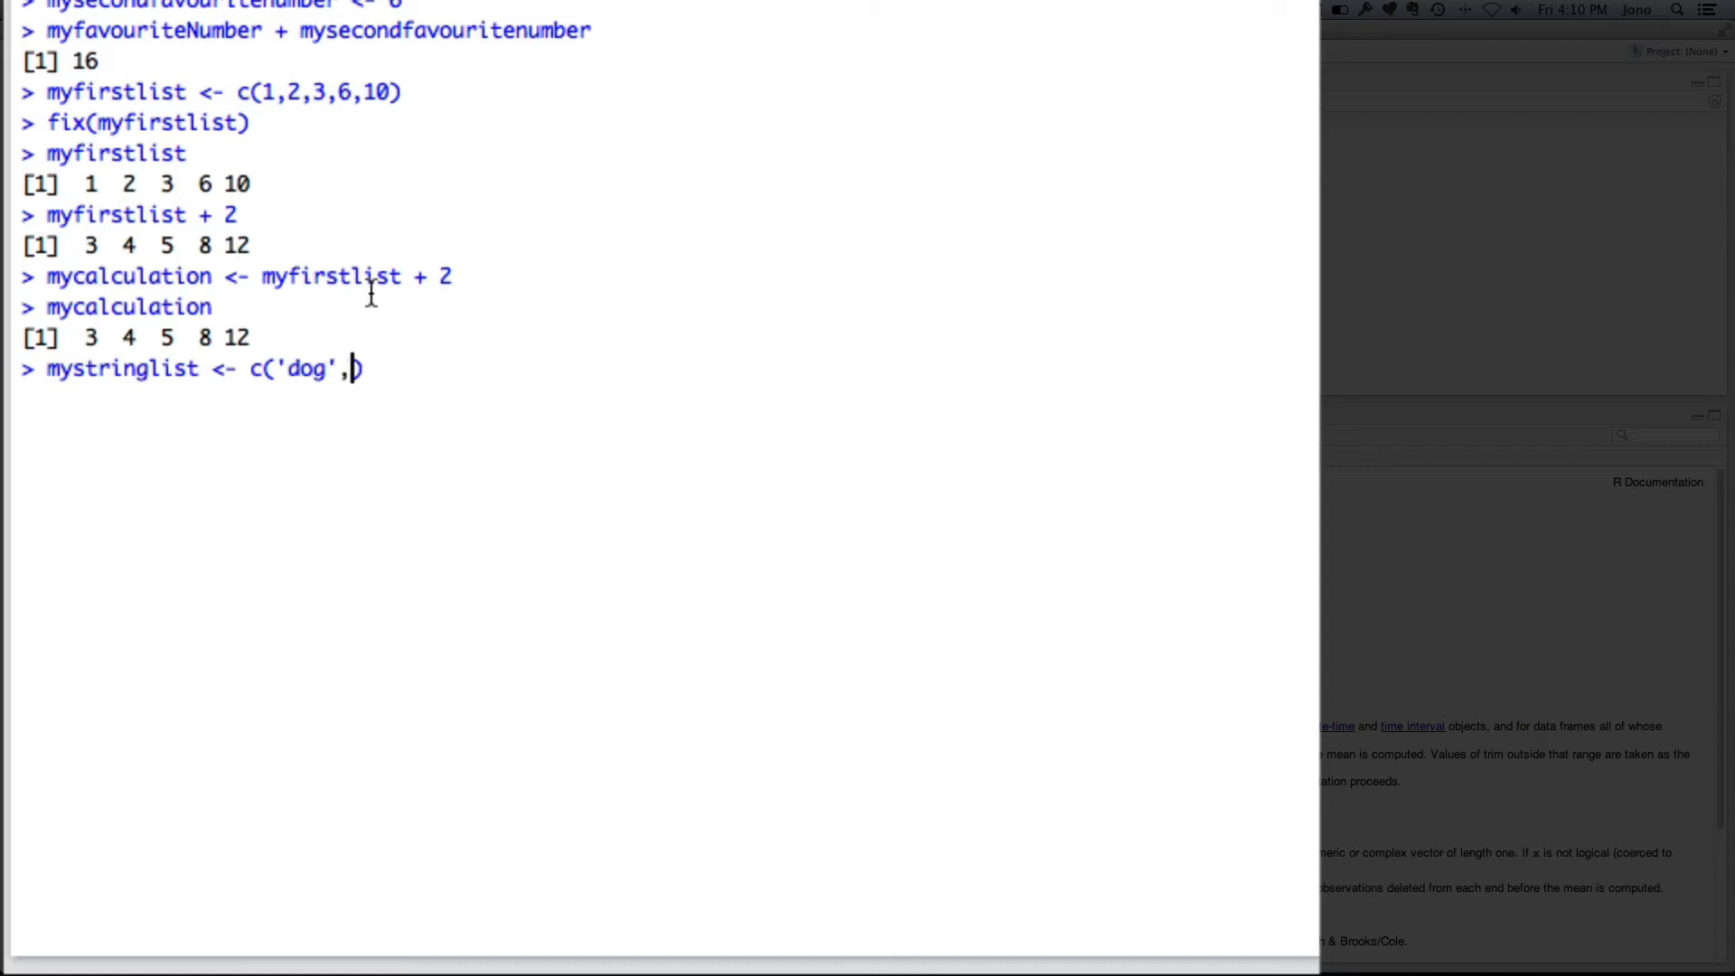
text('cat'))
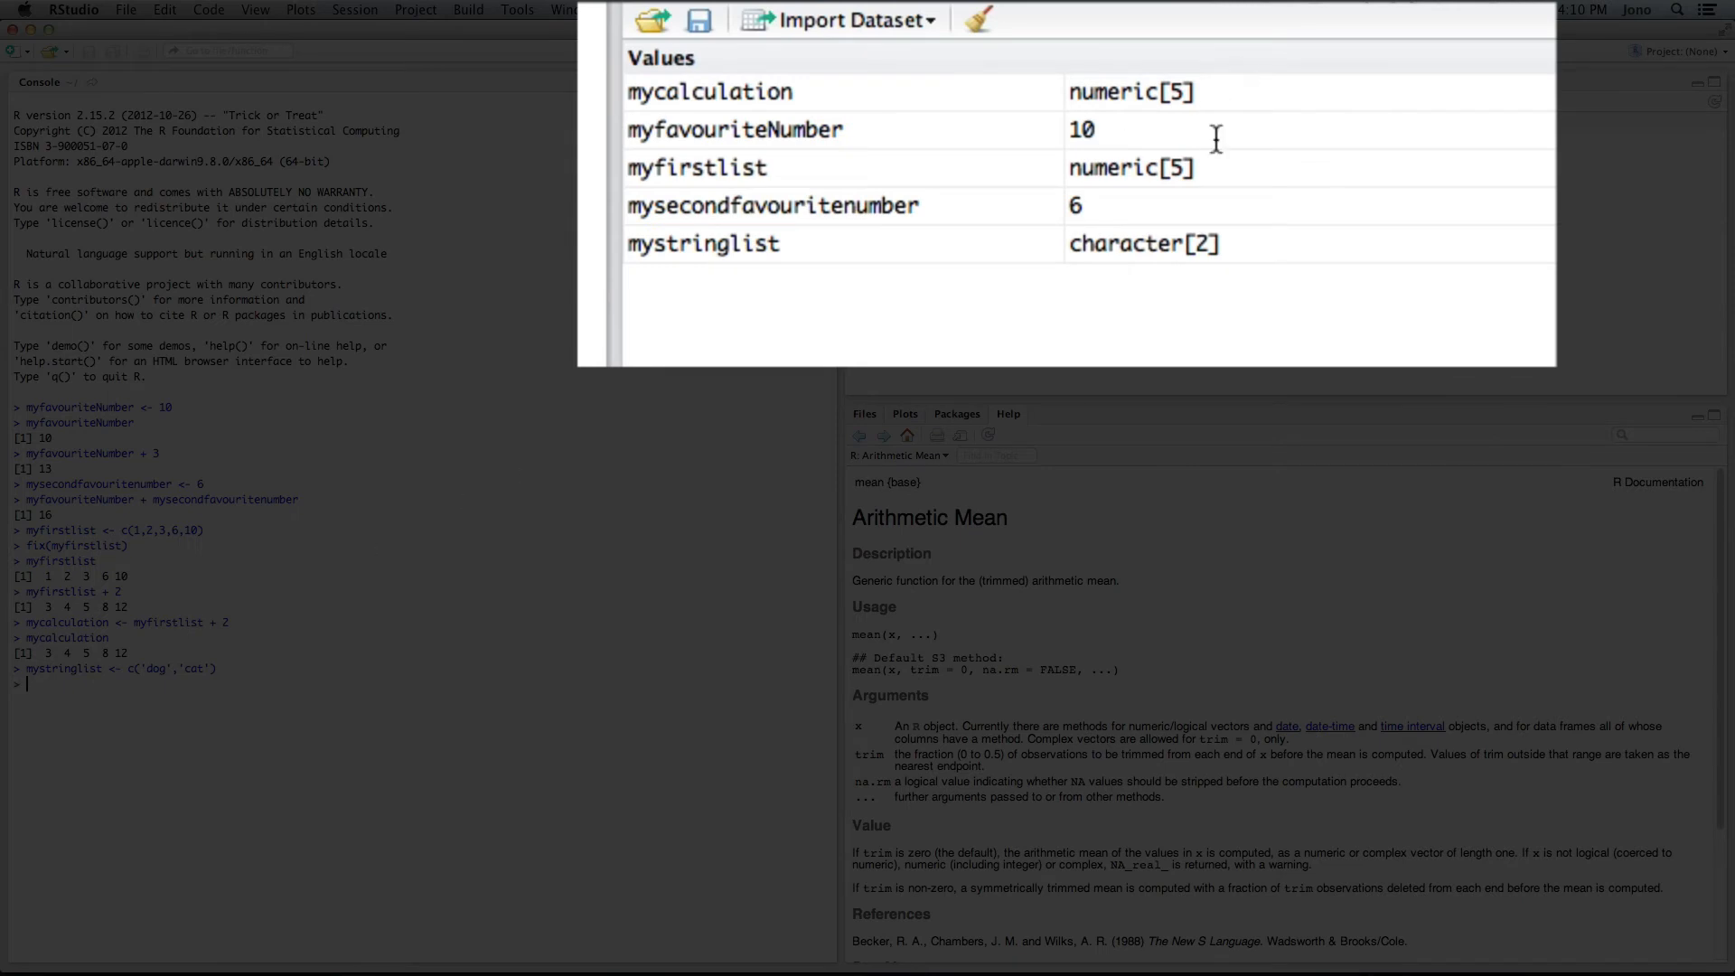
mouse_move(1108, 206)
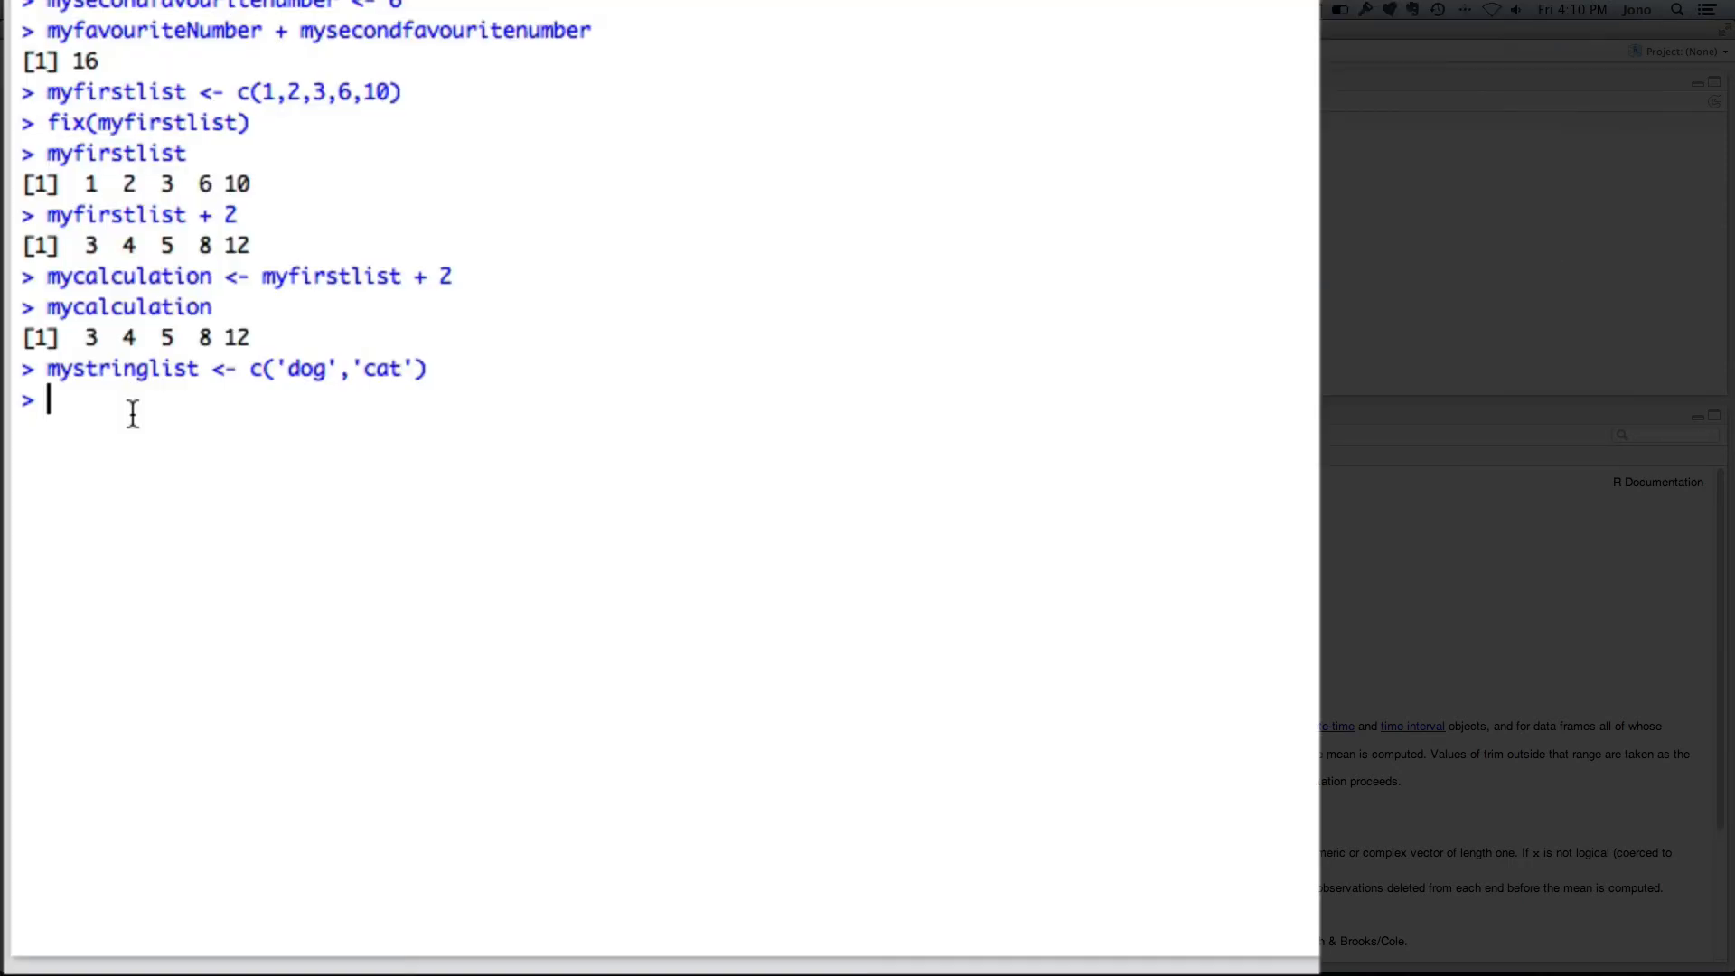
text(mystringlist)
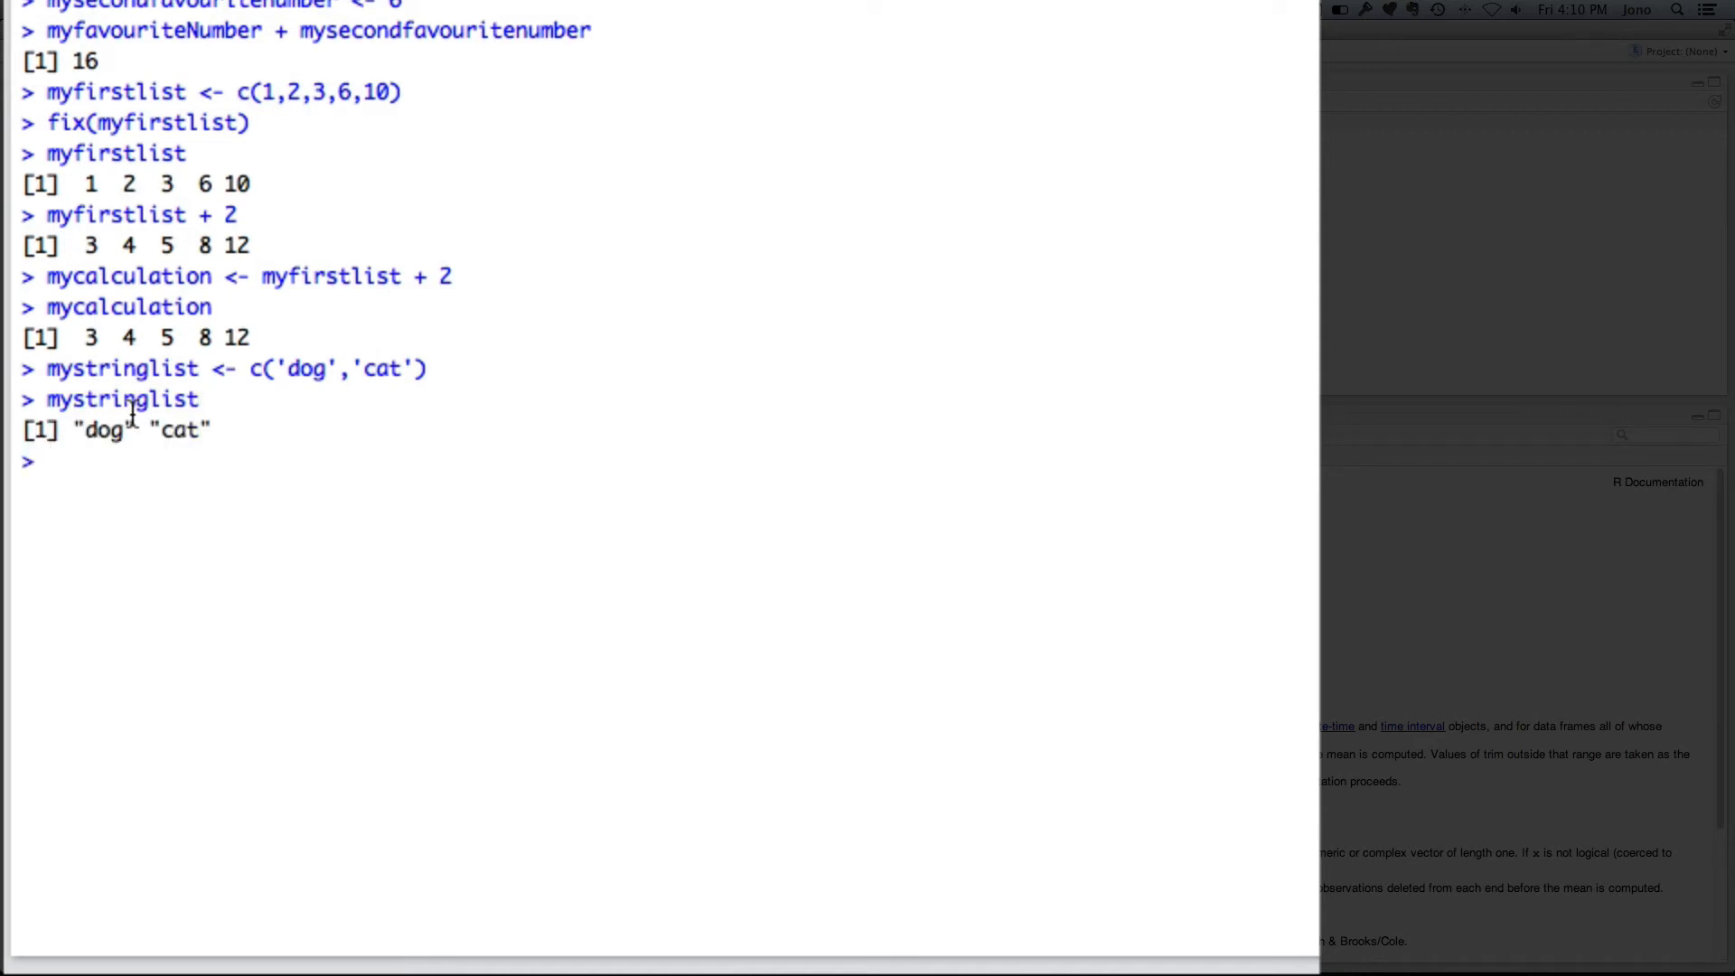
Evaluate mystringlist + 4, producing the non-numeric argument error.
text(mystringlist + 4)
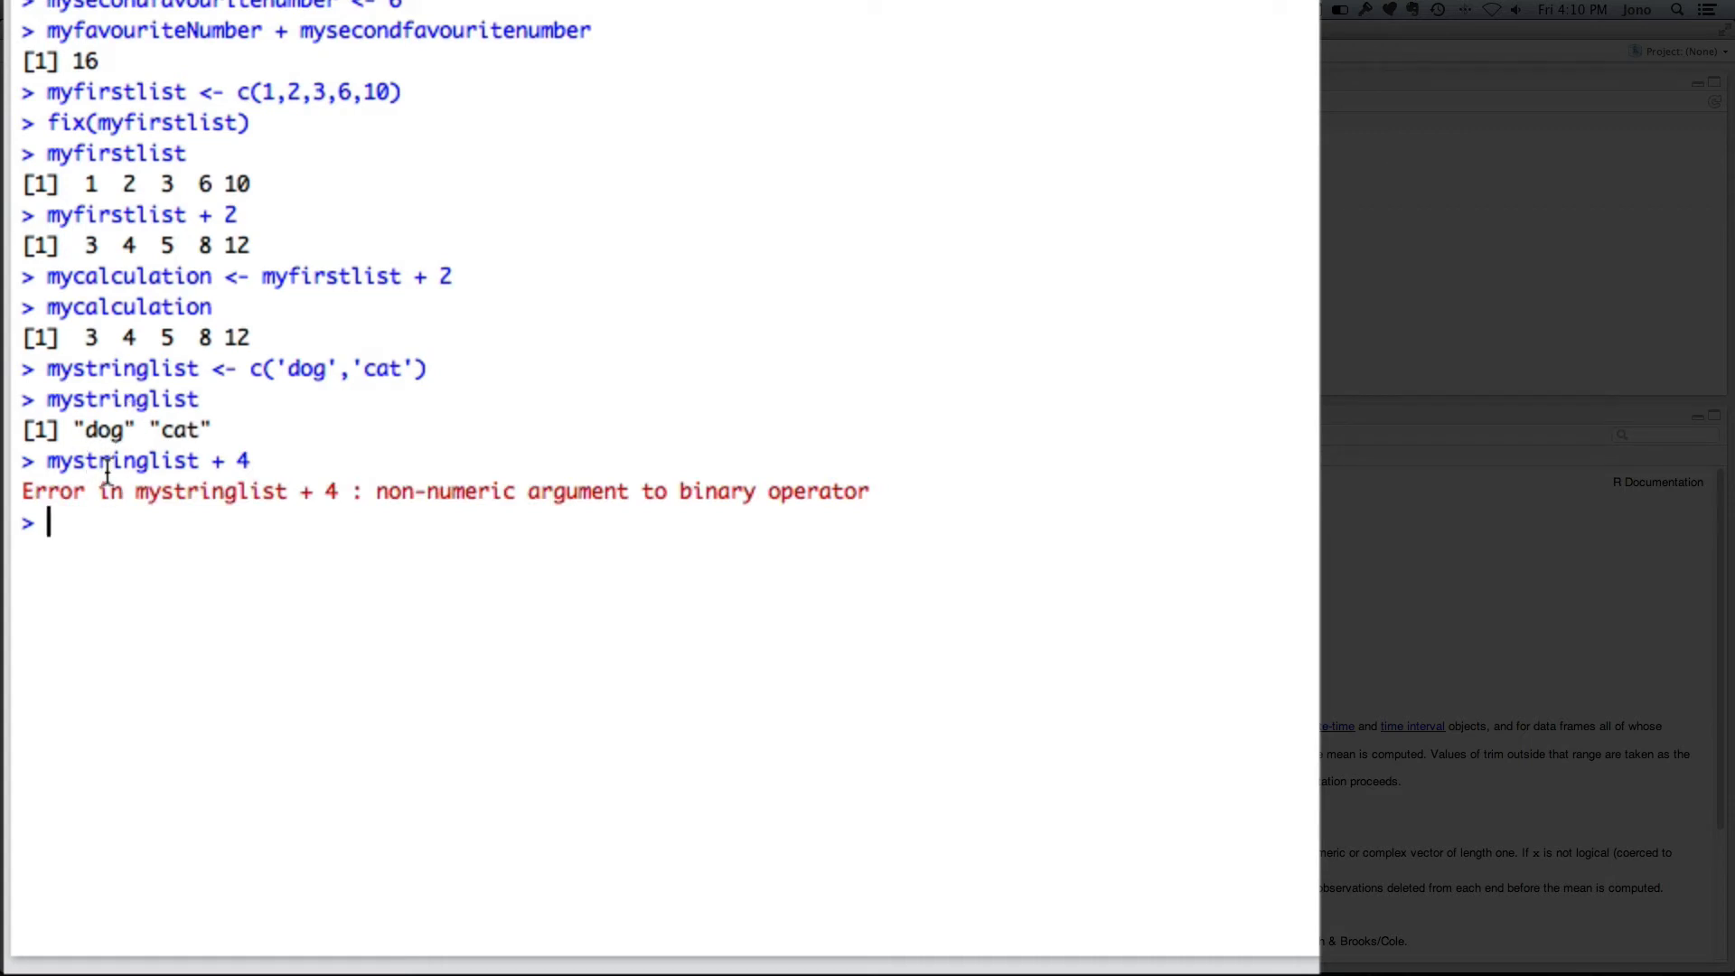
mouse_move(141, 448)
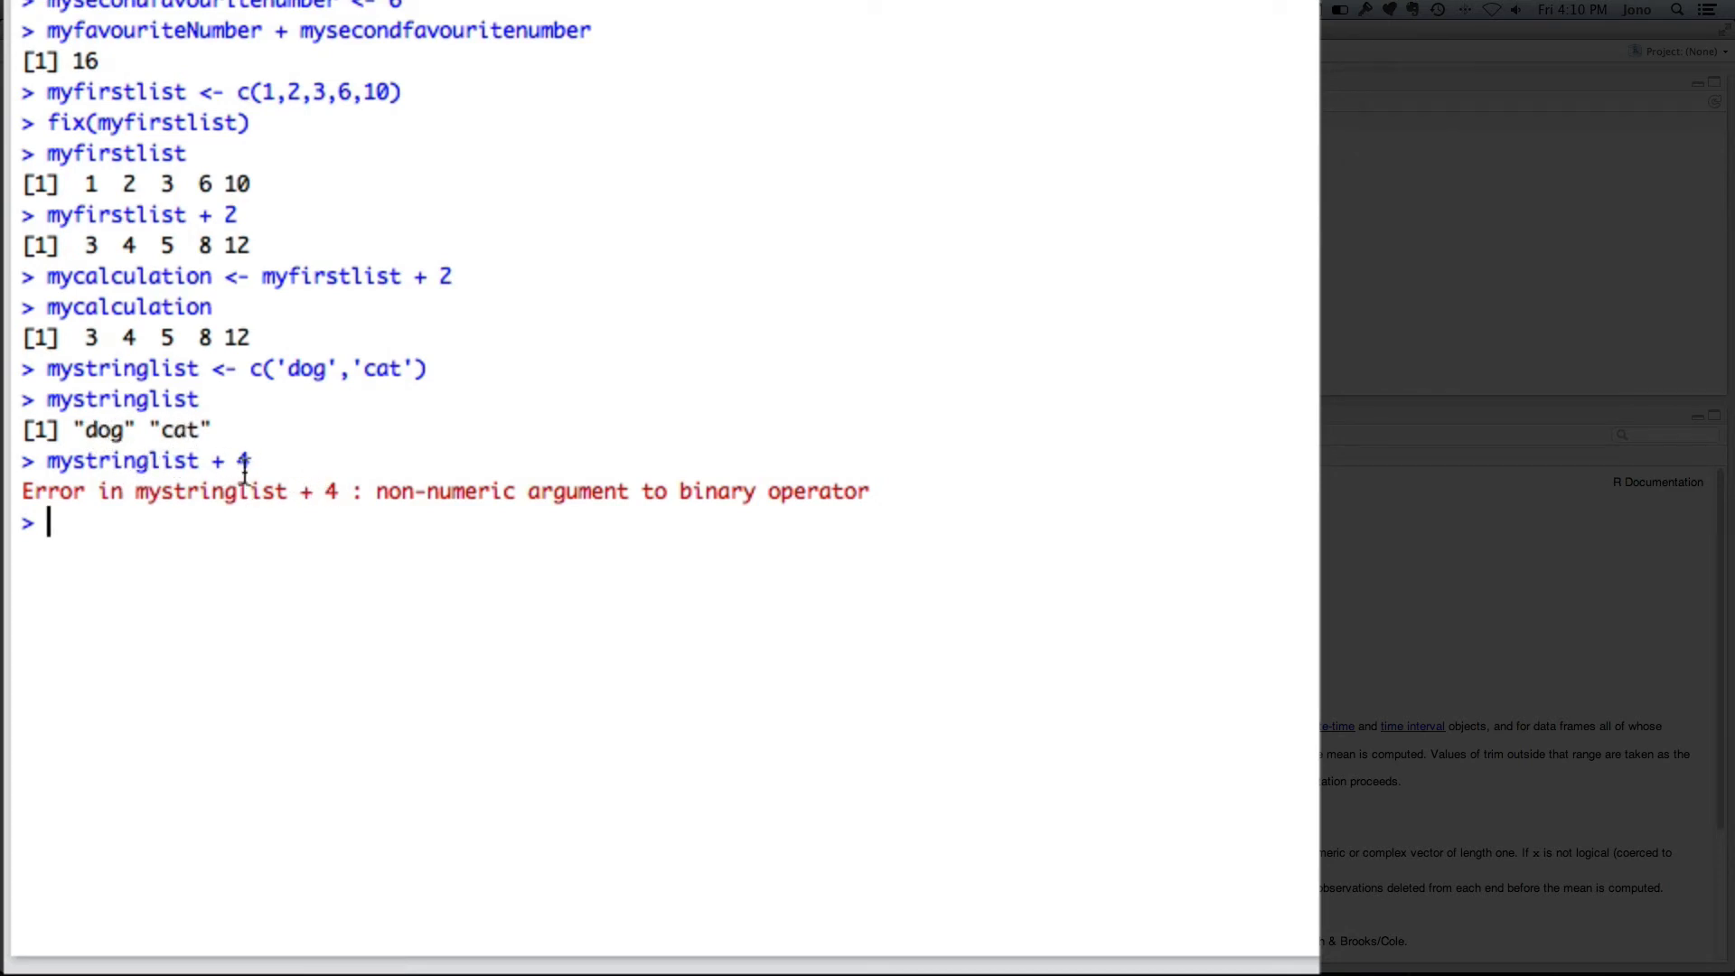
mouse_move(142, 430)
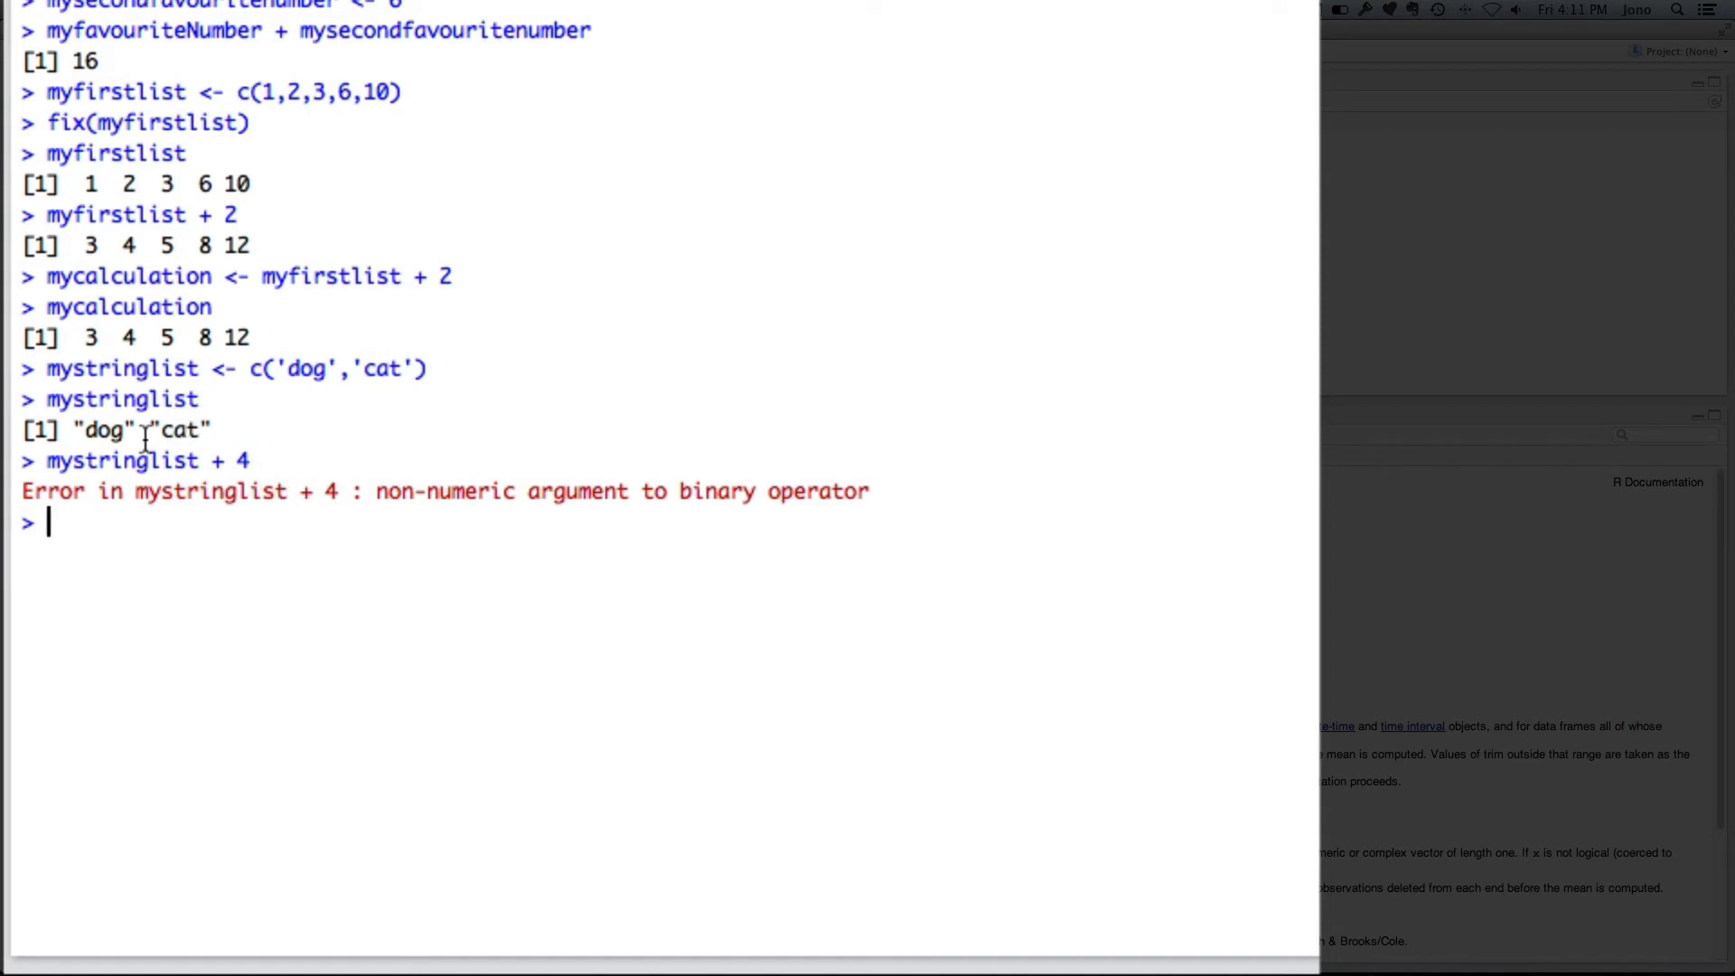
mouse_move(74, 521)
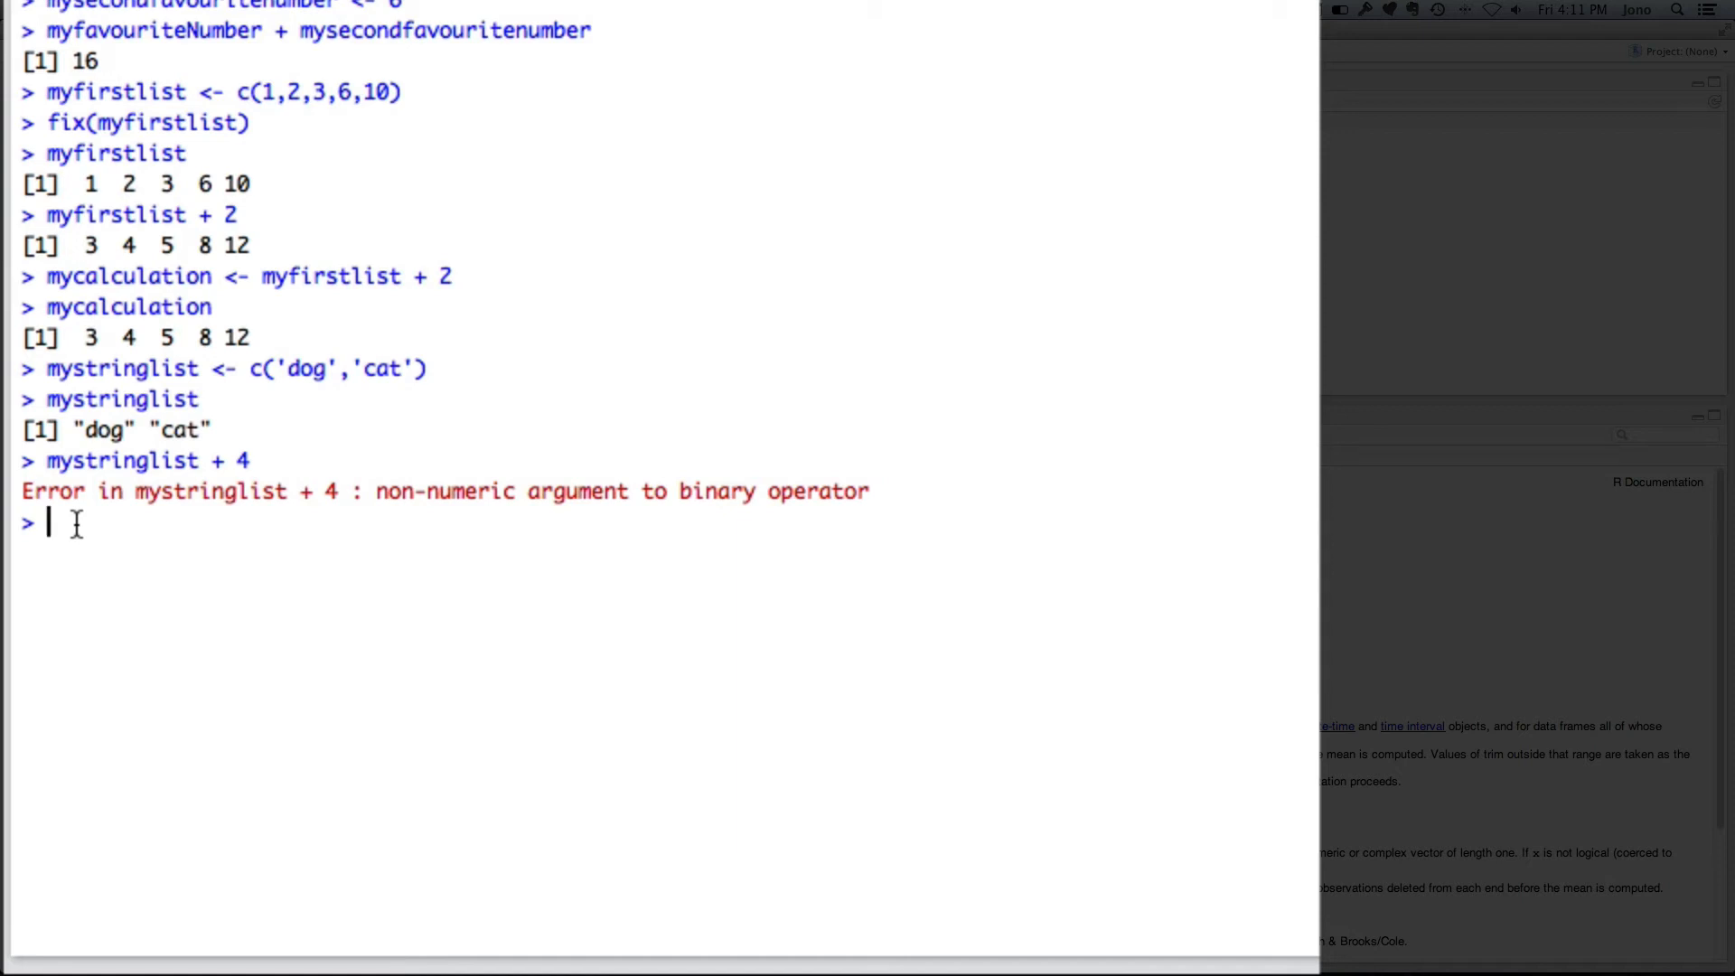
Create the logical vector mybooleanlist <- c(TRUE,TRUE,FALSE).
text(mybool)
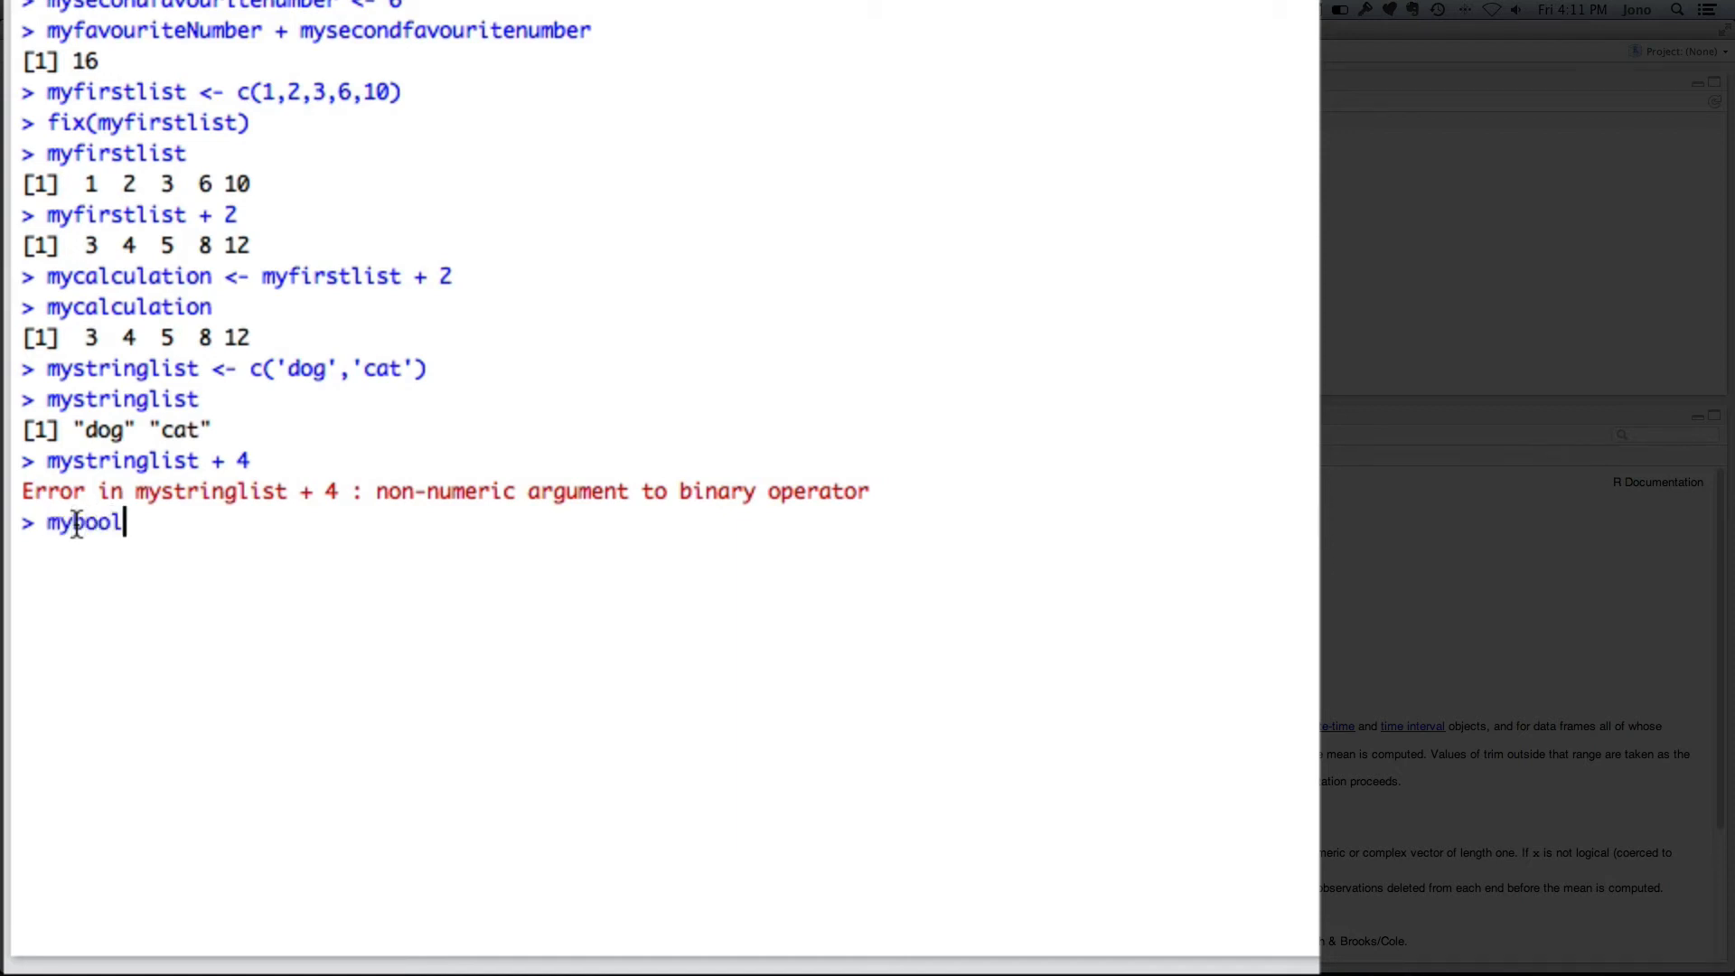
text(eanlist)
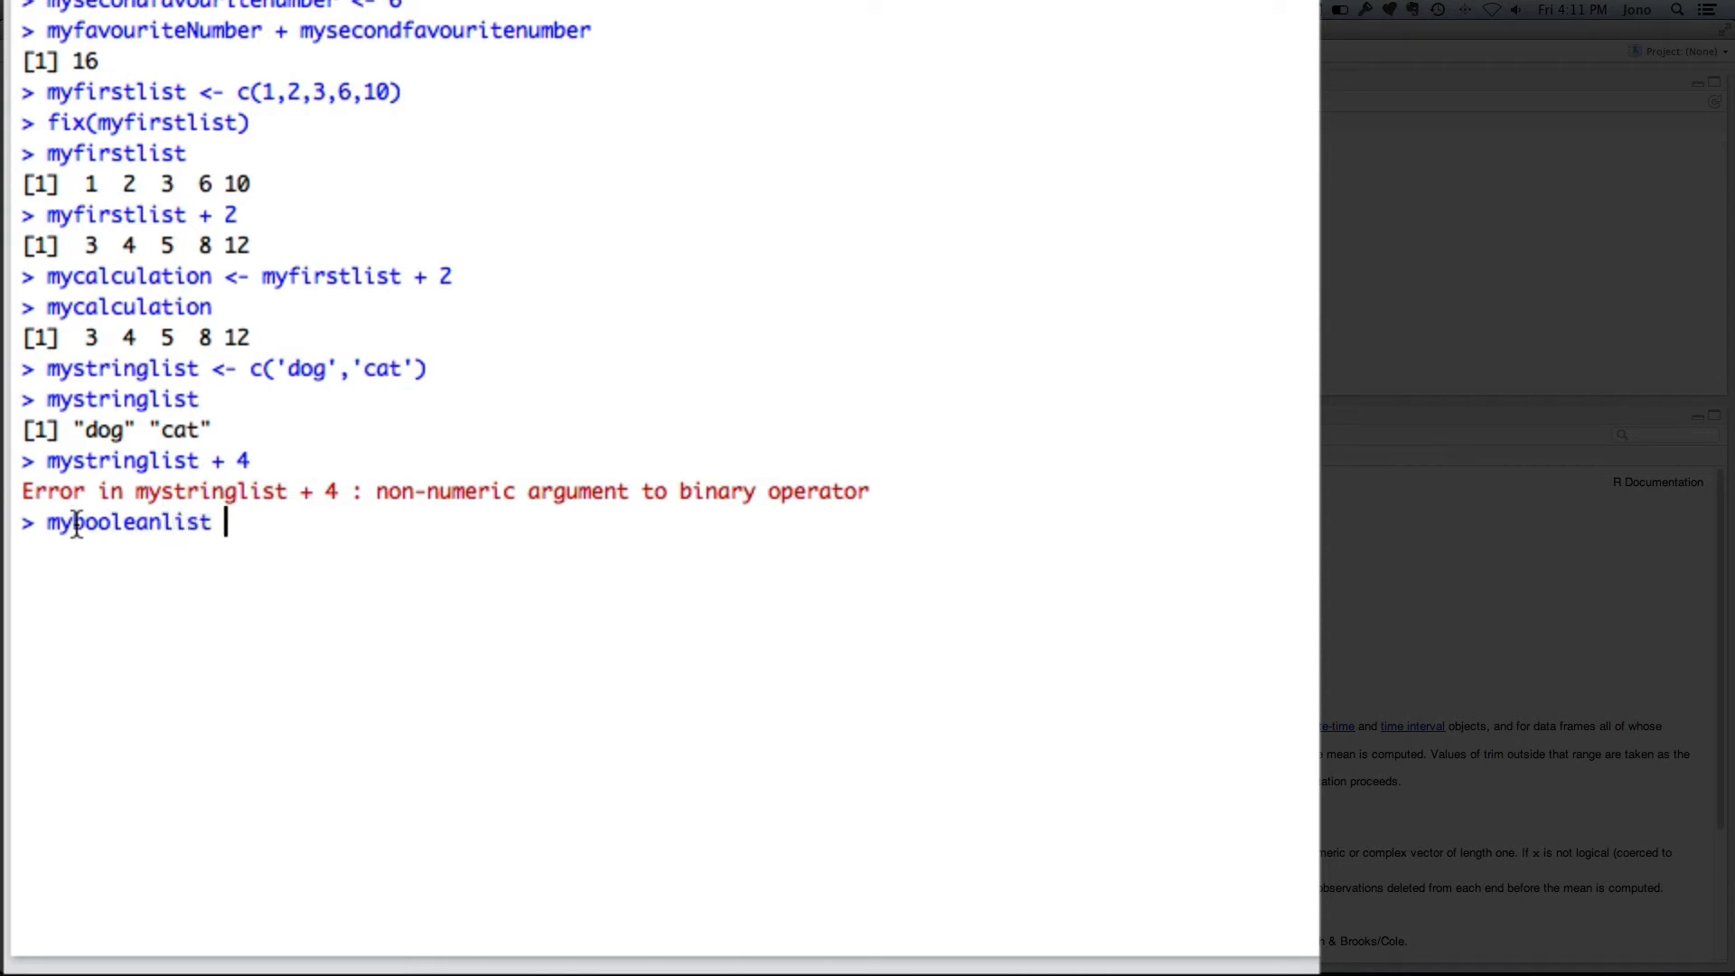
text(<- c(TR)
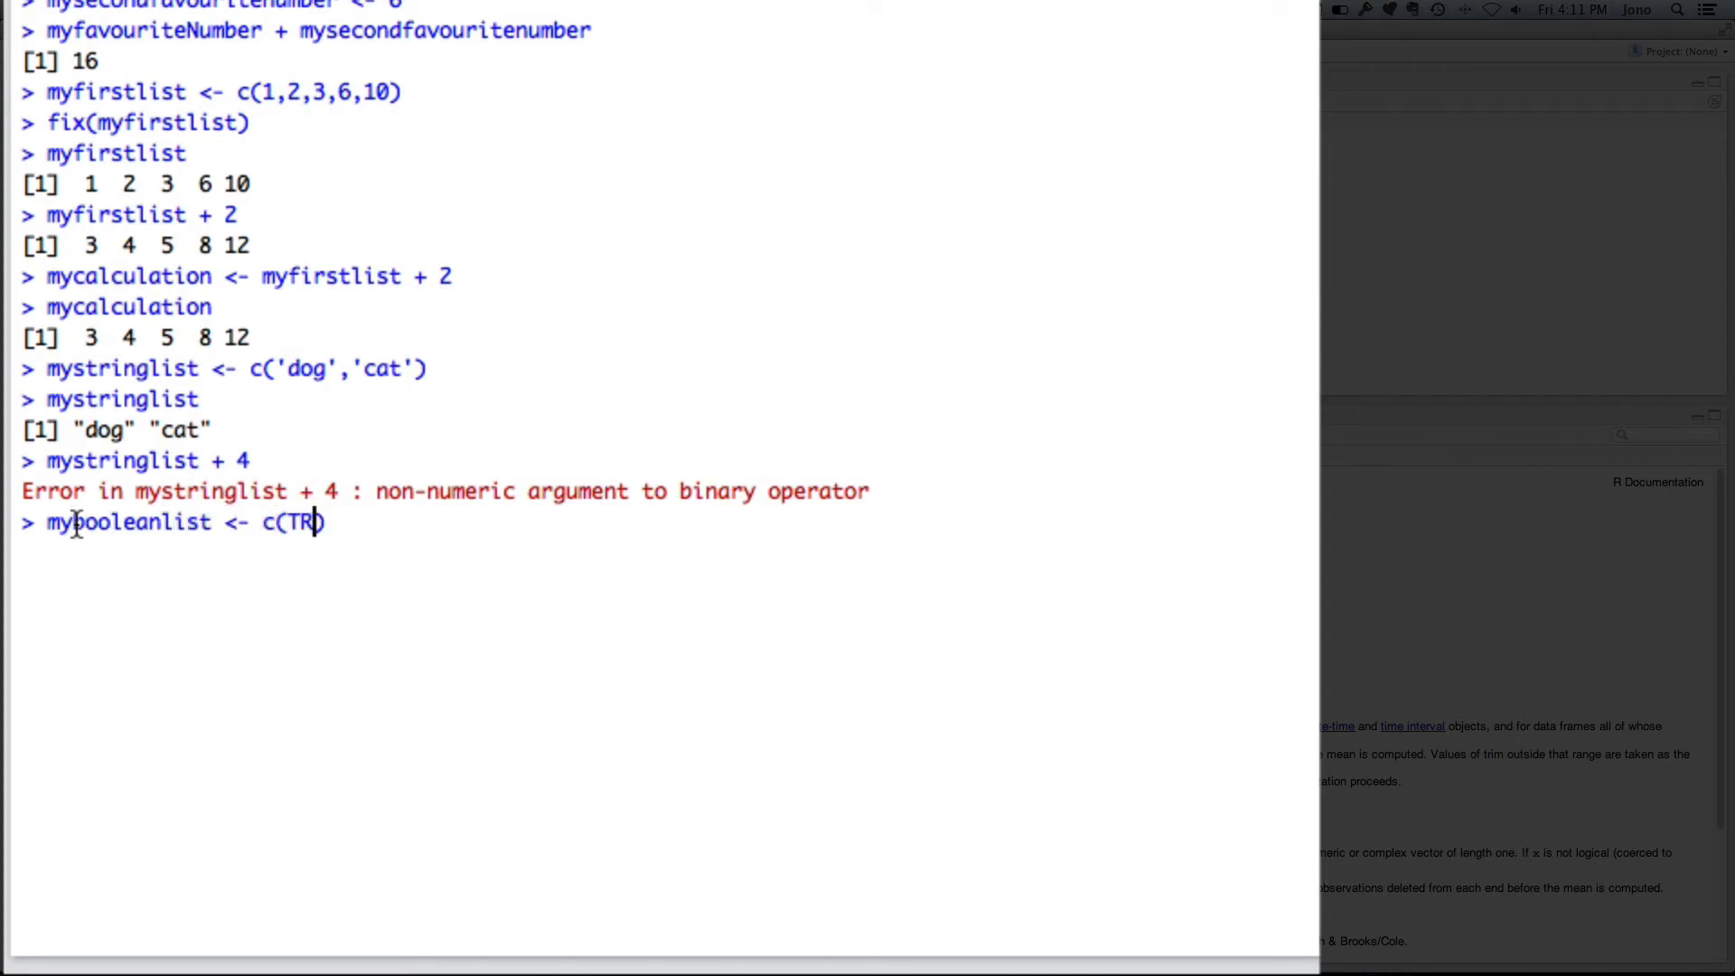
text(UE,TRU)
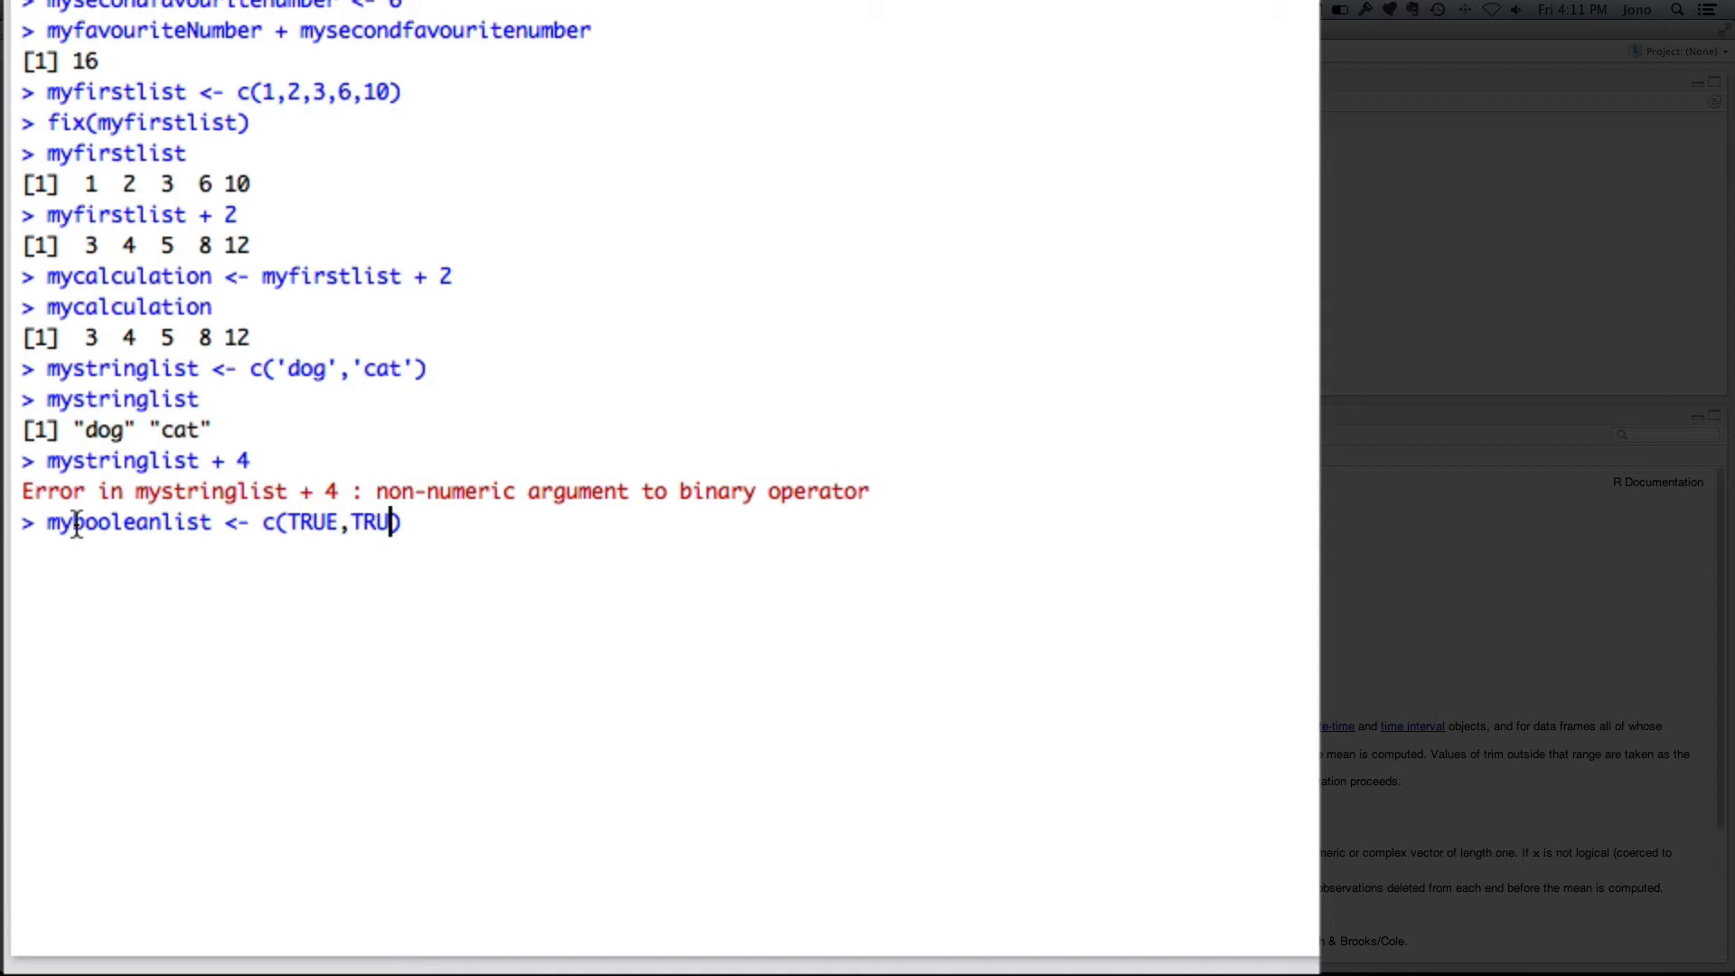
text(E,FALSE)
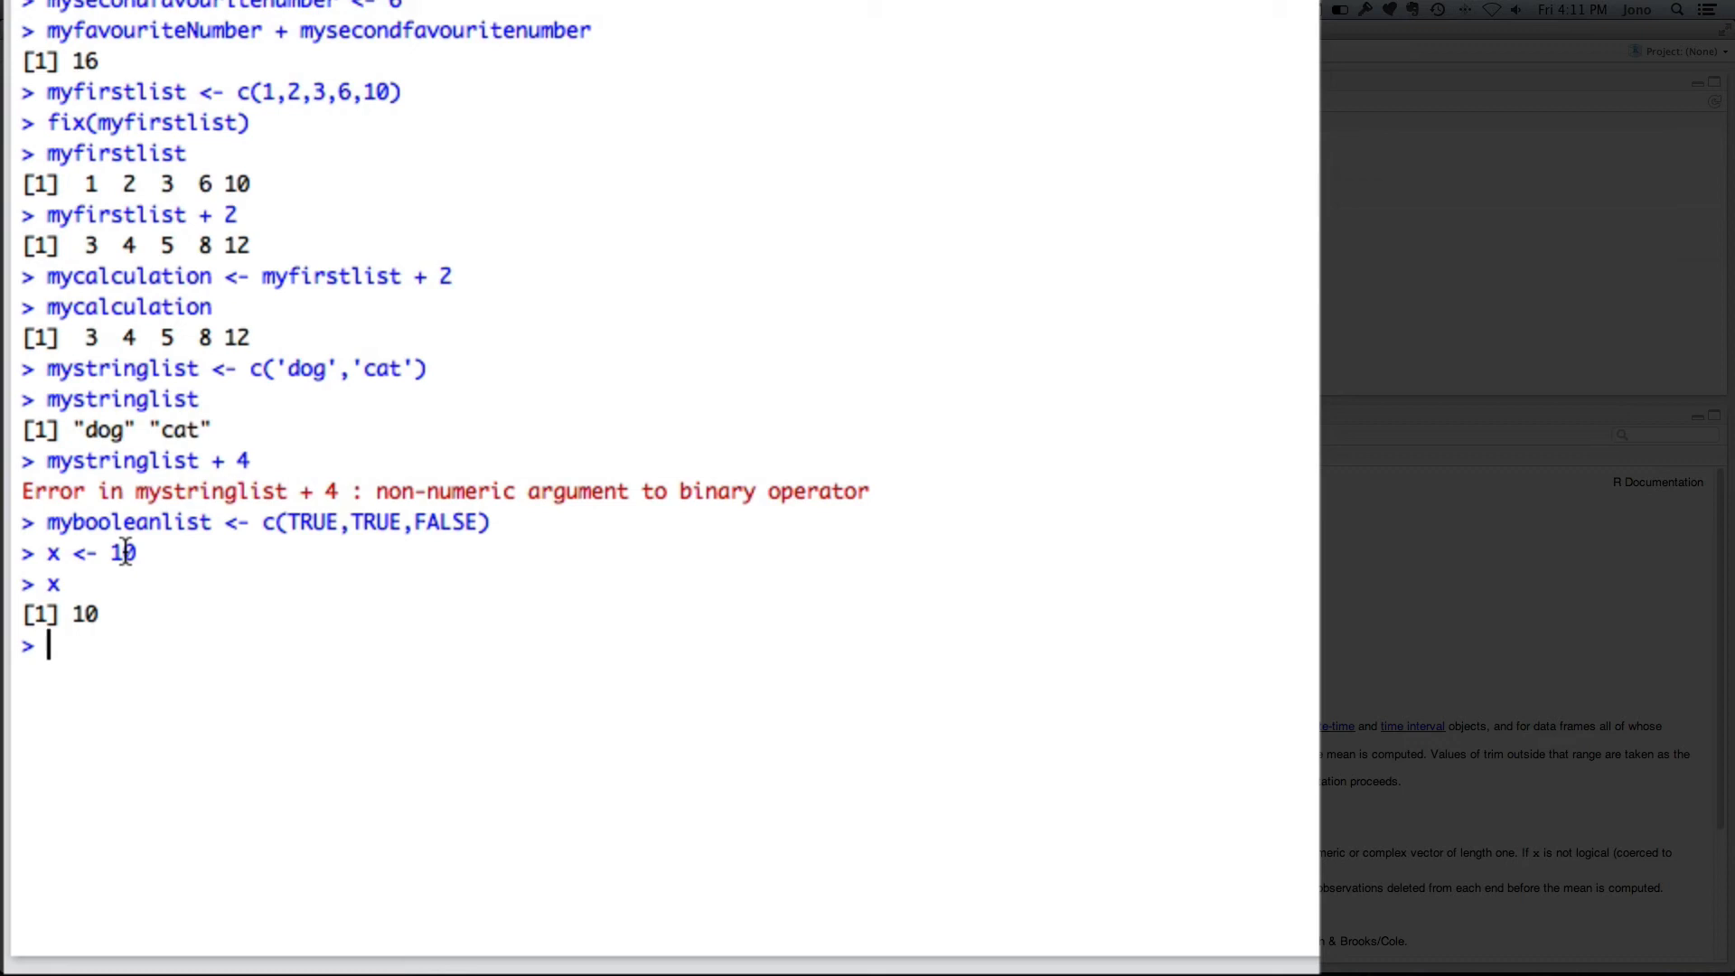
Assign x <- c(1,2,3) and print it to show 1 2 3.
text(x <-)
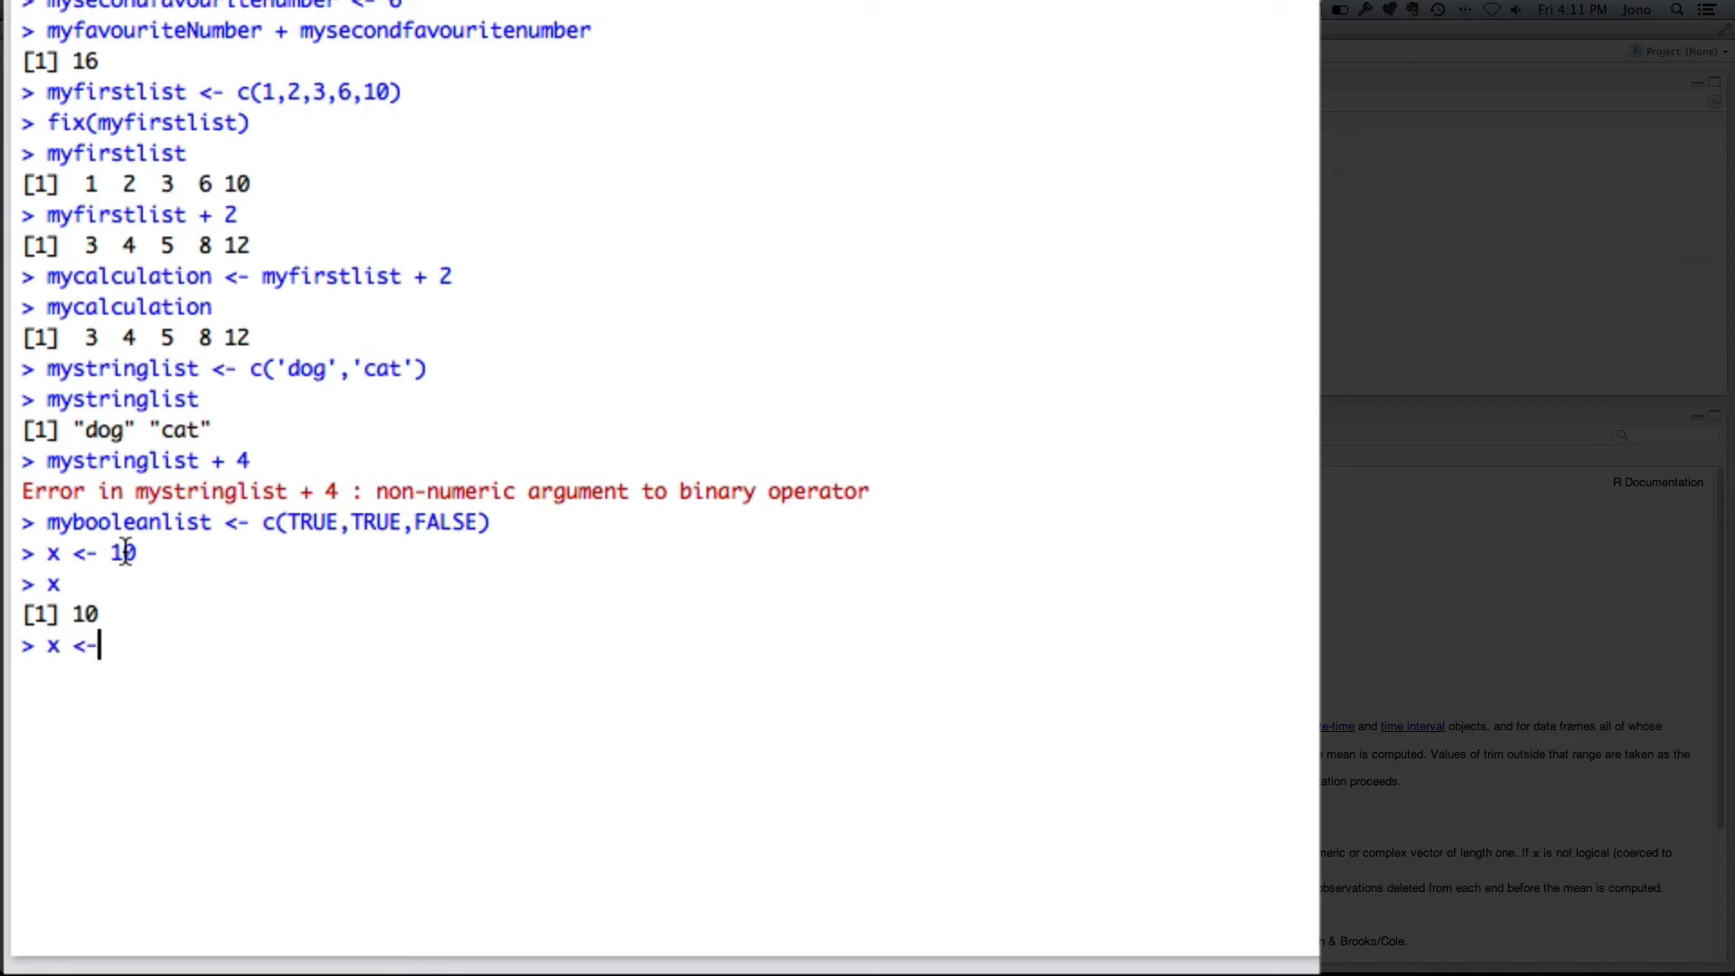
text(c(1,2,3)
text(x)
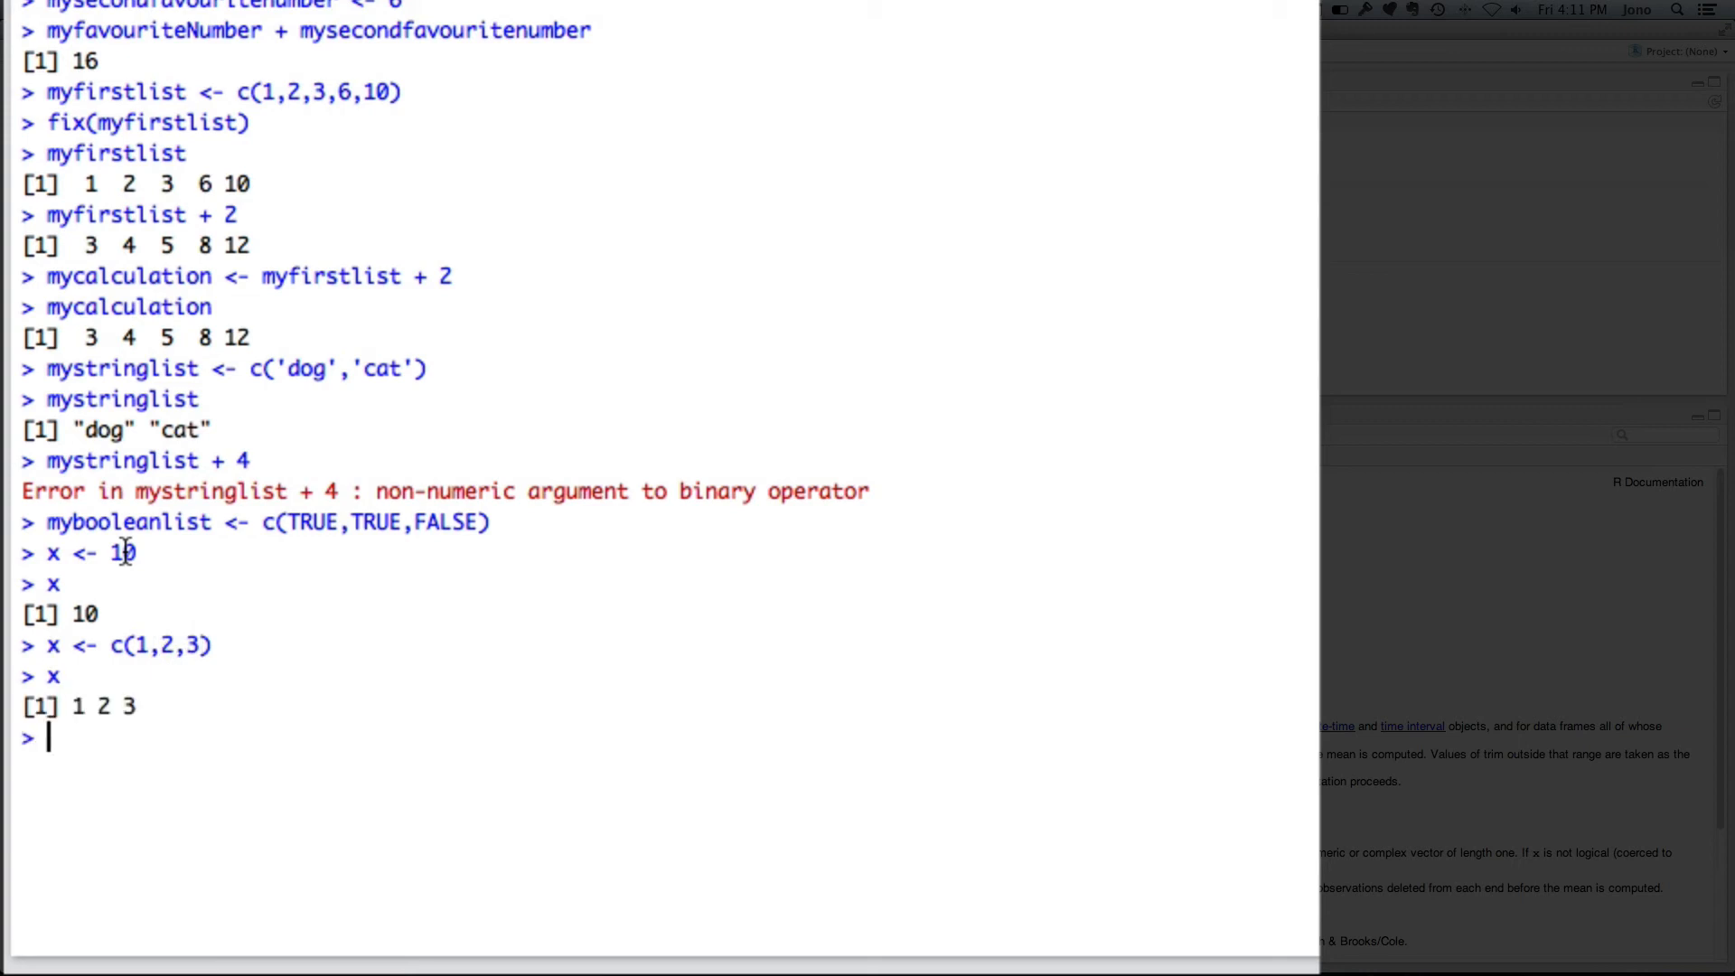
Create y <- c("dog","cat","rabbit") in the console.
text(y <- c()
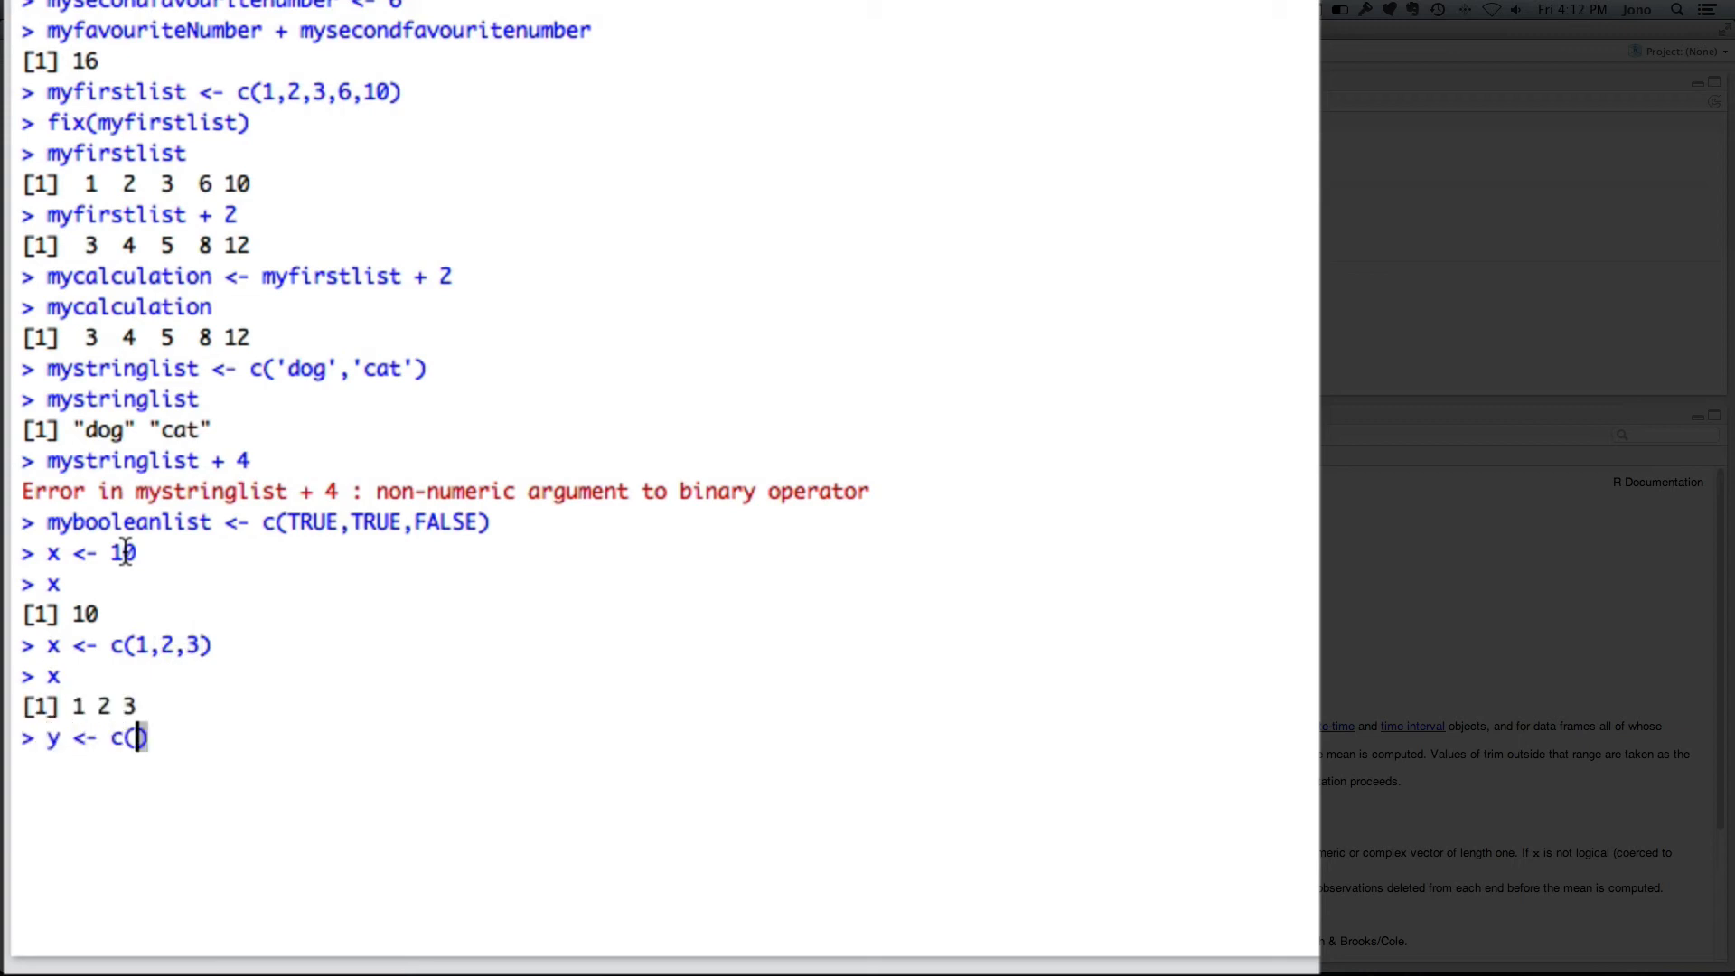
text("dog")
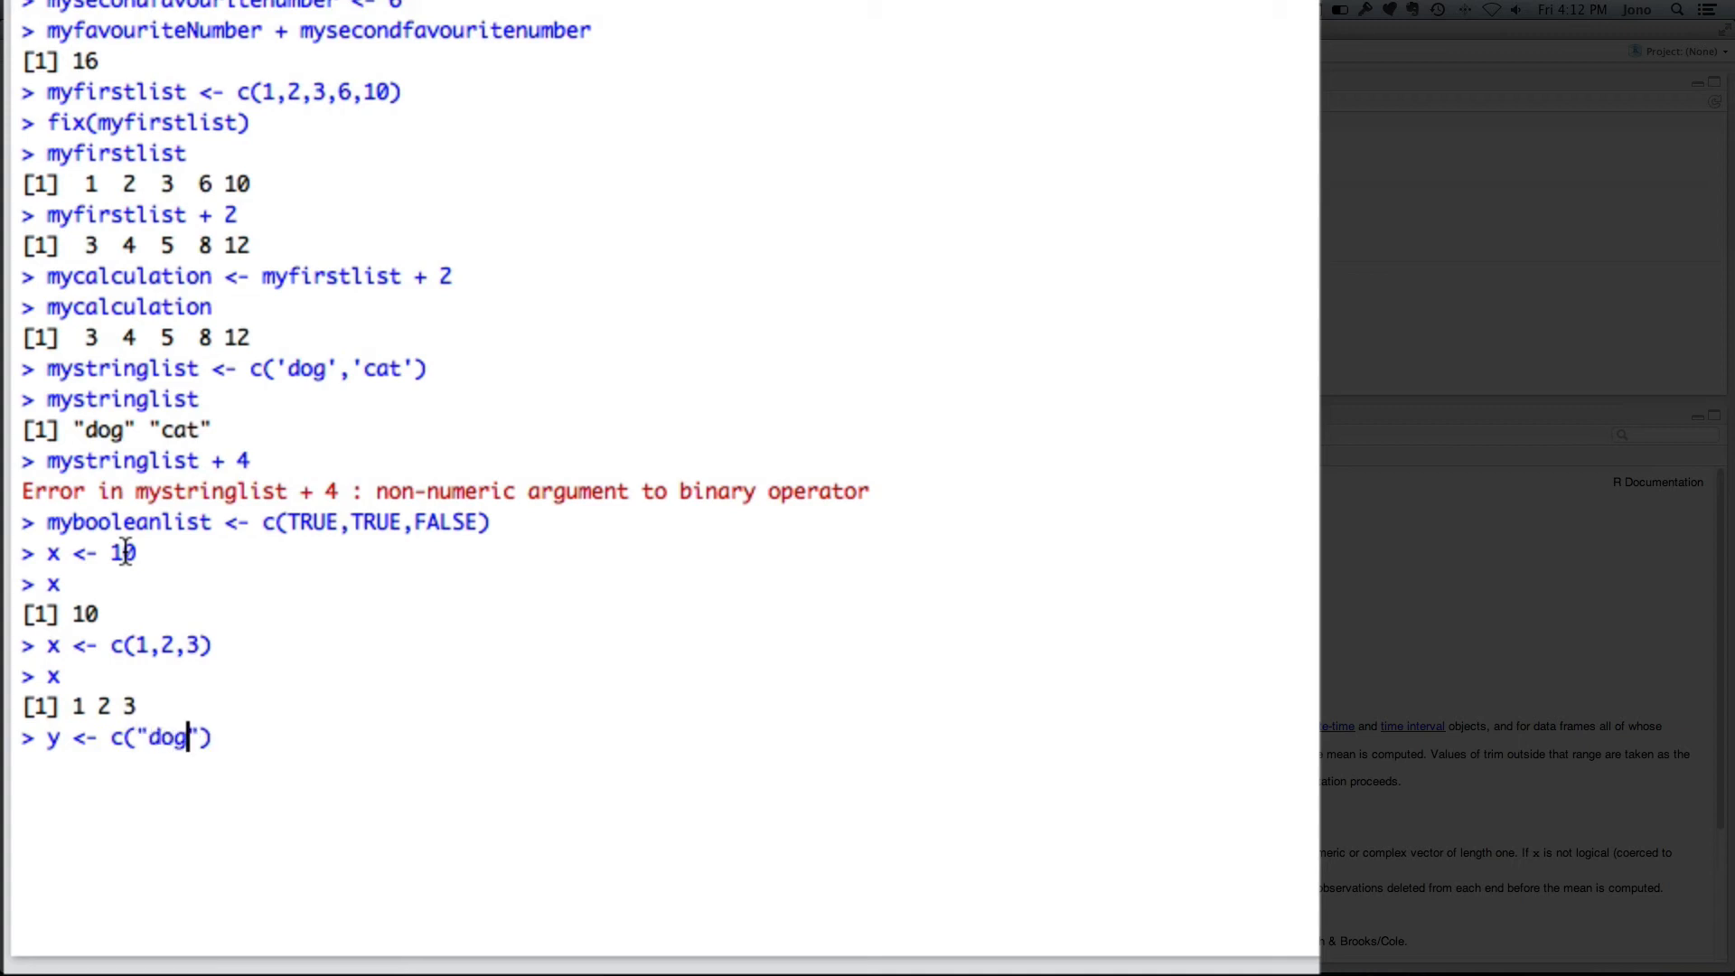
text(,")
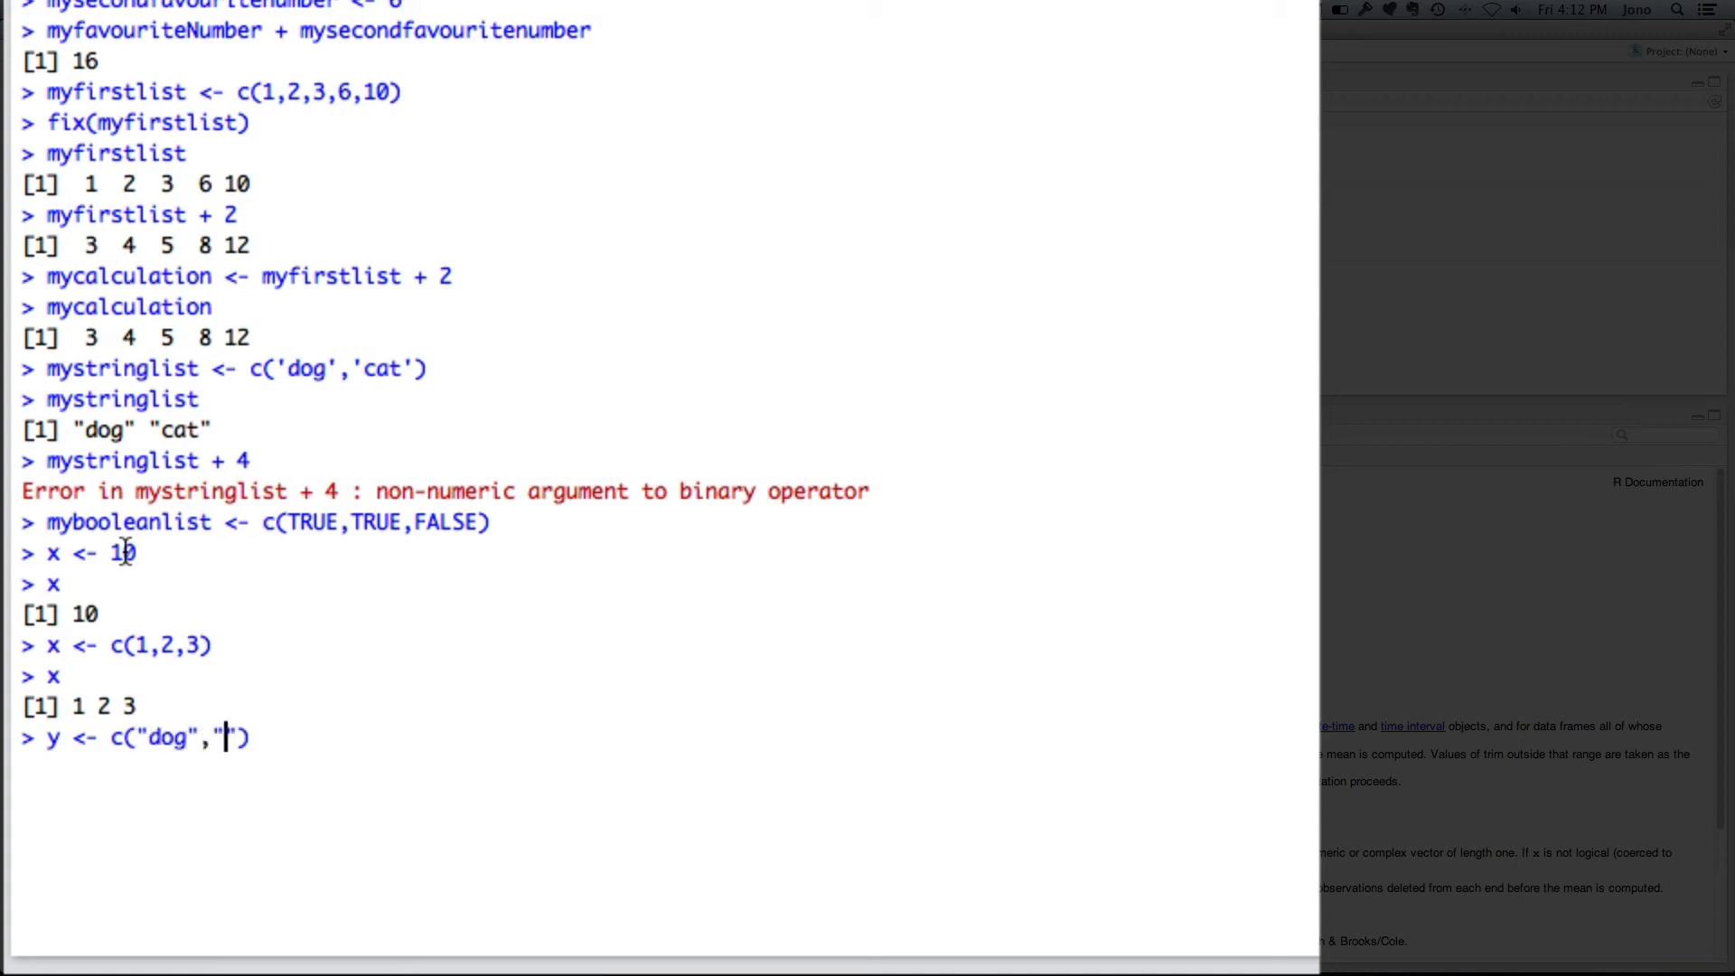
text(cat")
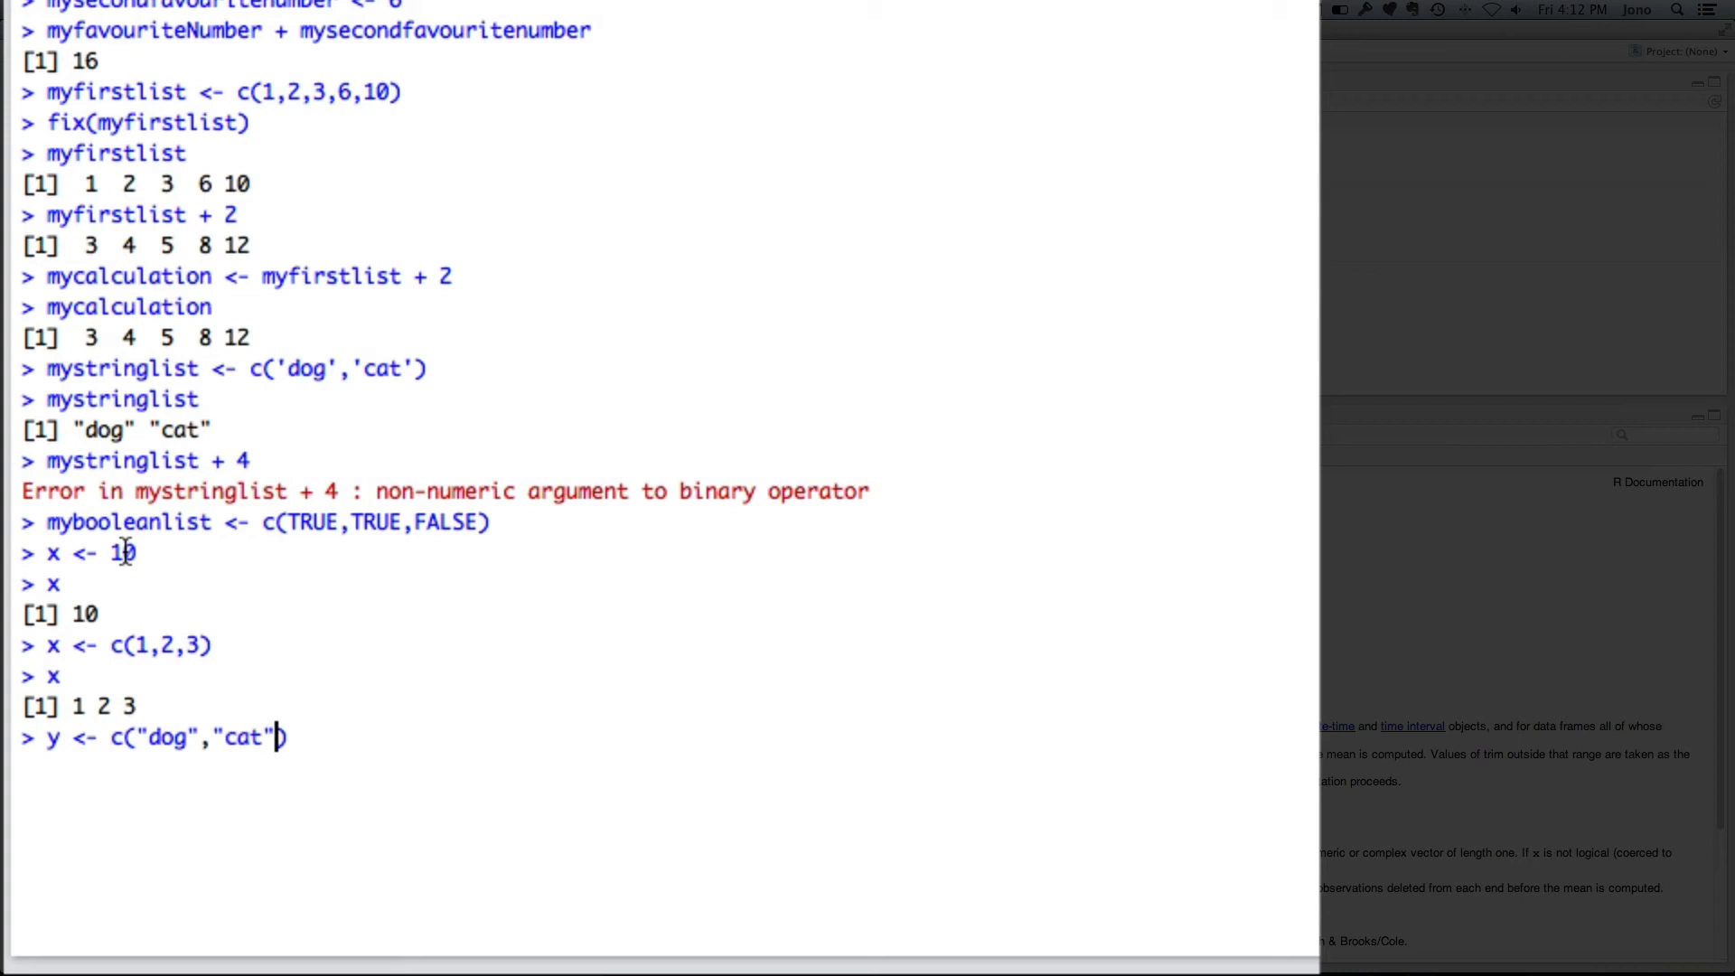
text(,"rabit)
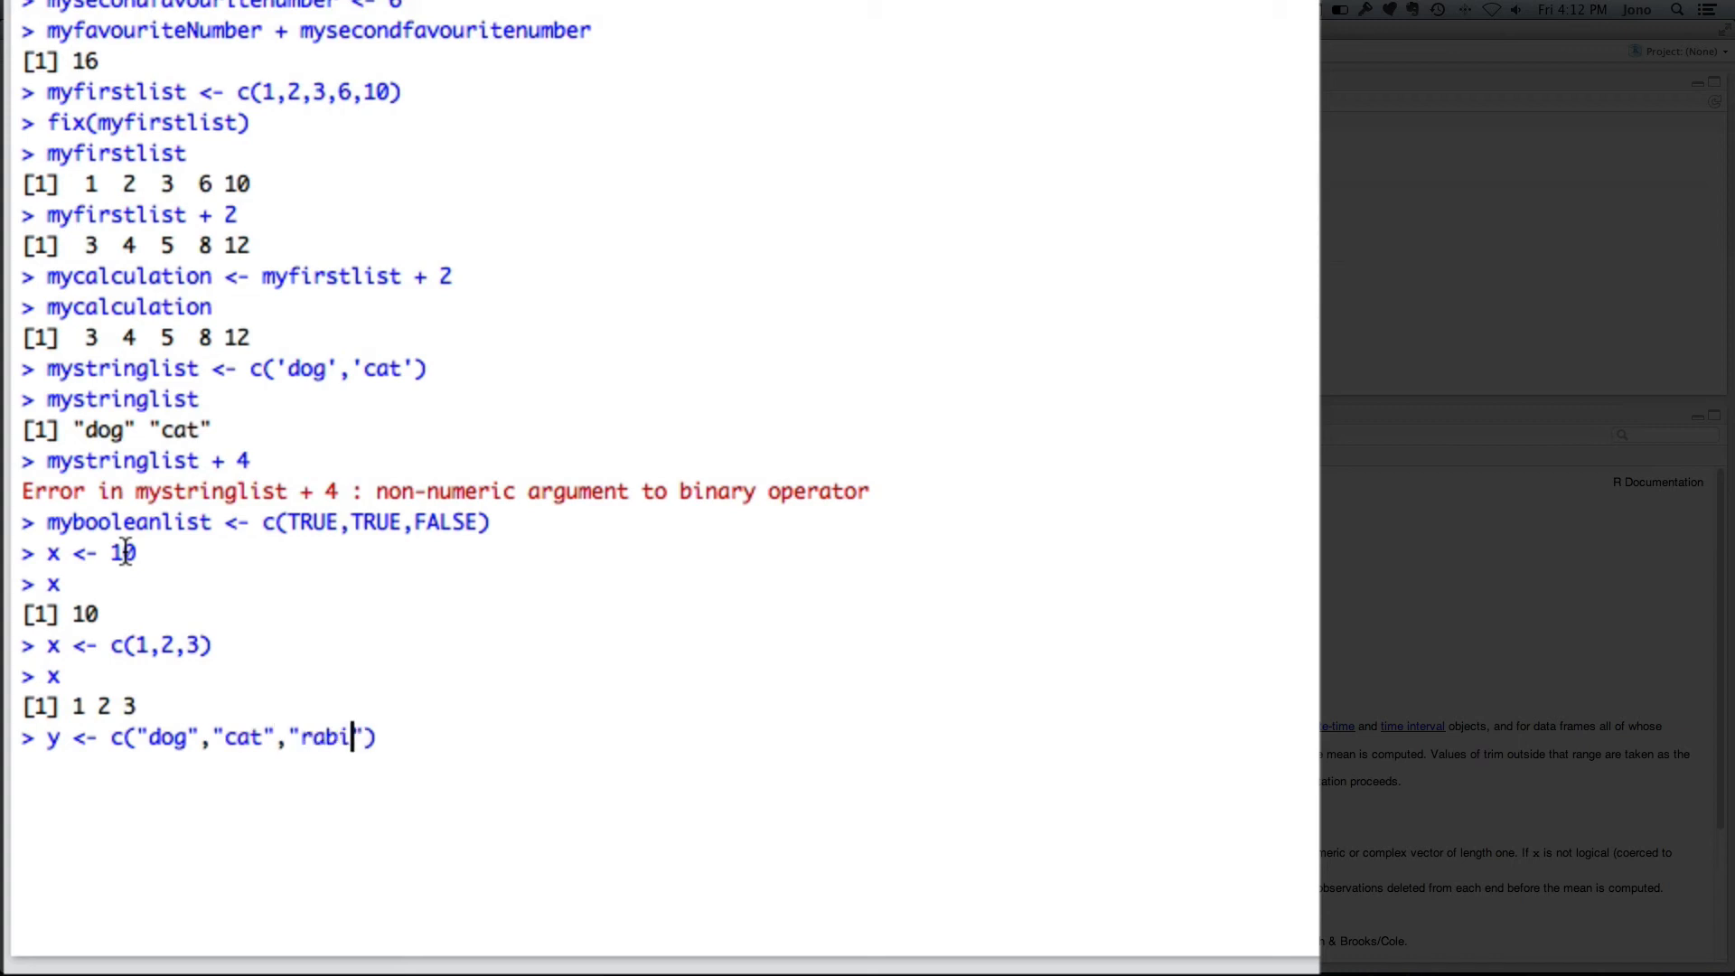
text(bt)
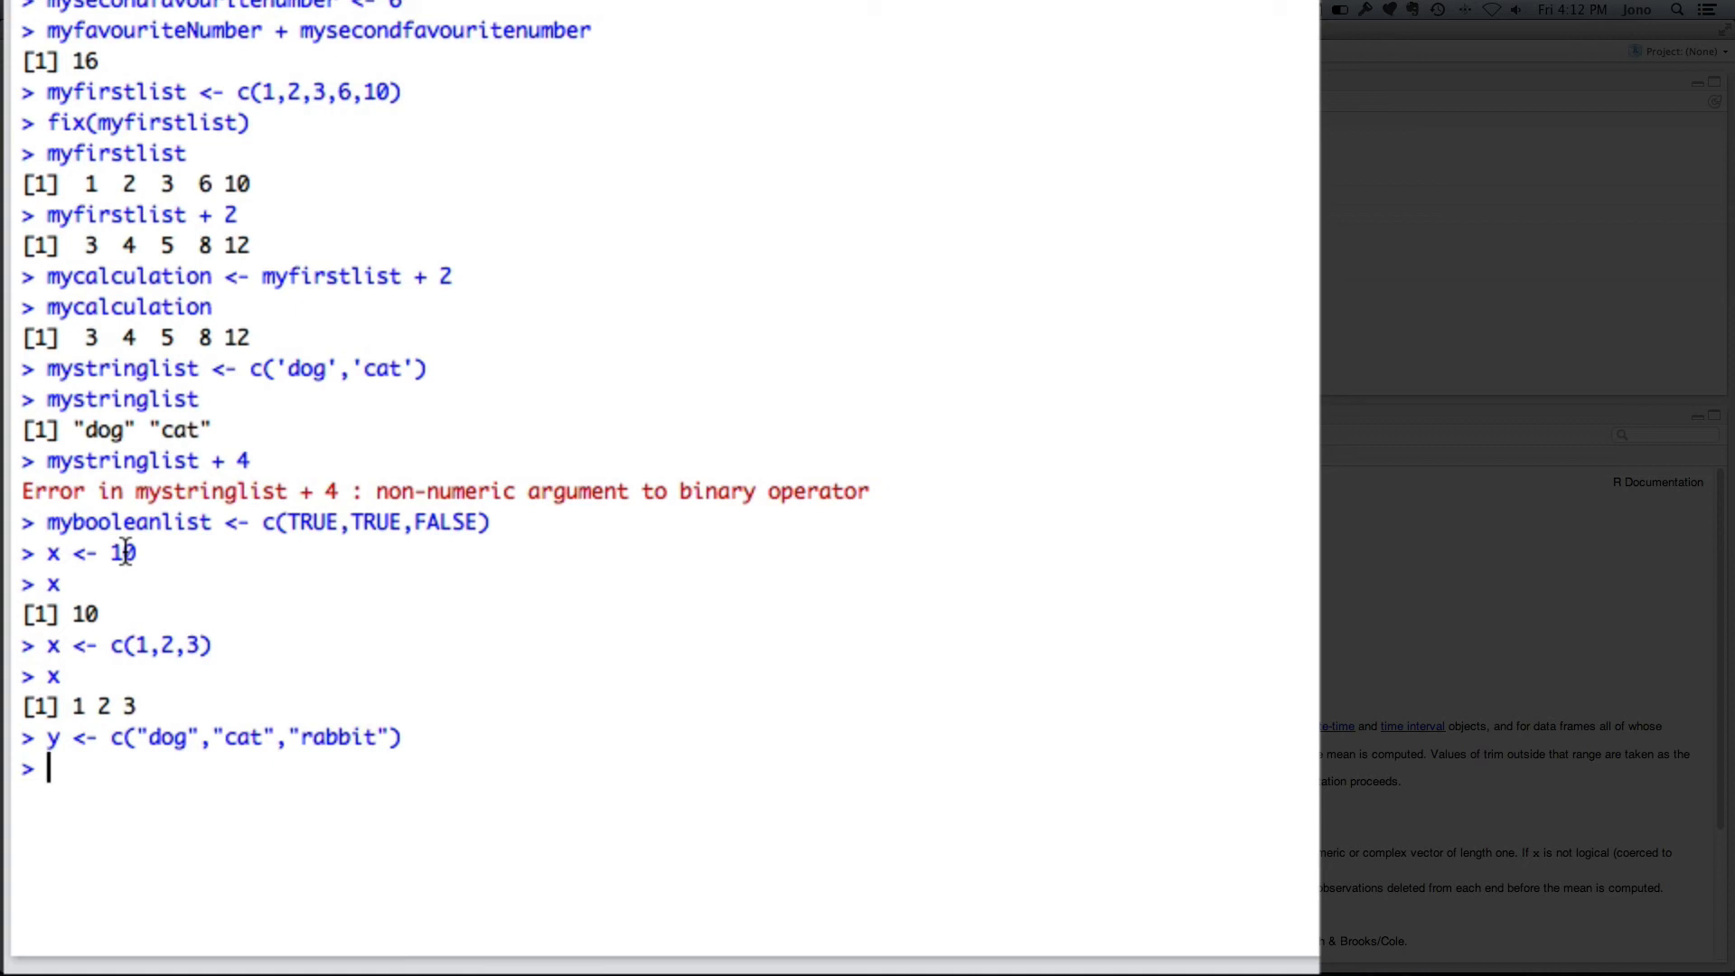
Run myfirstdataframe <- data.frame(x,y), giving 3 obs. of 2 variables in the Environment.
text(myfis)
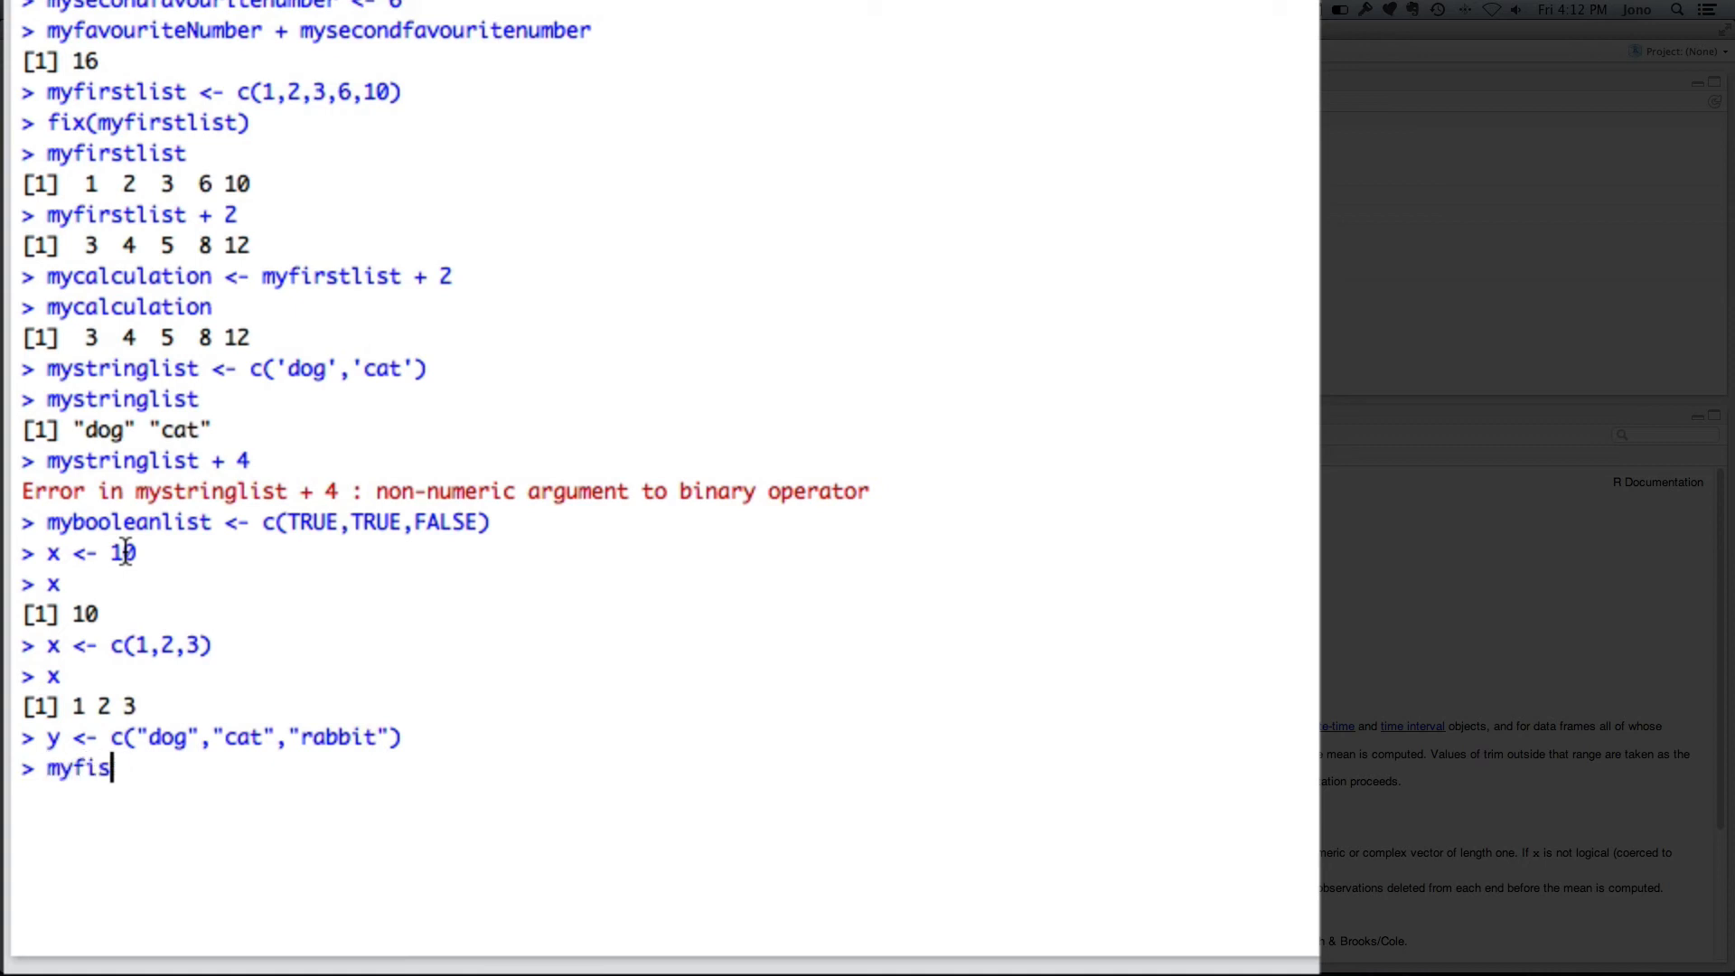
text(rst)
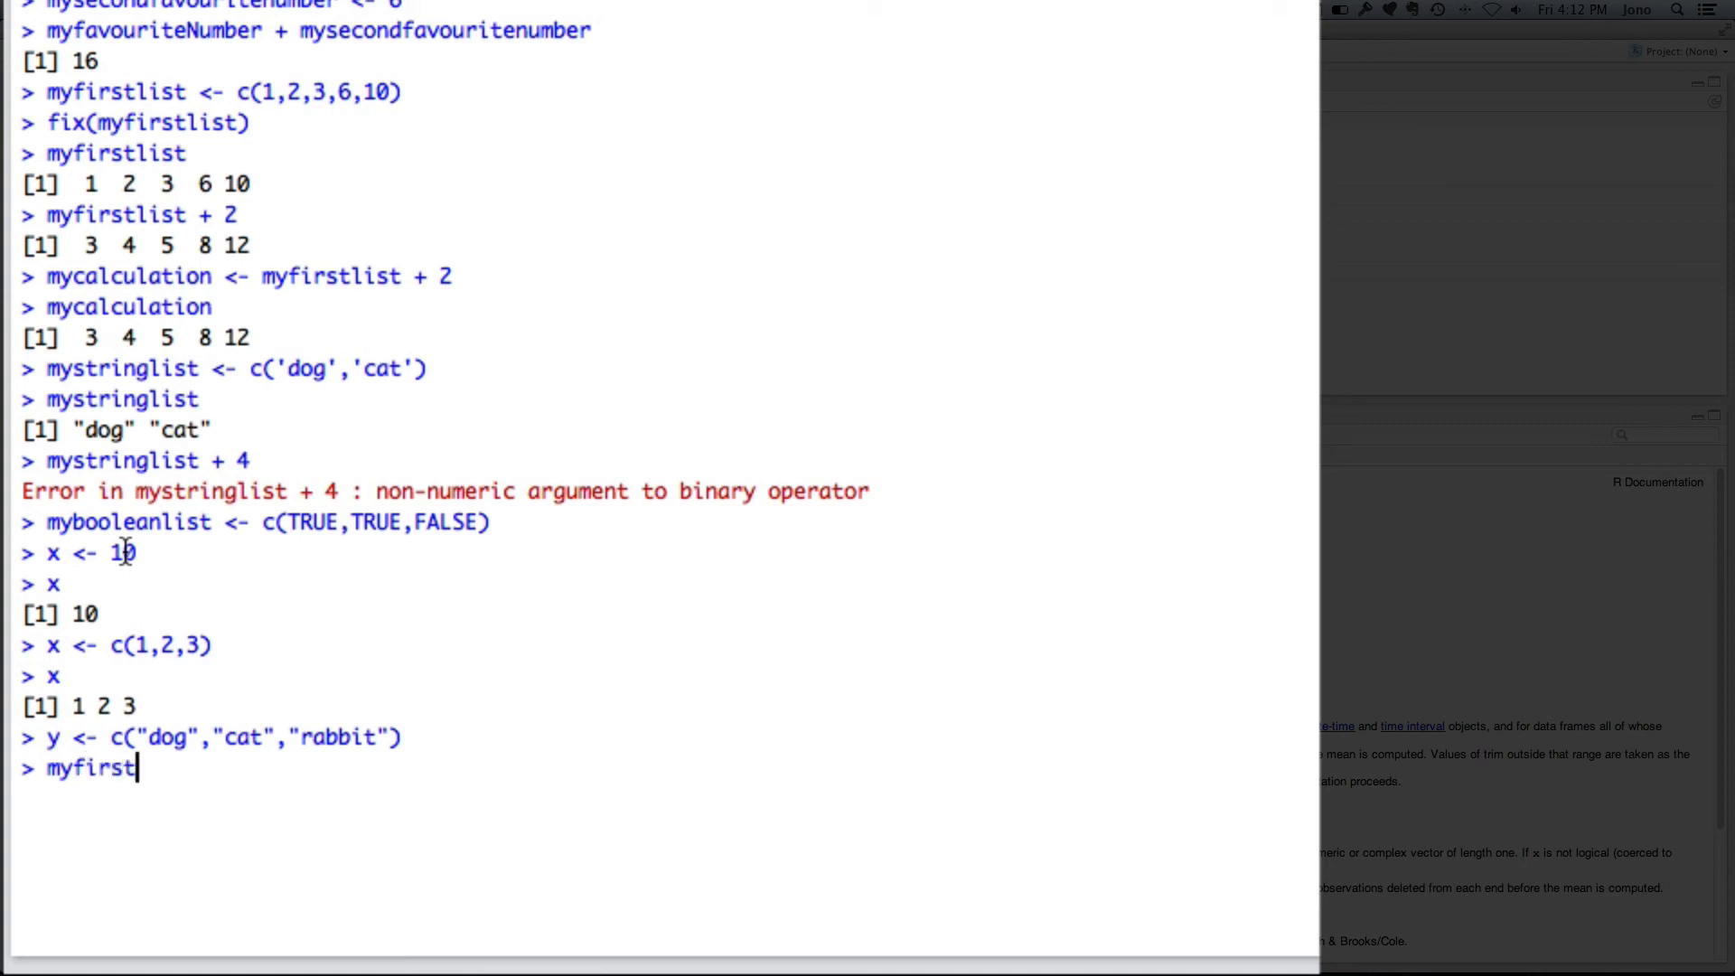
text(dataframe)
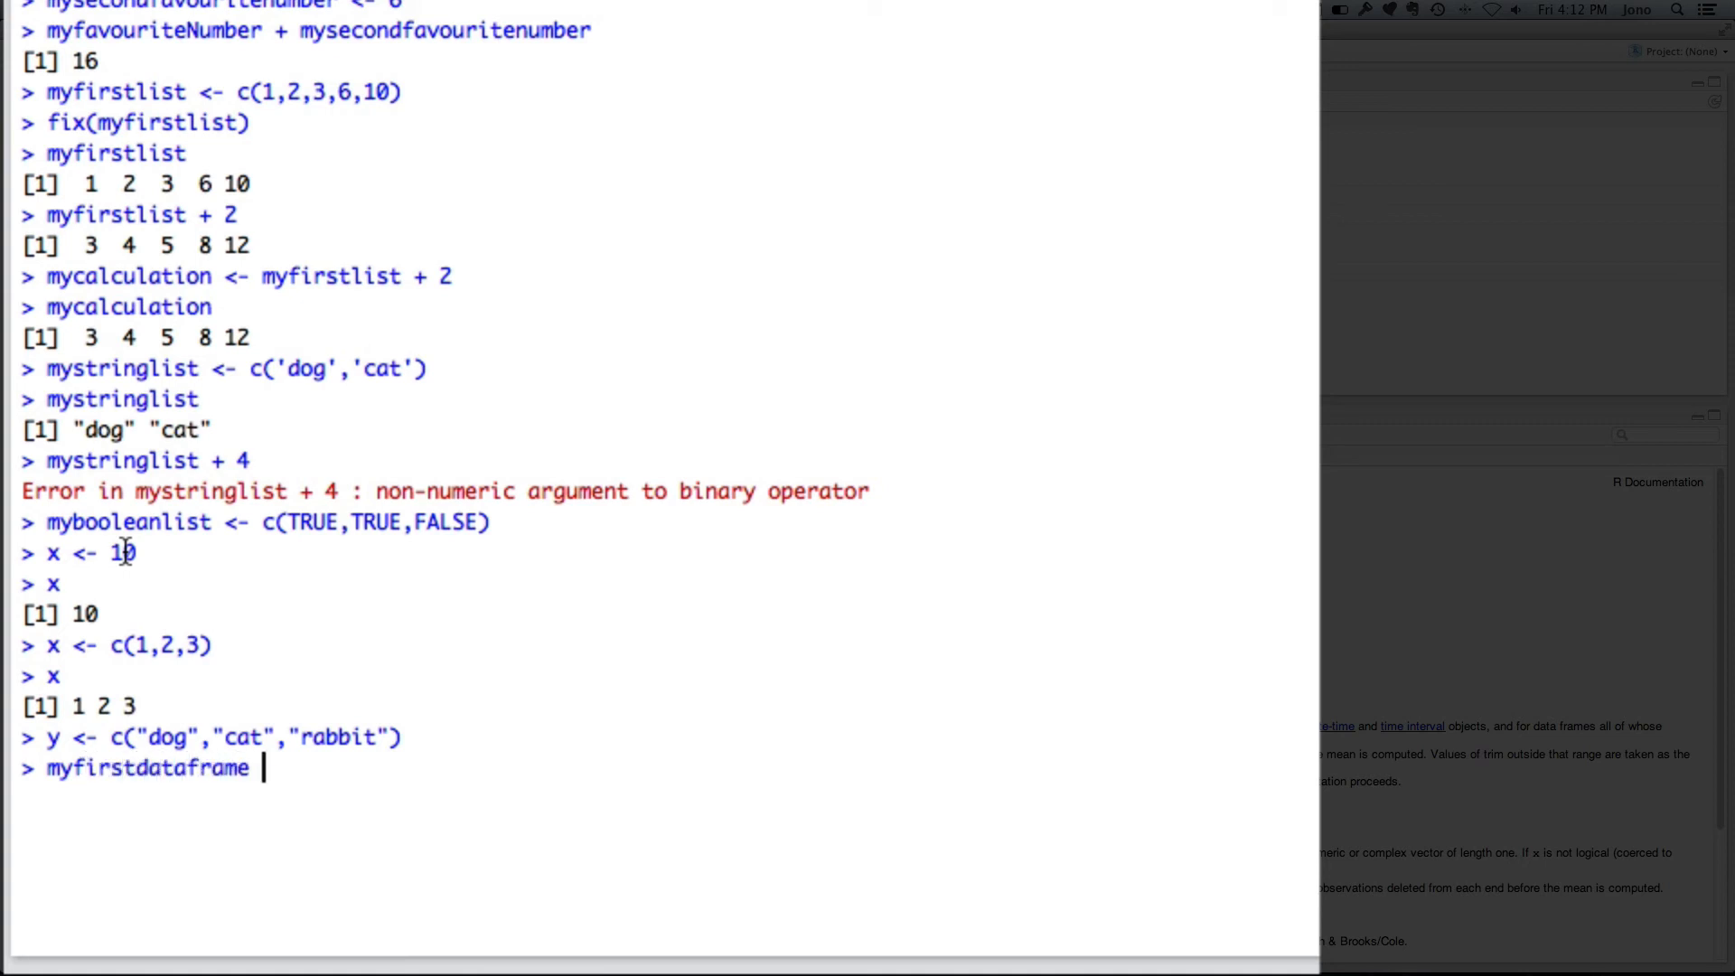
text(<- data.fr)
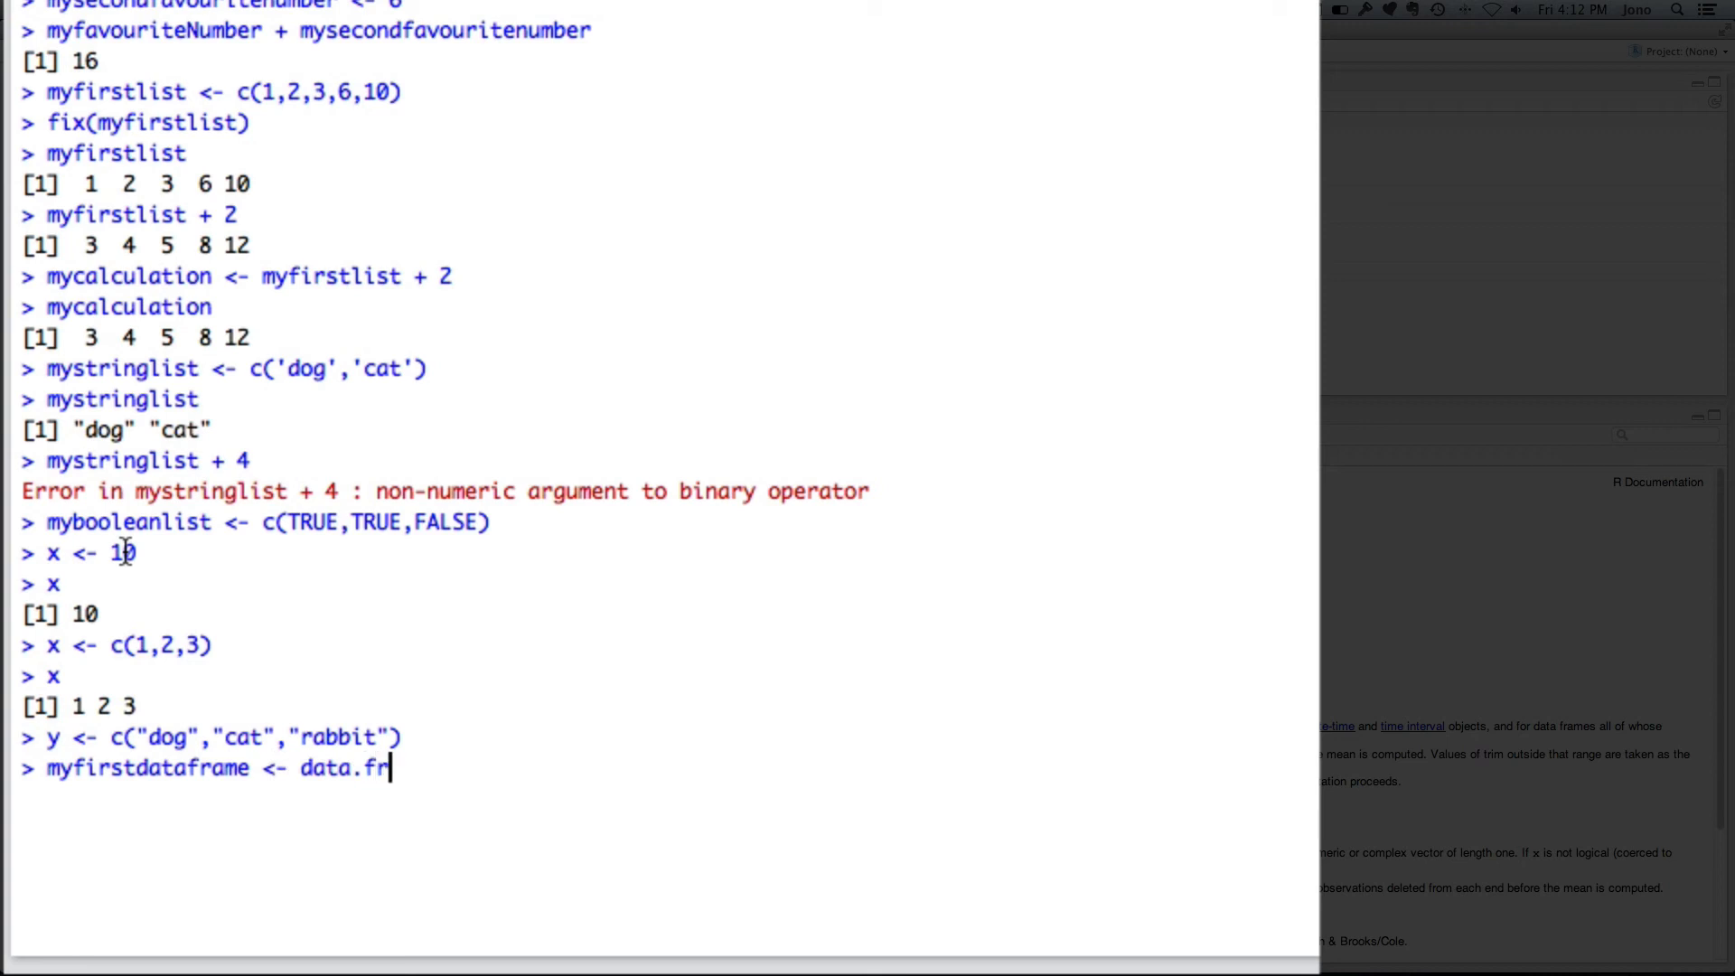
text(ame()
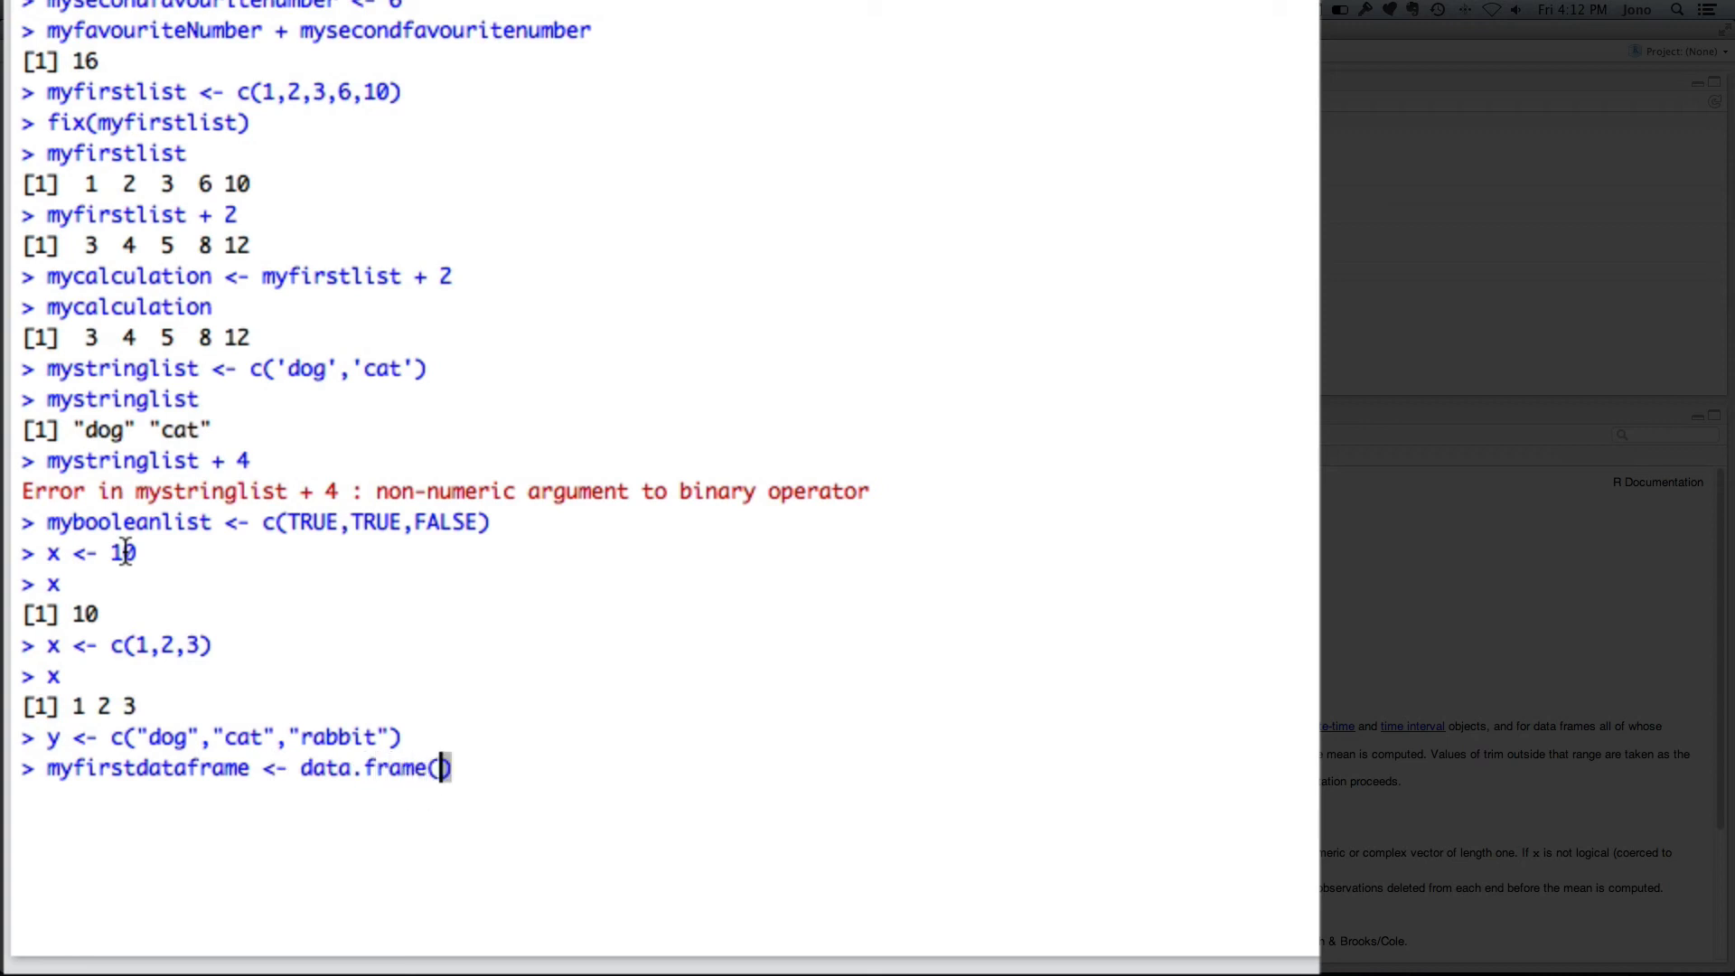
text(x,y)
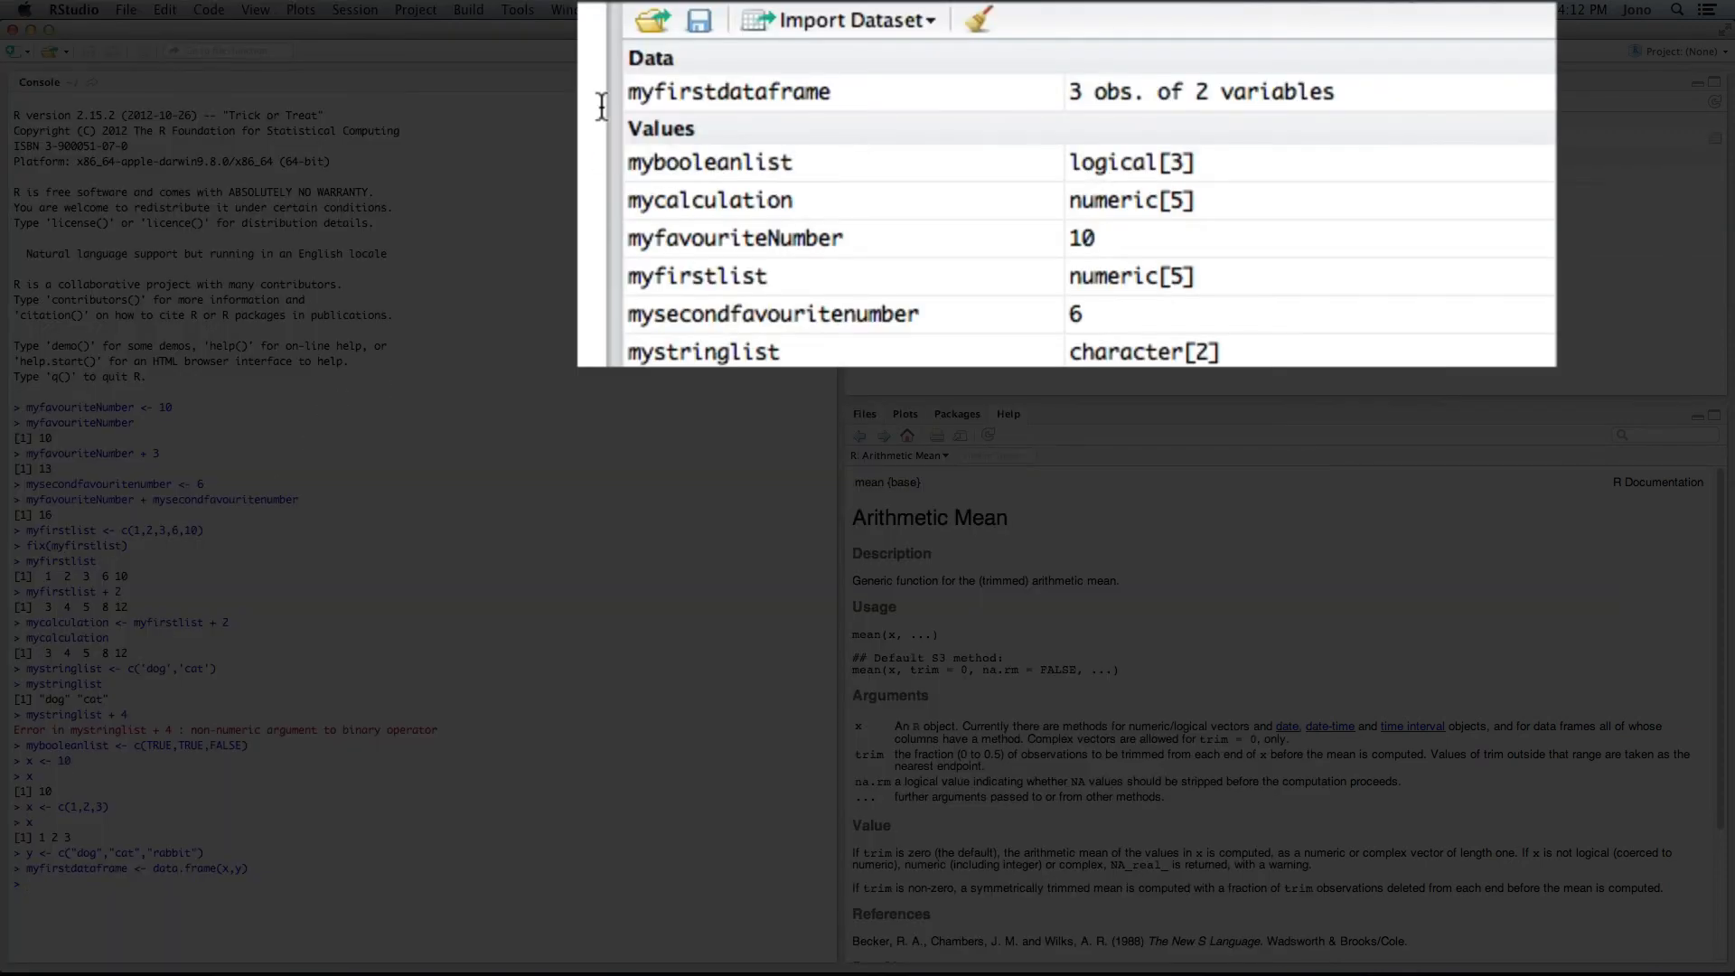
mouse_move(1084, 117)
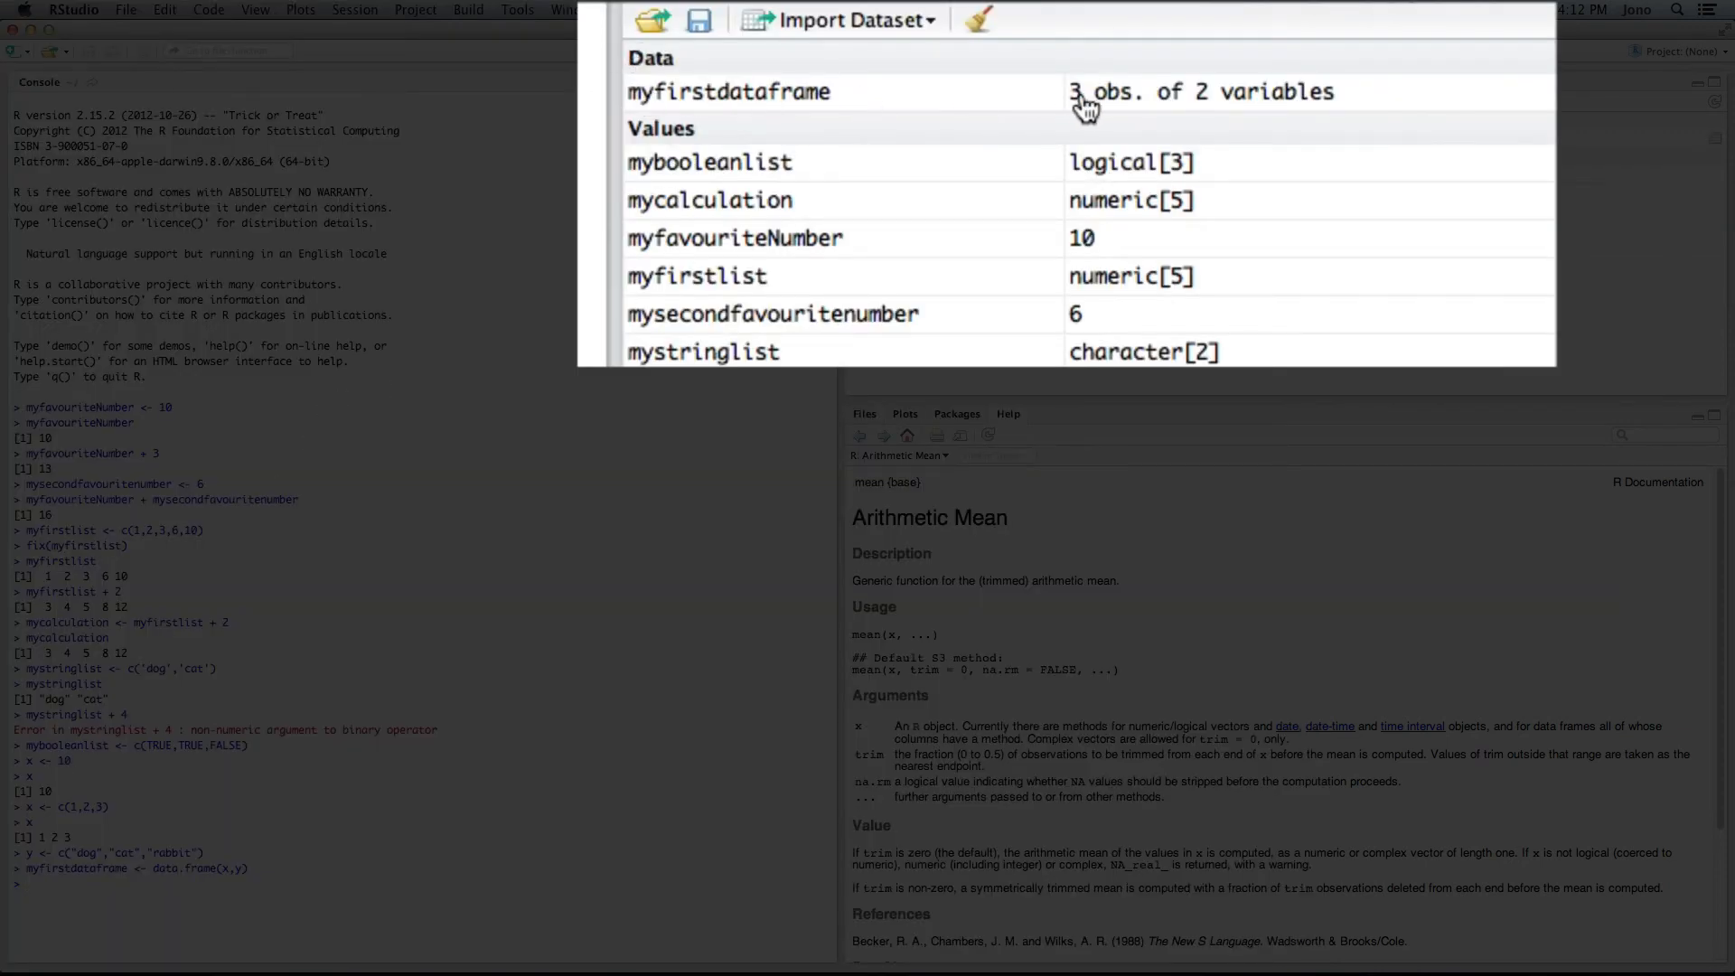
mouse_move(76, 903)
text(myfirstdataframe)
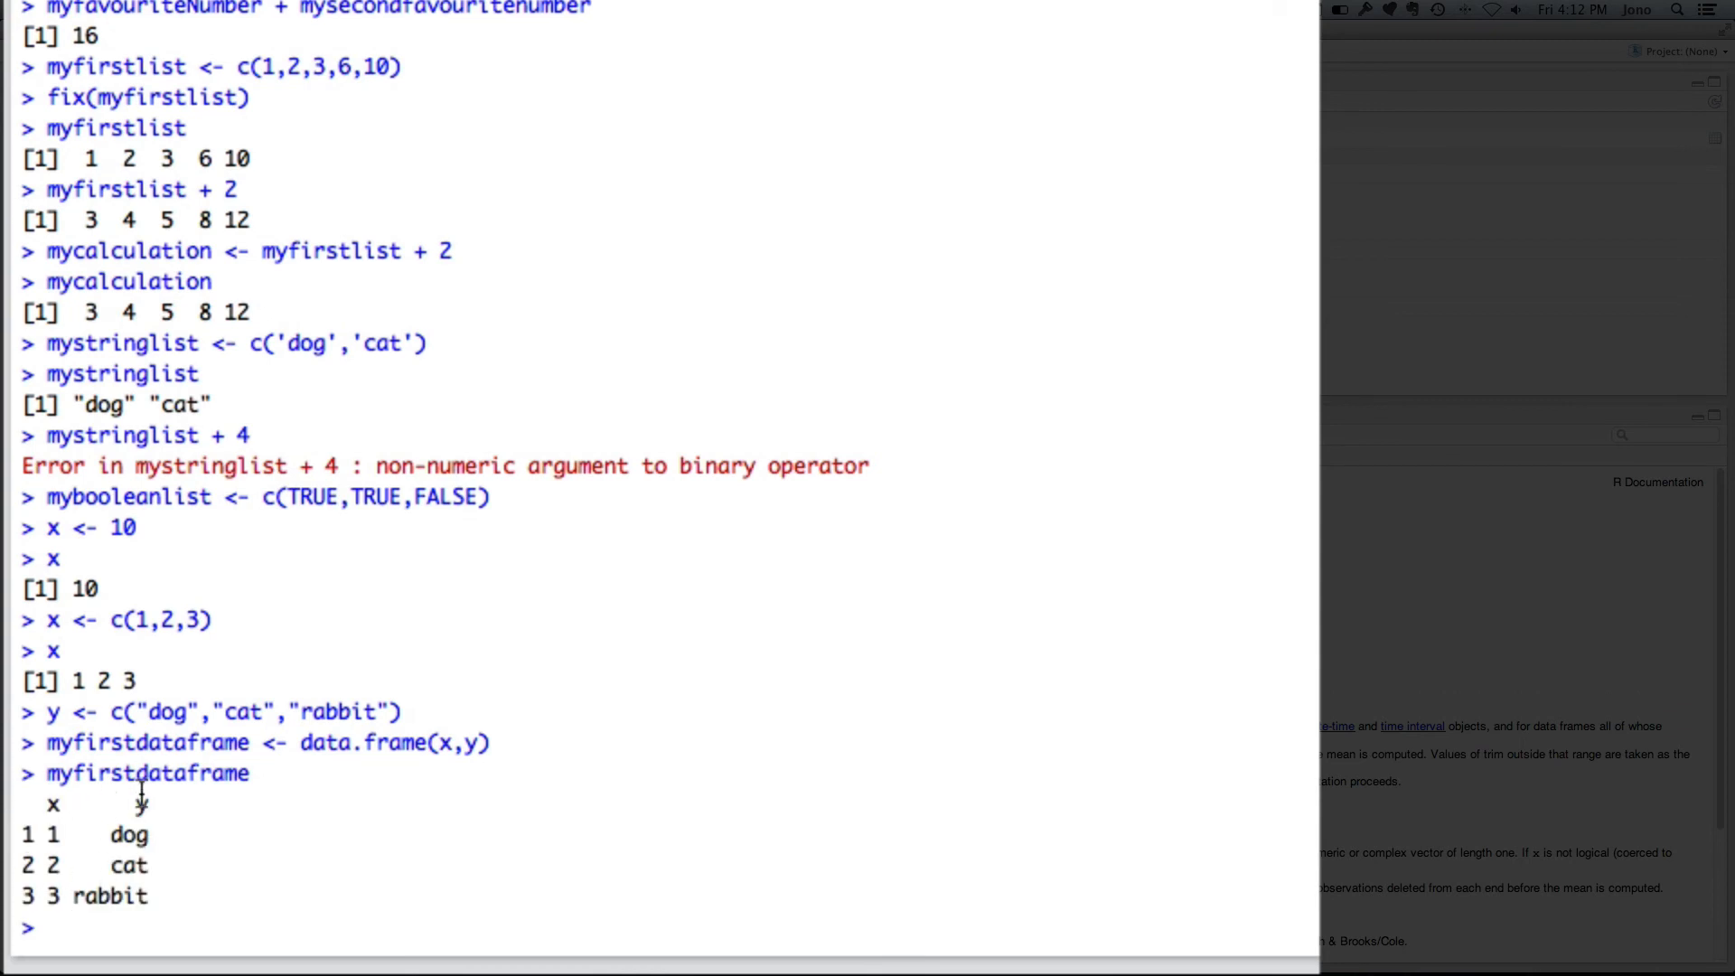
mouse_move(155, 866)
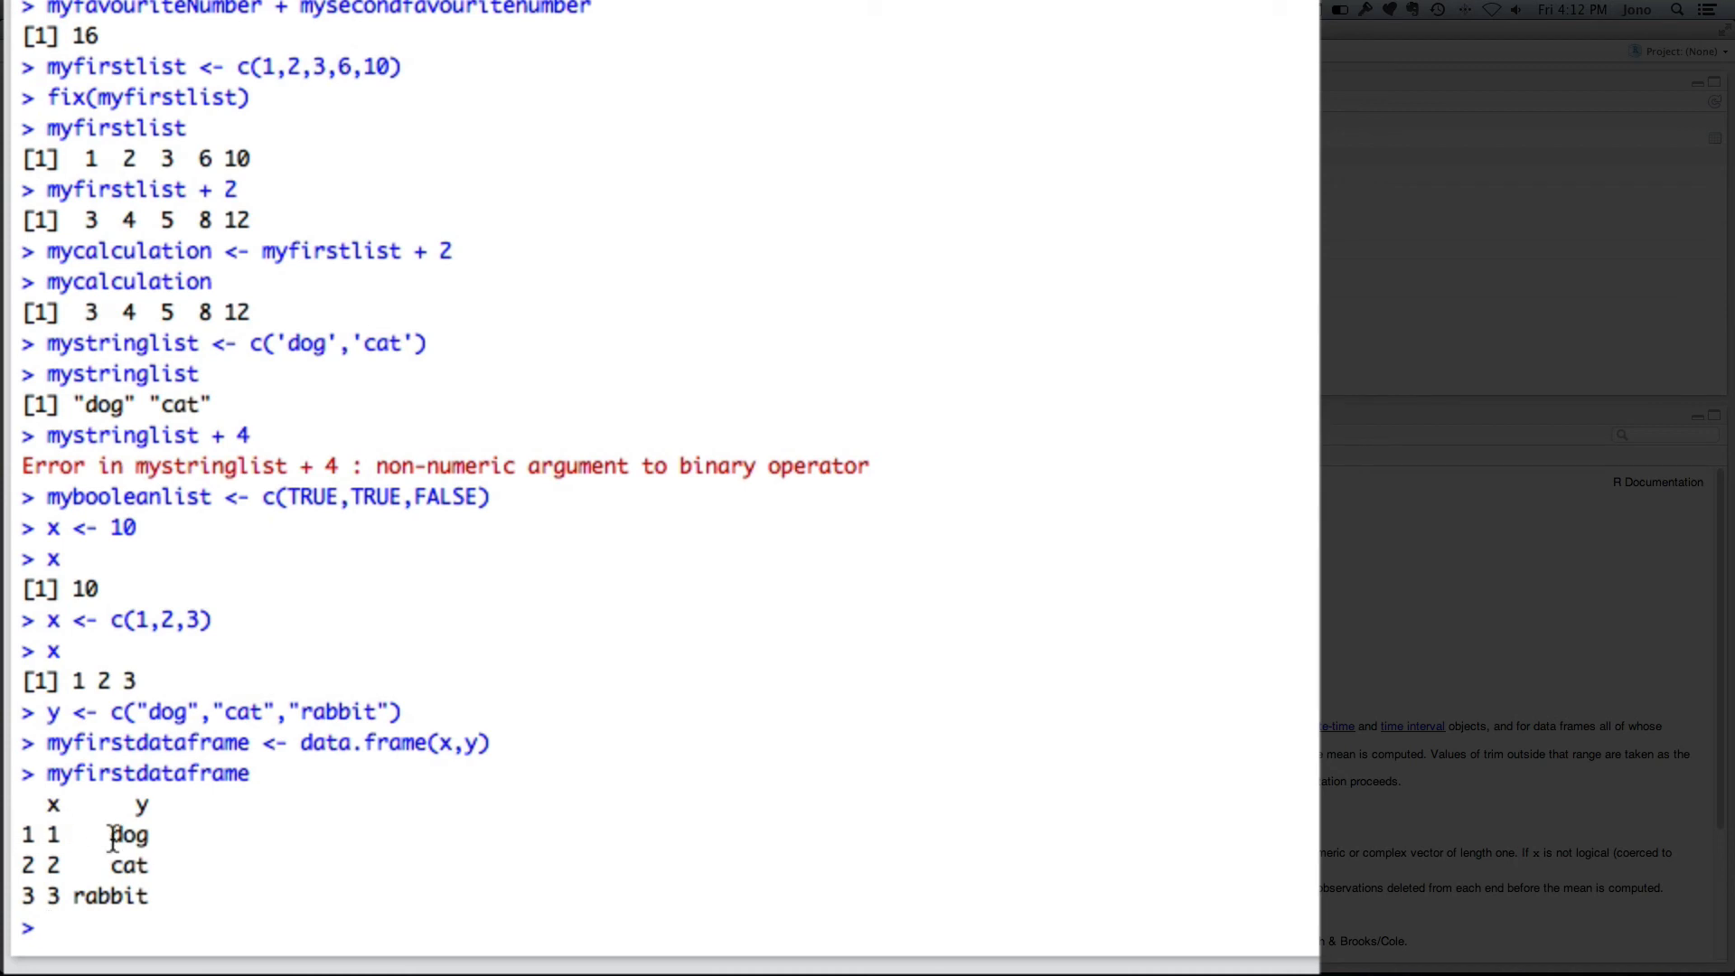
mouse_move(820, 606)
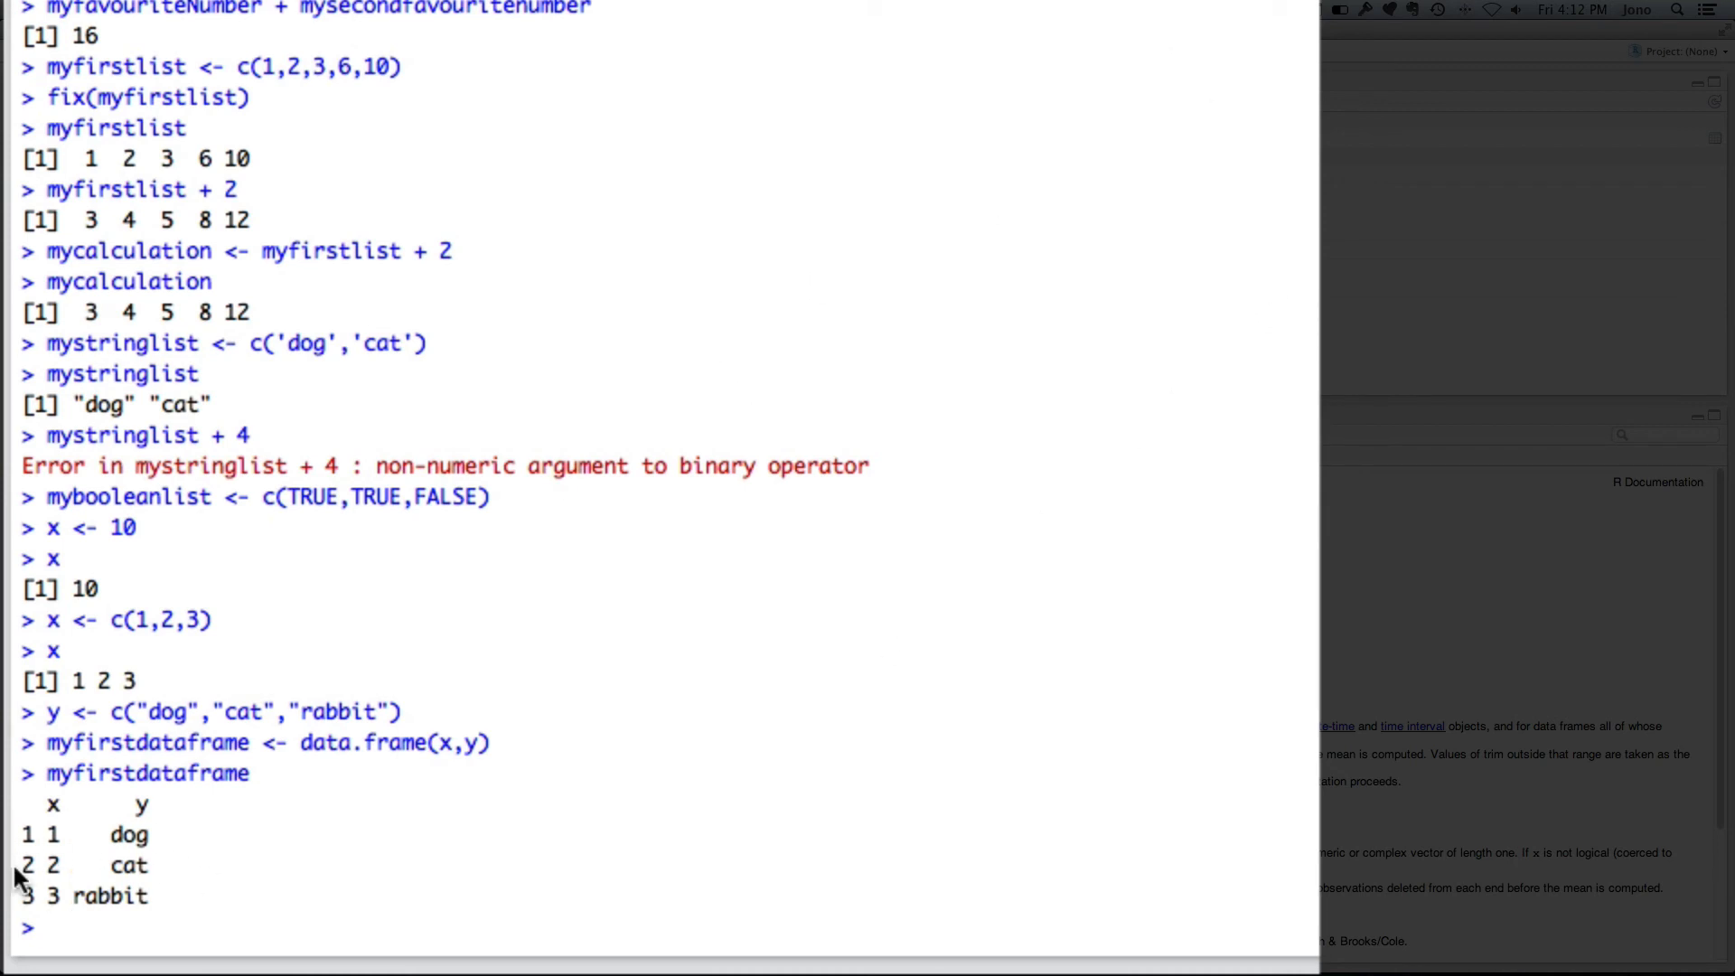
mouse_move(43, 835)
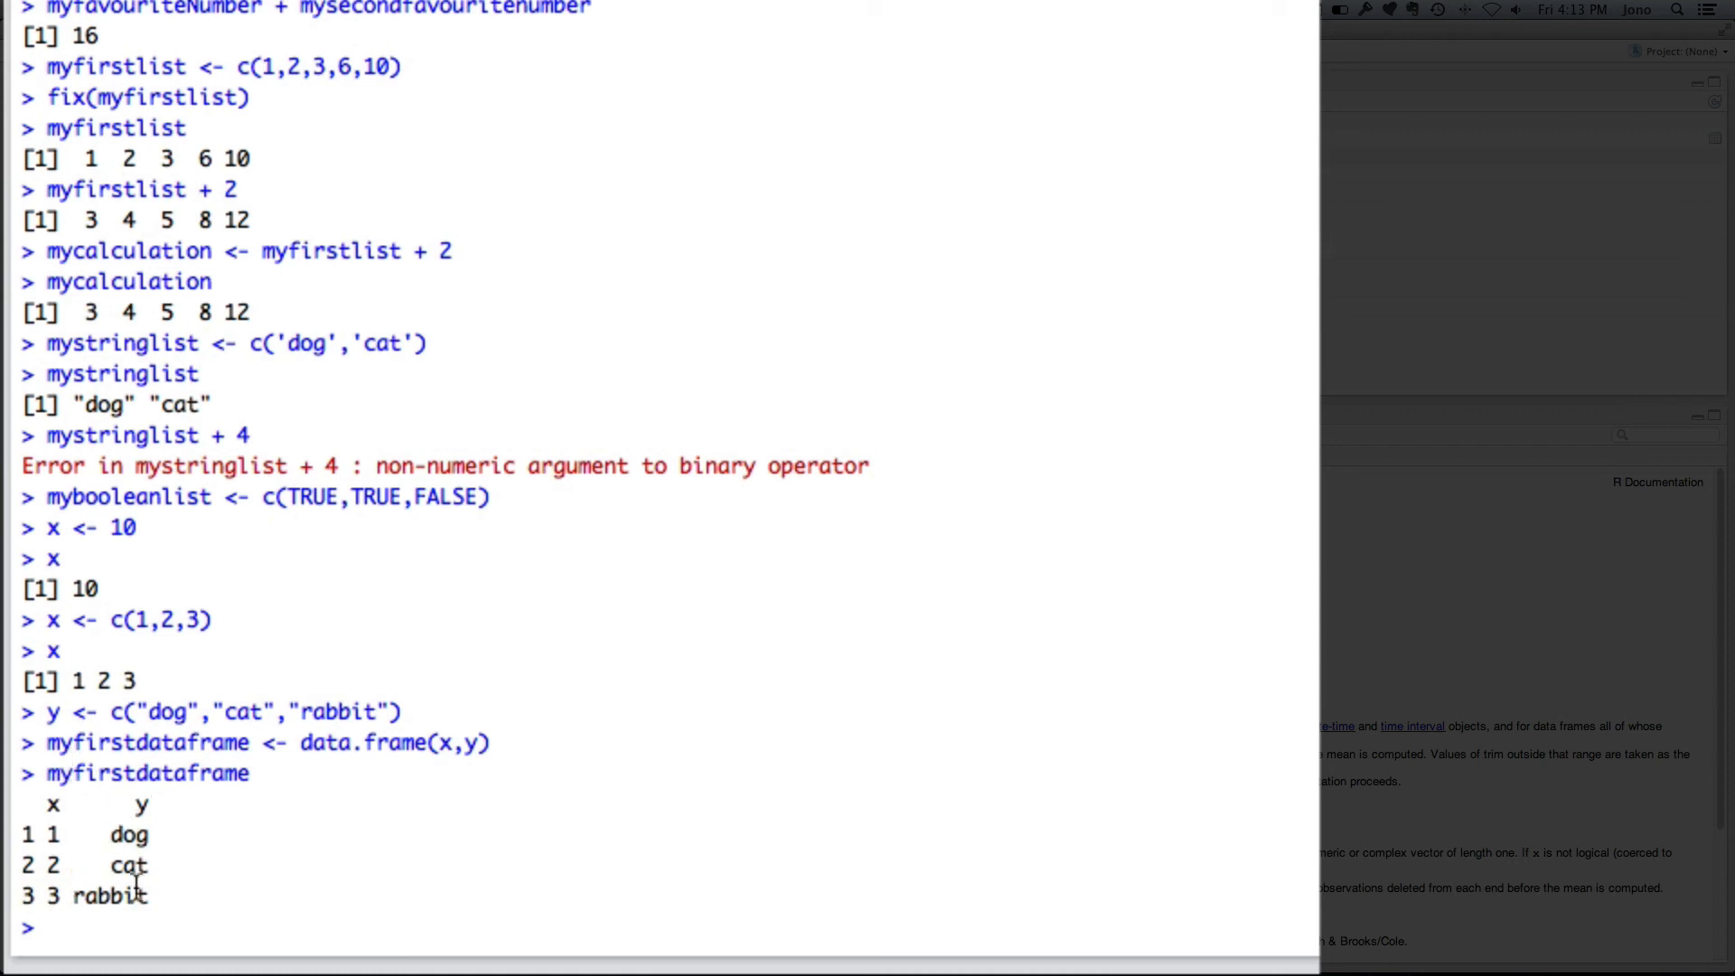
mouse_move(185, 773)
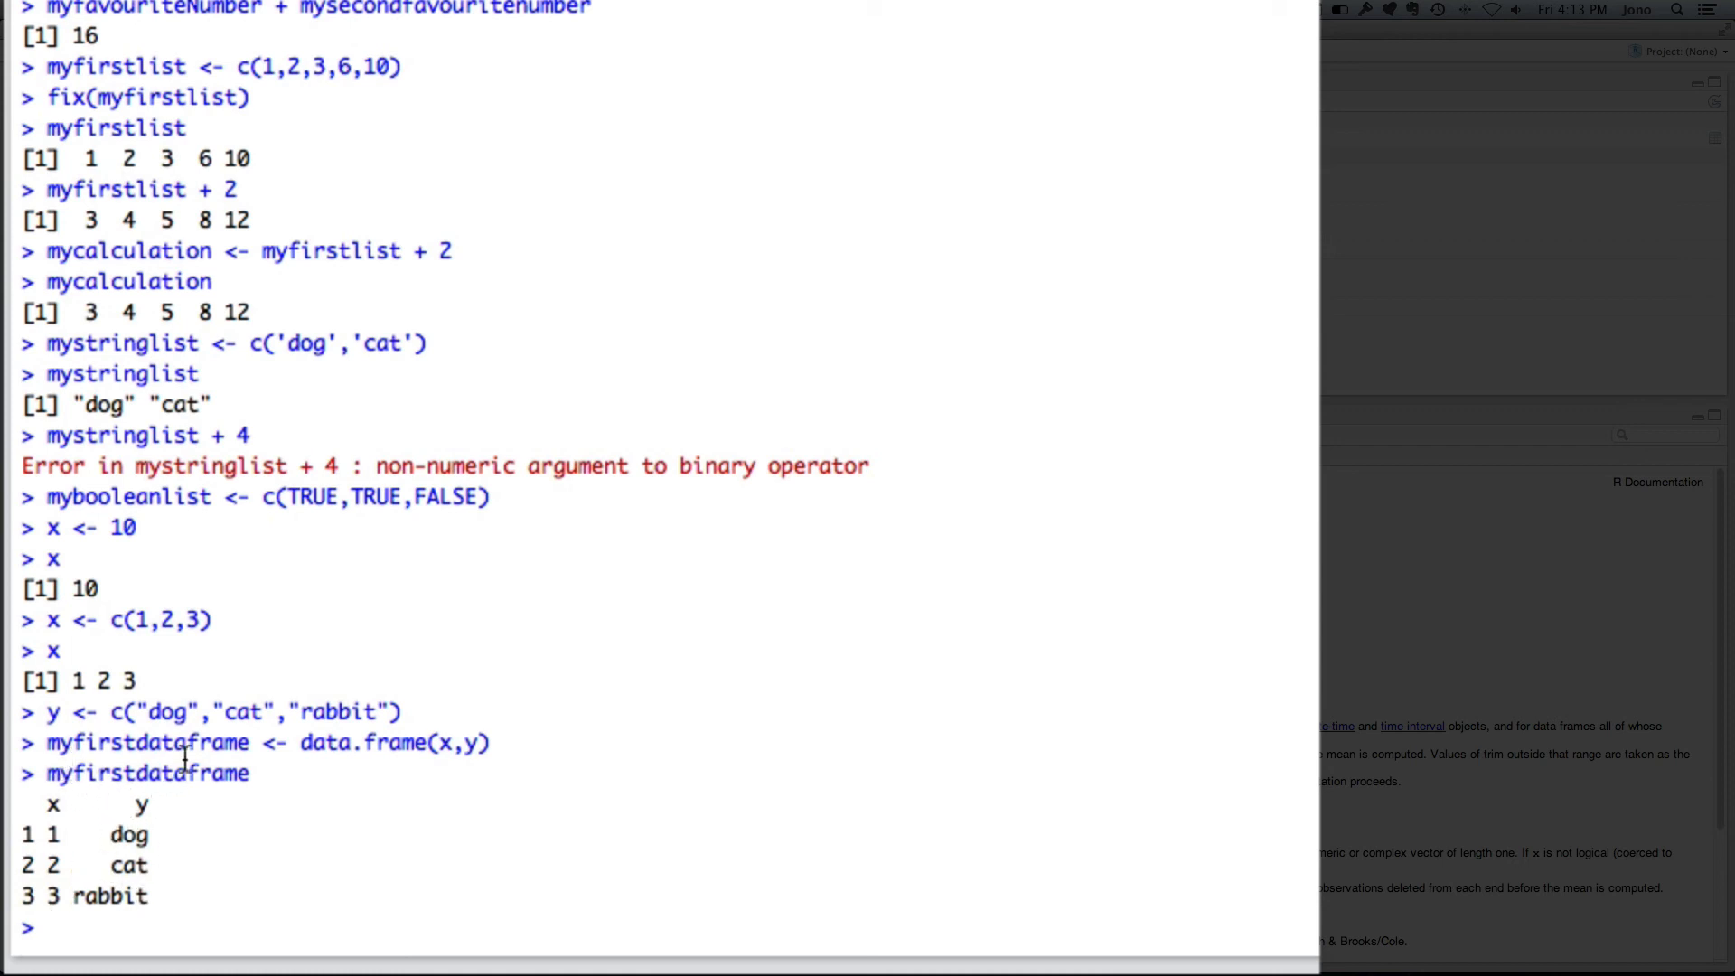
Print myfirstdataframe, showing x 1–3 paired with dog, cat, rabbit.
text(myfirstdataframe)
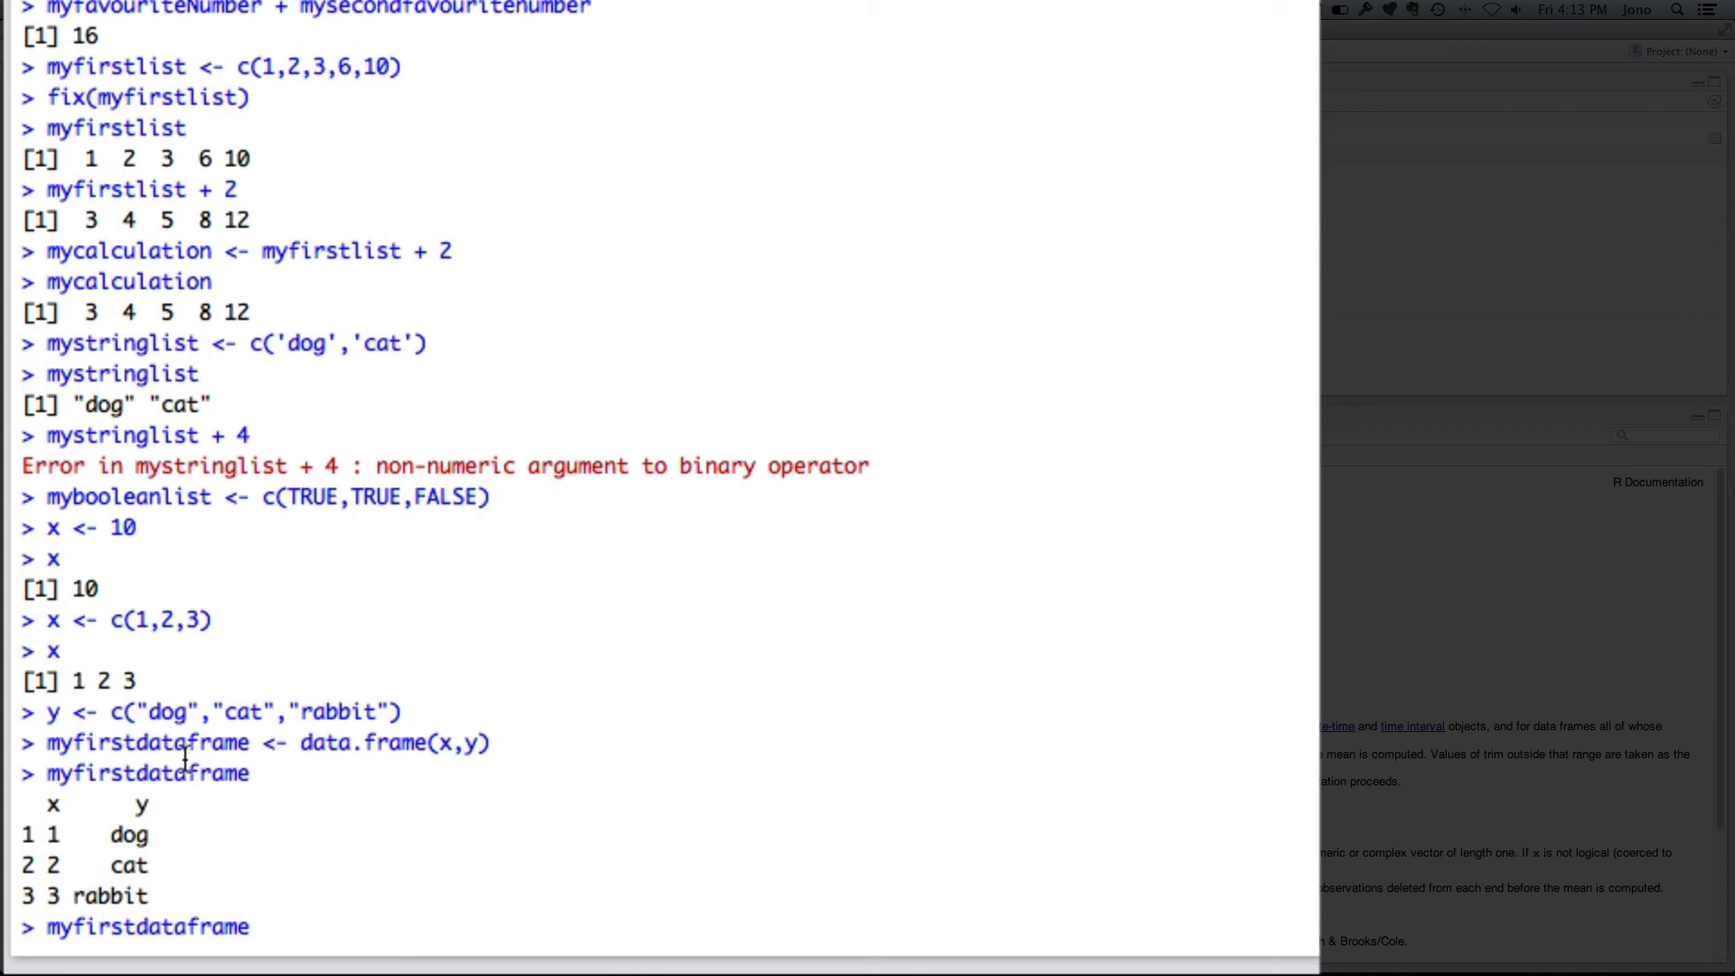
Rebuild with data.frame(x,pets=y) so the column is pets, then print myfirstdataframe.
text(myfir)
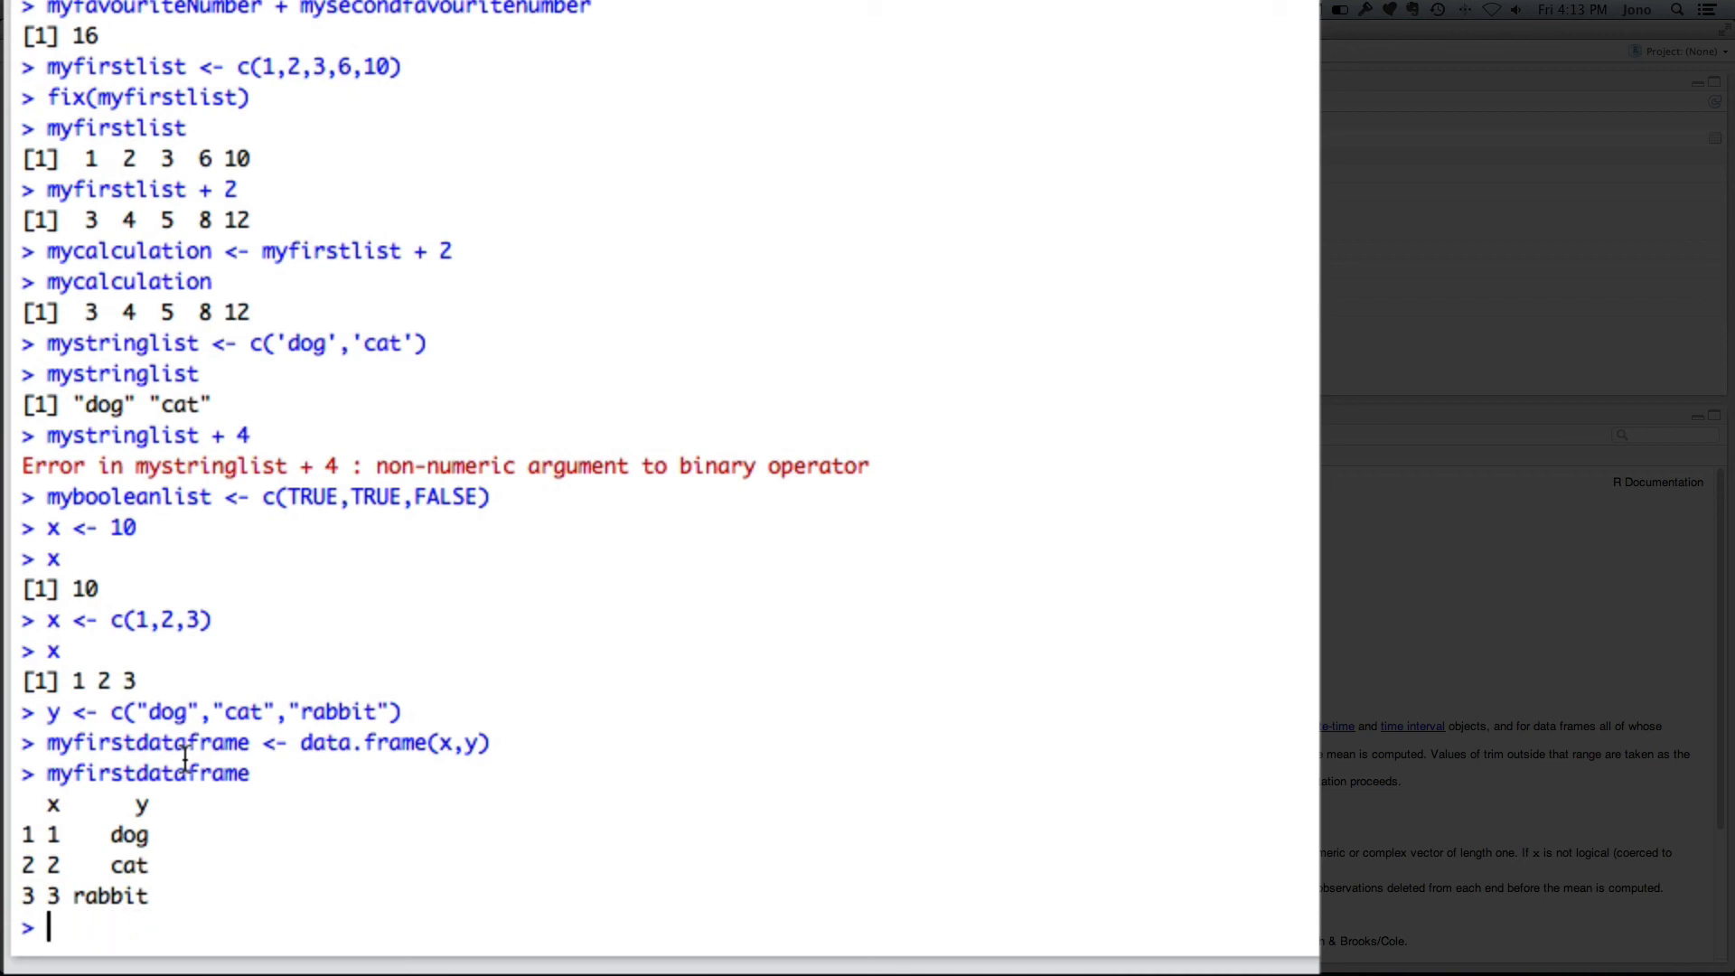
text(myfirstdataframe <- data.frame(x,y))
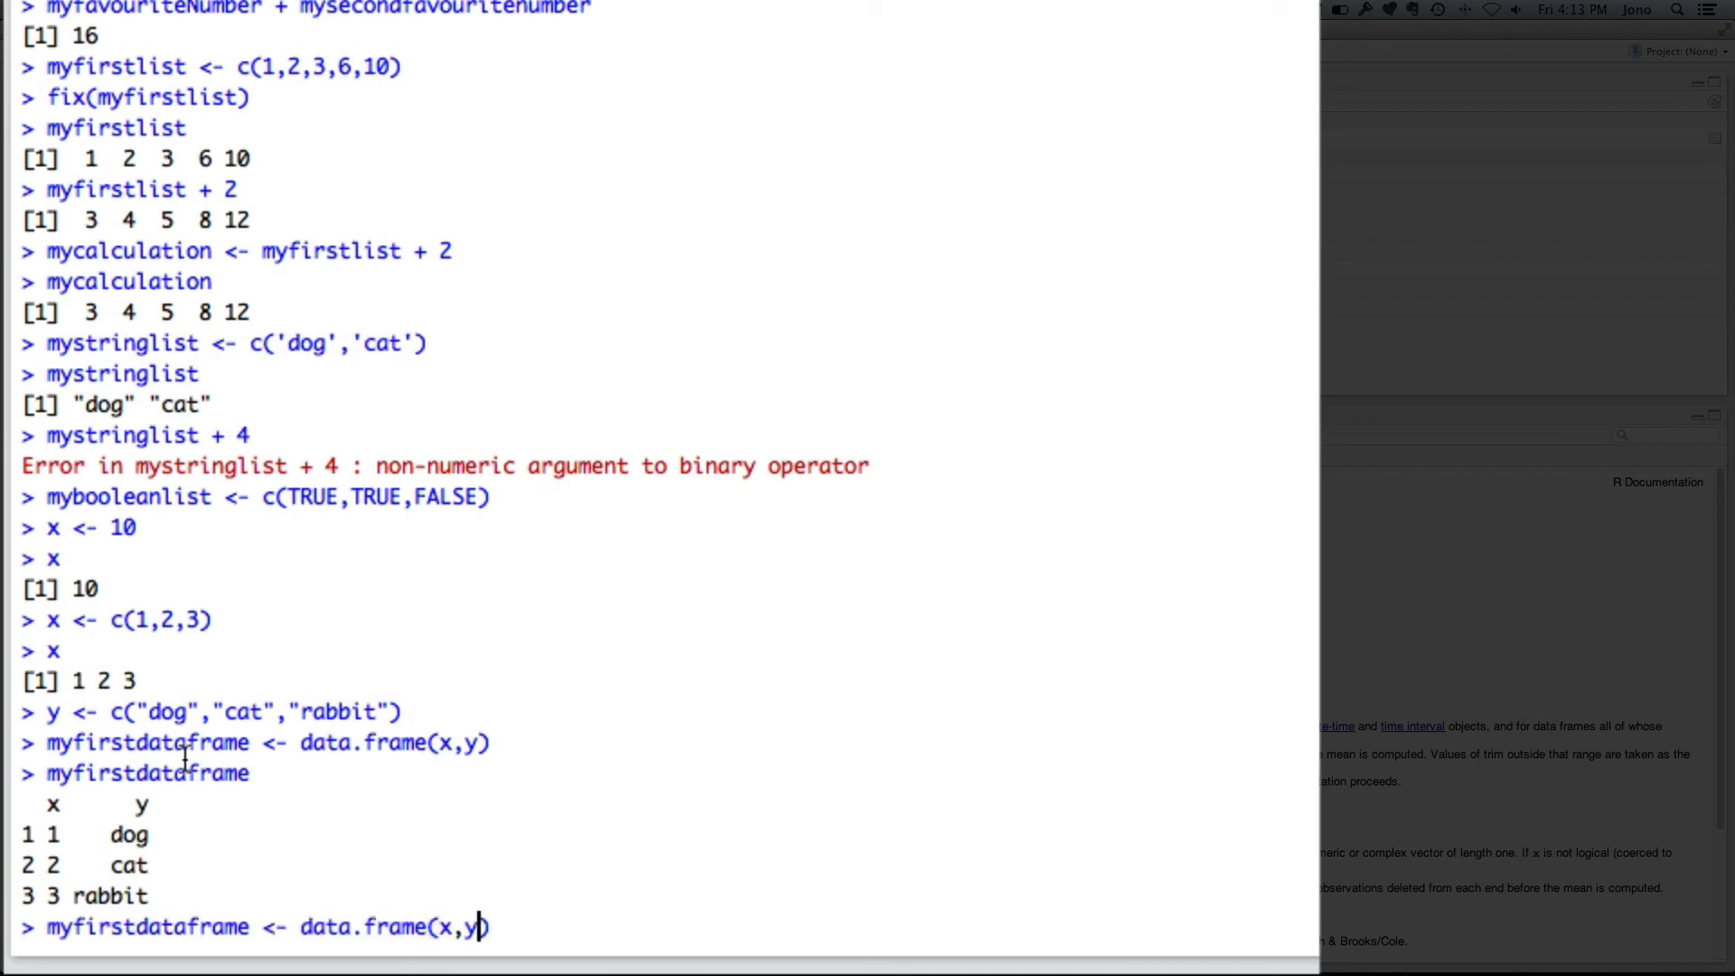
key(Backspace)
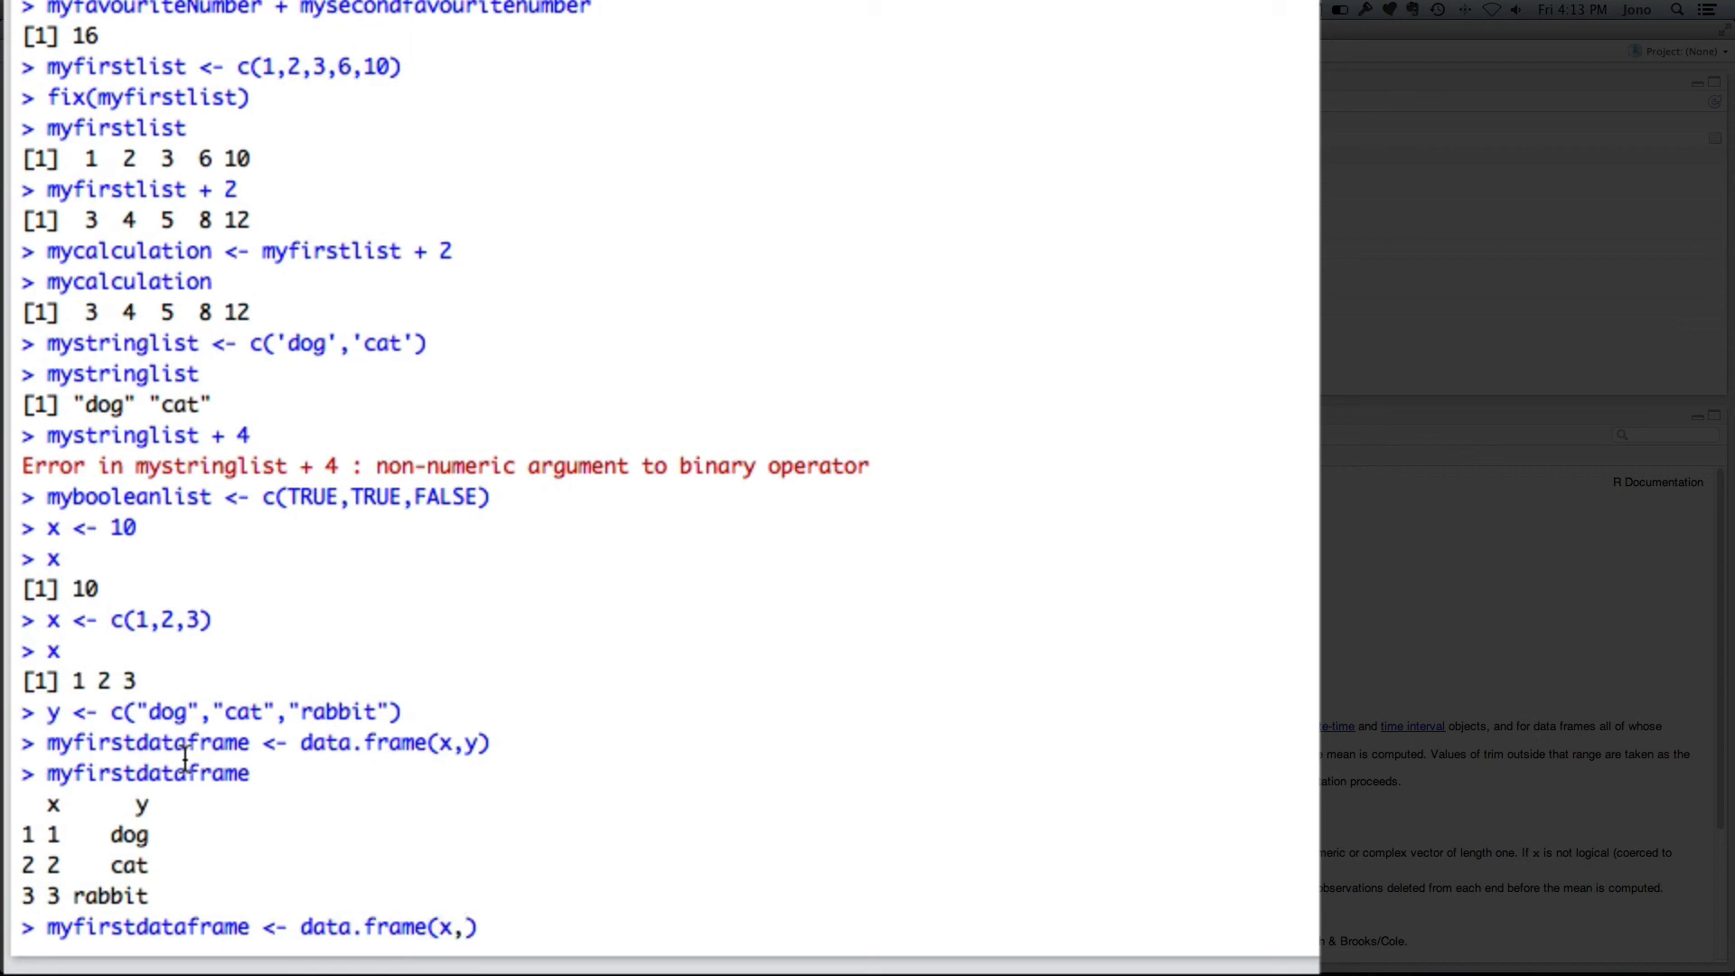
text(pets=y)
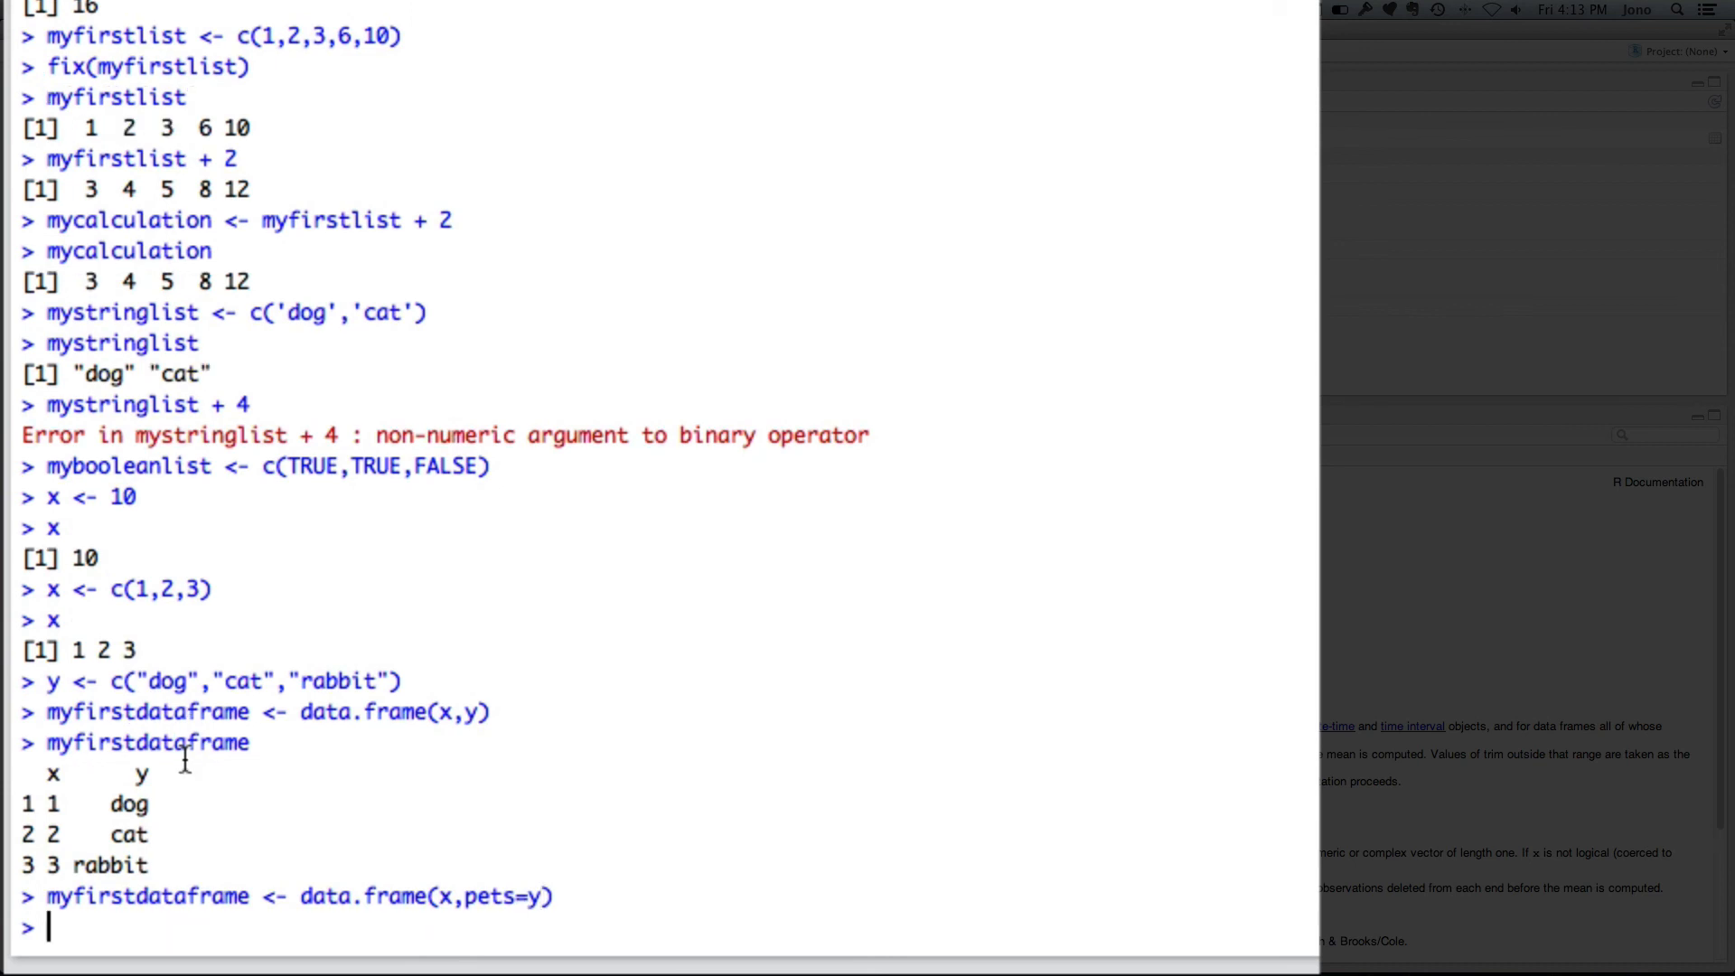
text(myfi)
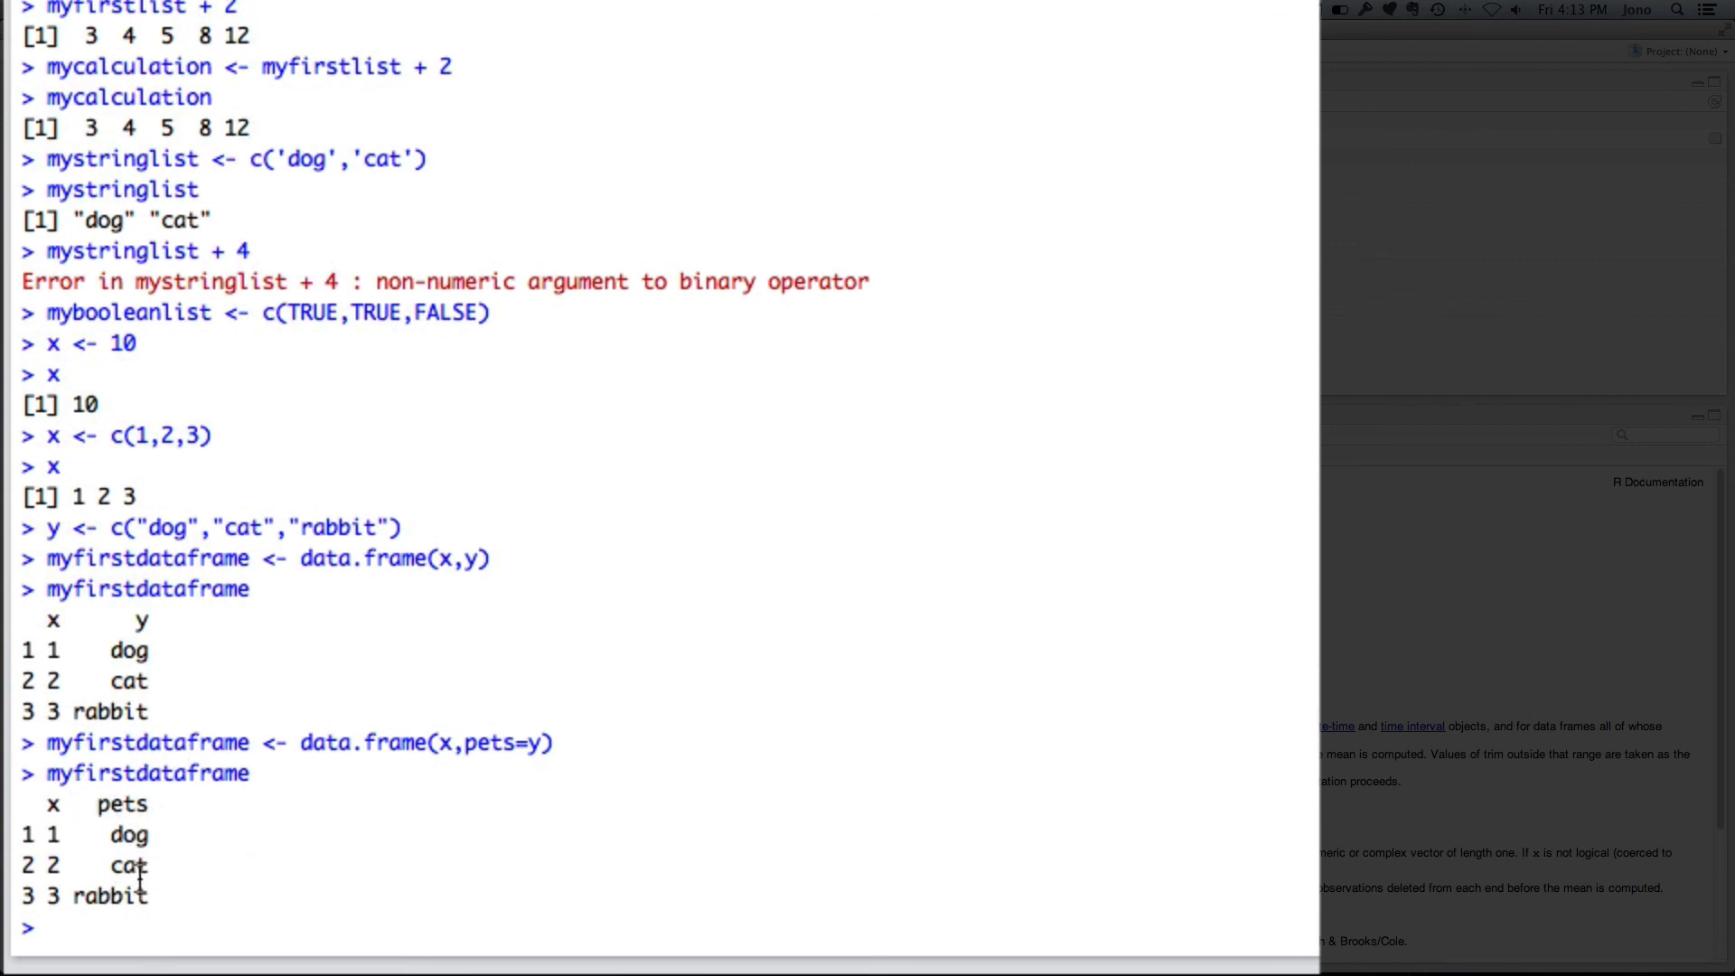
mouse_move(155, 773)
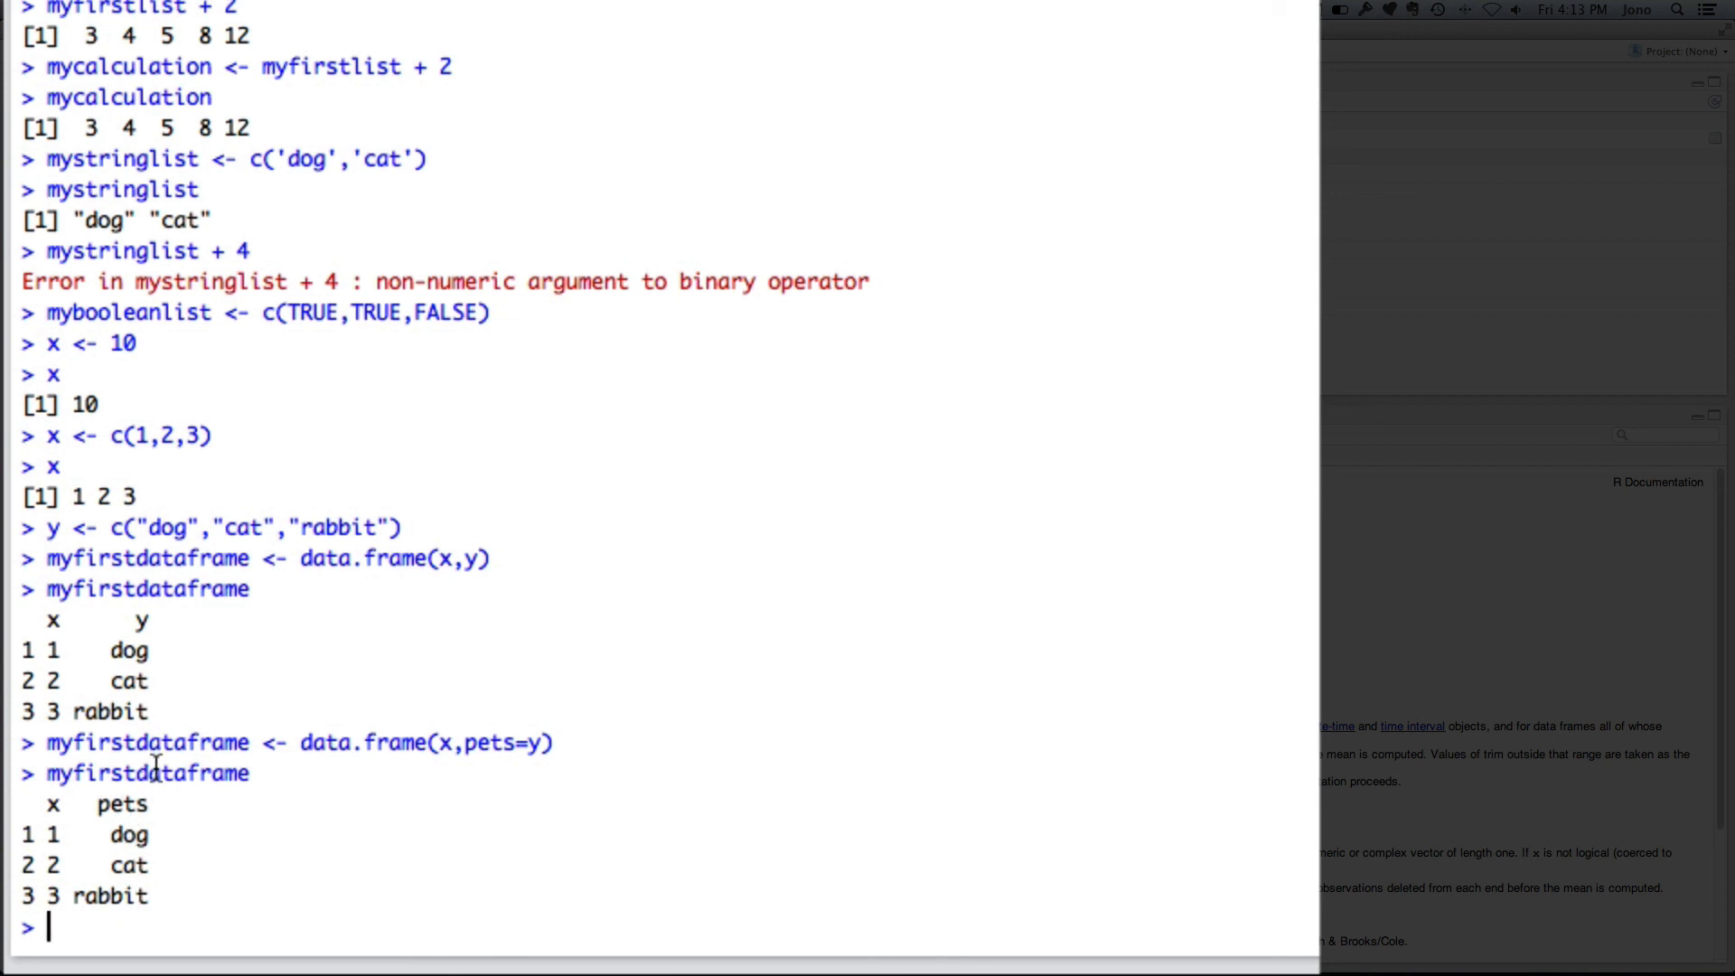
Run myfirstdataframe$pets, printing dog cat rabbit with levels cat dog rabbit.
text(myfirs)
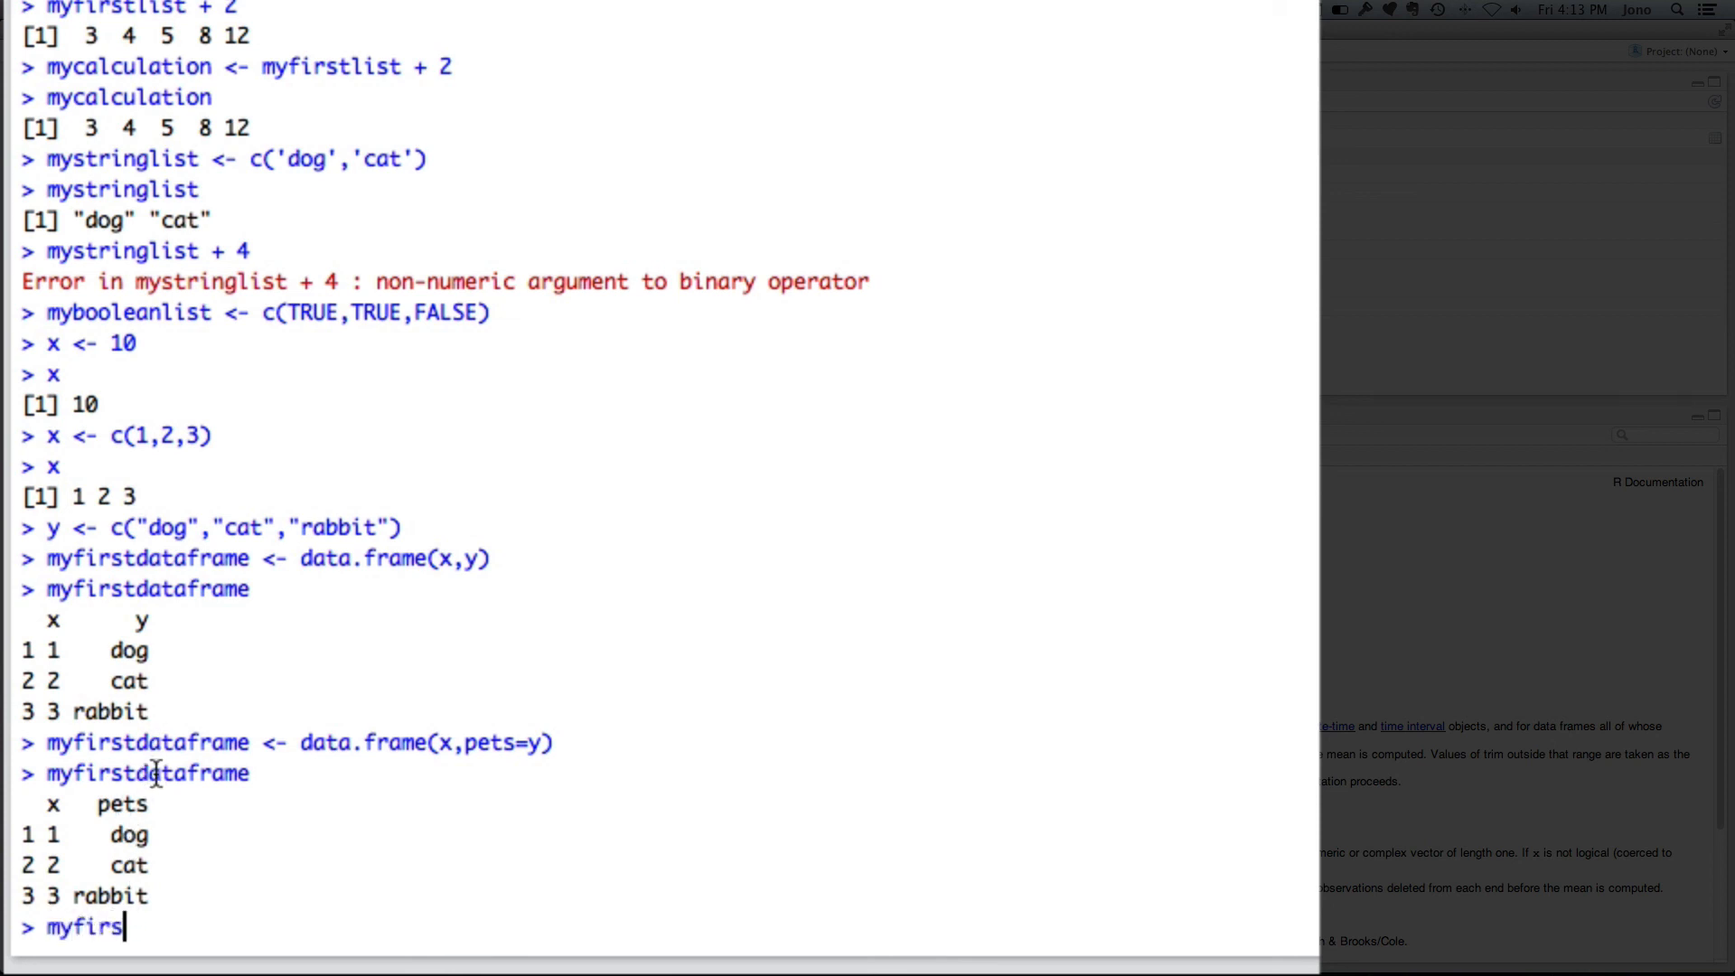
text(tdataframe)
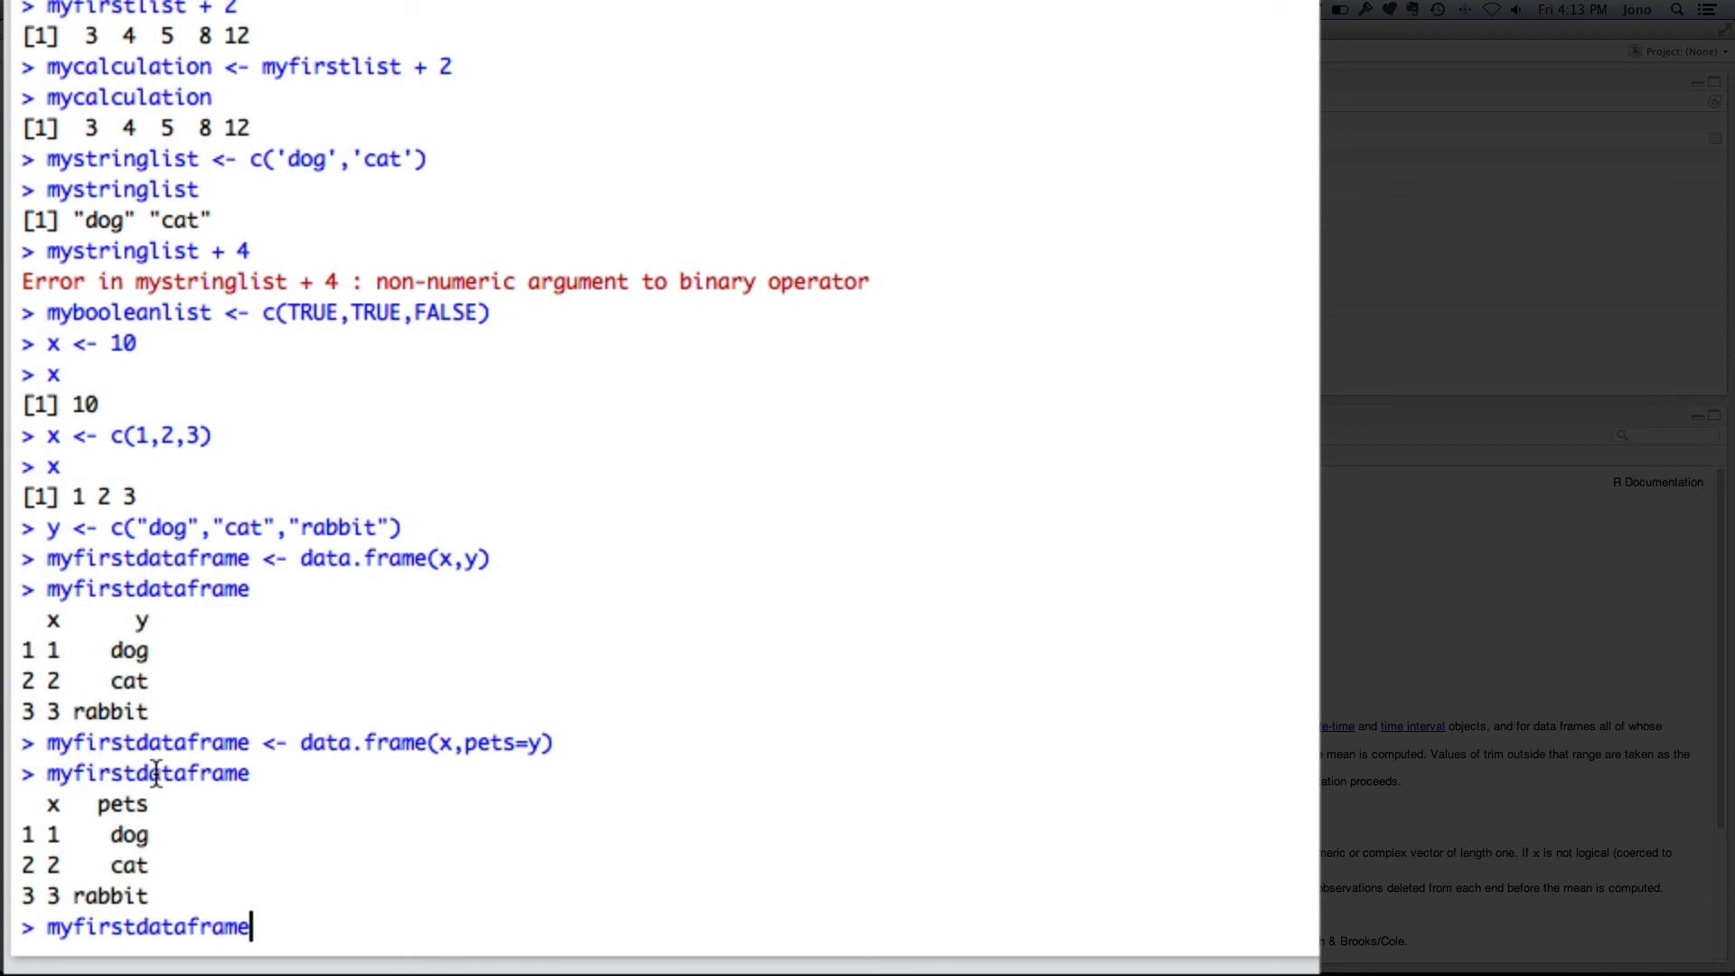
text($)
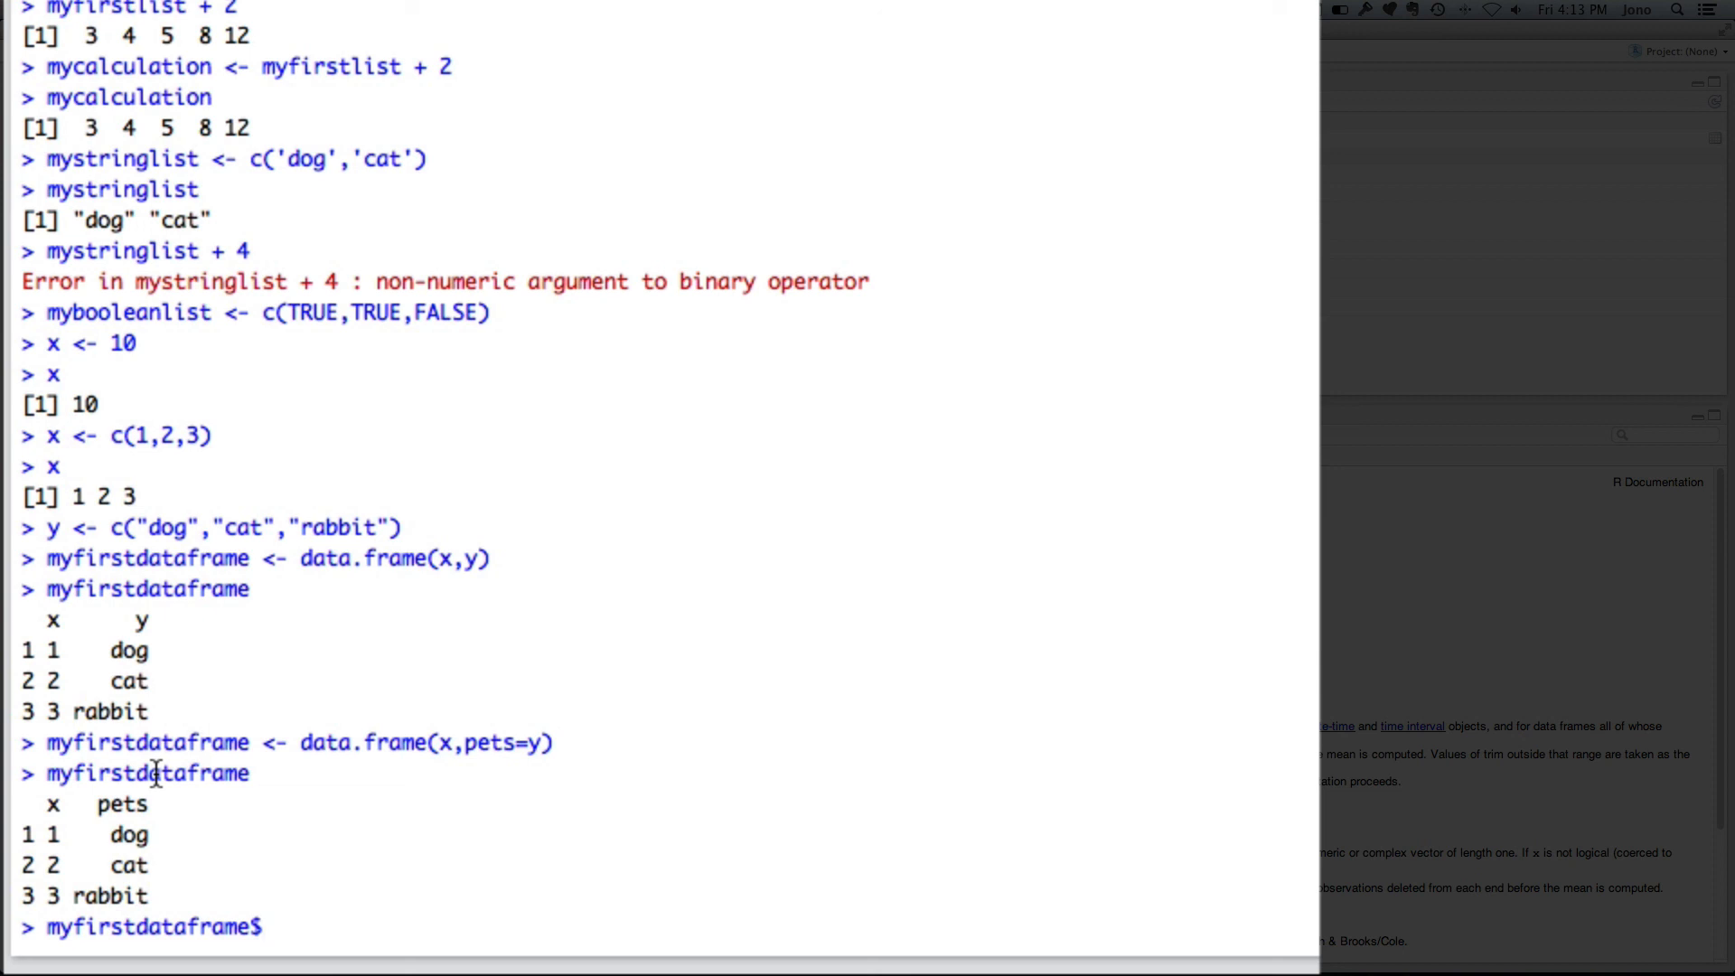
text(pets)
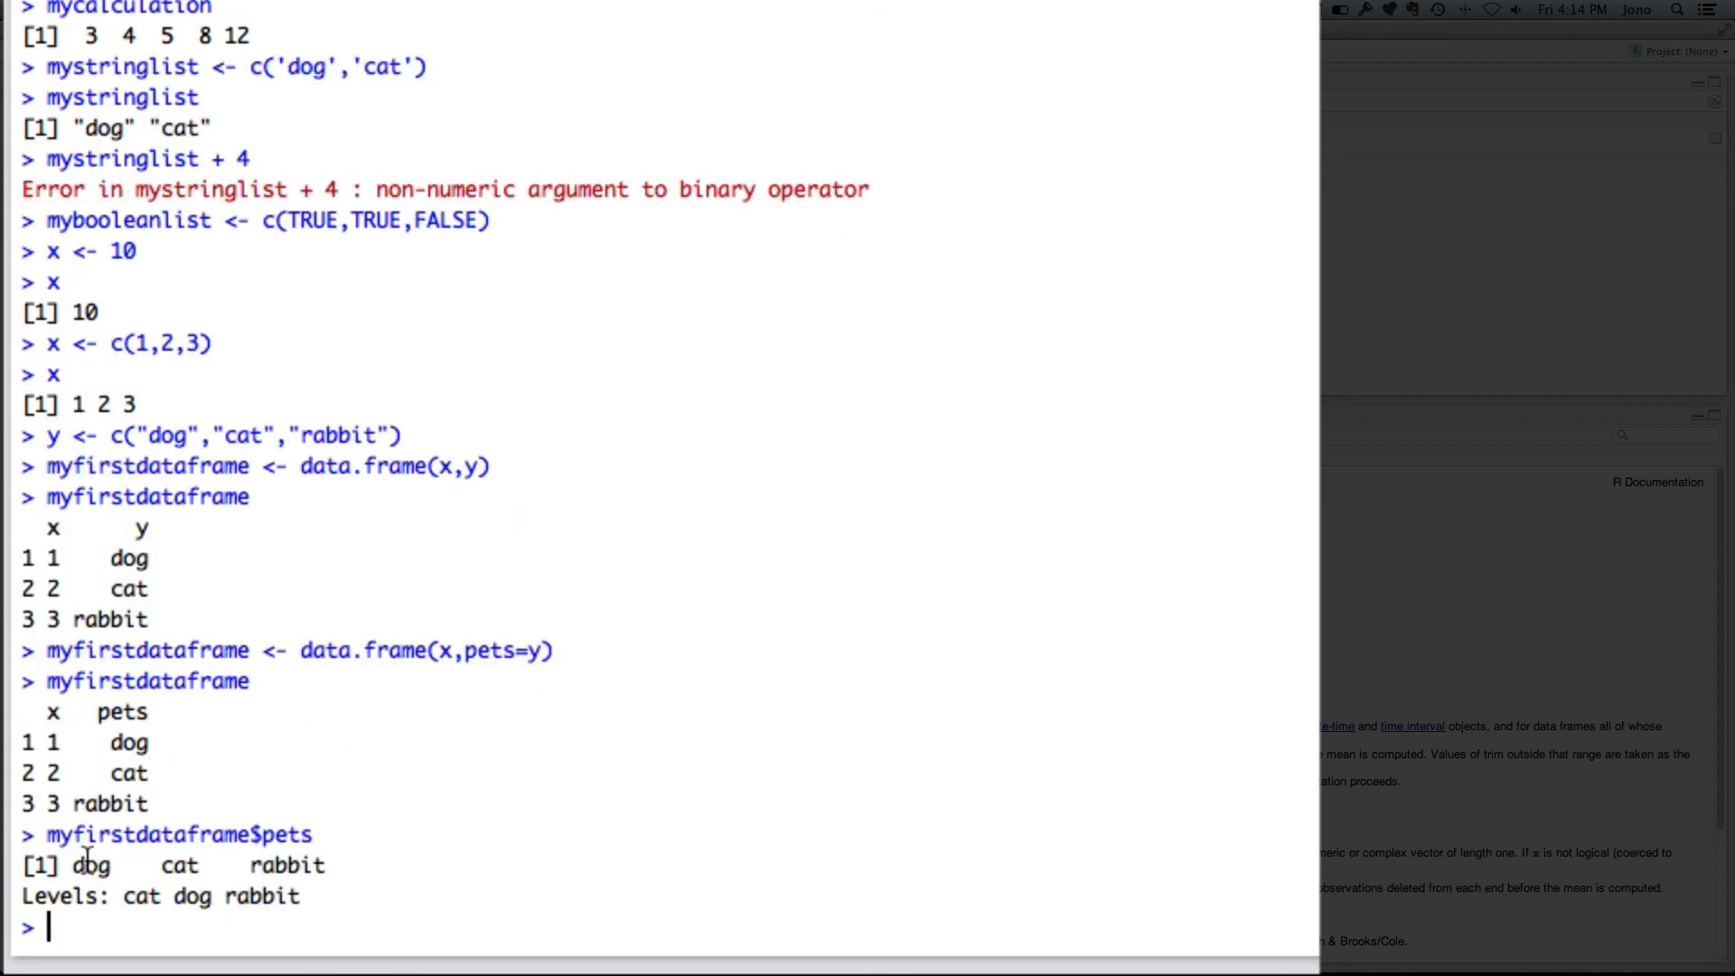
mouse_move(311, 891)
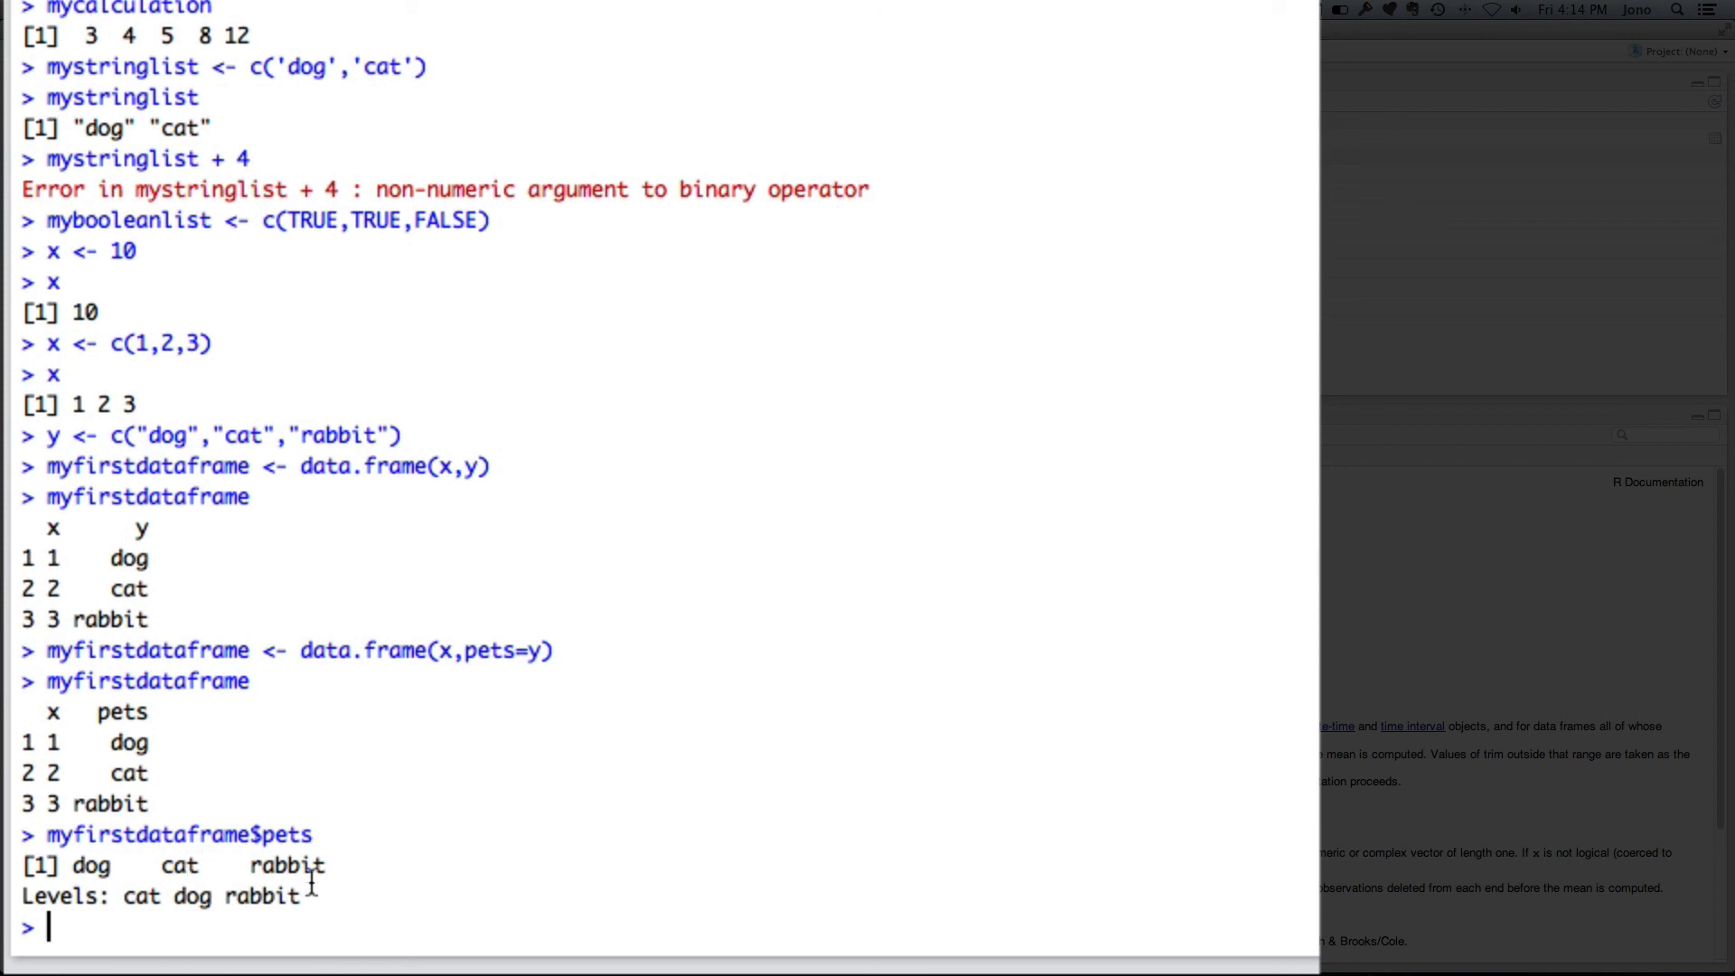
mouse_move(246, 882)
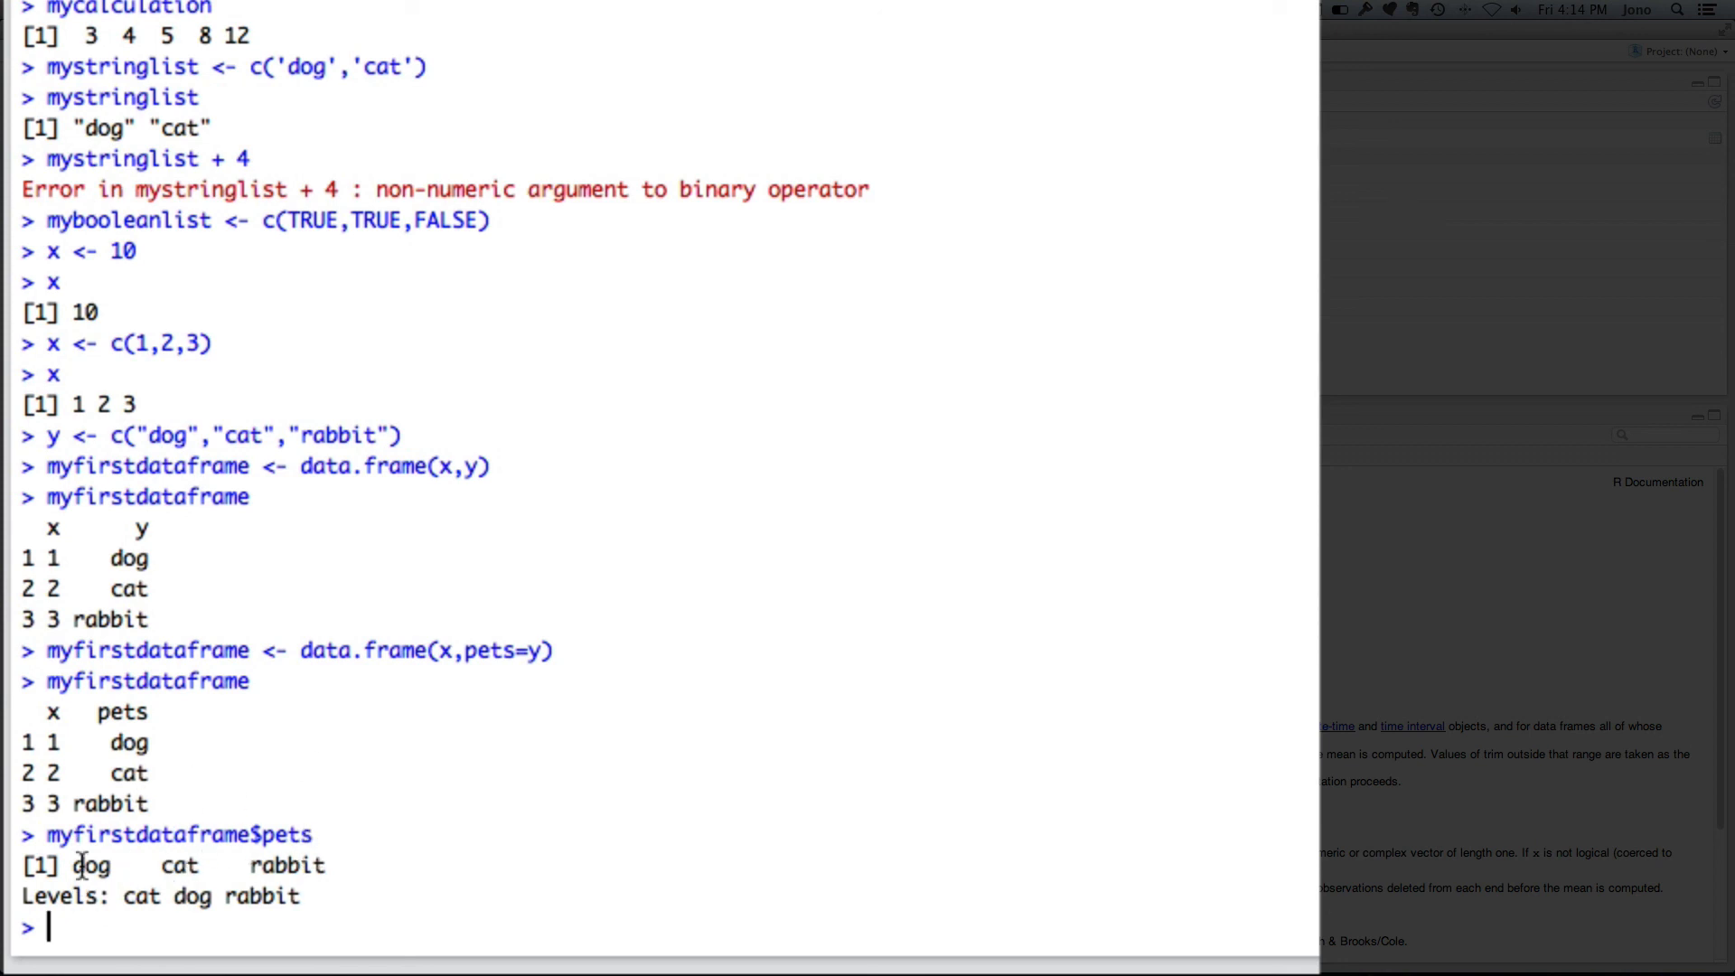
mouse_move(65, 894)
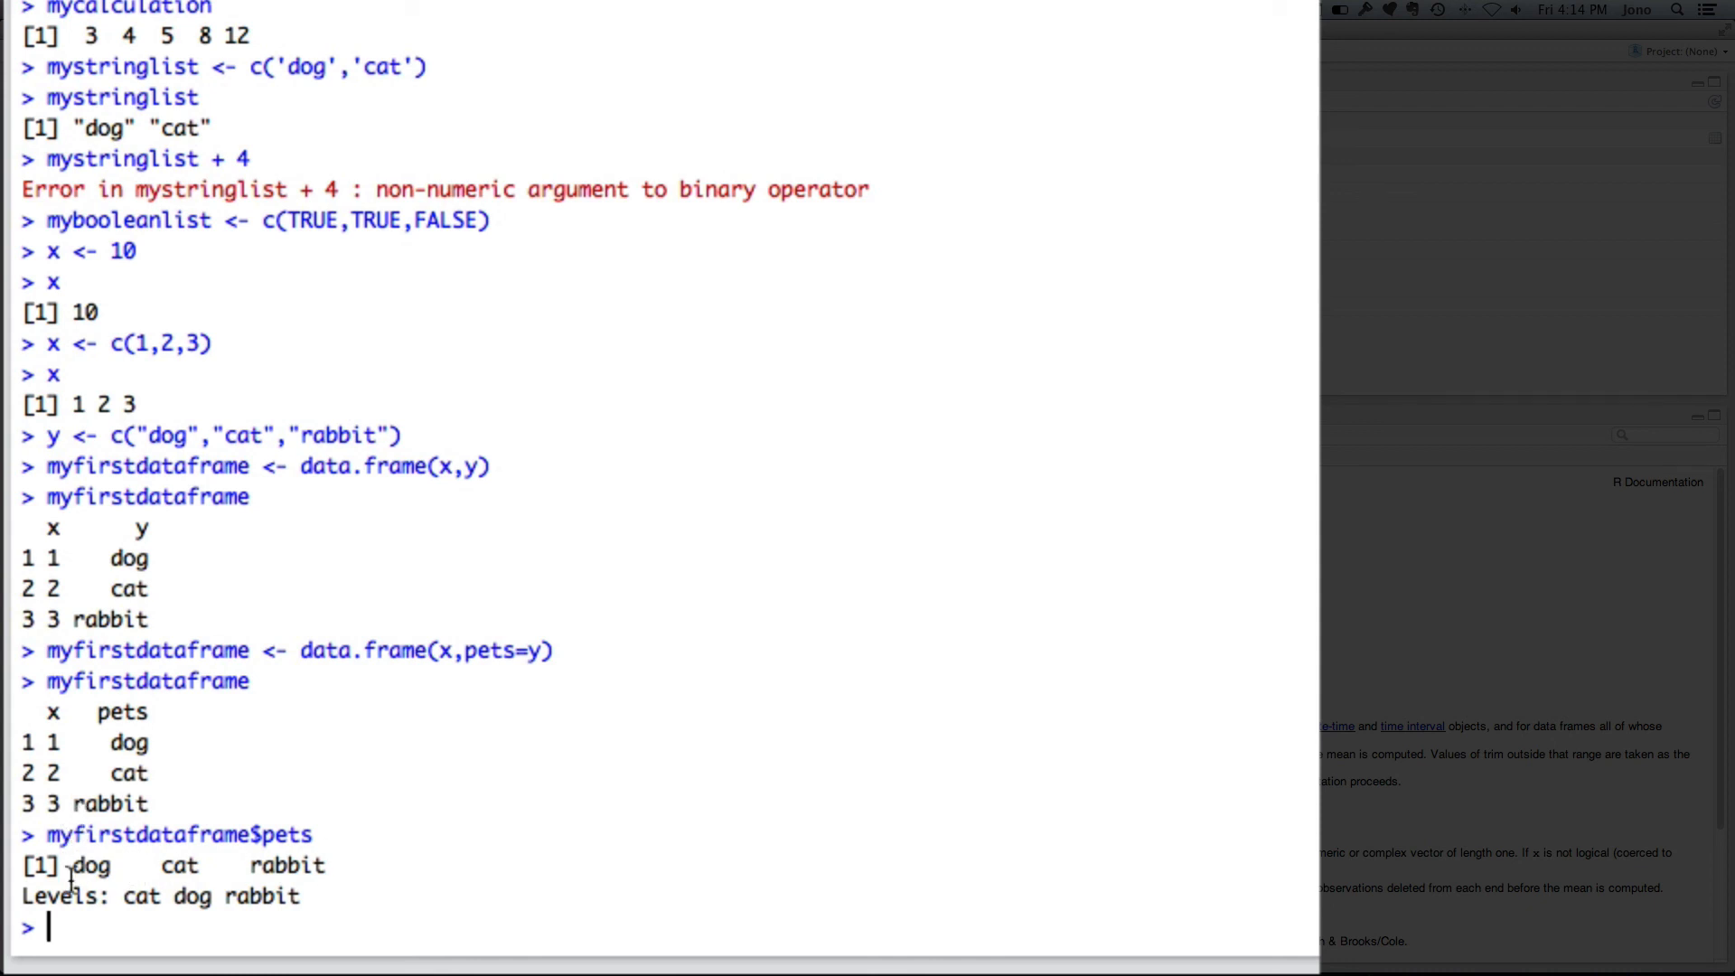
mouse_move(58, 933)
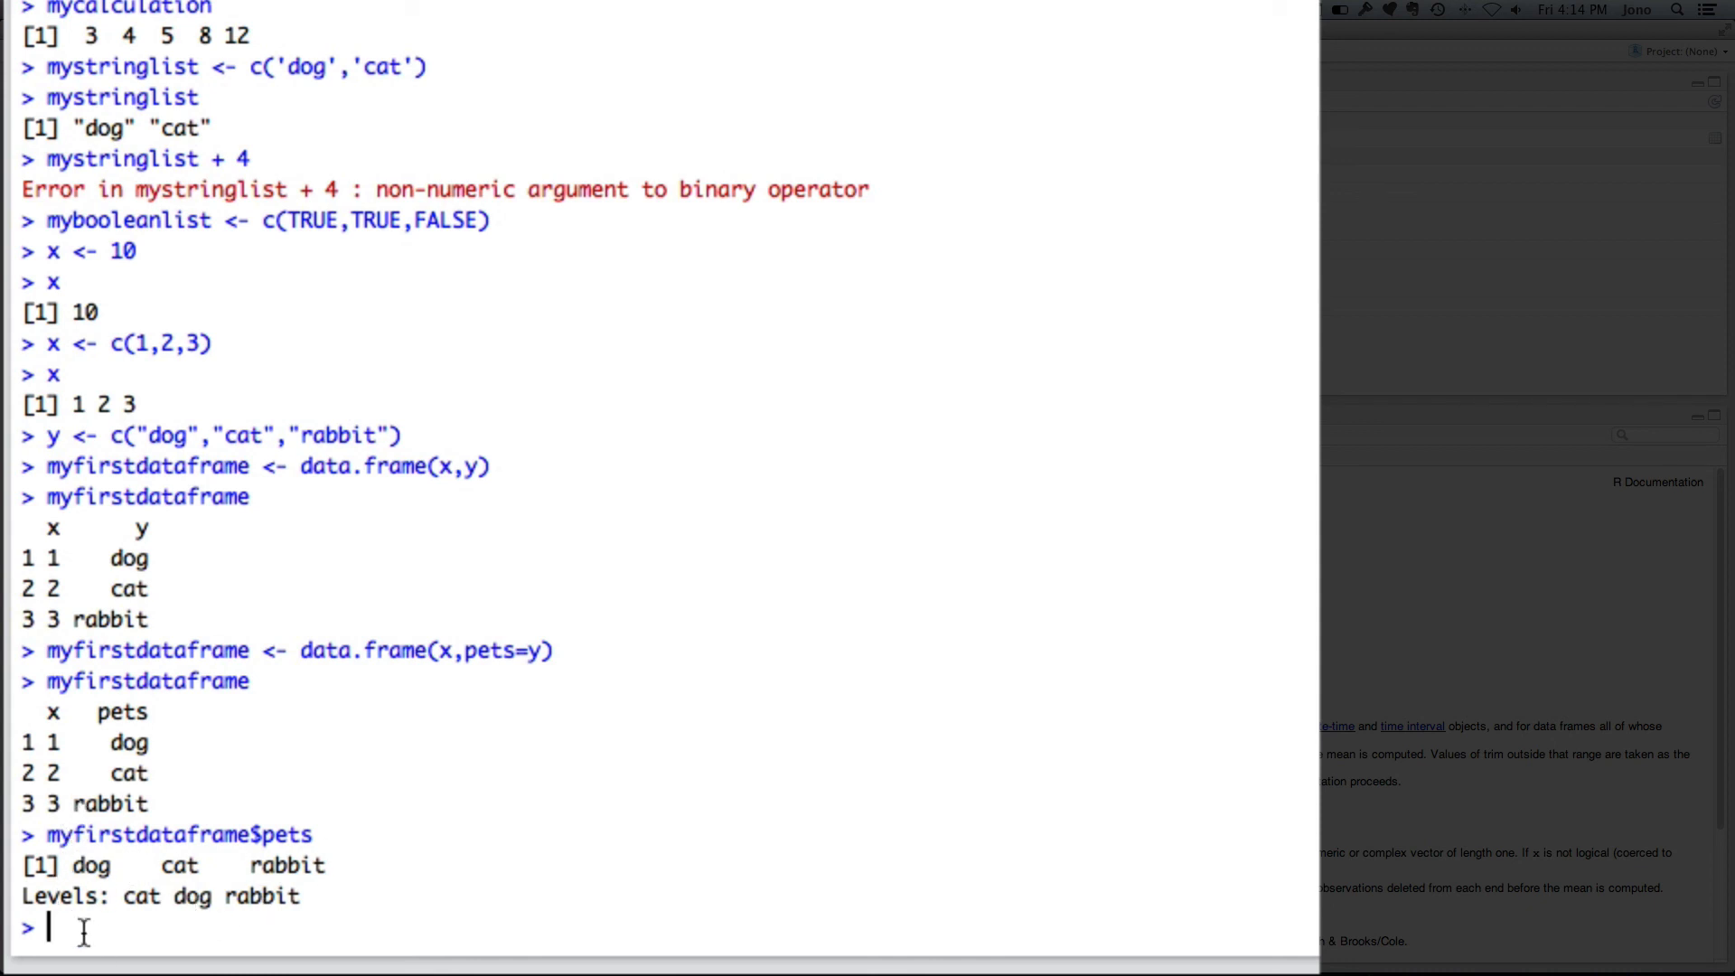